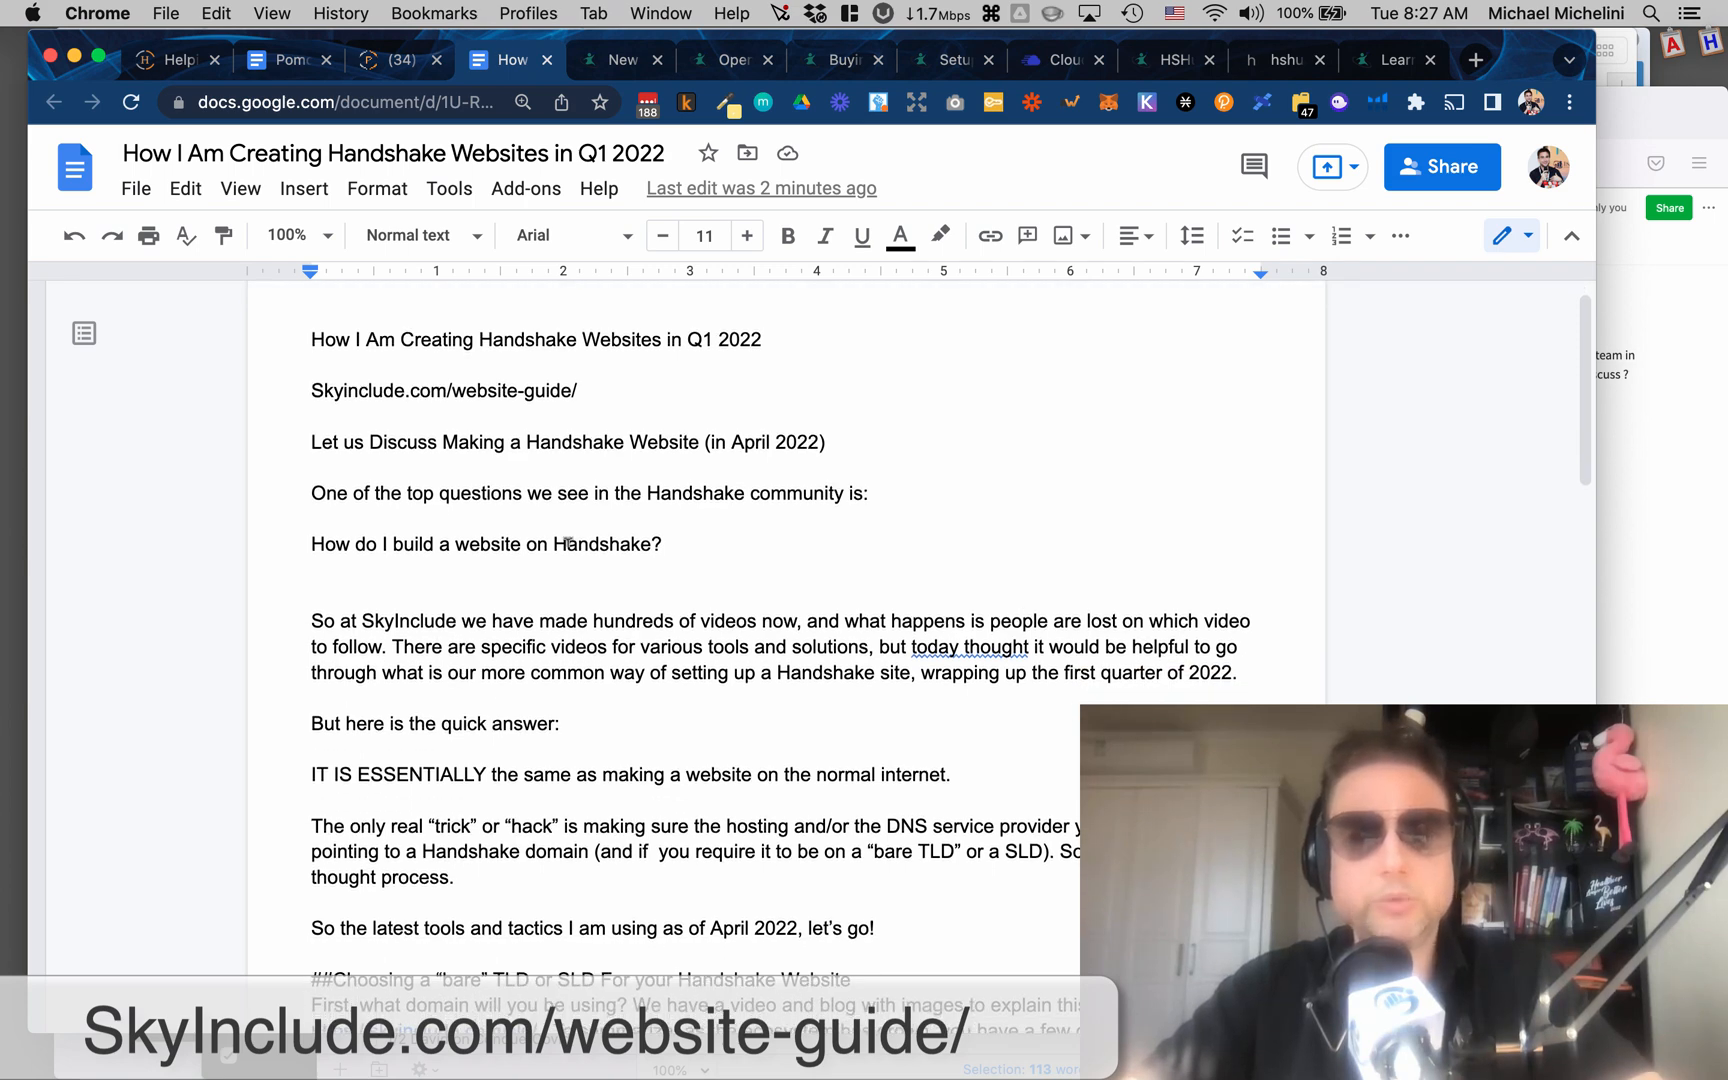
# Scroll through the Handshake 101 Guide page past its downloadable slides and Blockchain 101 video sections.
pyautogui.scroll(-3)
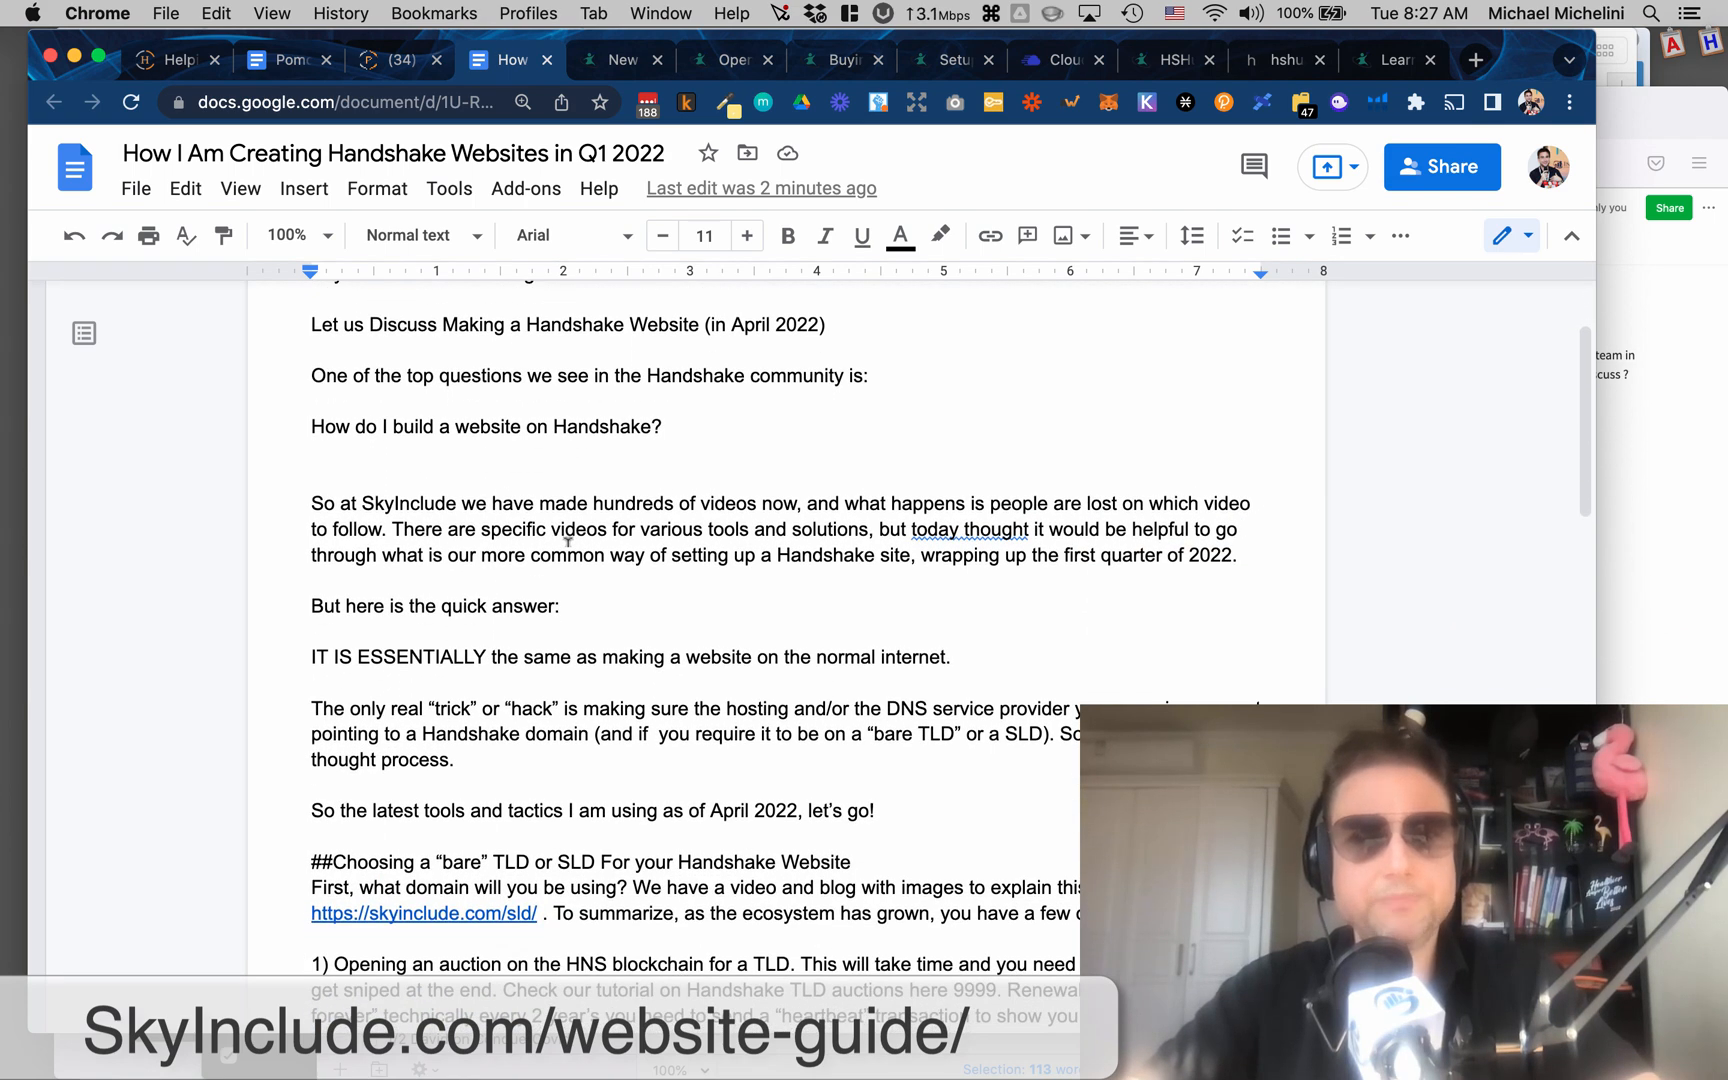
pyautogui.scroll(-3)
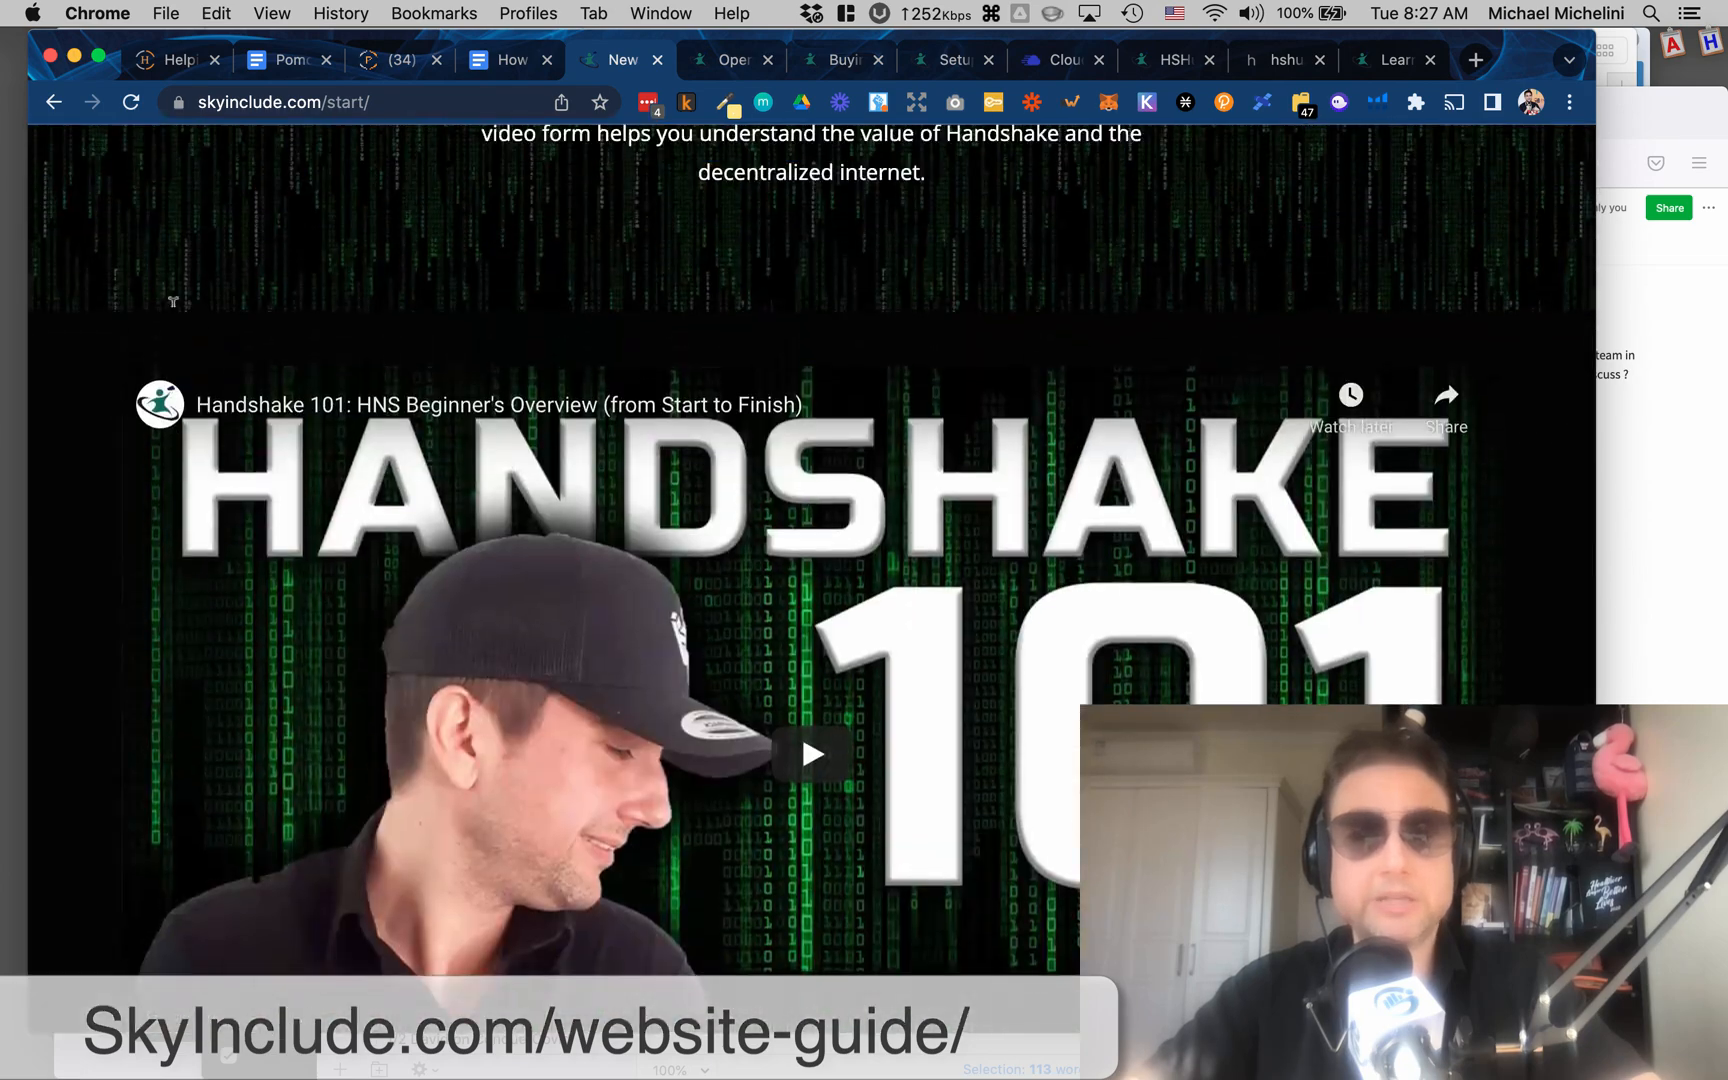
pyautogui.scroll(3)
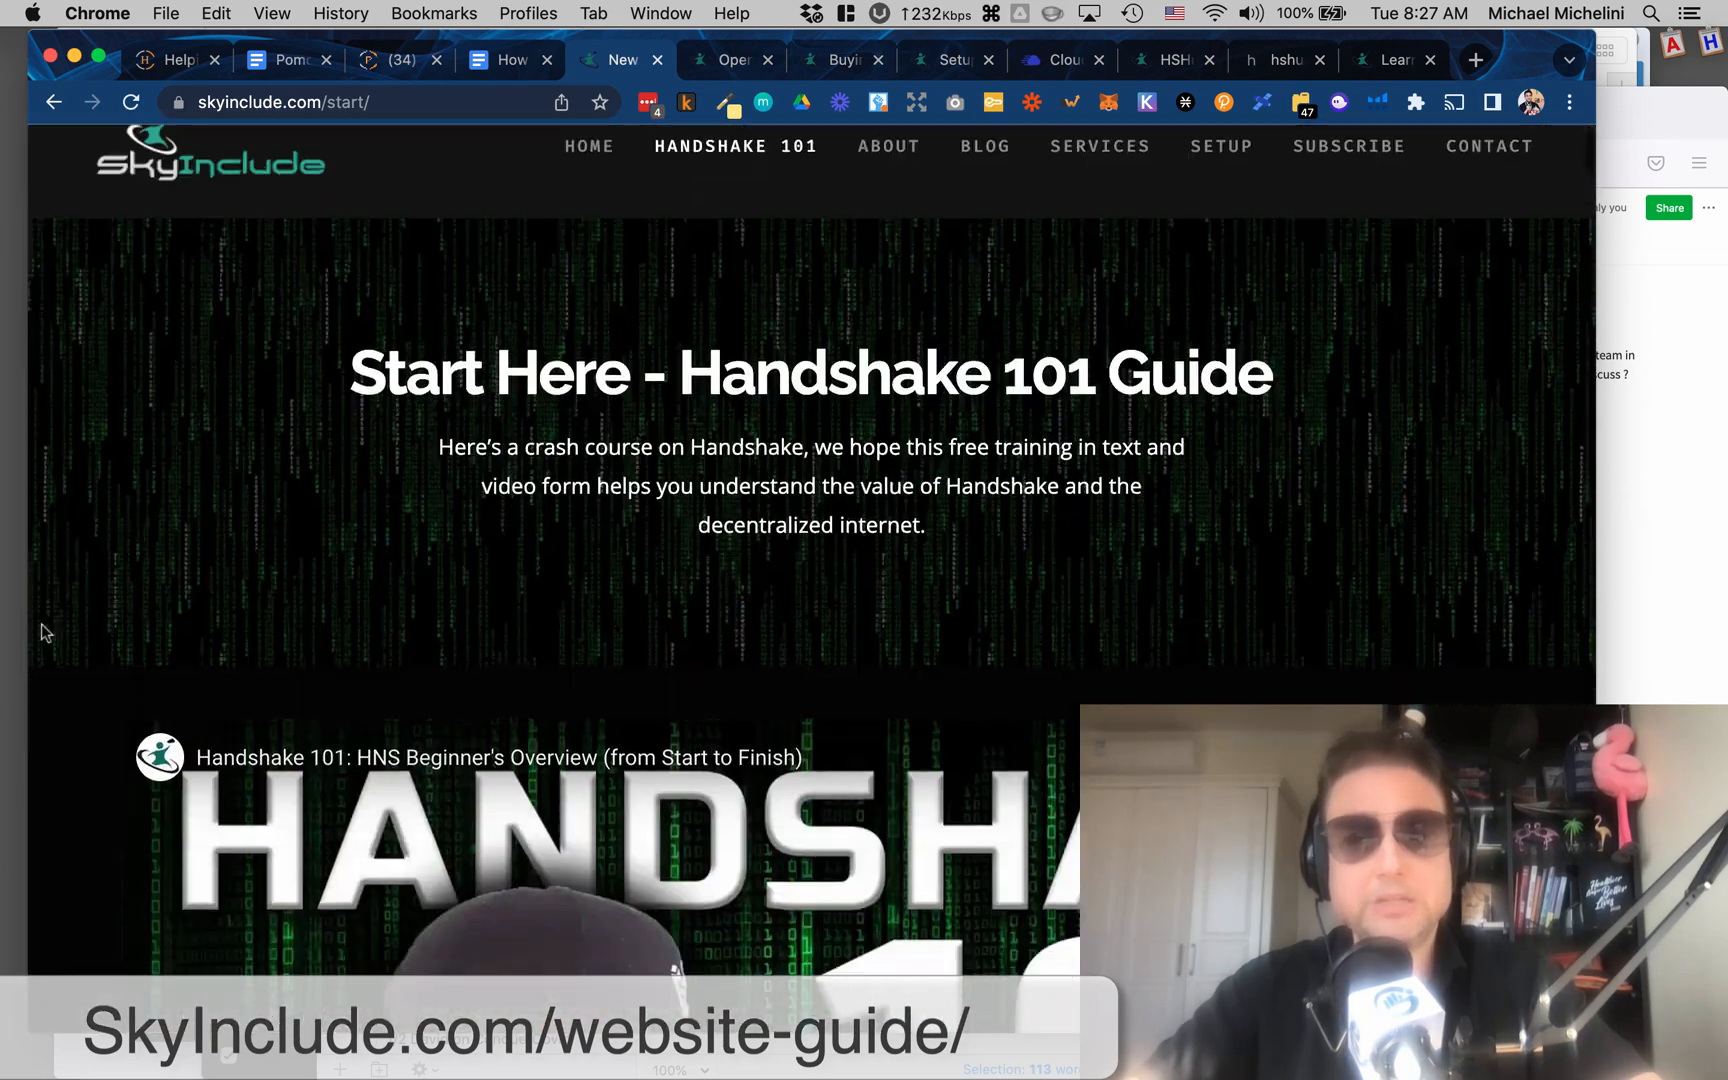
pyautogui.scroll(-3)
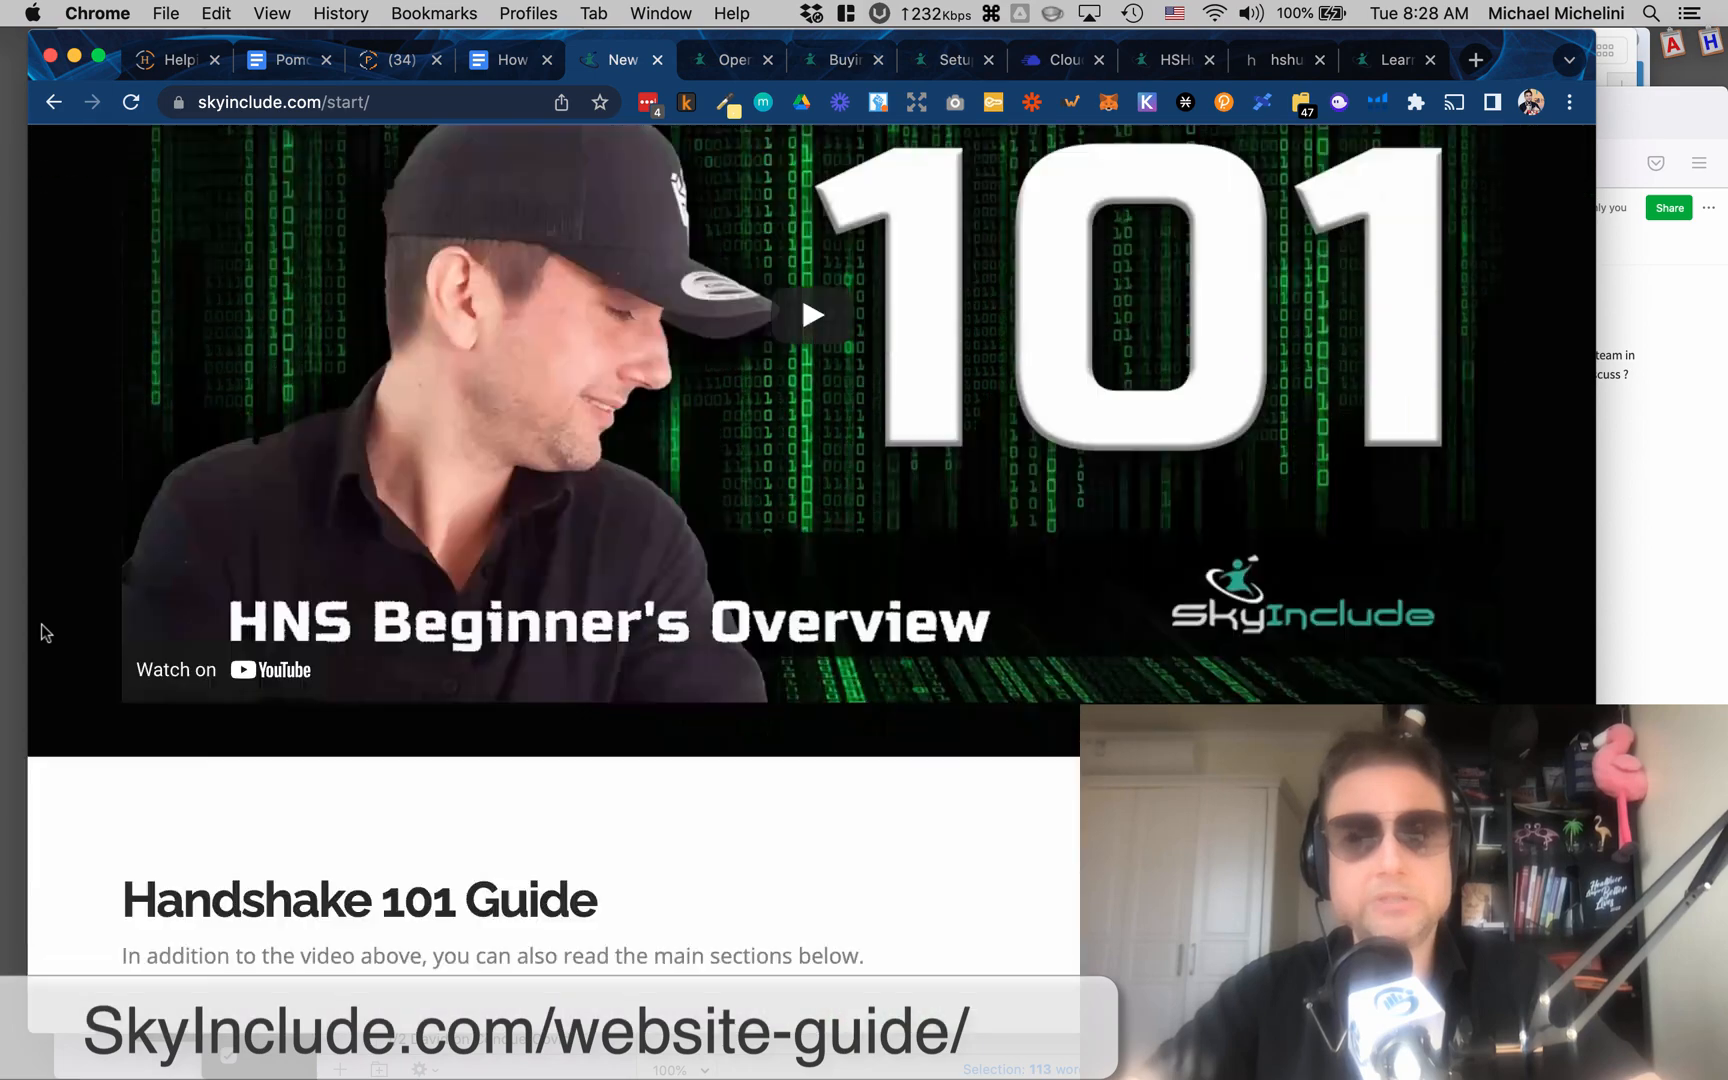
pyautogui.scroll(-3)
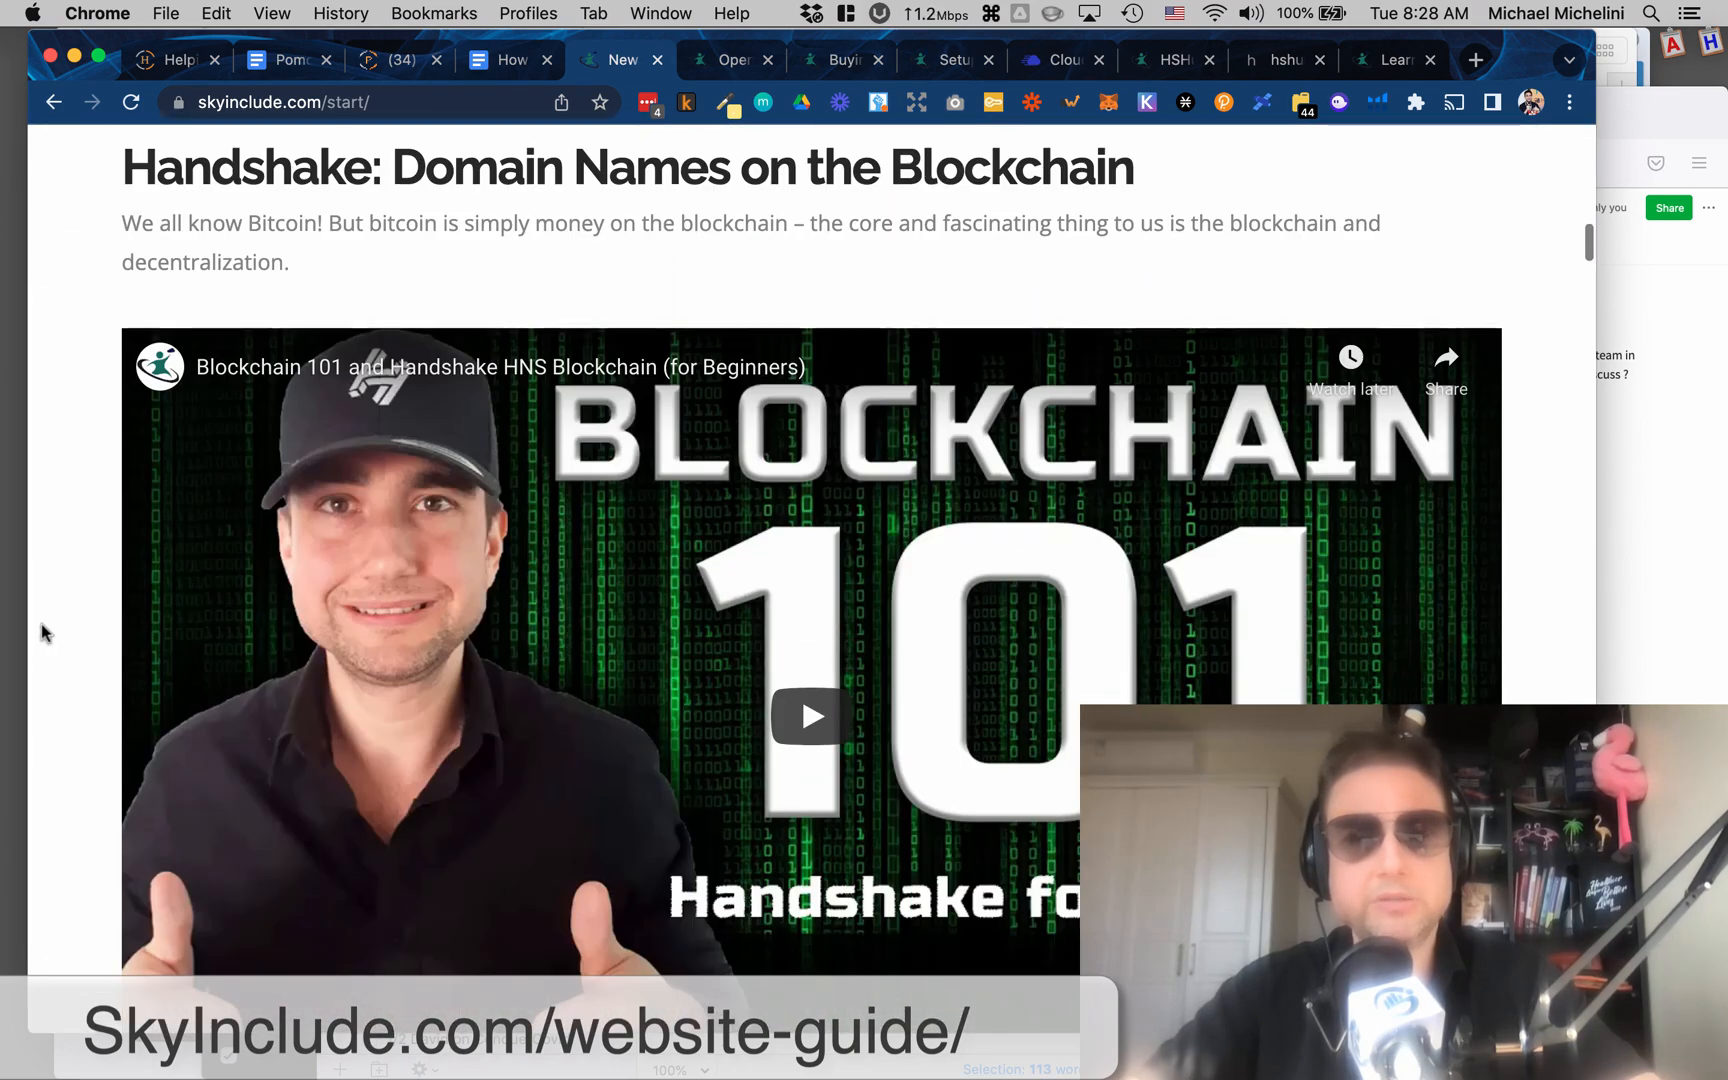
pyautogui.scroll(-3)
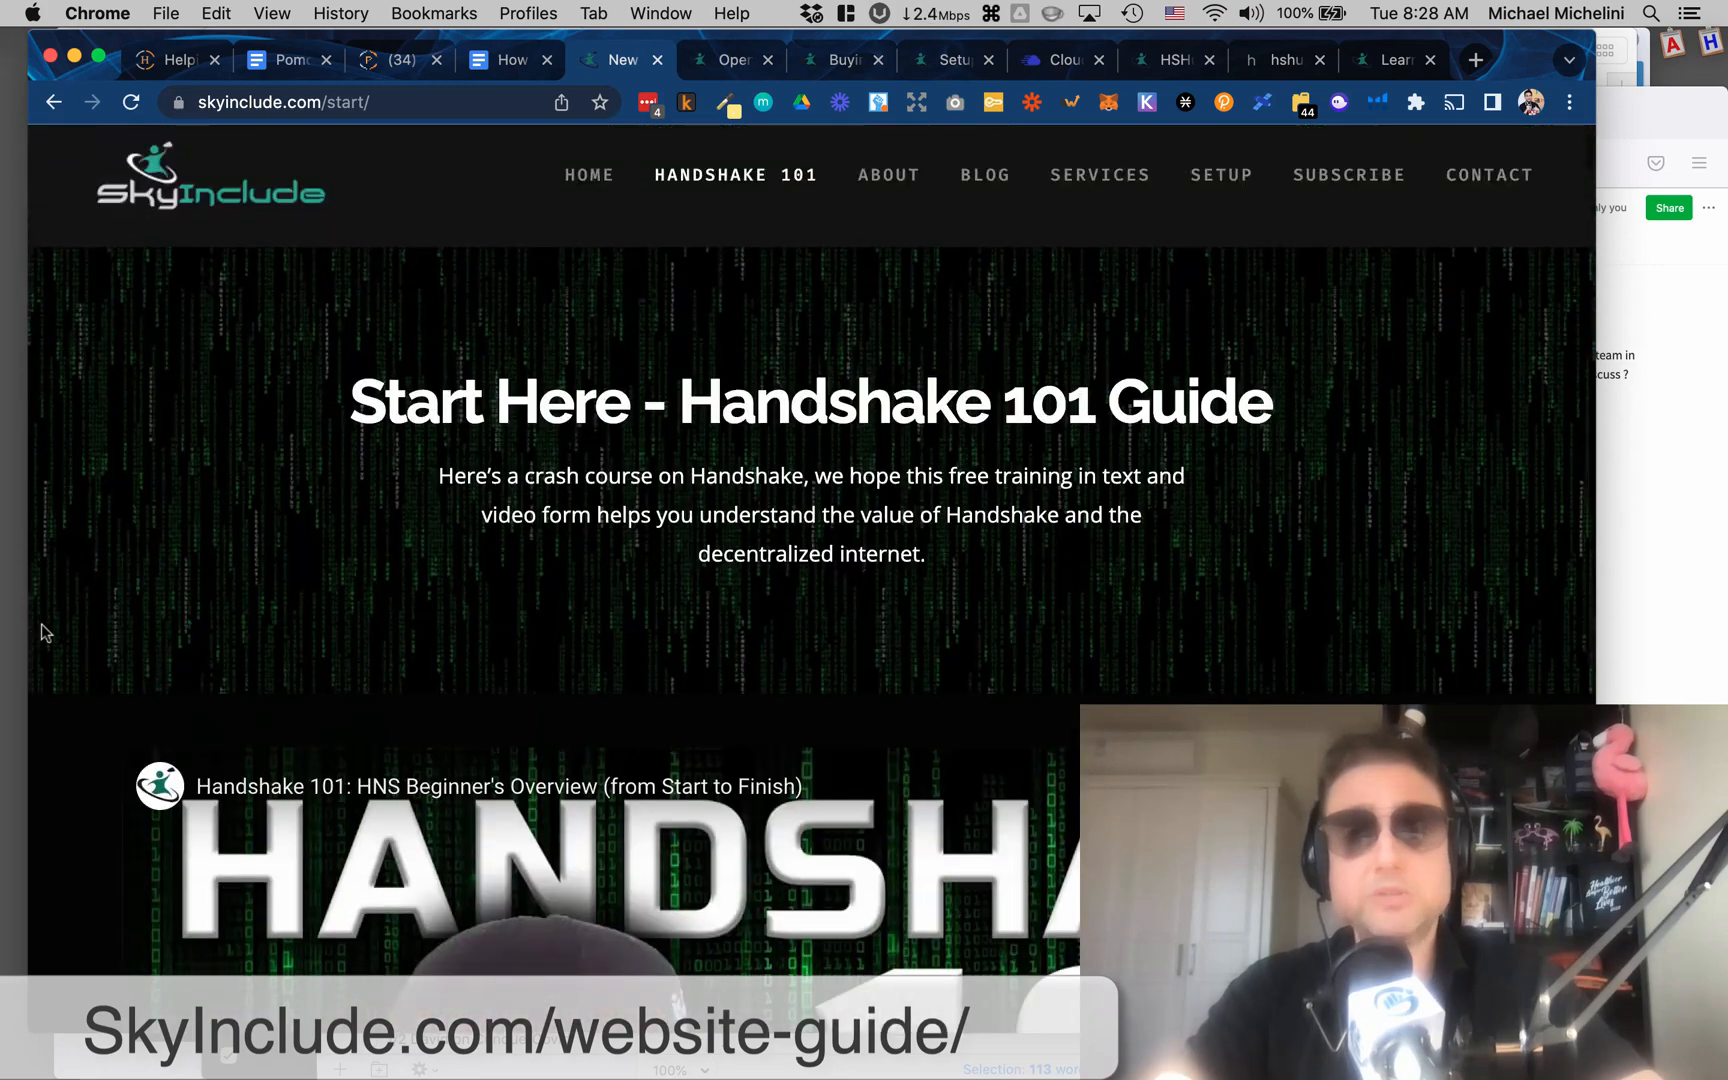
pyautogui.scroll(-3)
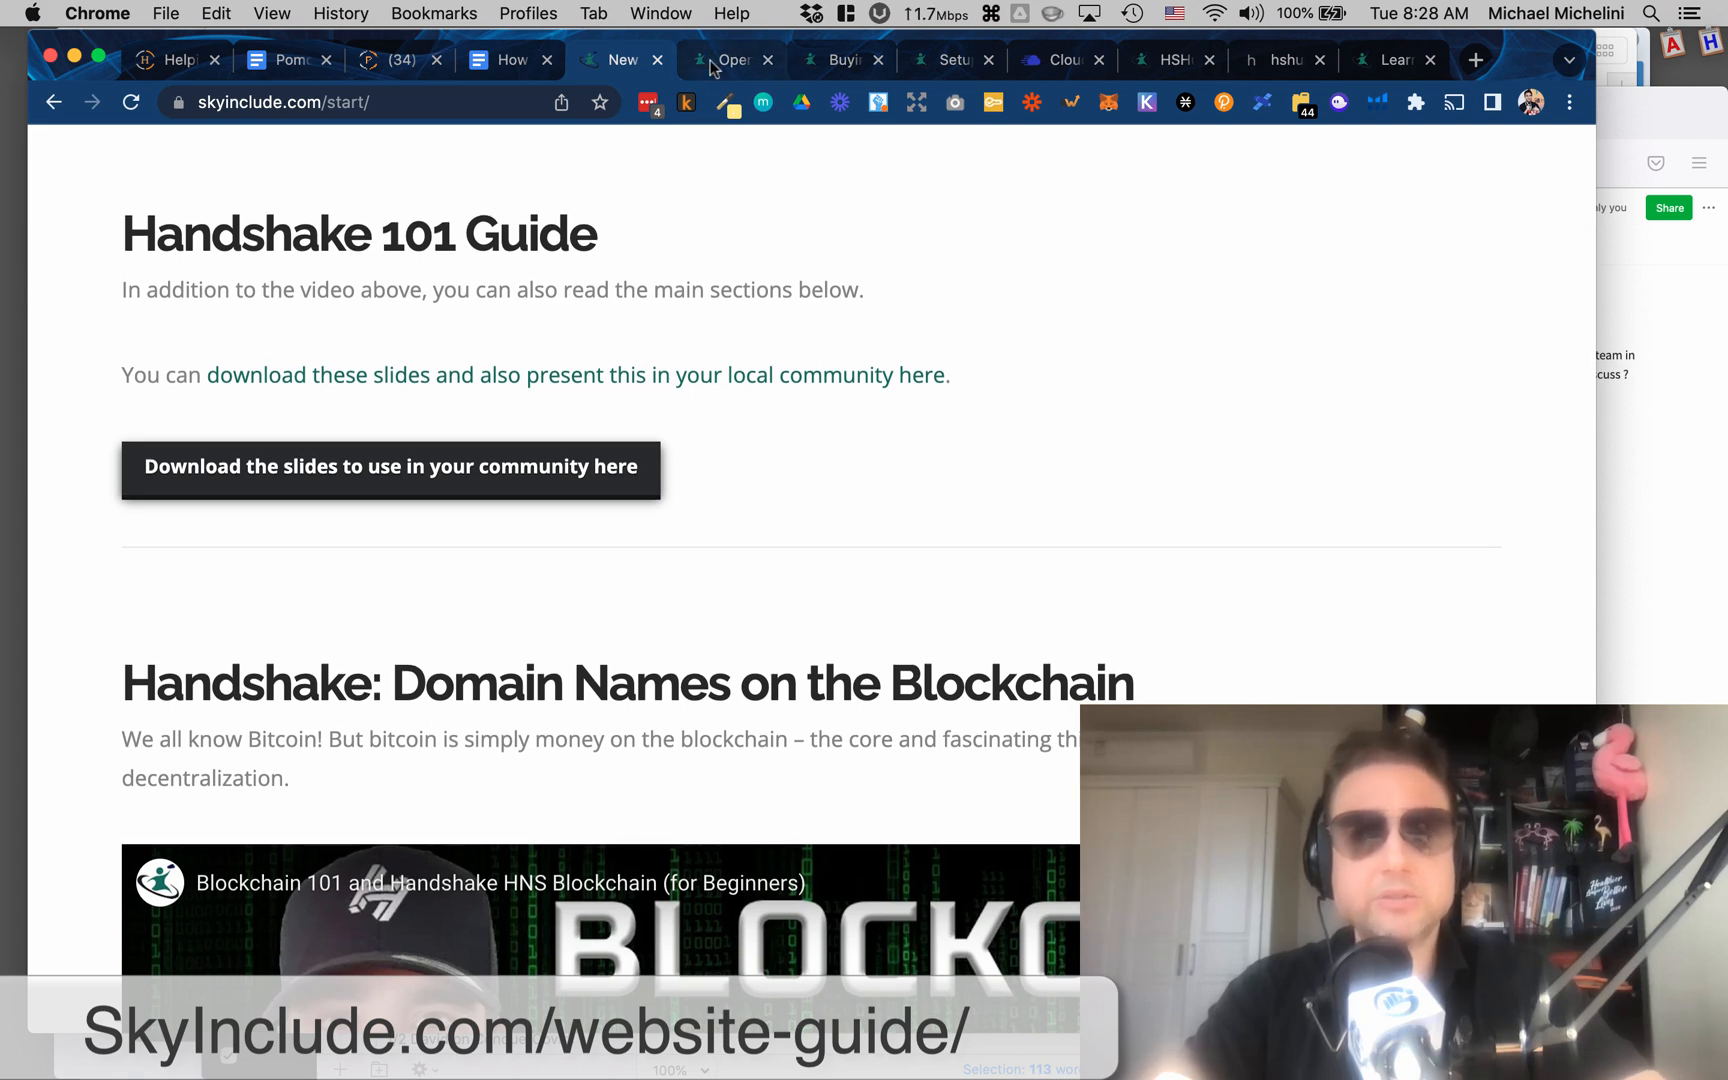
# Revisit the guide document at the bare TLD or SLD section, then go to SkyInclude's hosting page.
pyautogui.click(506, 60)
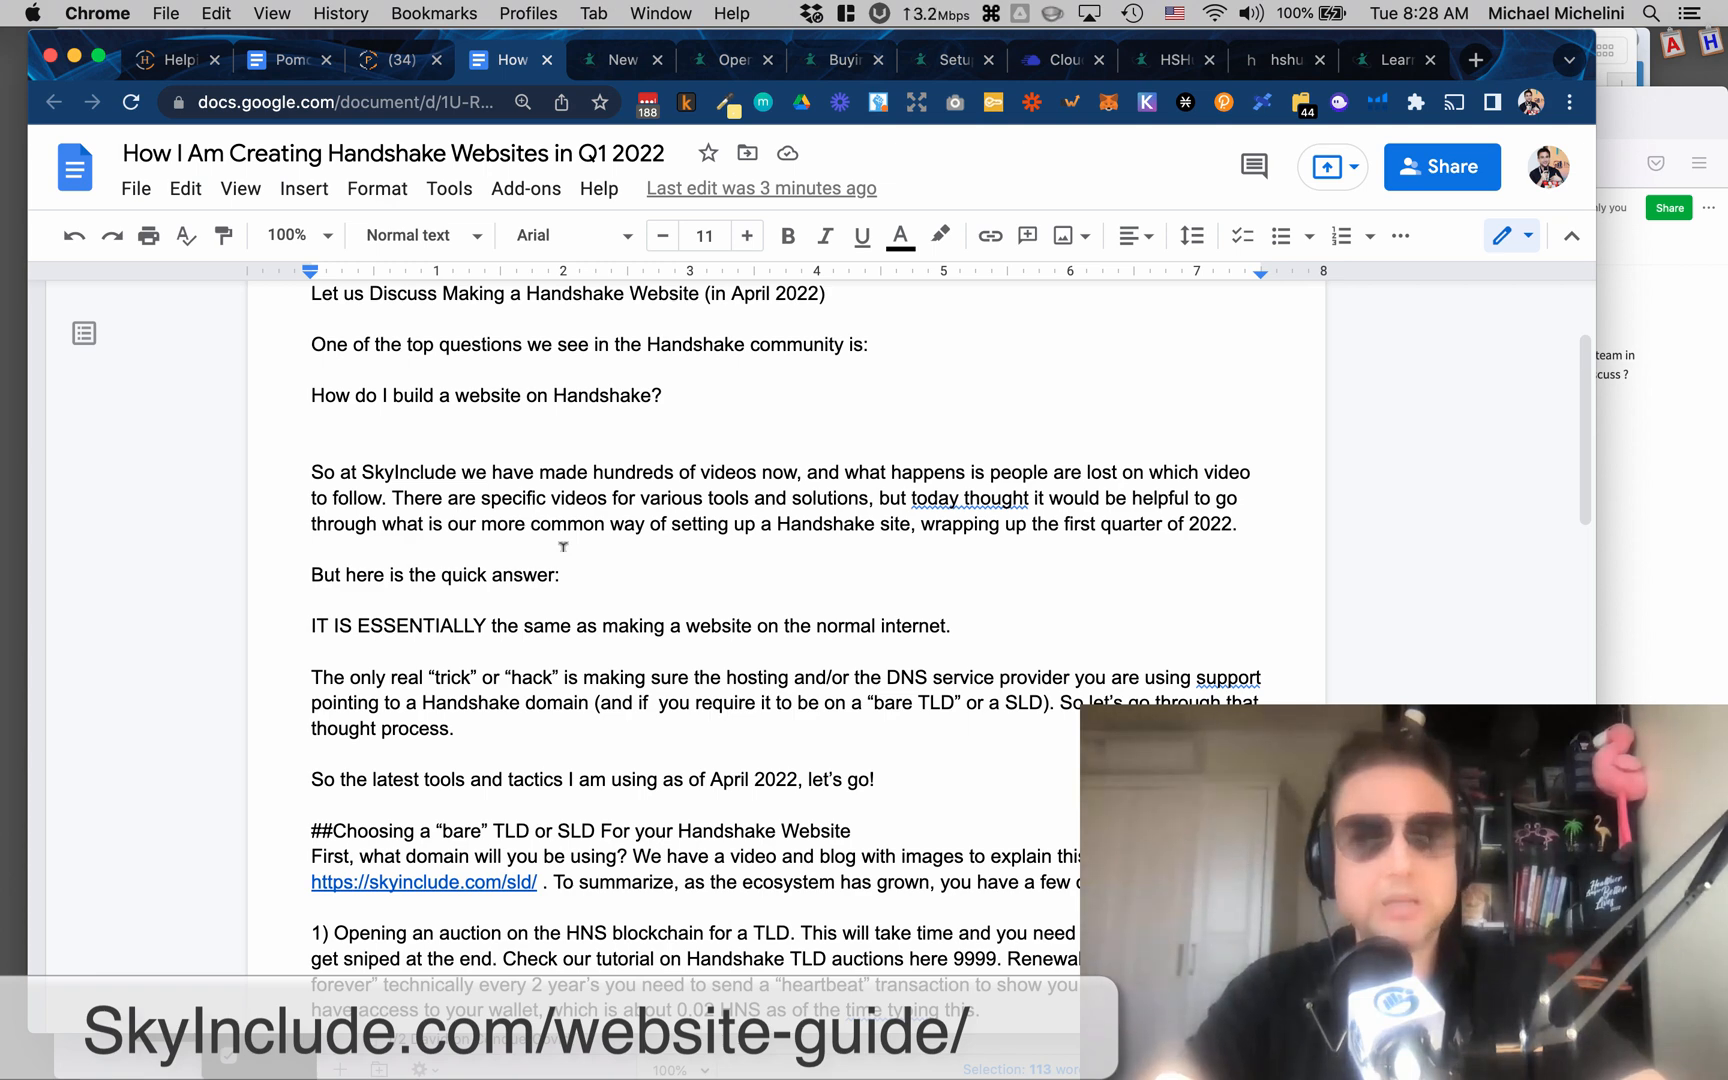
pyautogui.scroll(-3)
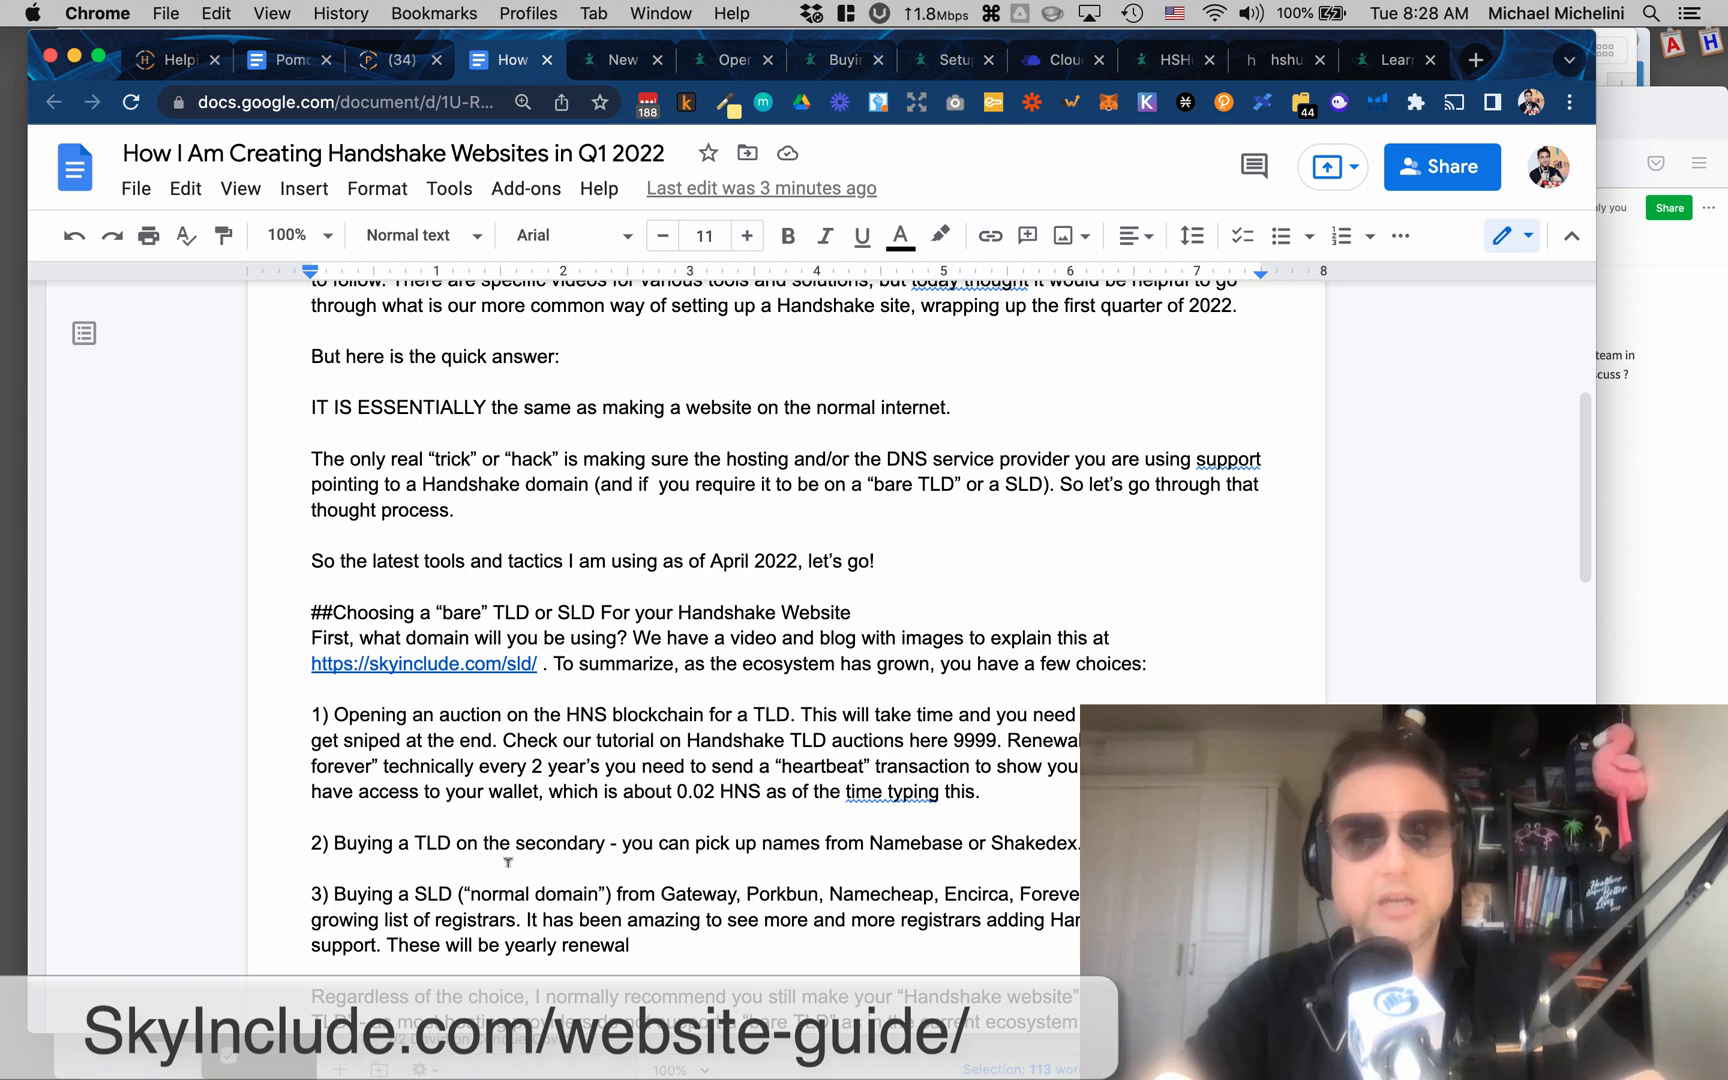
pyautogui.scroll(-3)
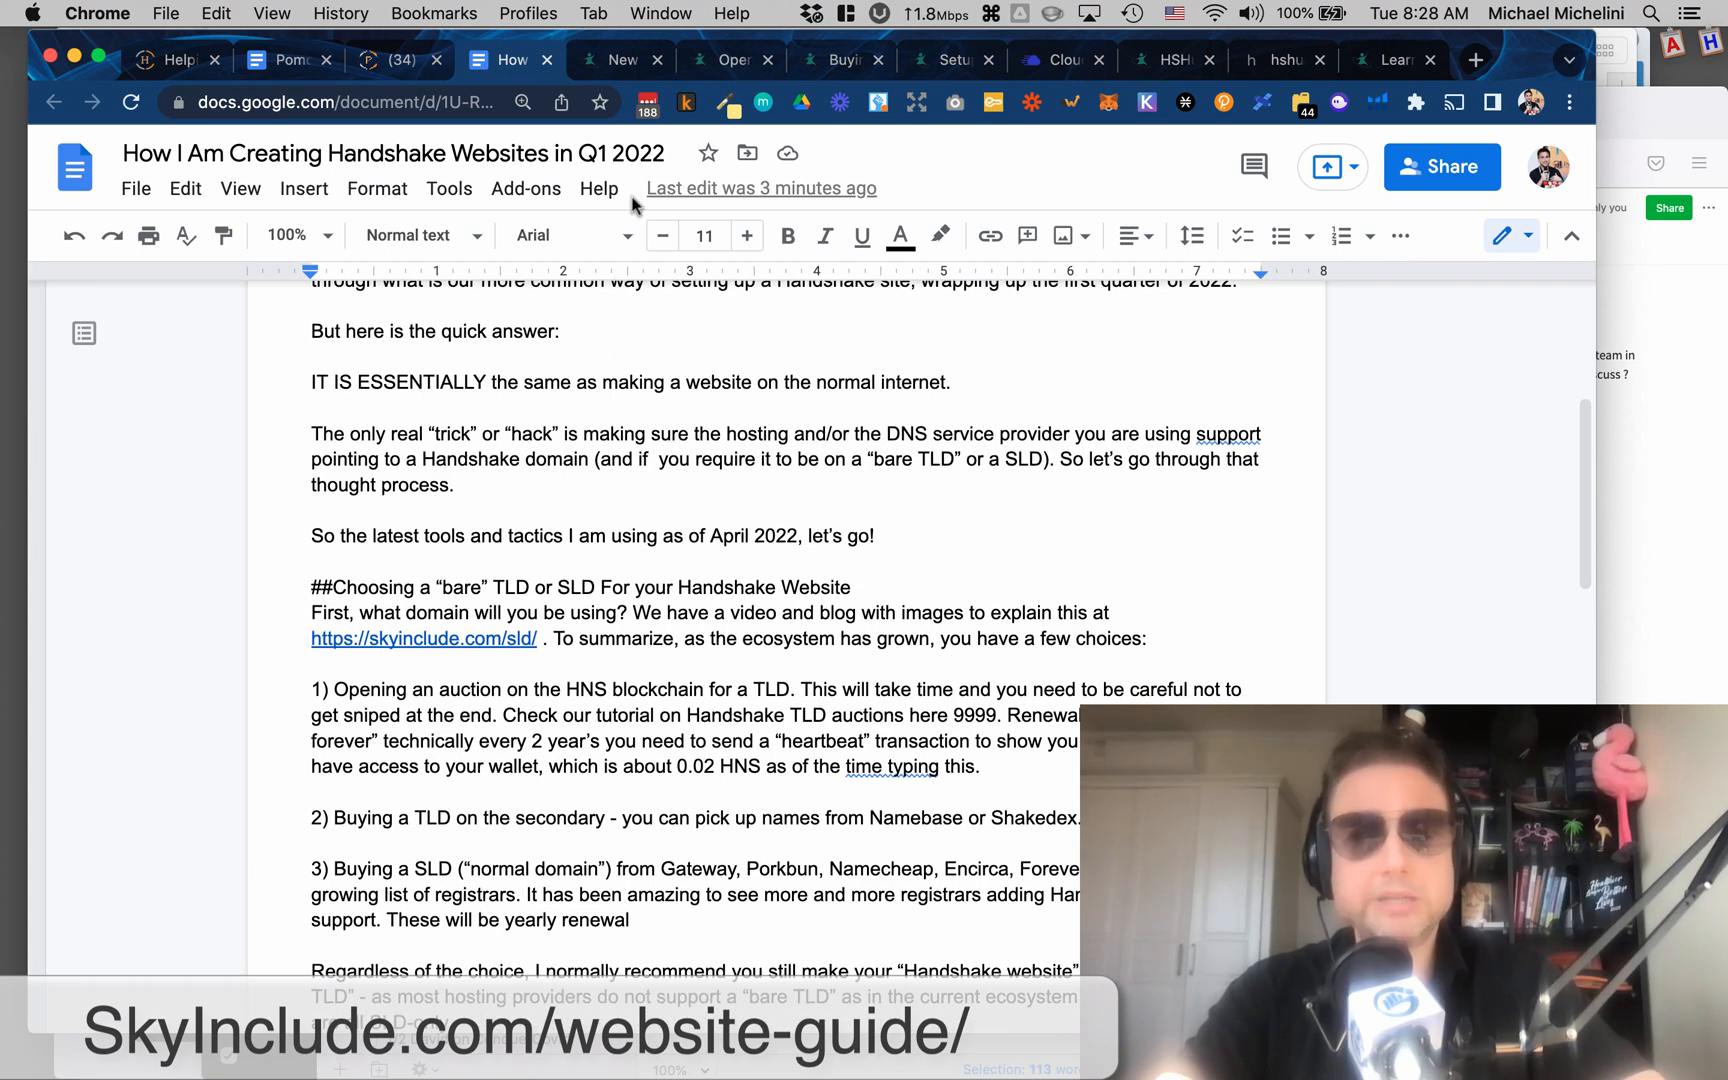
pyautogui.click(730, 60)
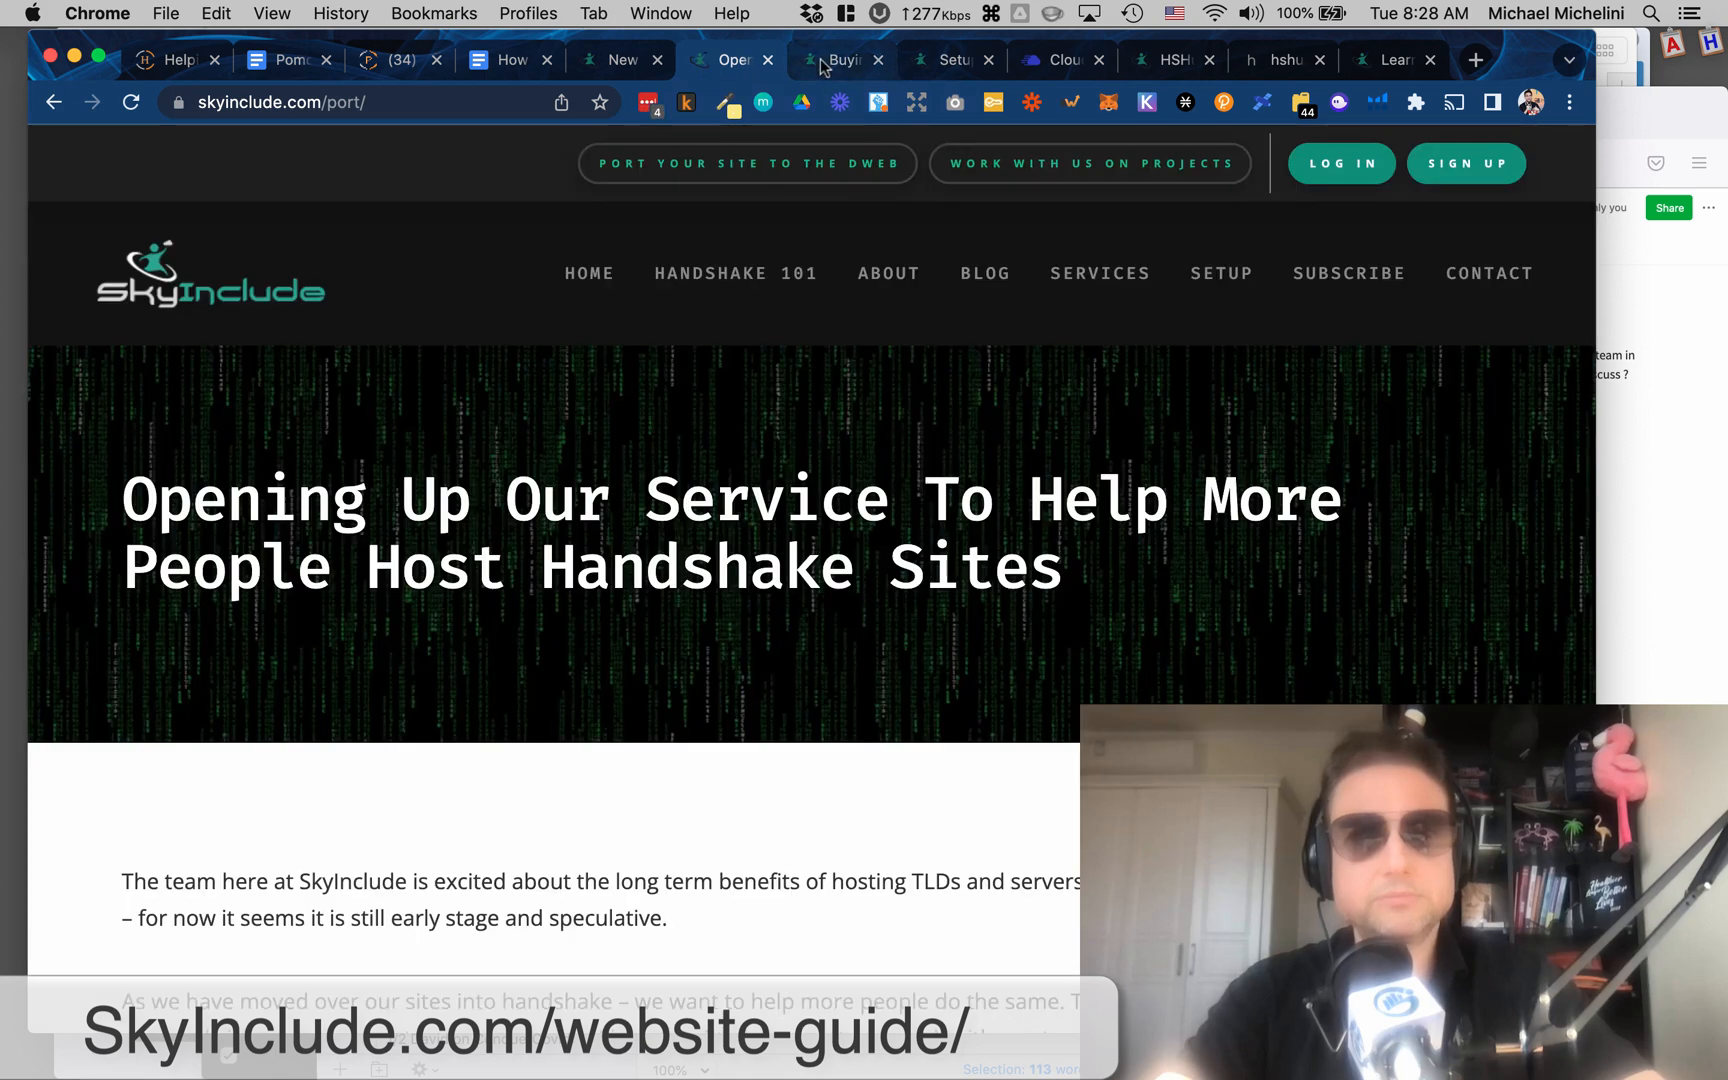
# Bring the SLD article's setup.skyinclude SLD/TLD diagram into view.
pyautogui.click(838, 60)
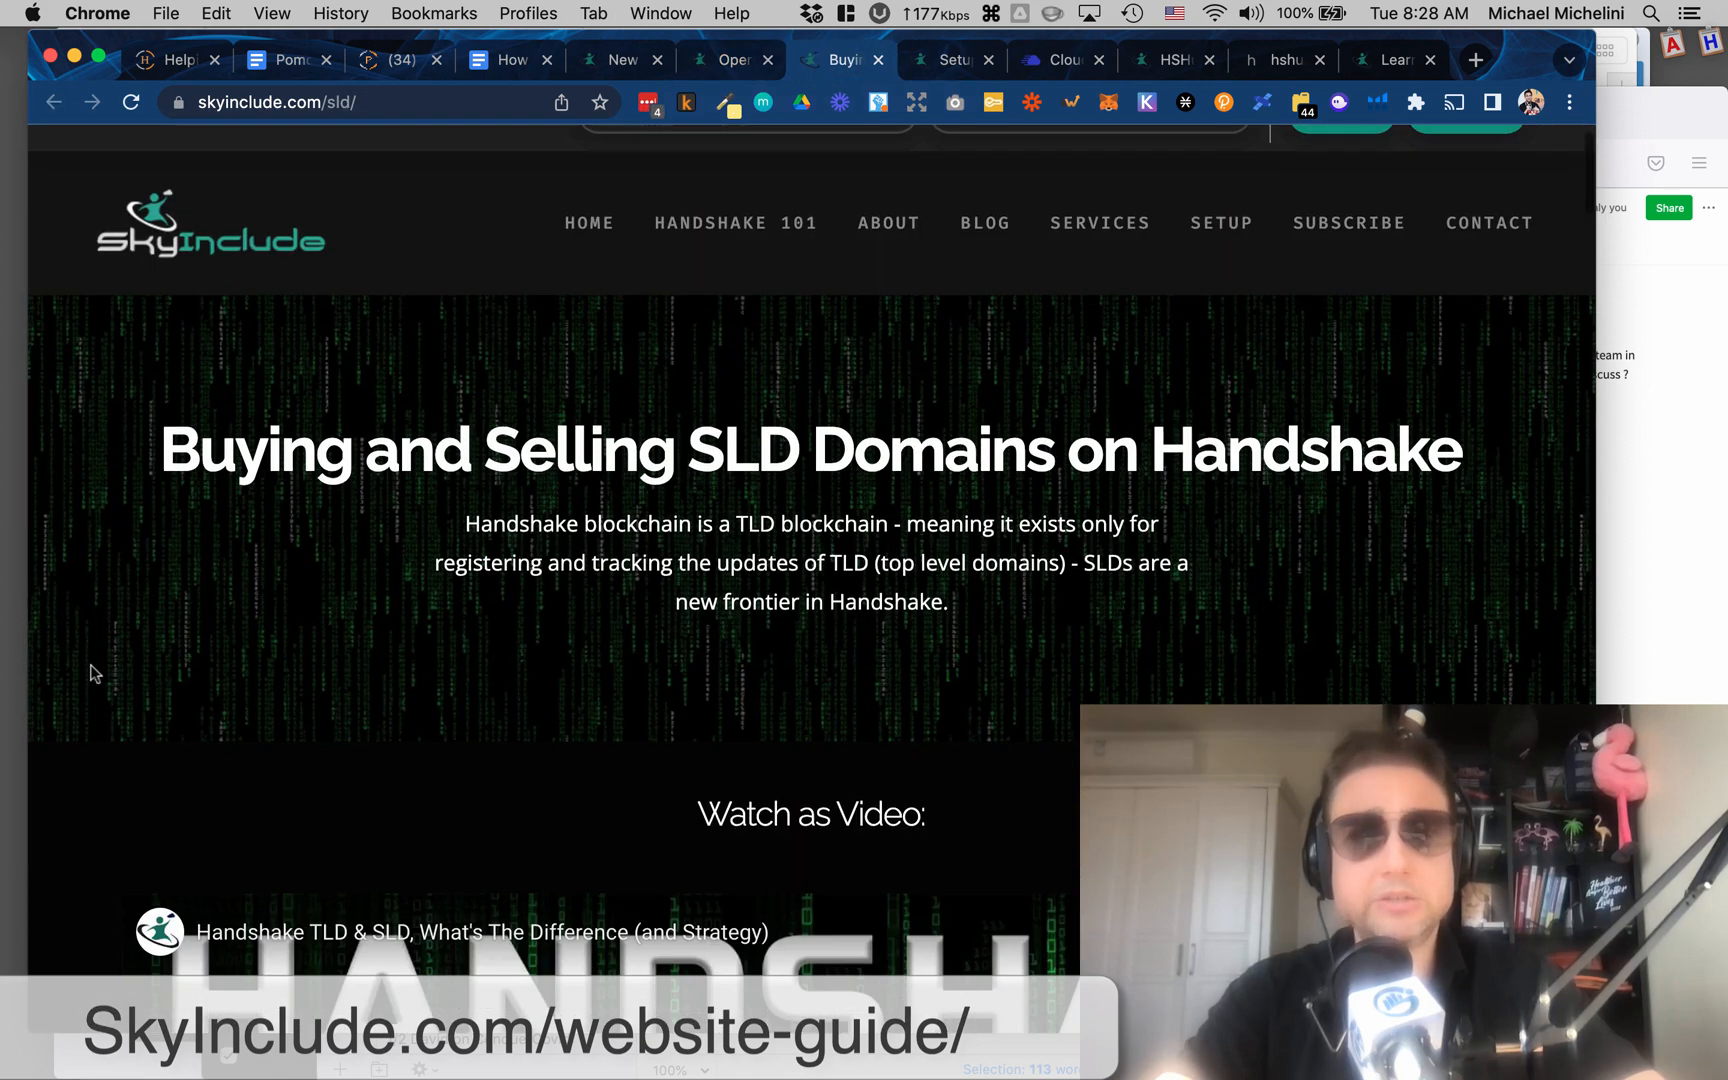
pyautogui.scroll(-3)
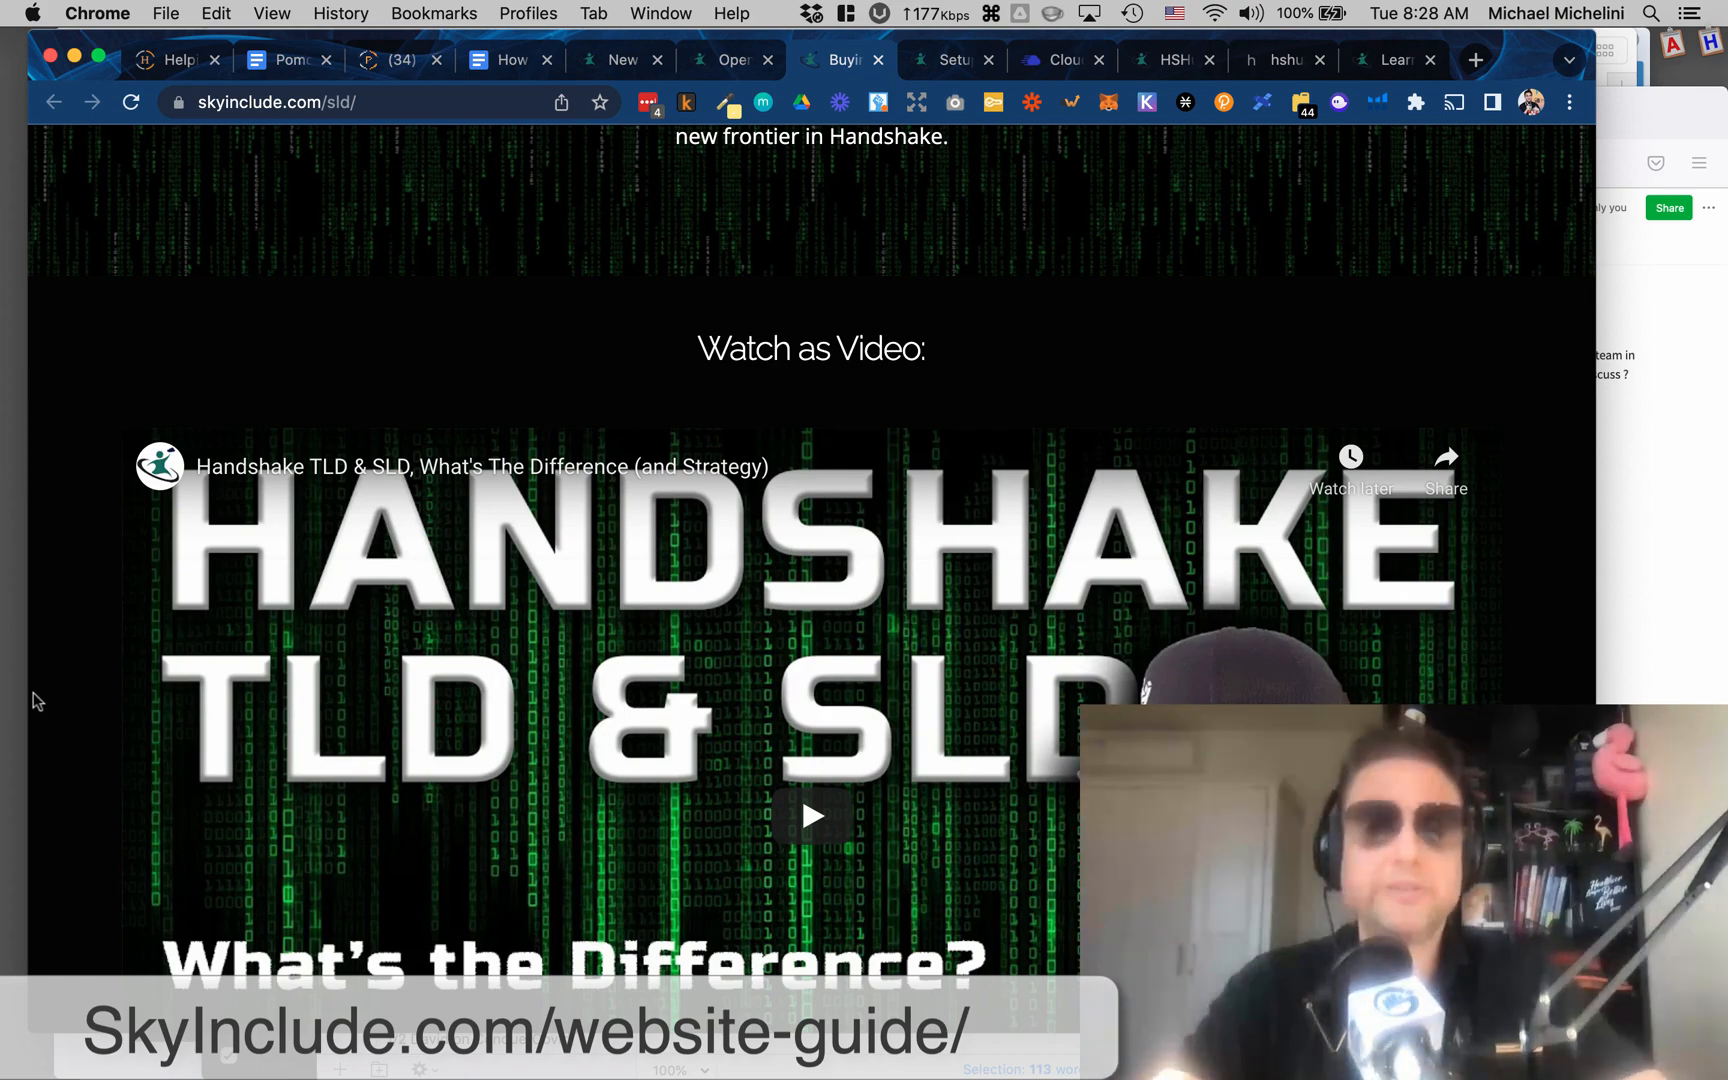
pyautogui.scroll(-3)
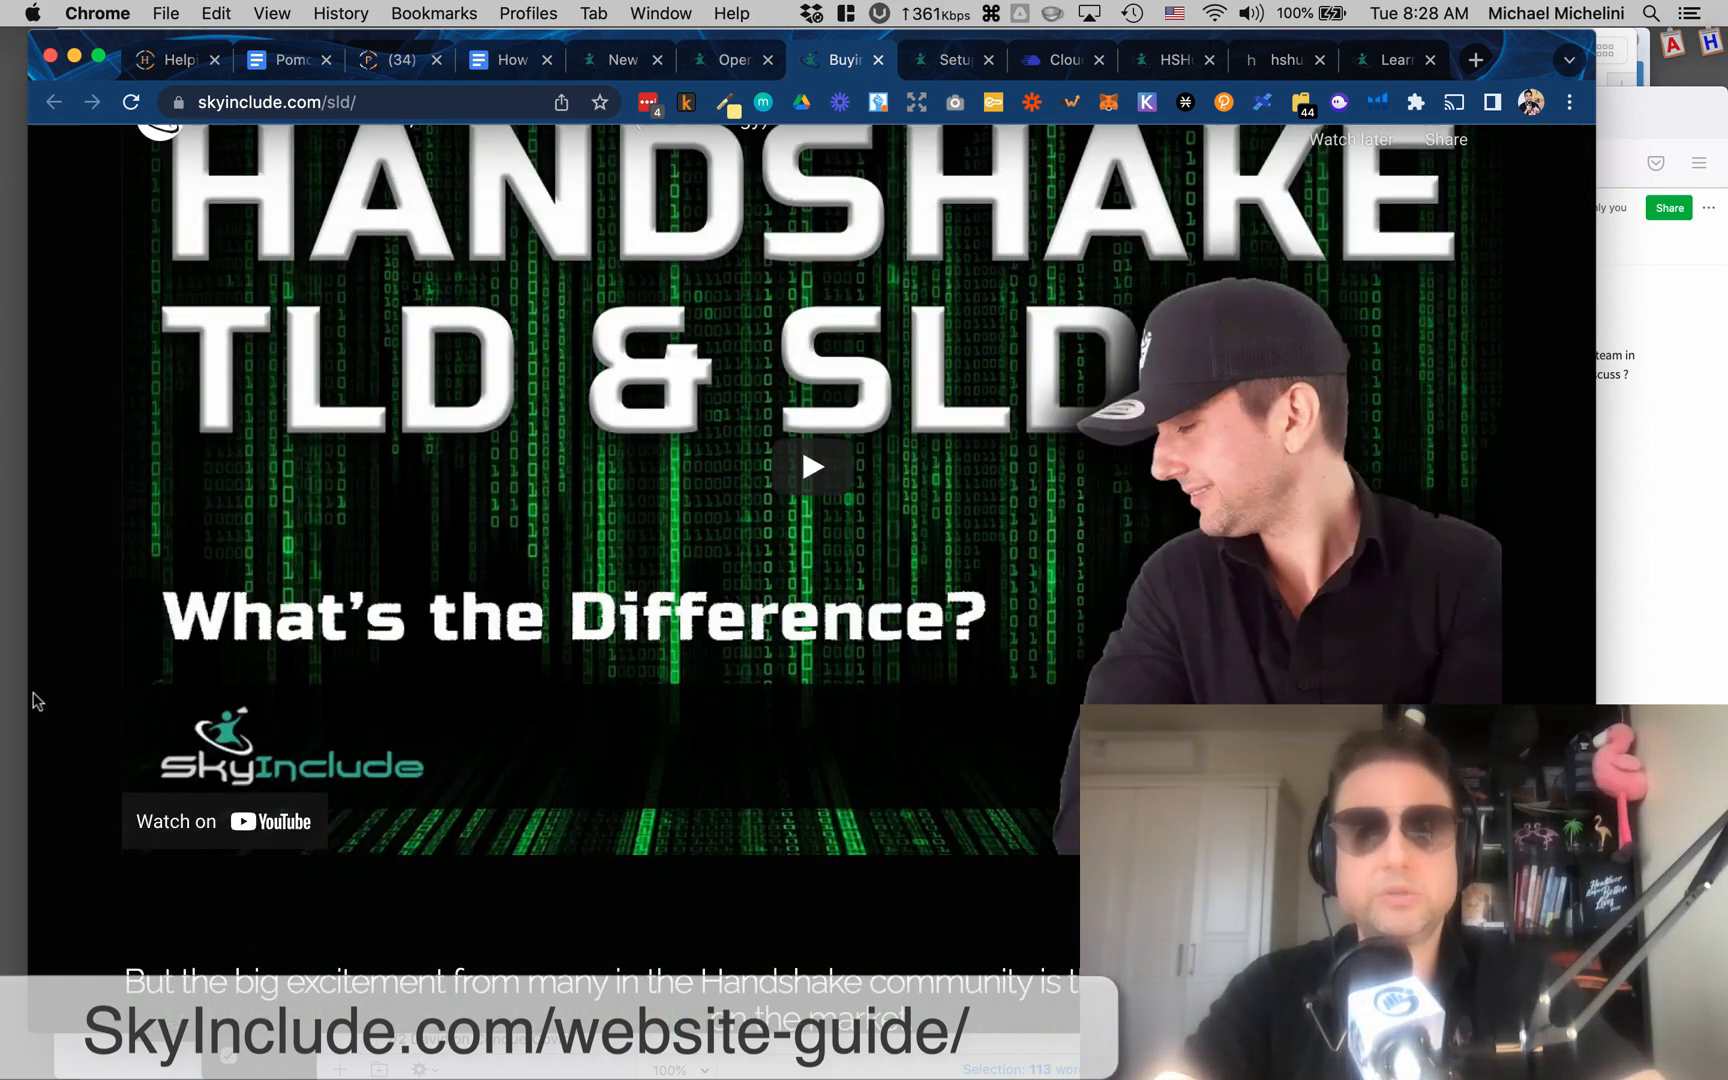
pyautogui.scroll(-3)
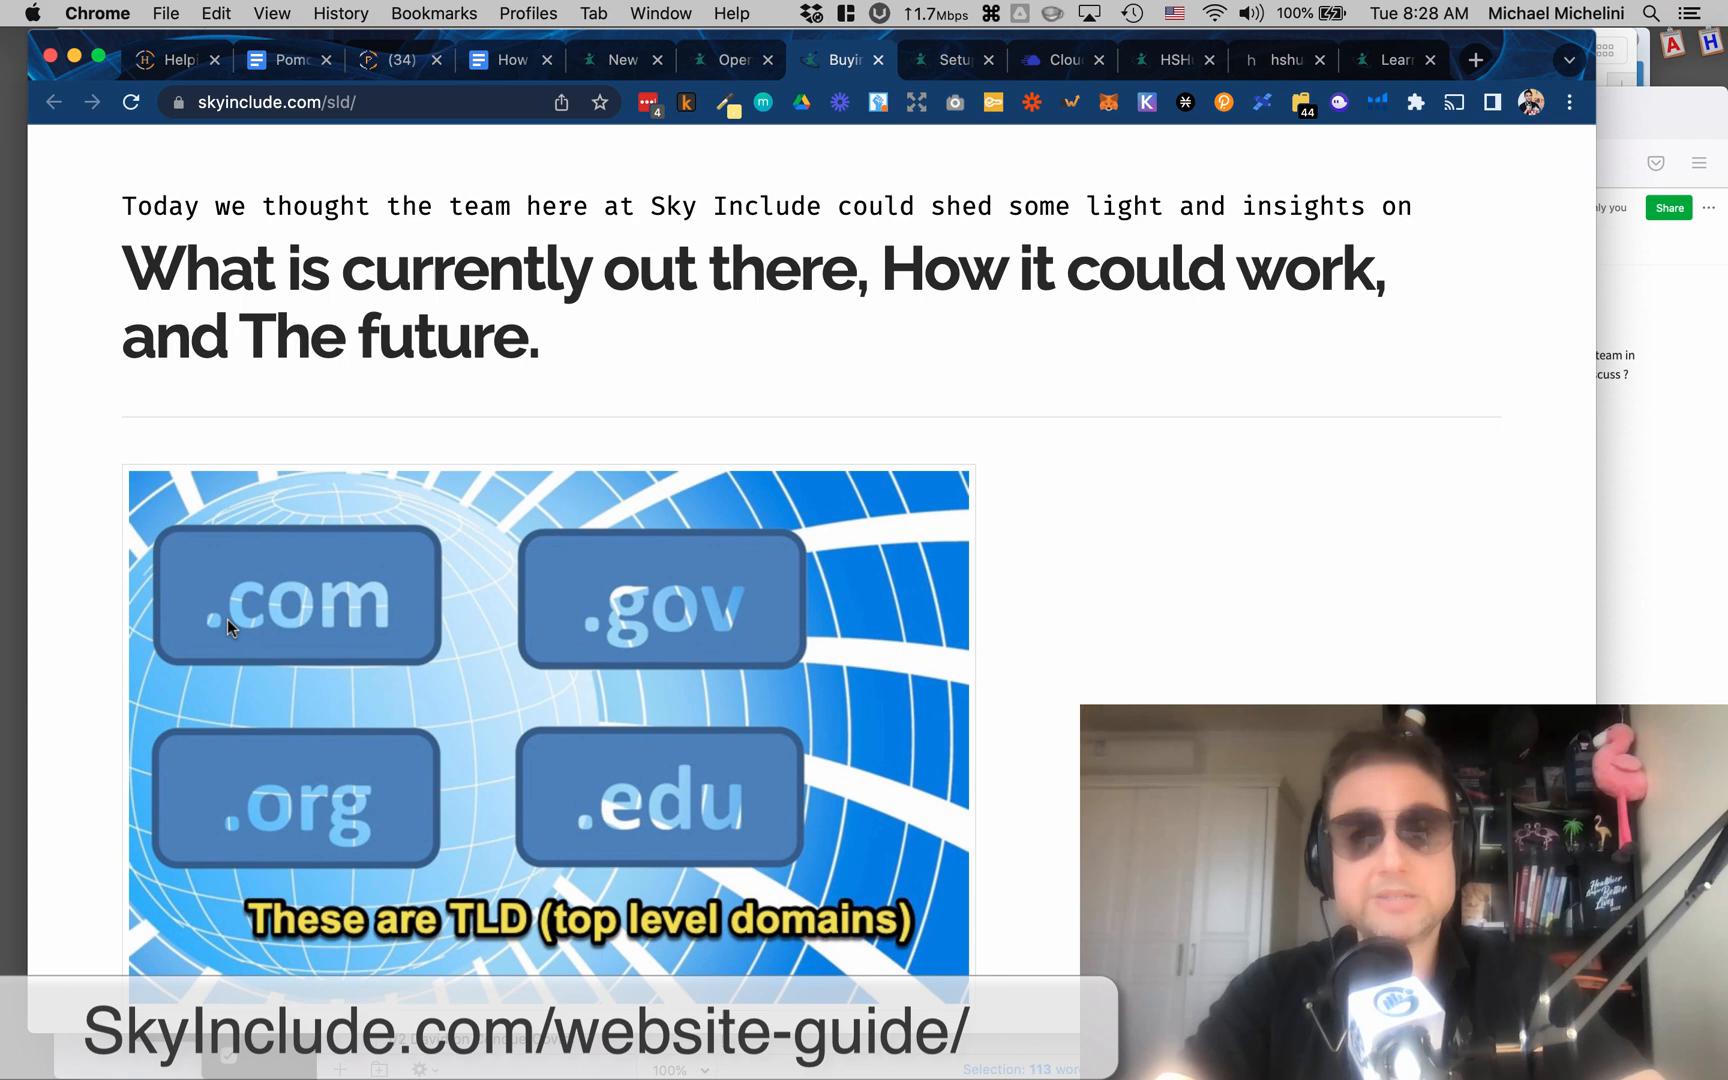
pyautogui.moveTo(316, 654)
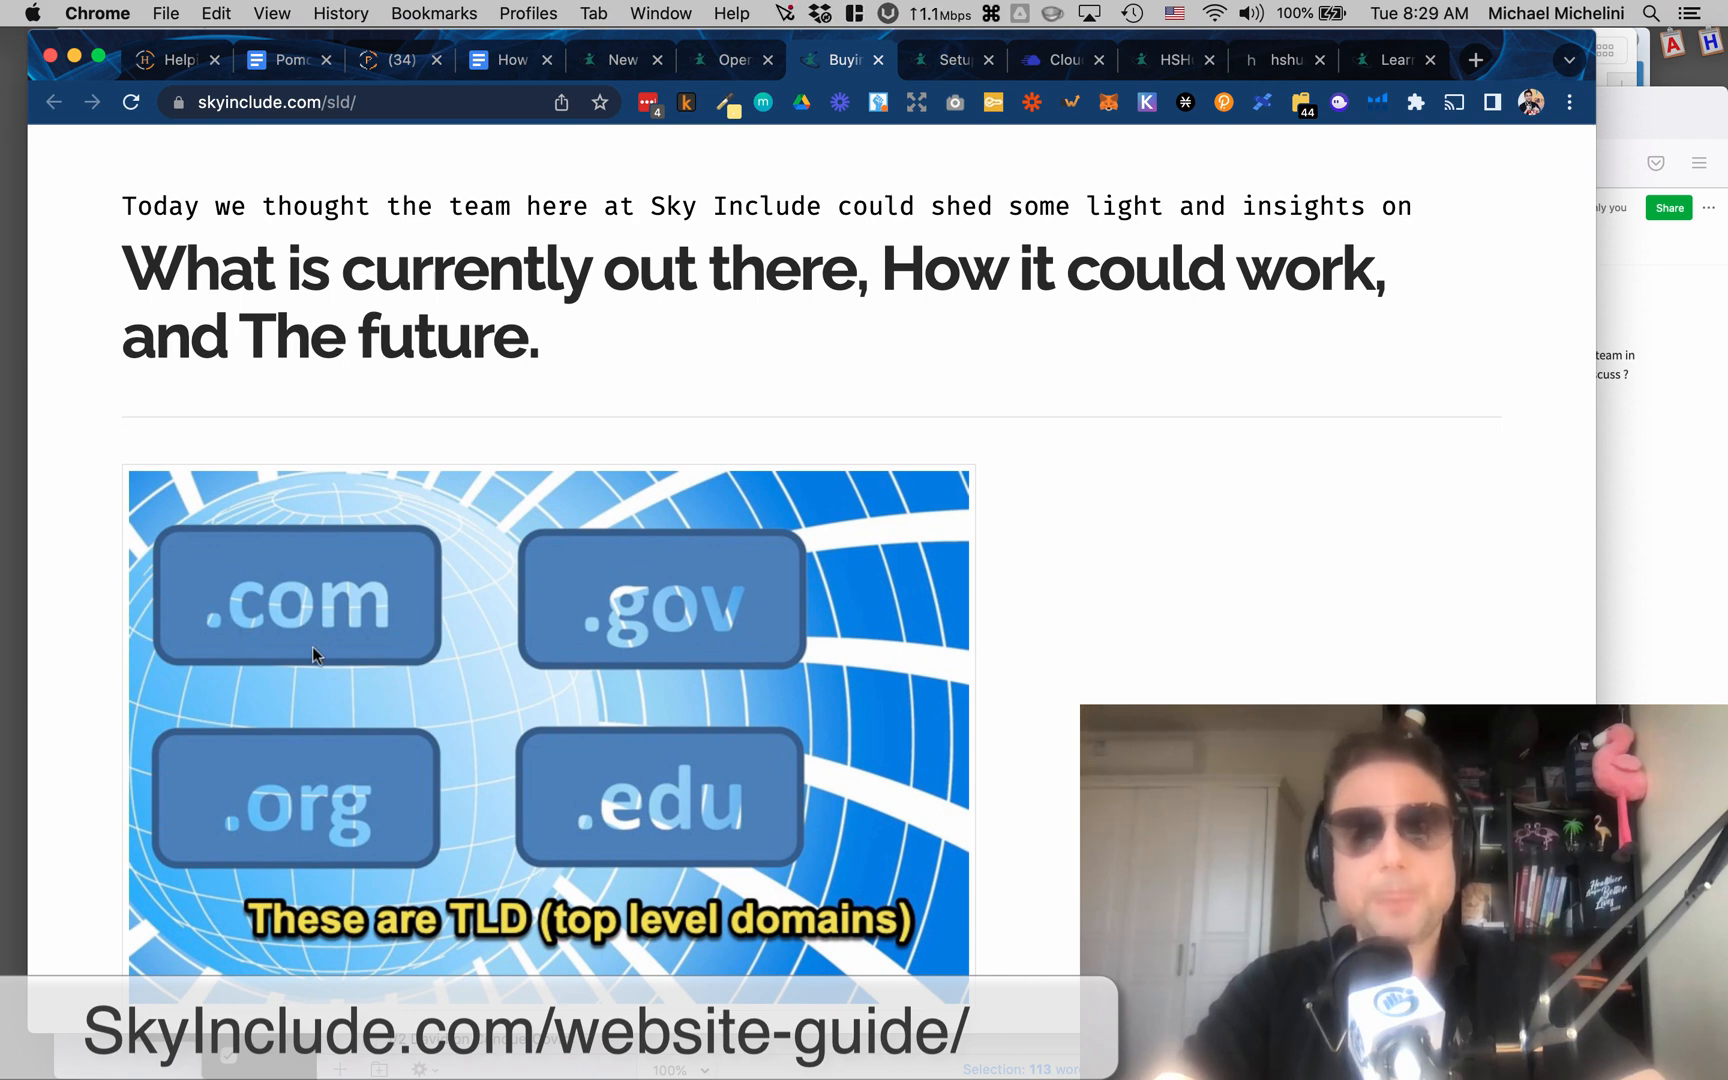
pyautogui.scroll(-3)
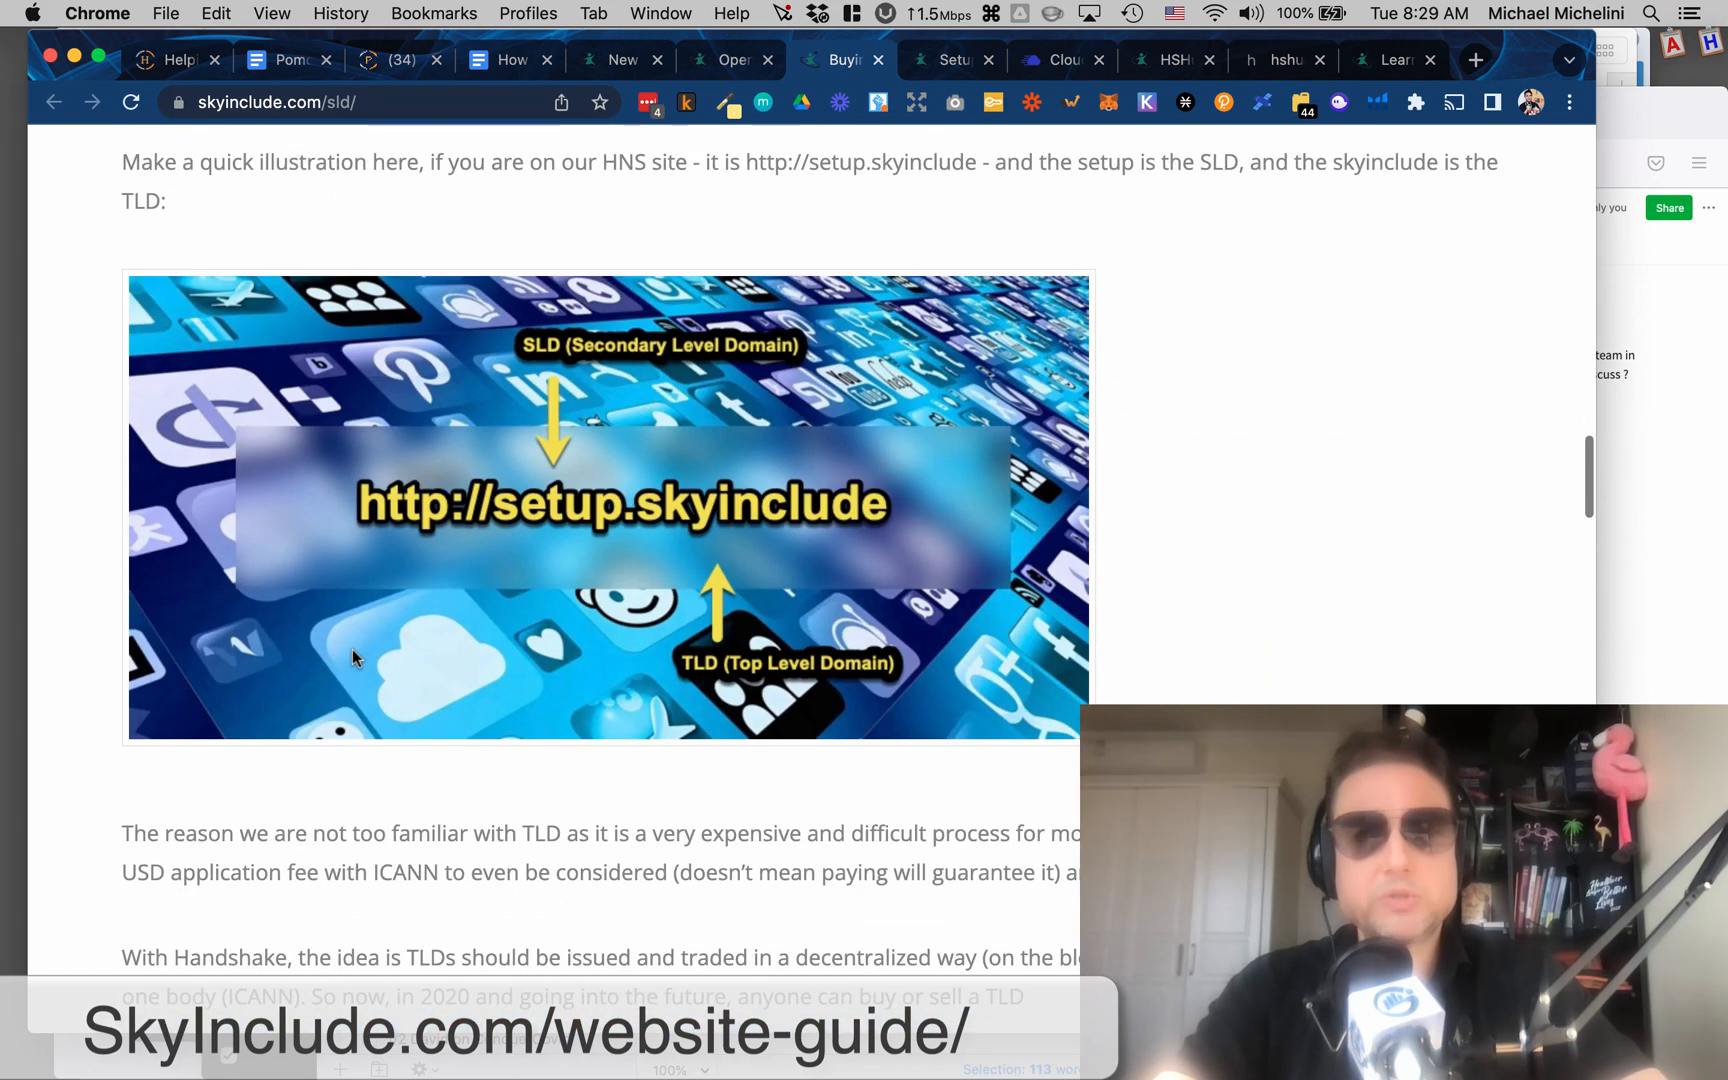
pyautogui.moveTo(566, 538)
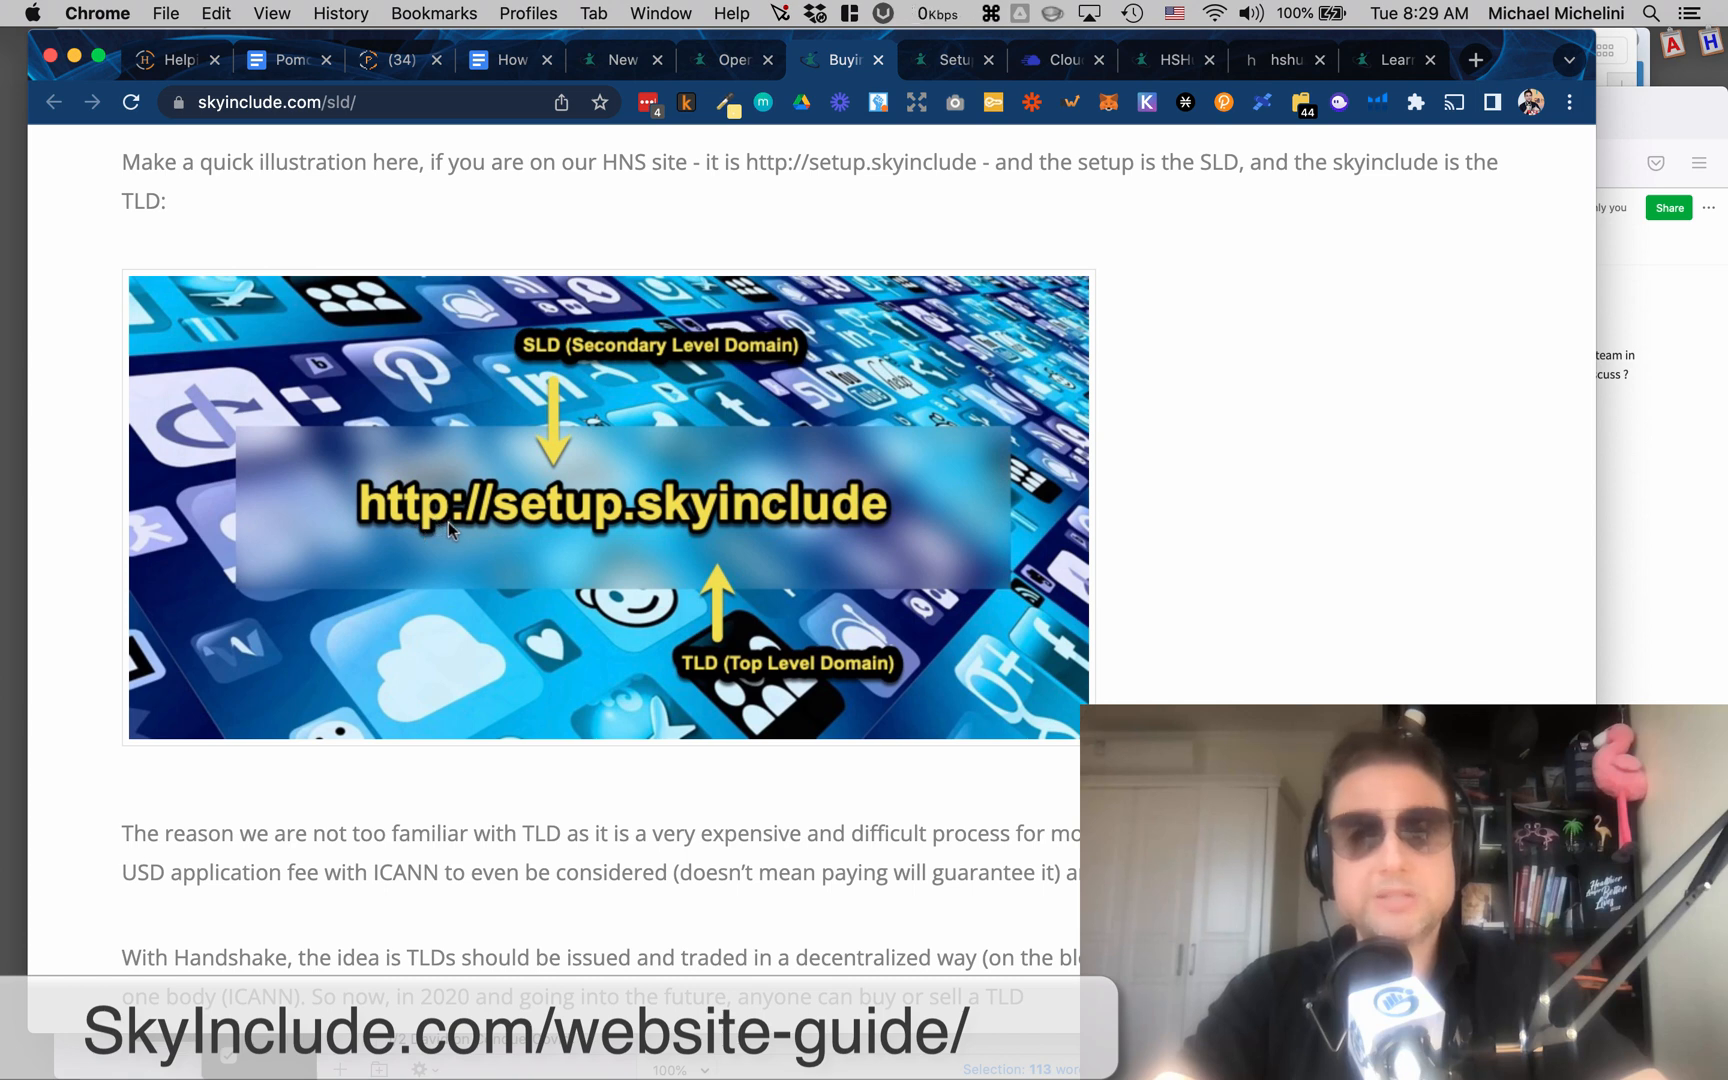
pyautogui.moveTo(876, 526)
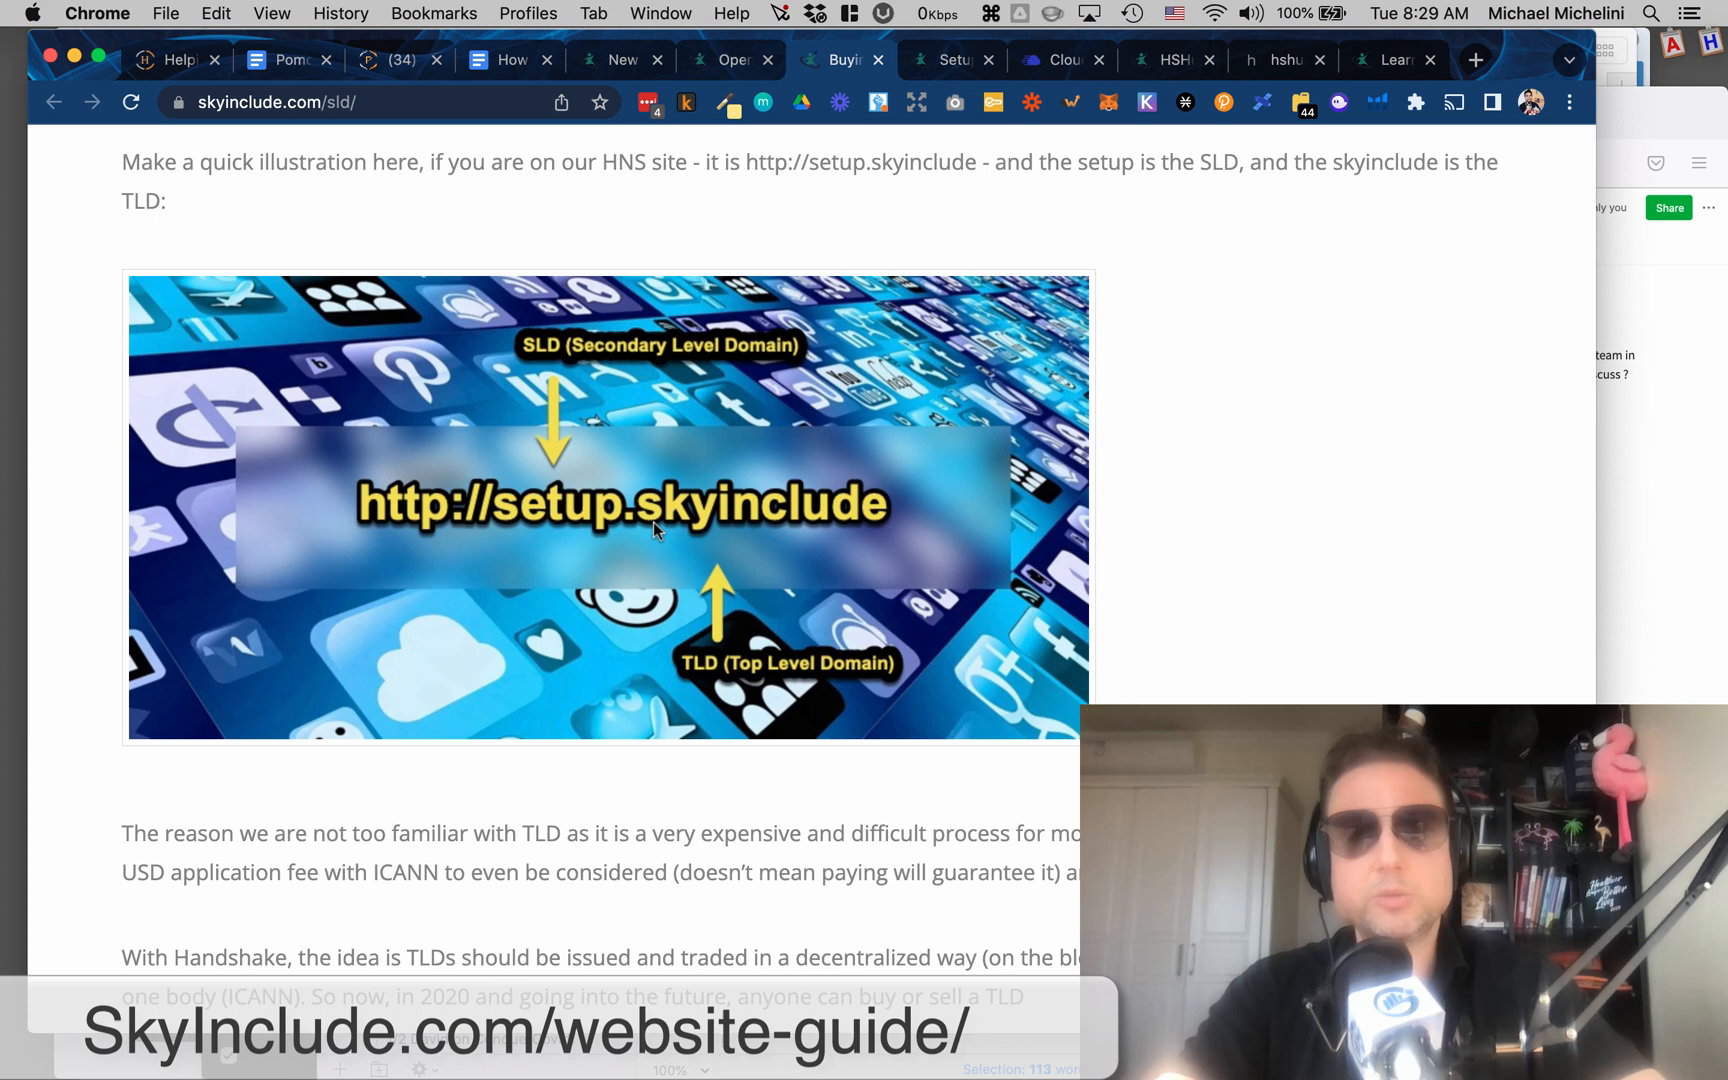
pyautogui.moveTo(818, 526)
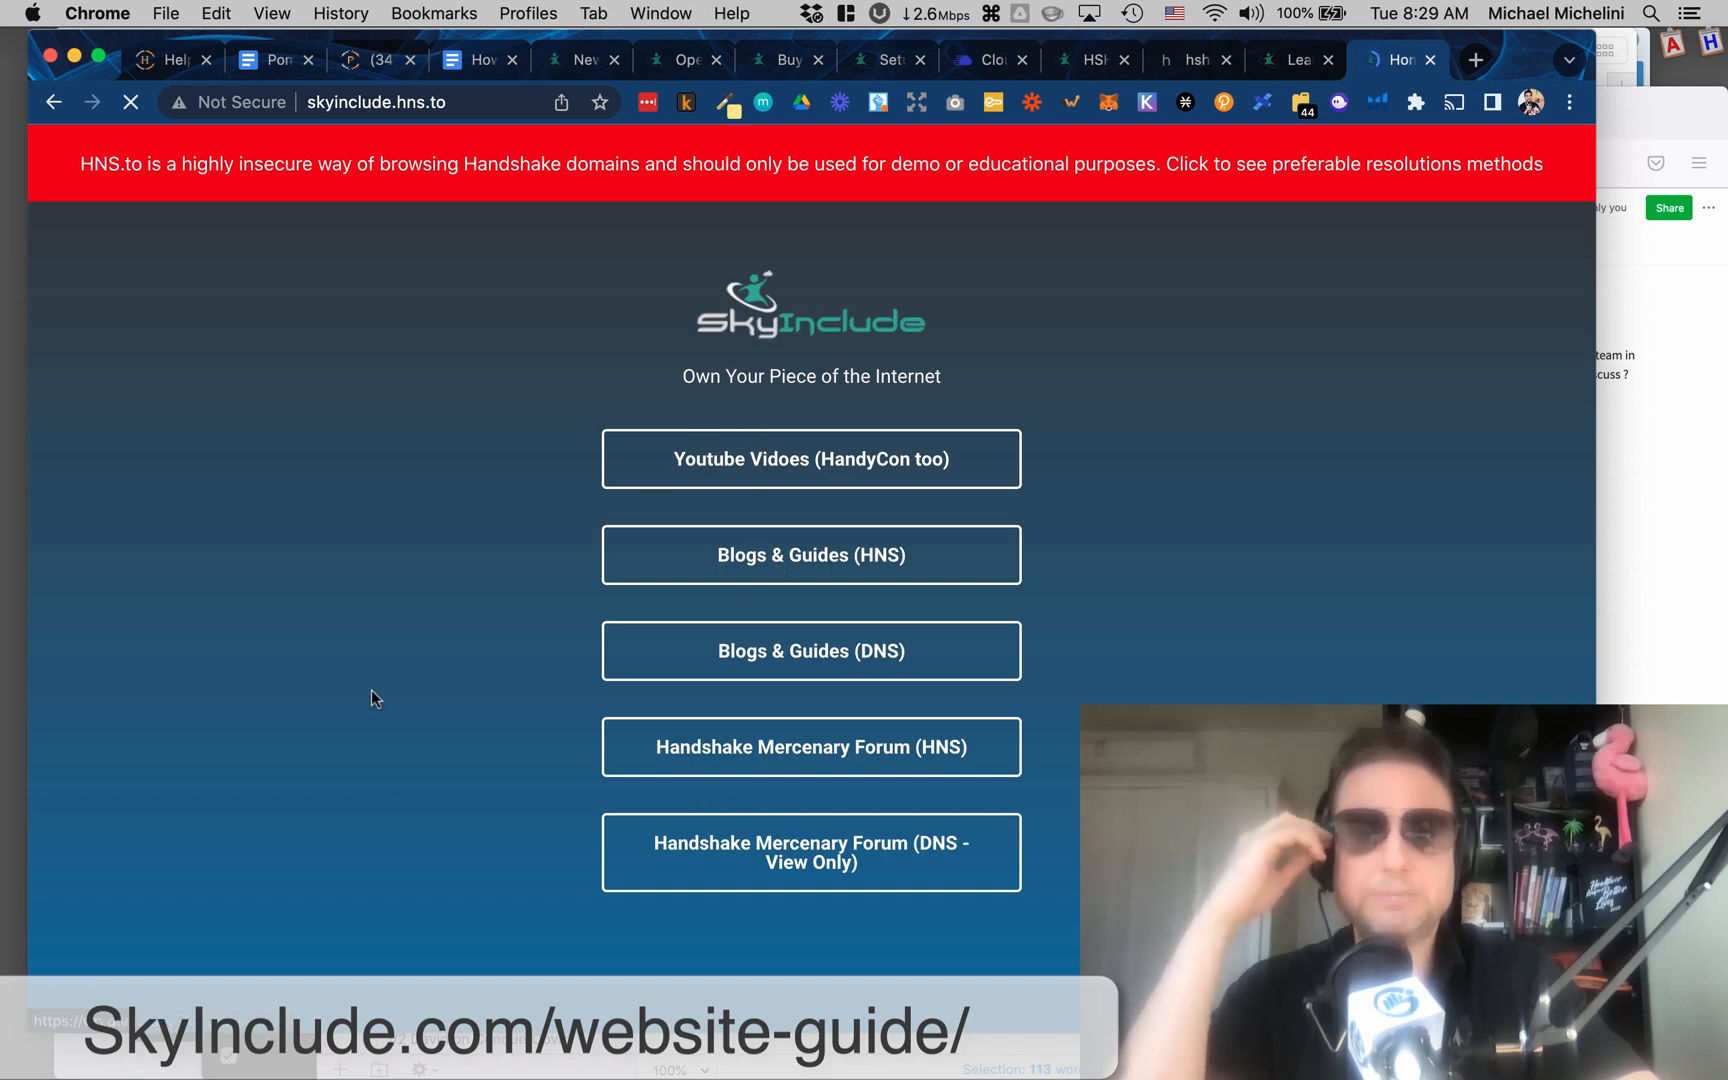
pyautogui.moveTo(500, 706)
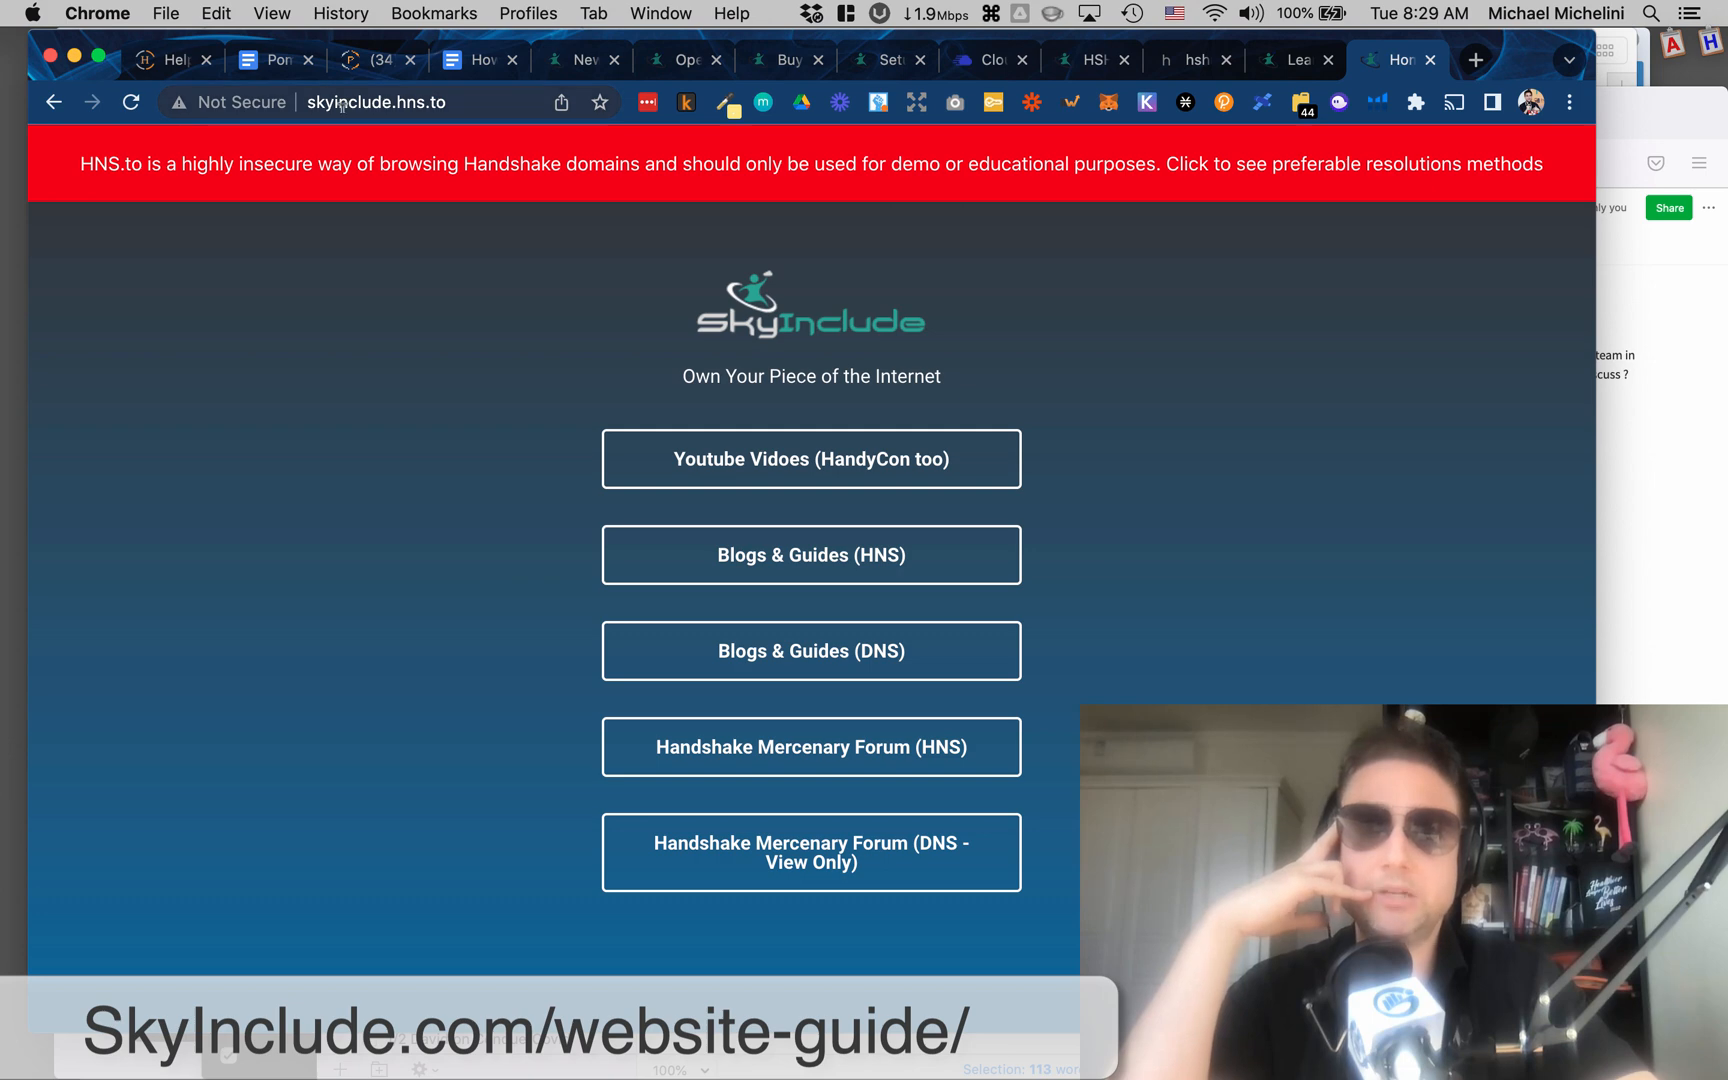
# Load skyinclude.hns.to in a new tab to show the SkyInclude homepage via hns.to.
pyautogui.doubleClick(414, 102)
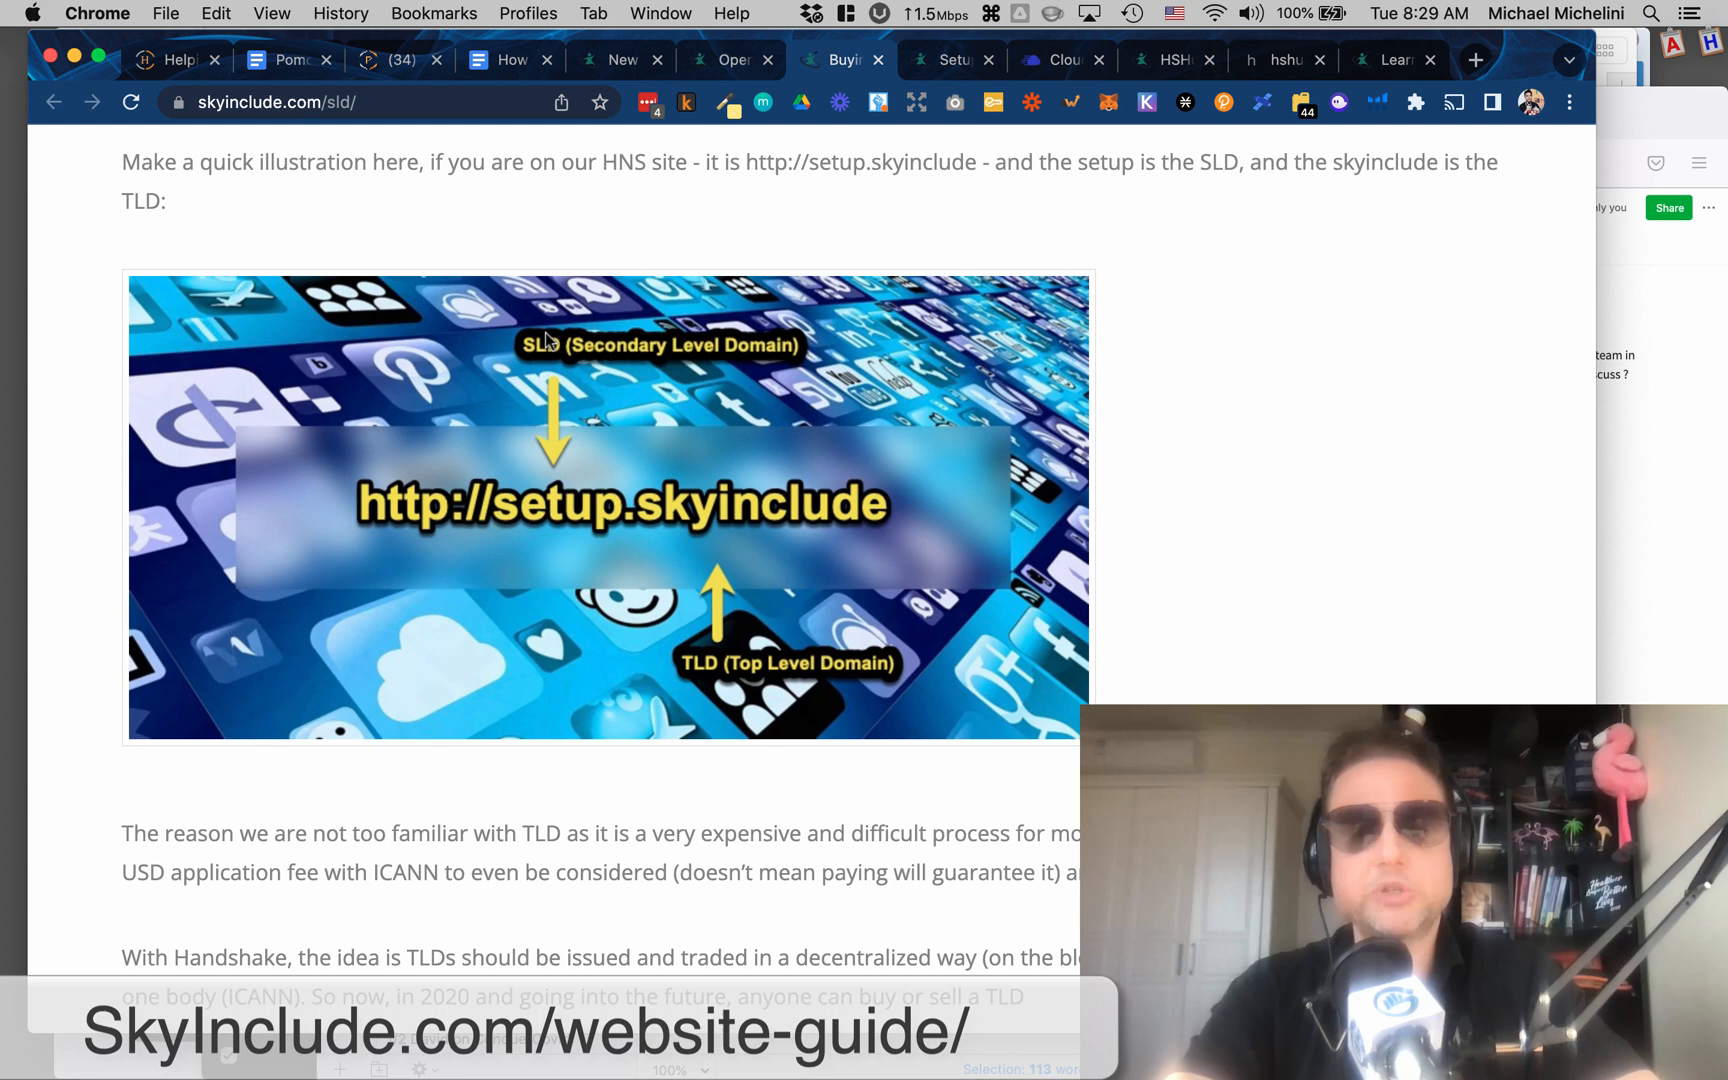
pyautogui.moveTo(462, 526)
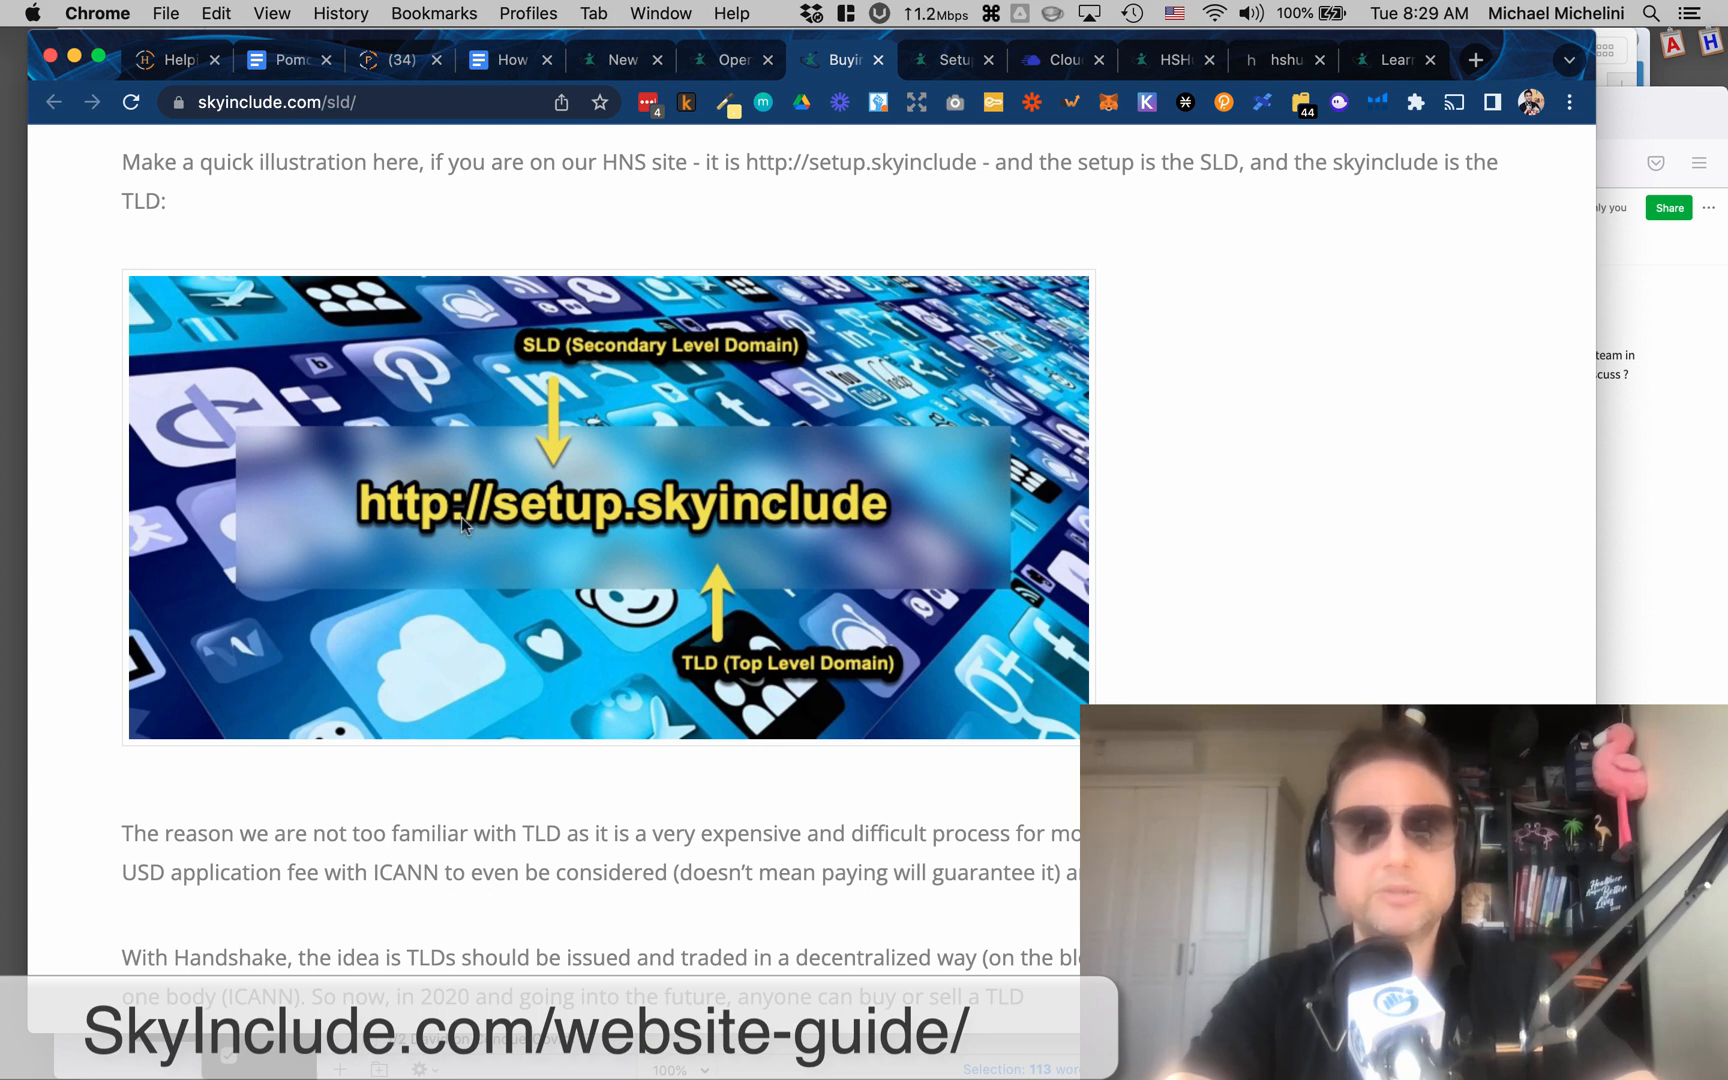
pyautogui.moveTo(570, 552)
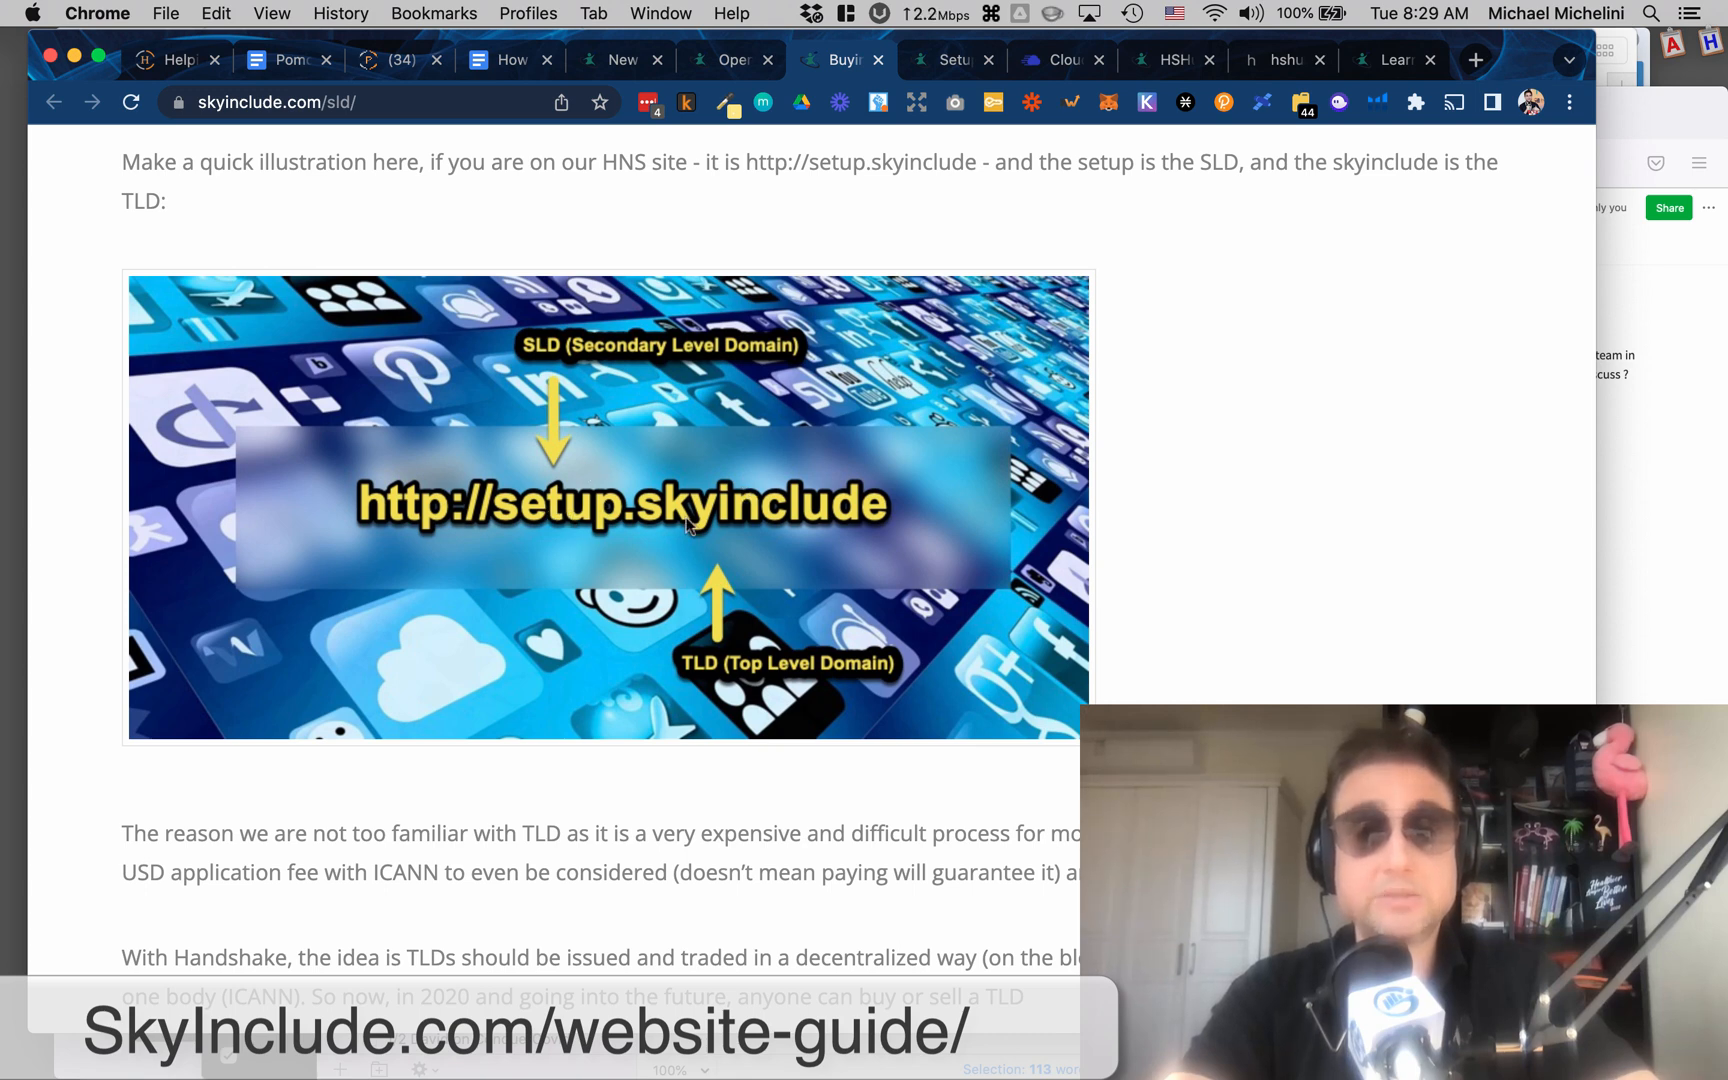
pyautogui.moveTo(892, 644)
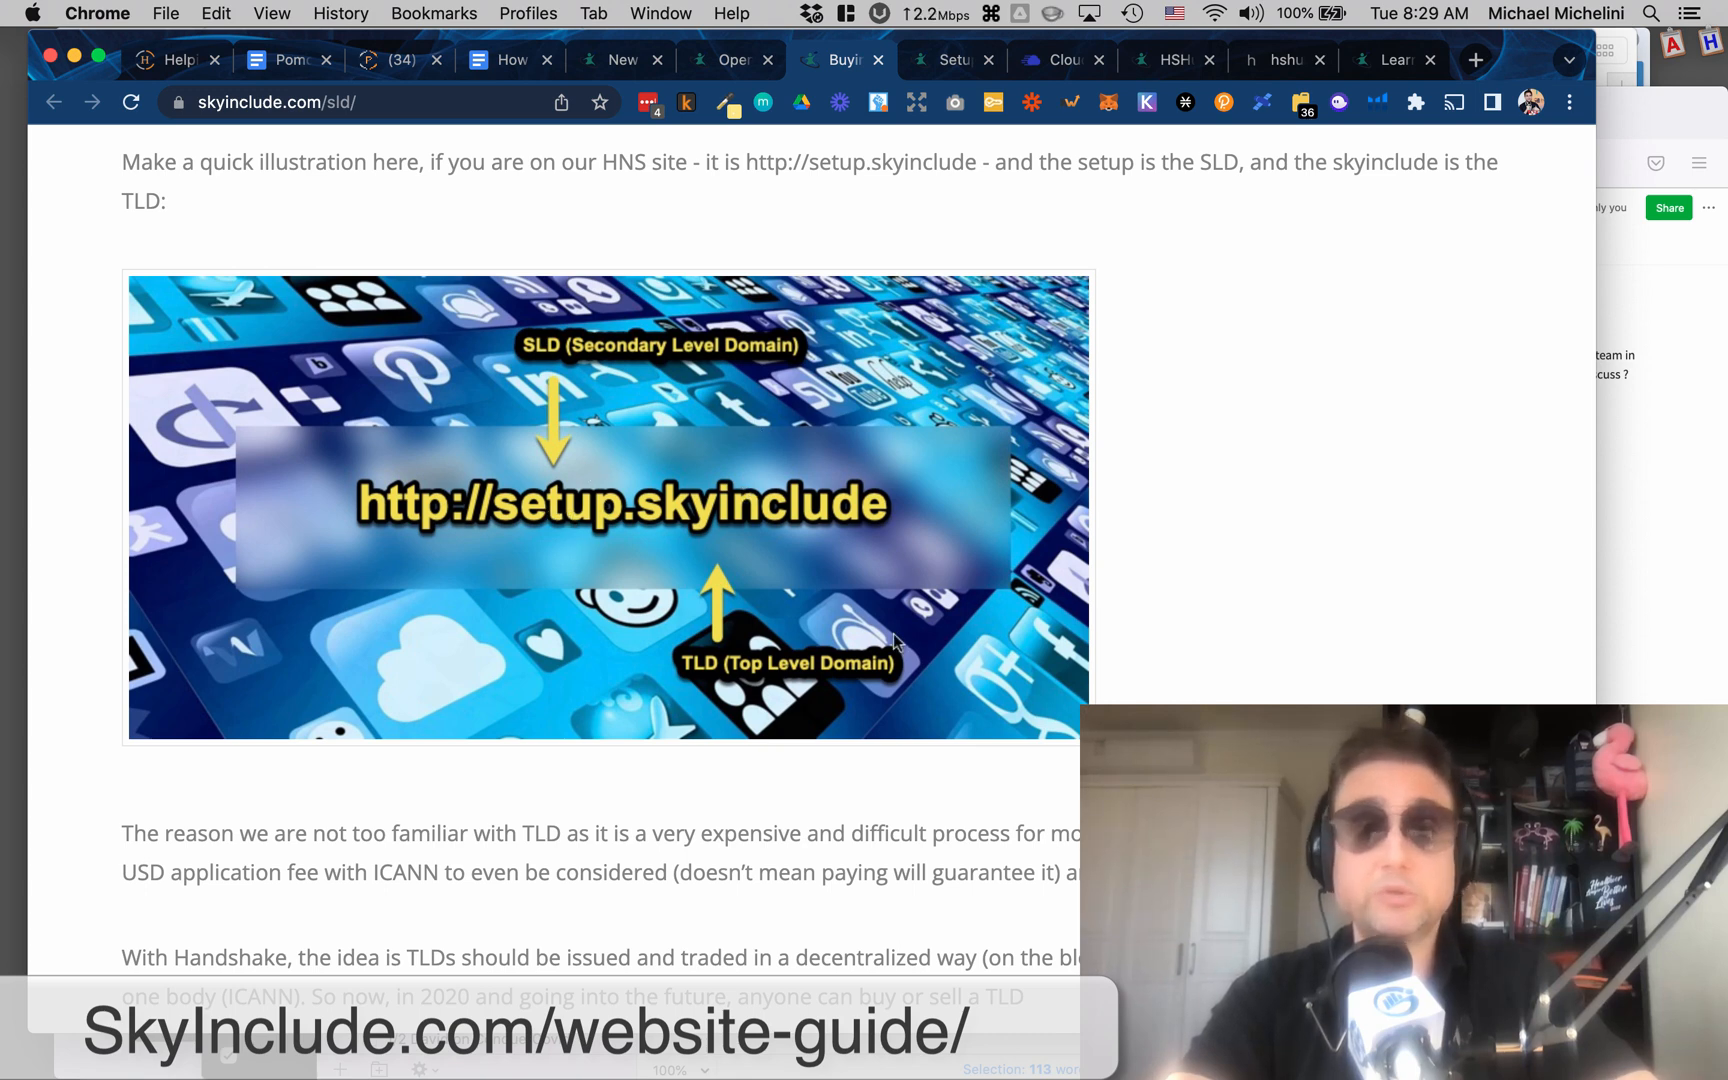
pyautogui.moveTo(1190, 692)
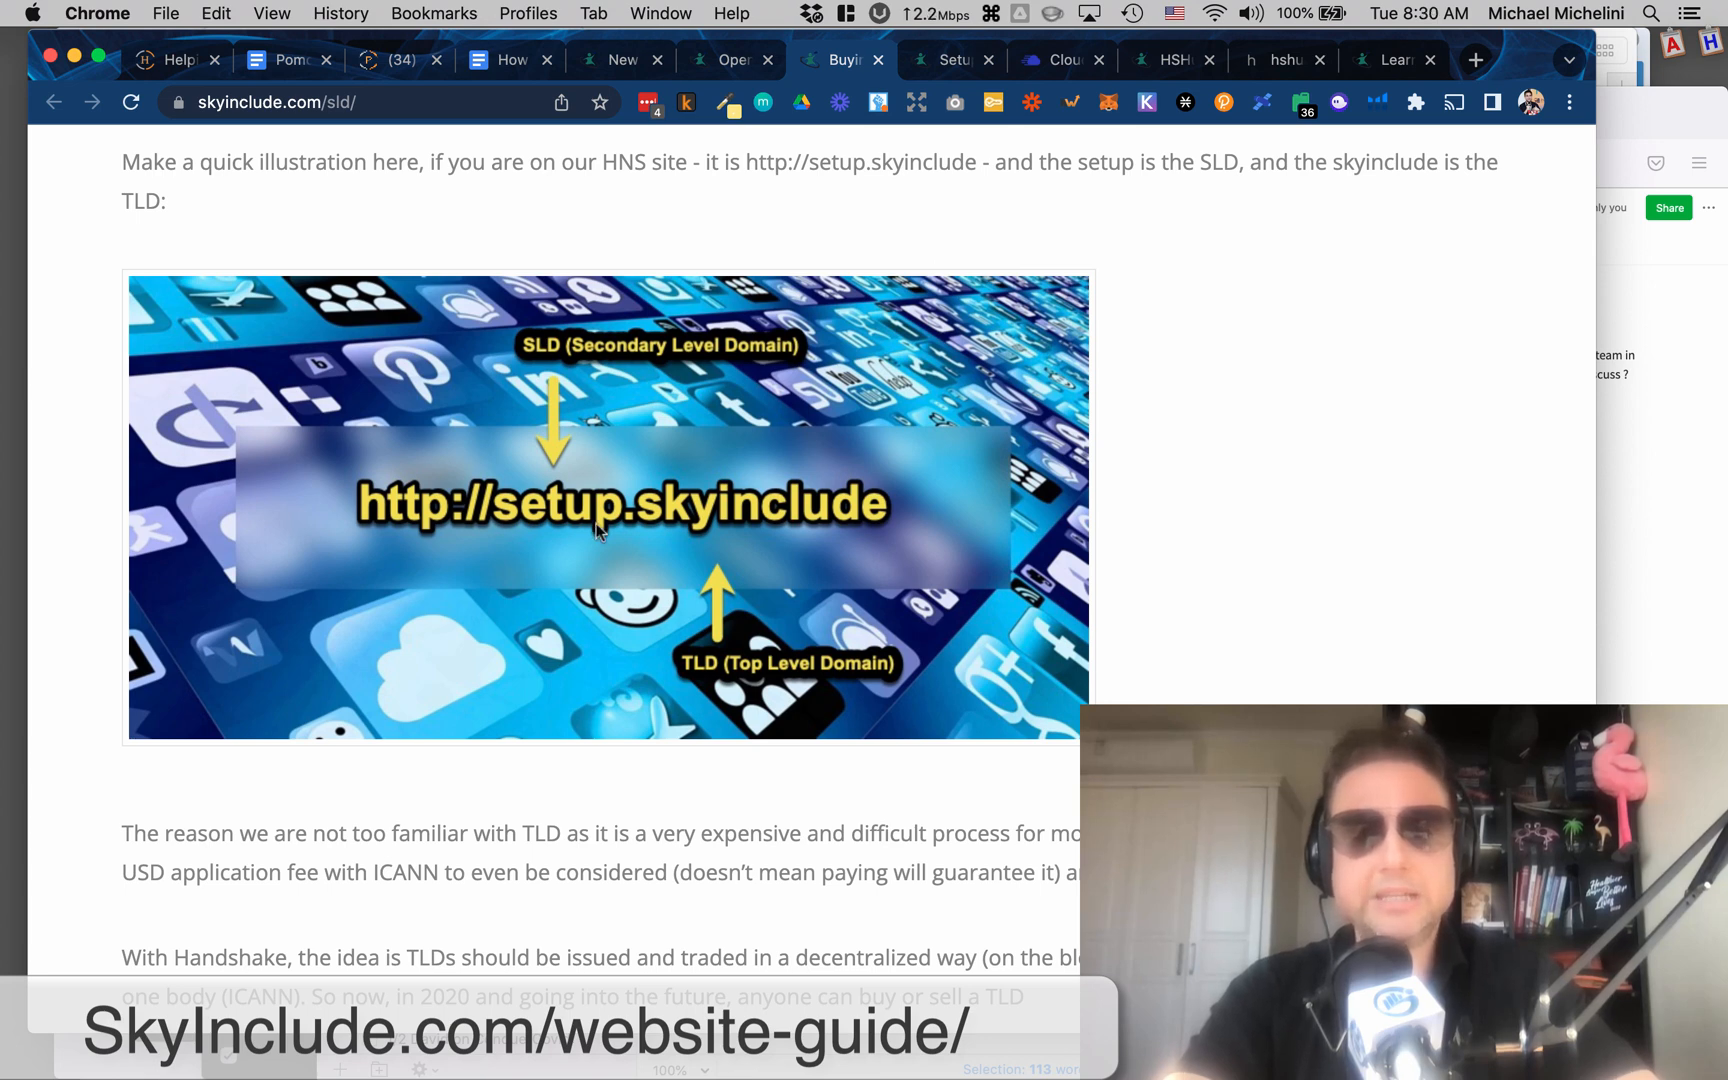
pyautogui.moveTo(654, 548)
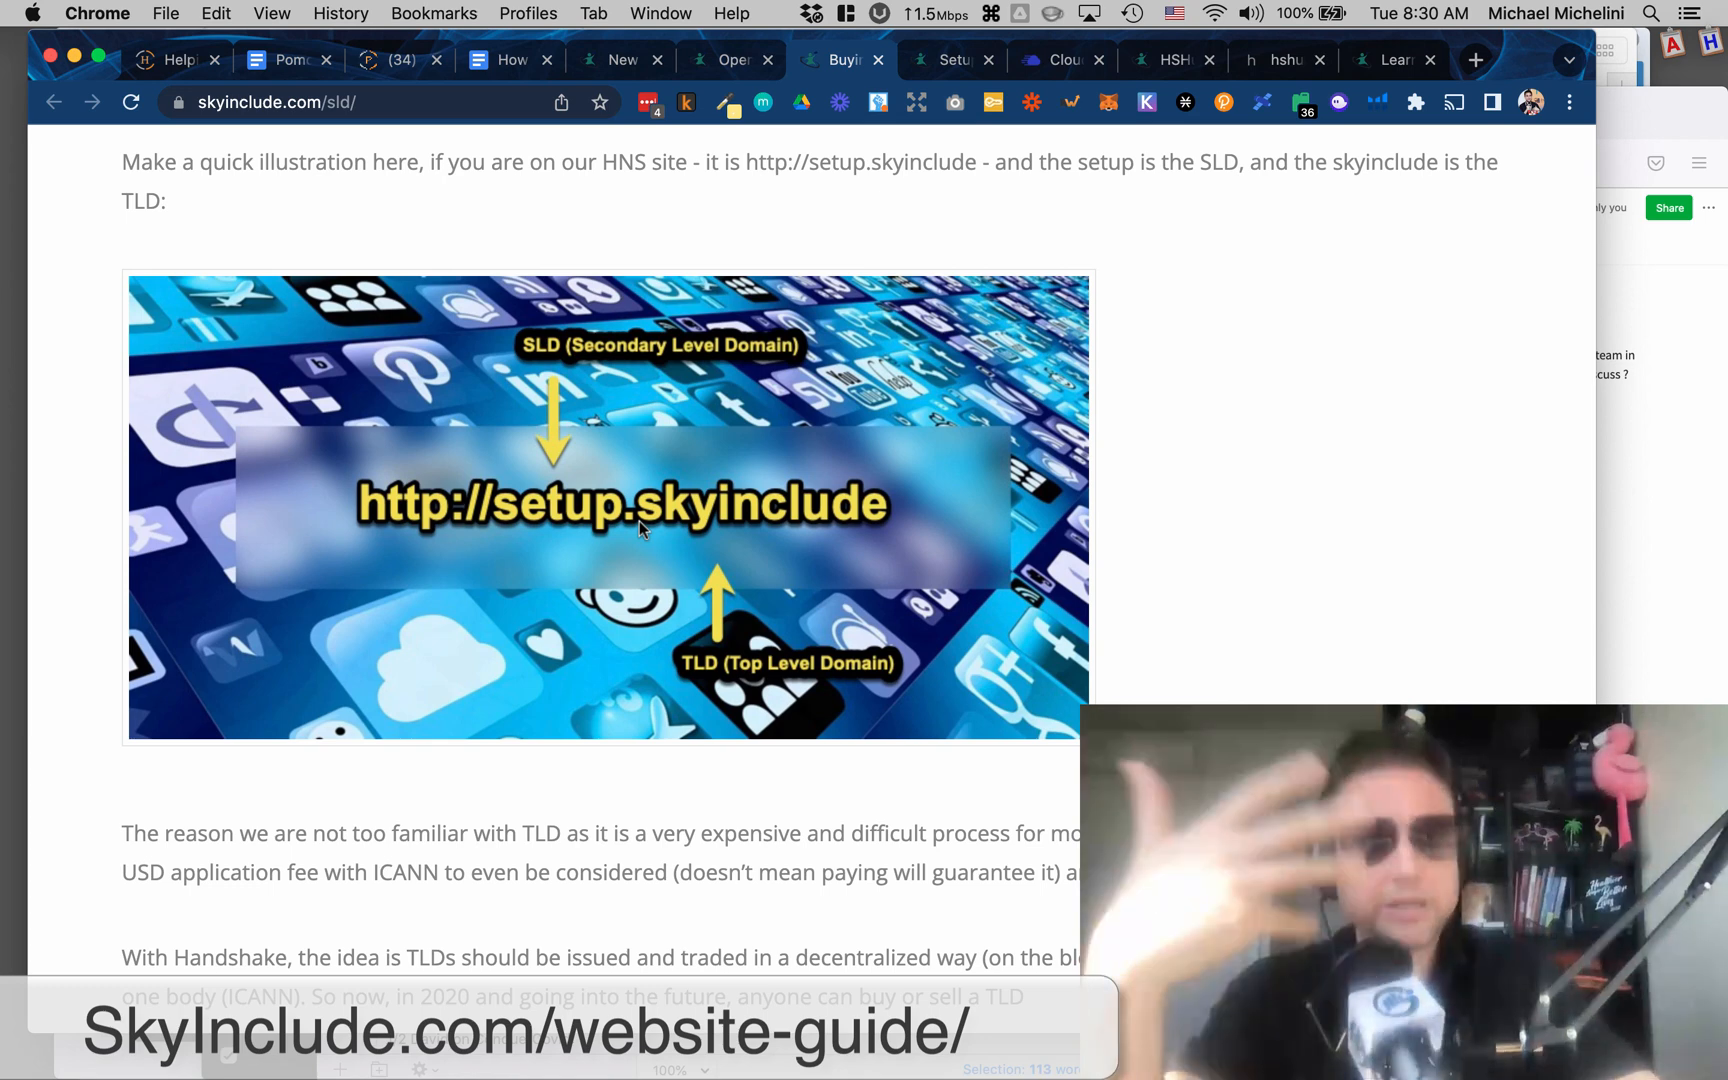
pyautogui.moveTo(858, 536)
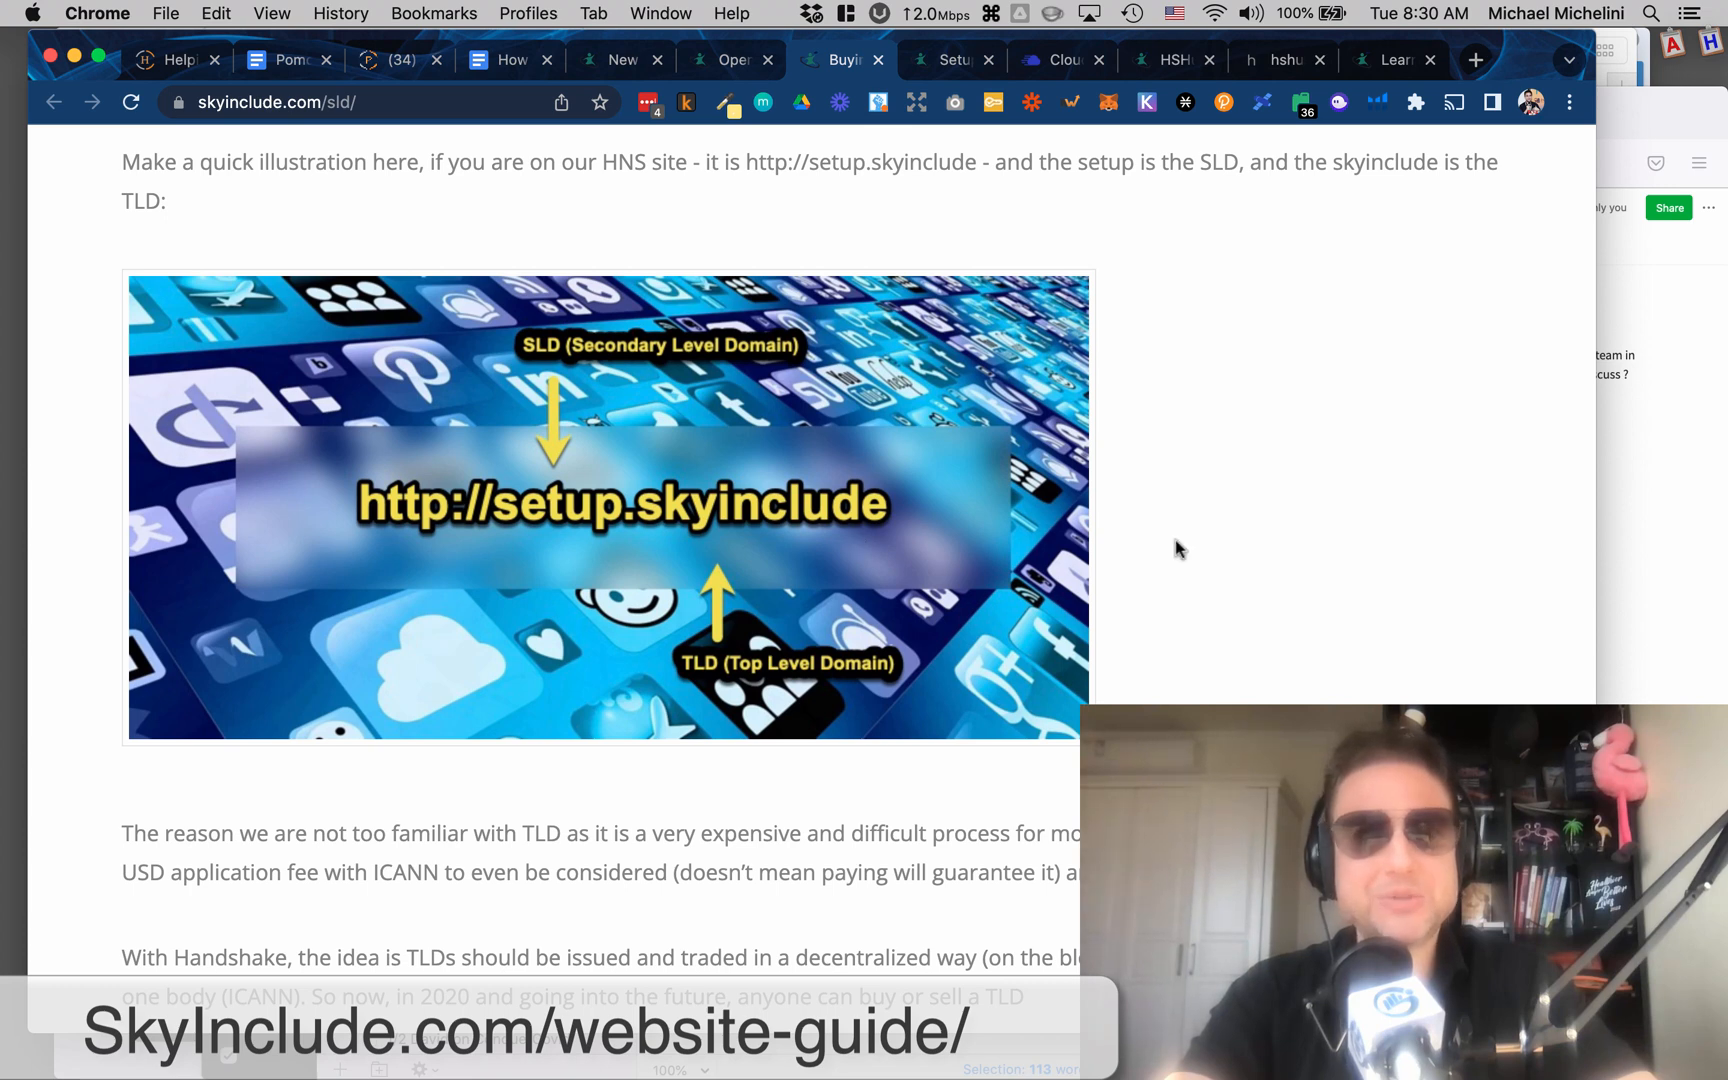
pyautogui.scroll(-3)
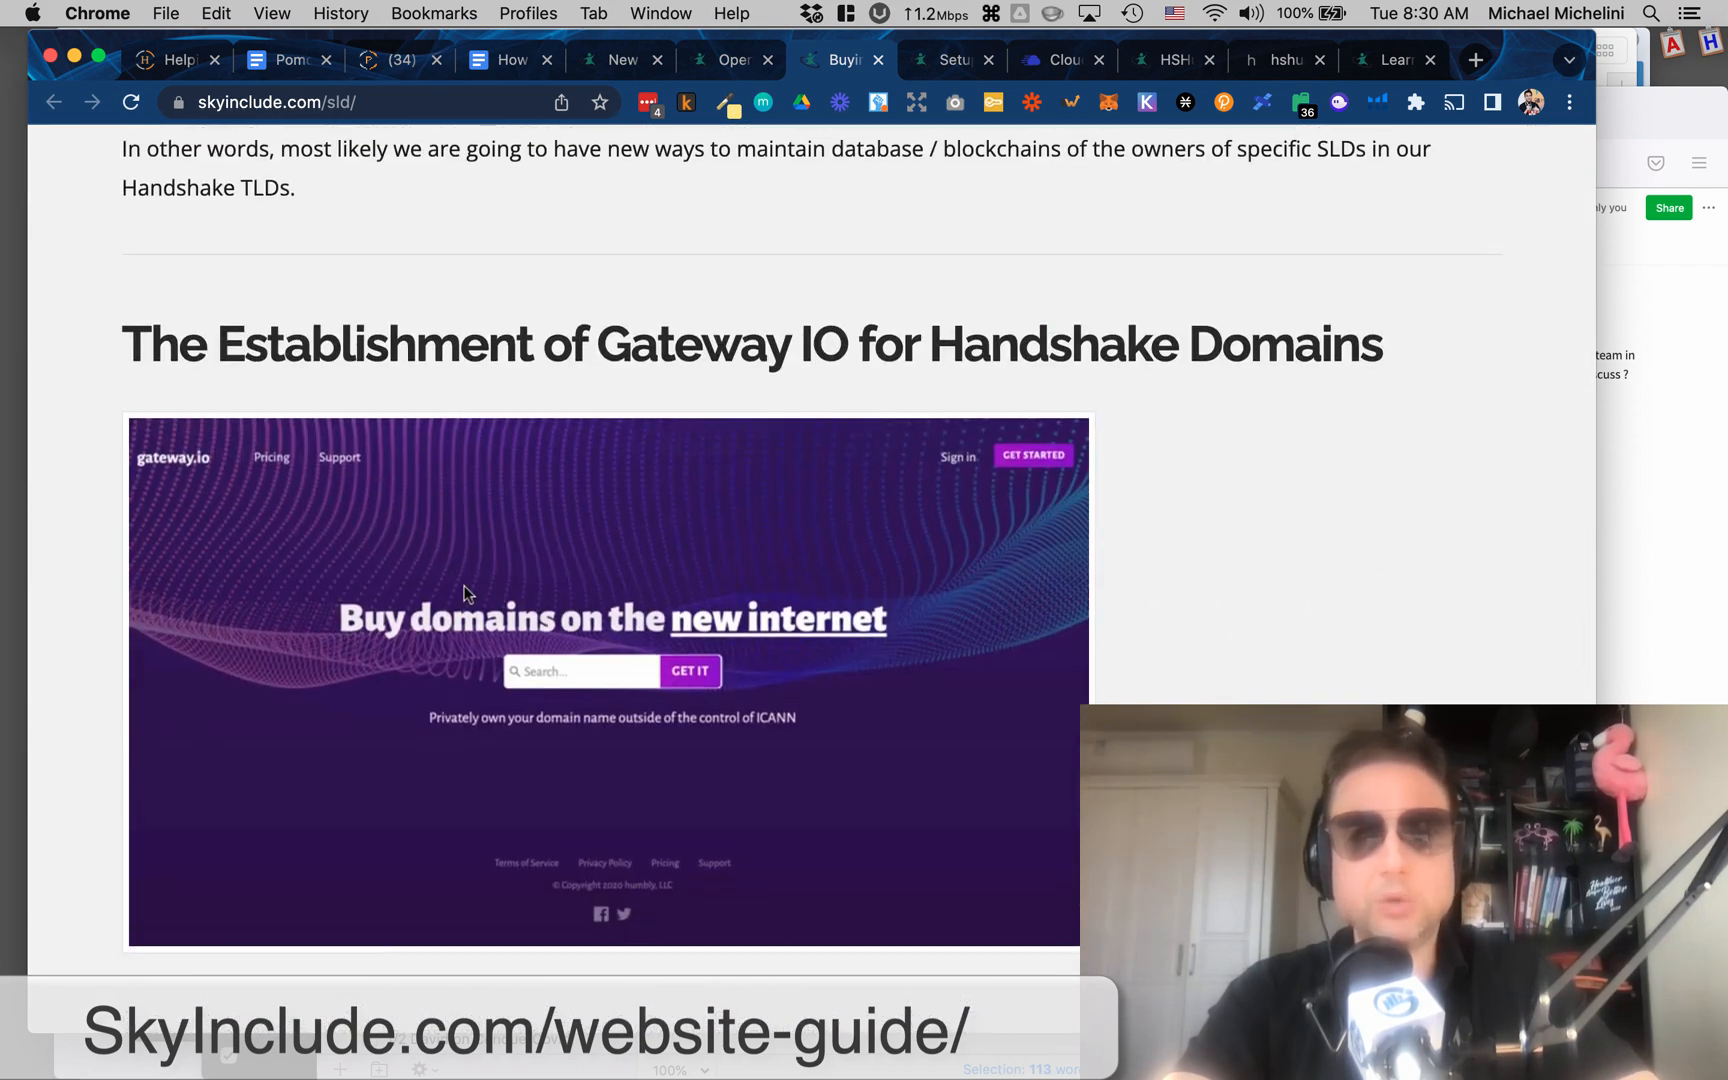
pyautogui.moveTo(894, 582)
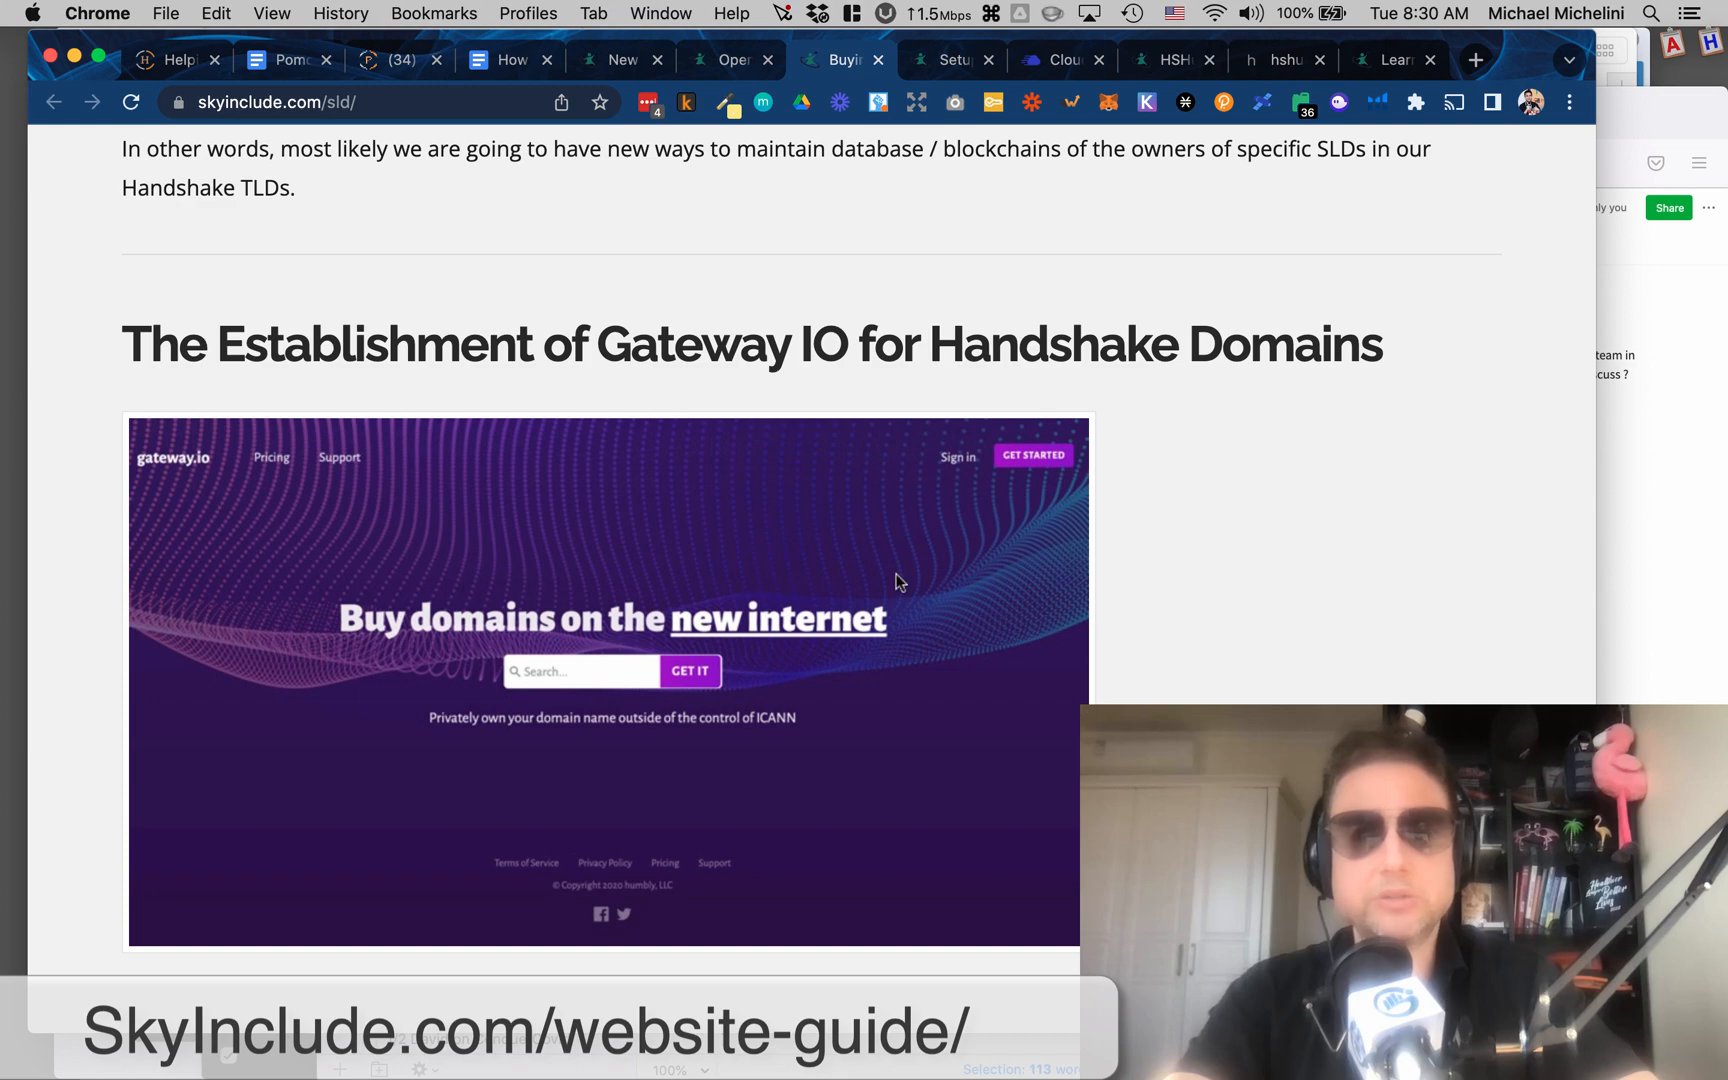
pyautogui.moveTo(566, 684)
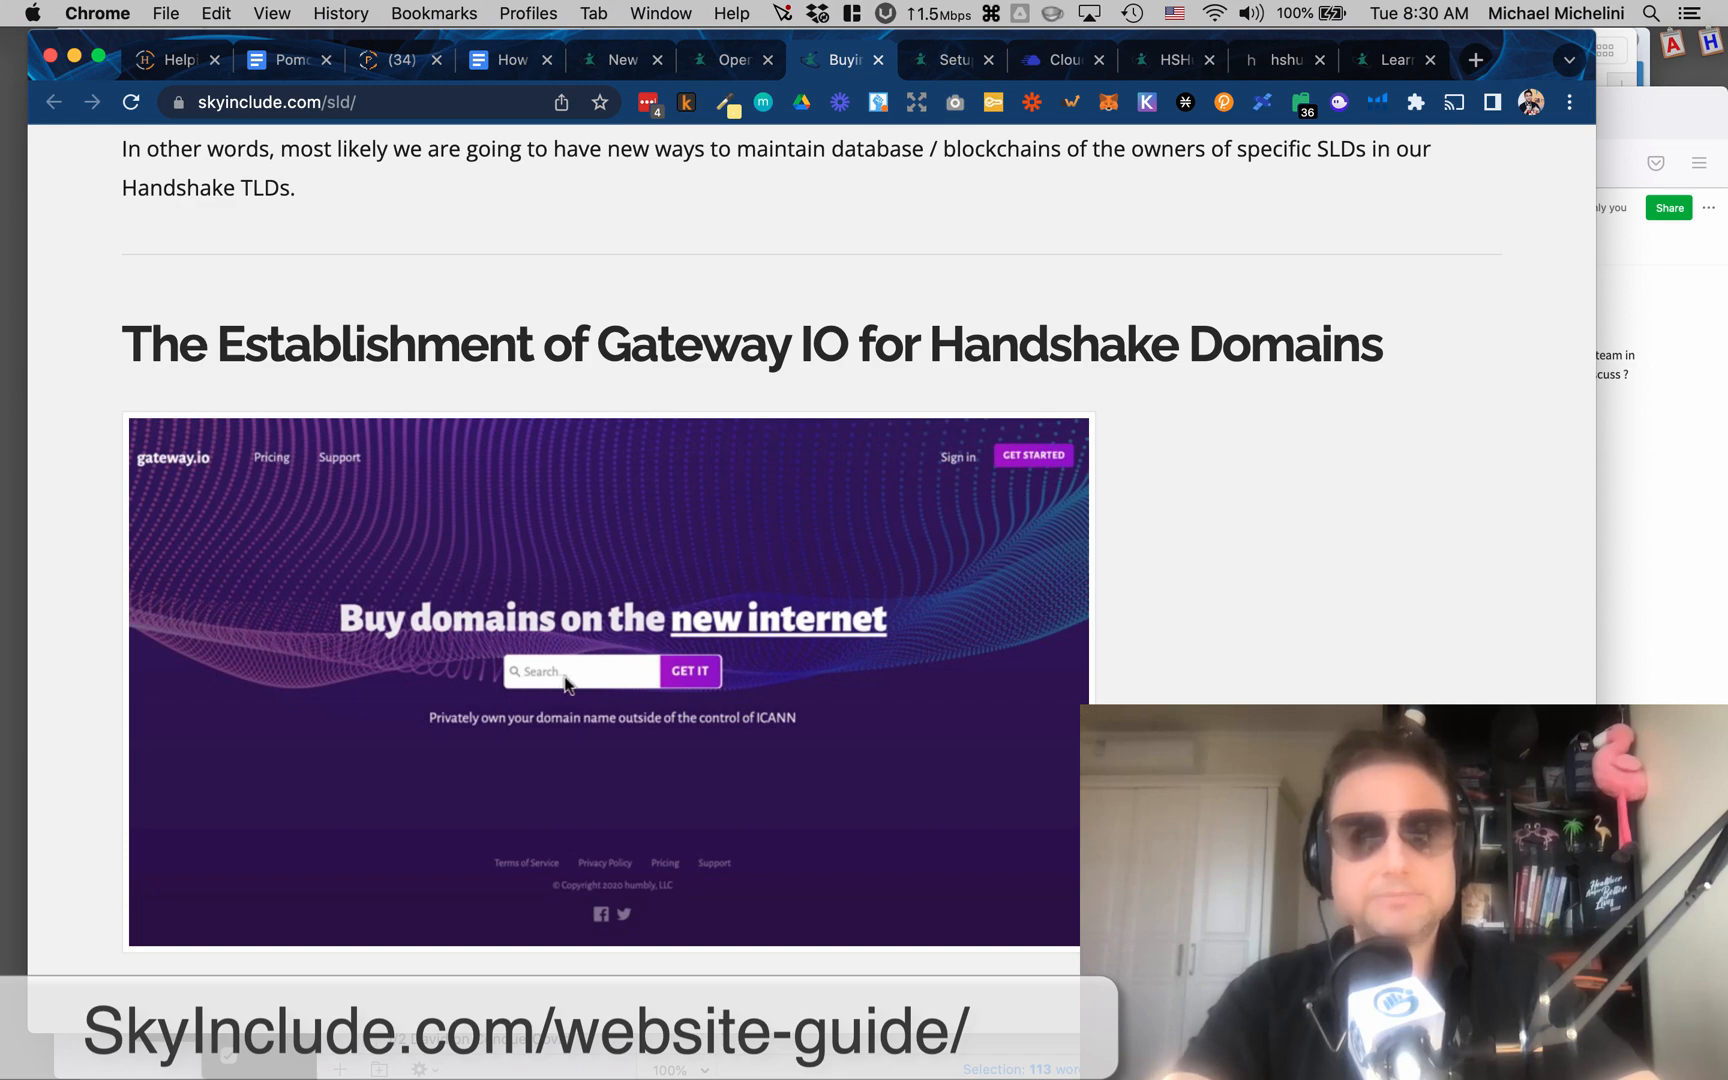
pyautogui.moveTo(890, 686)
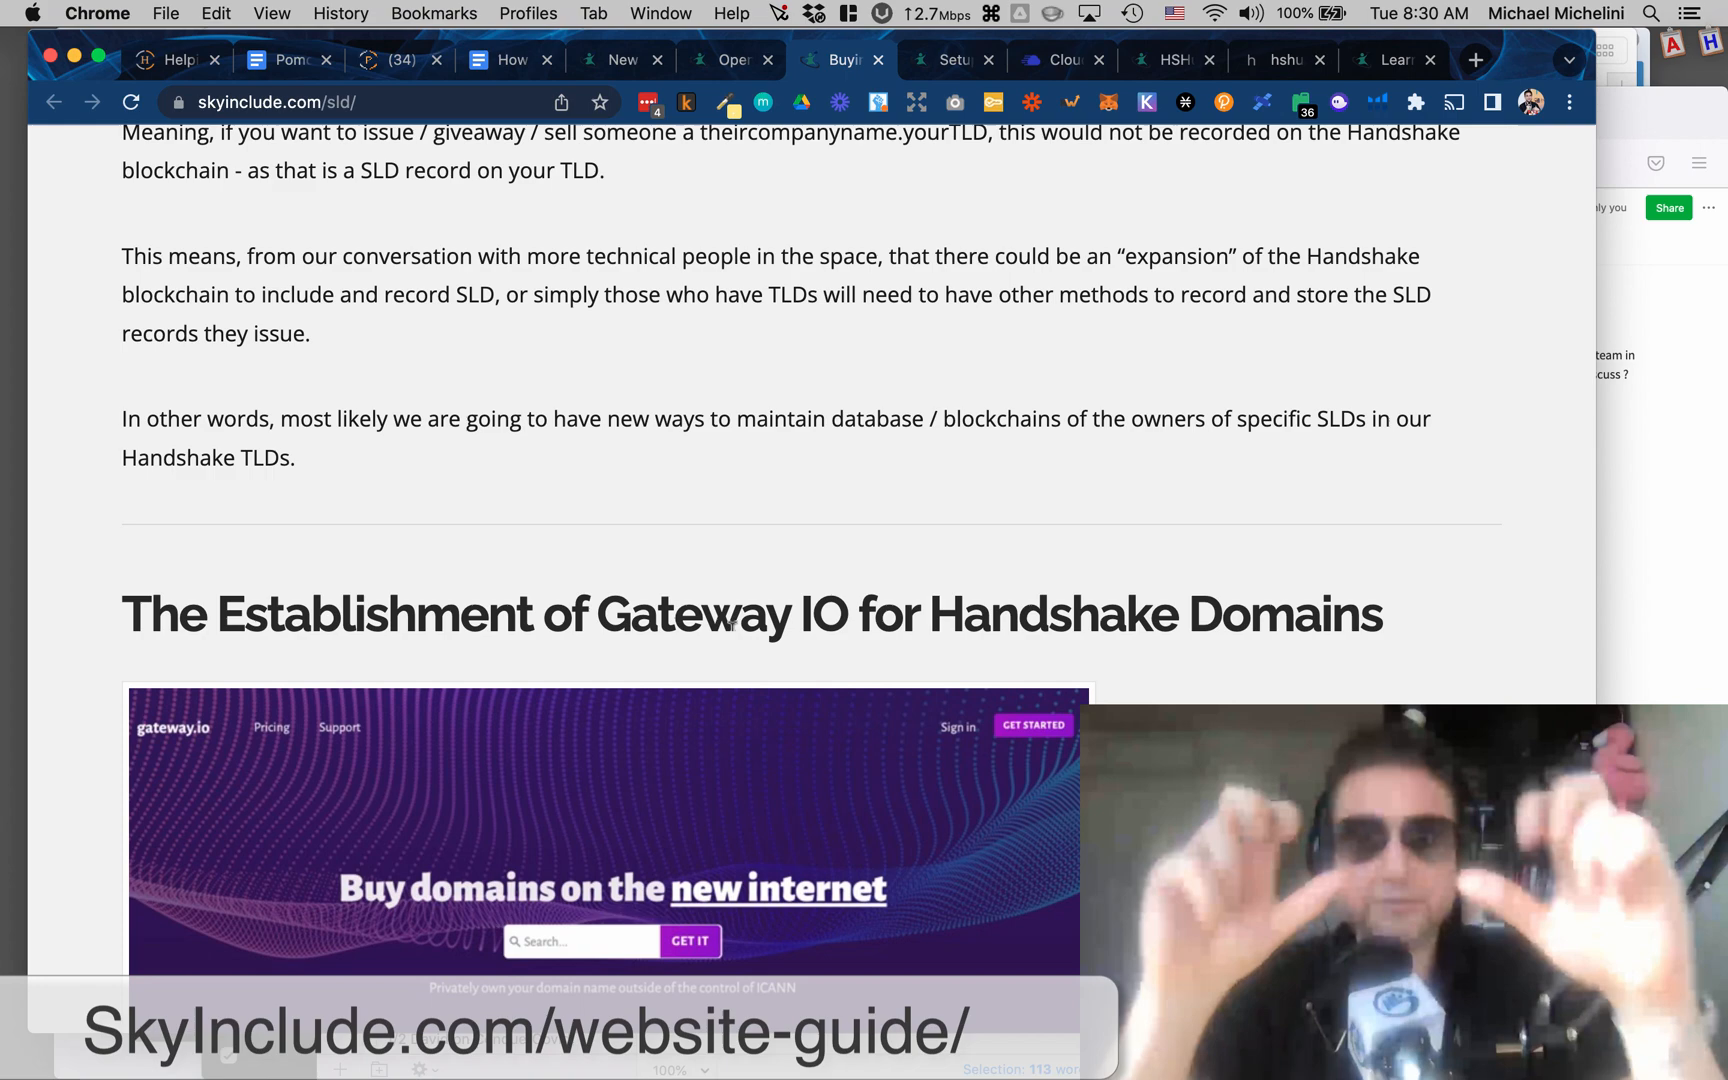
pyautogui.scroll(-3)
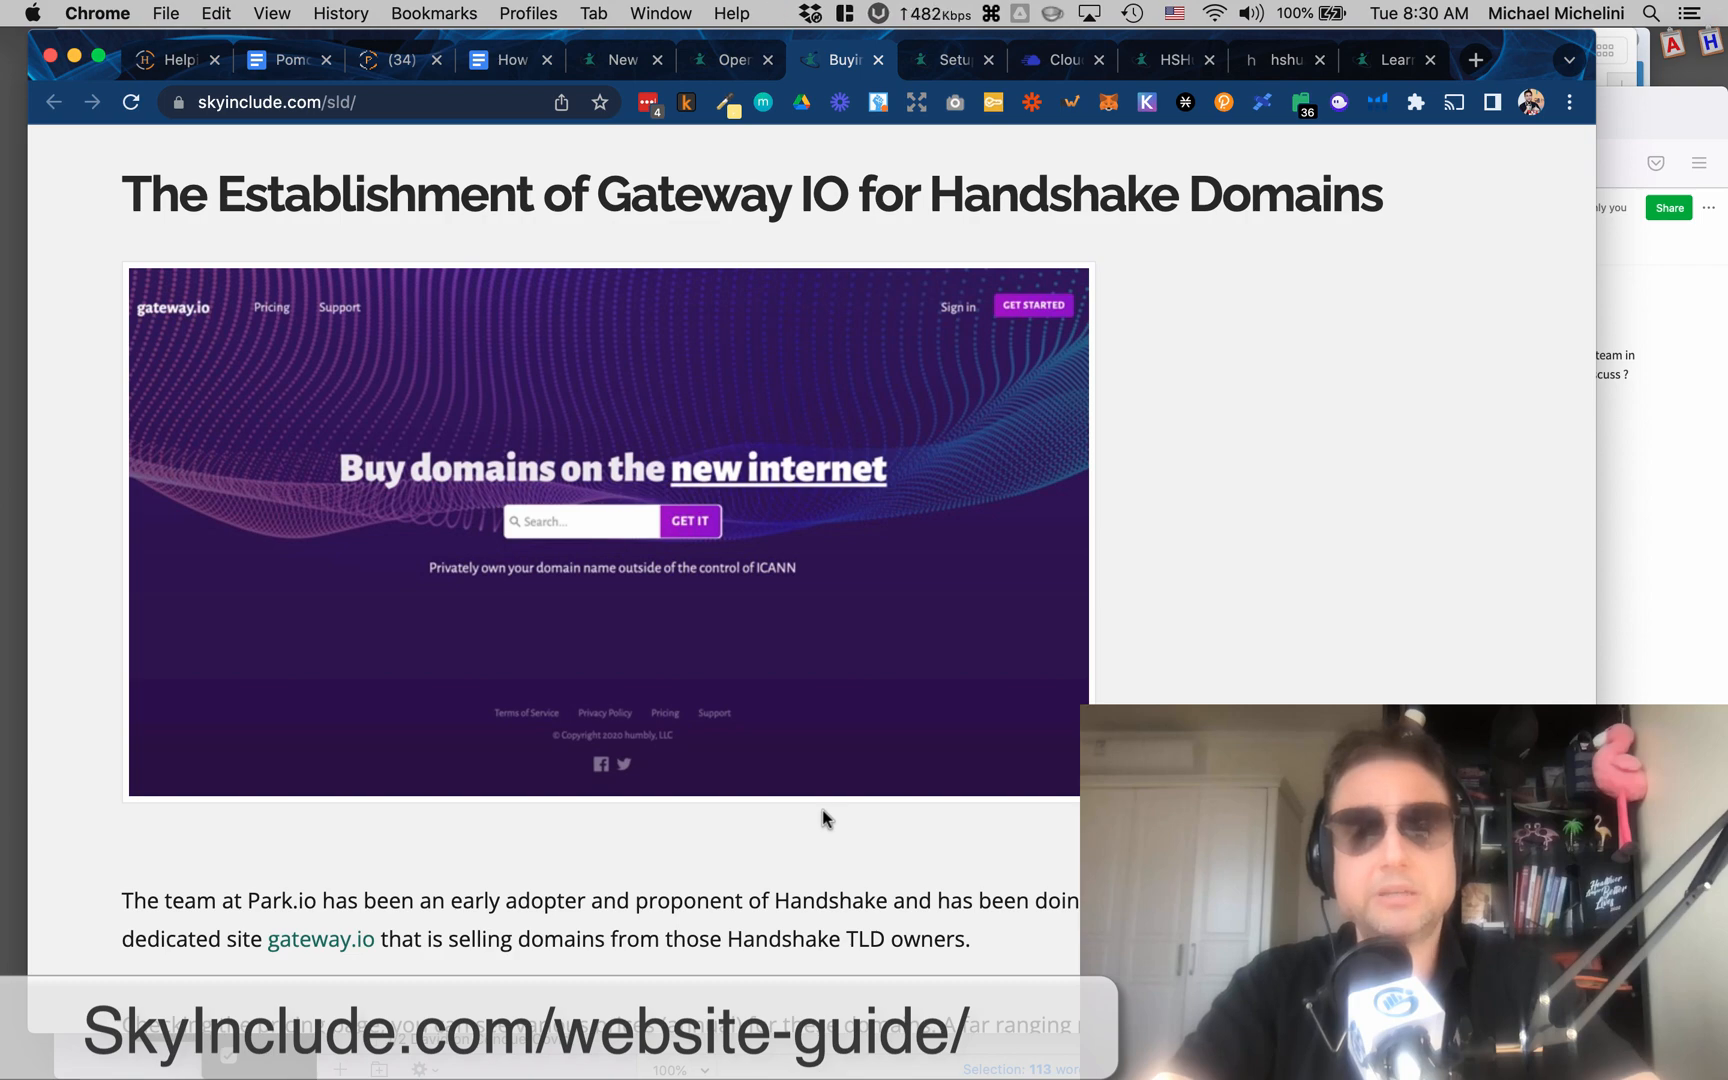
pyautogui.scroll(3)
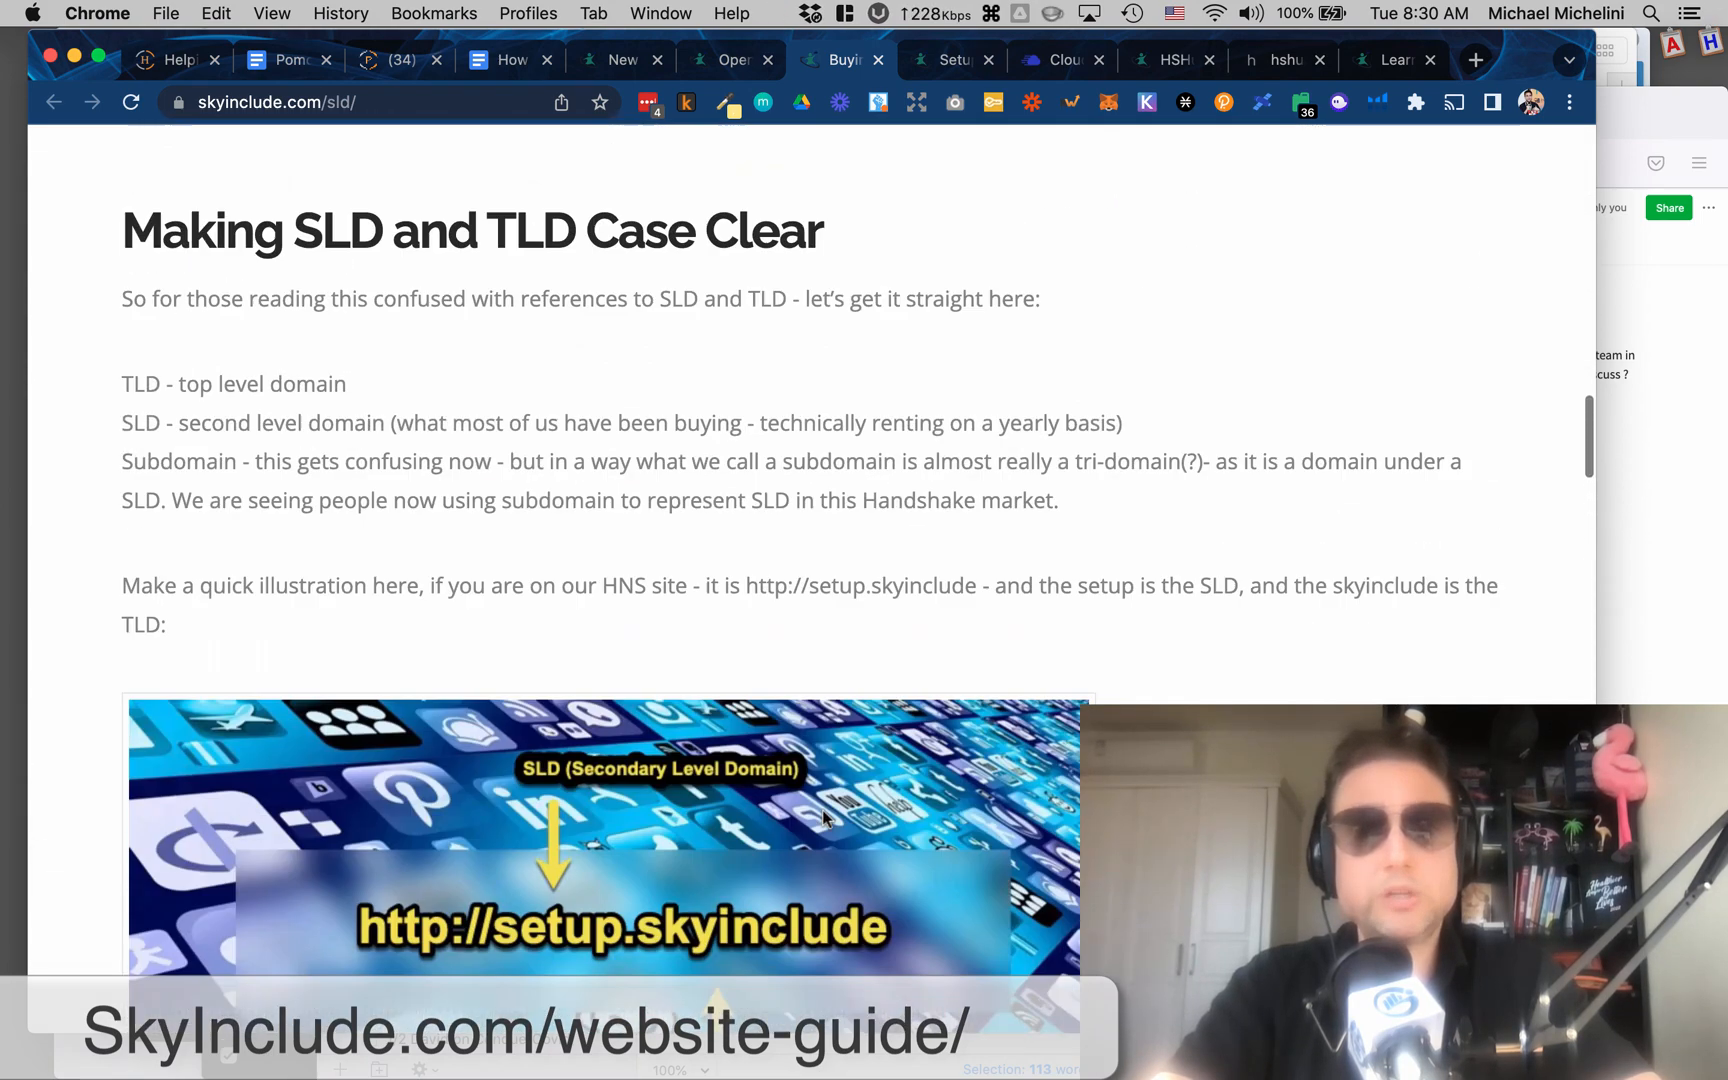
pyautogui.scroll(-3)
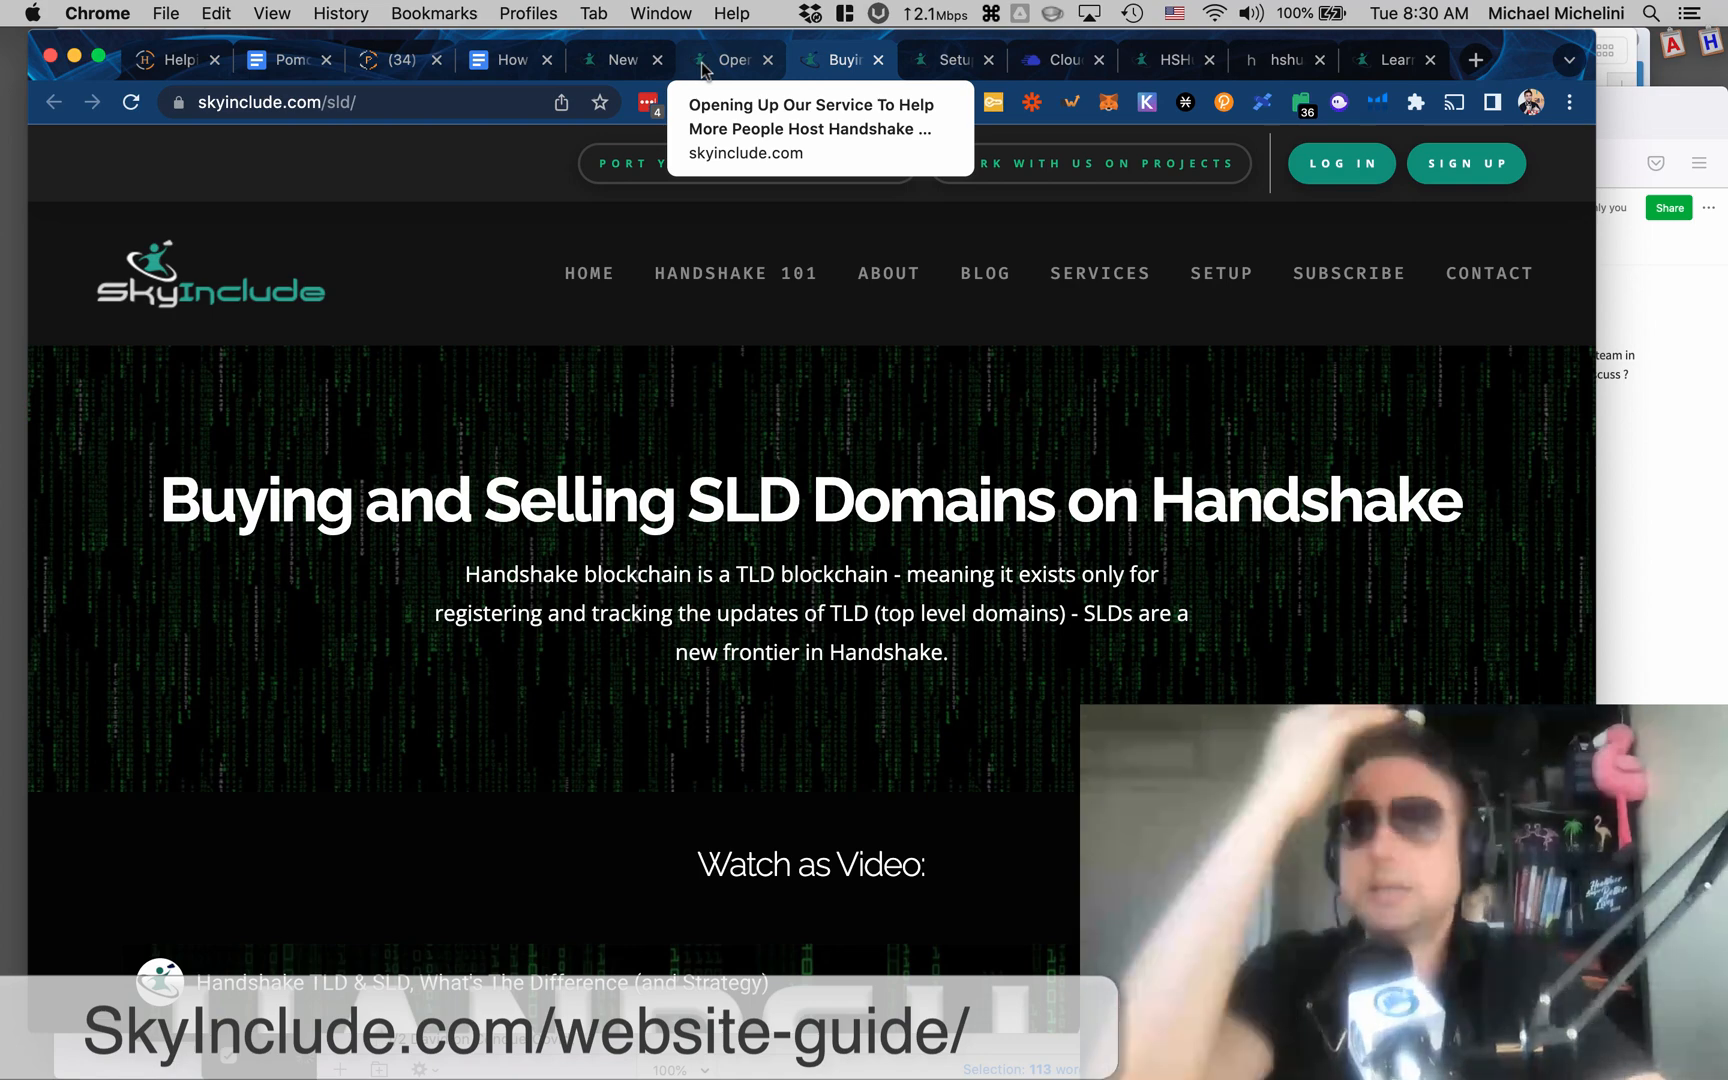
pyautogui.click(730, 60)
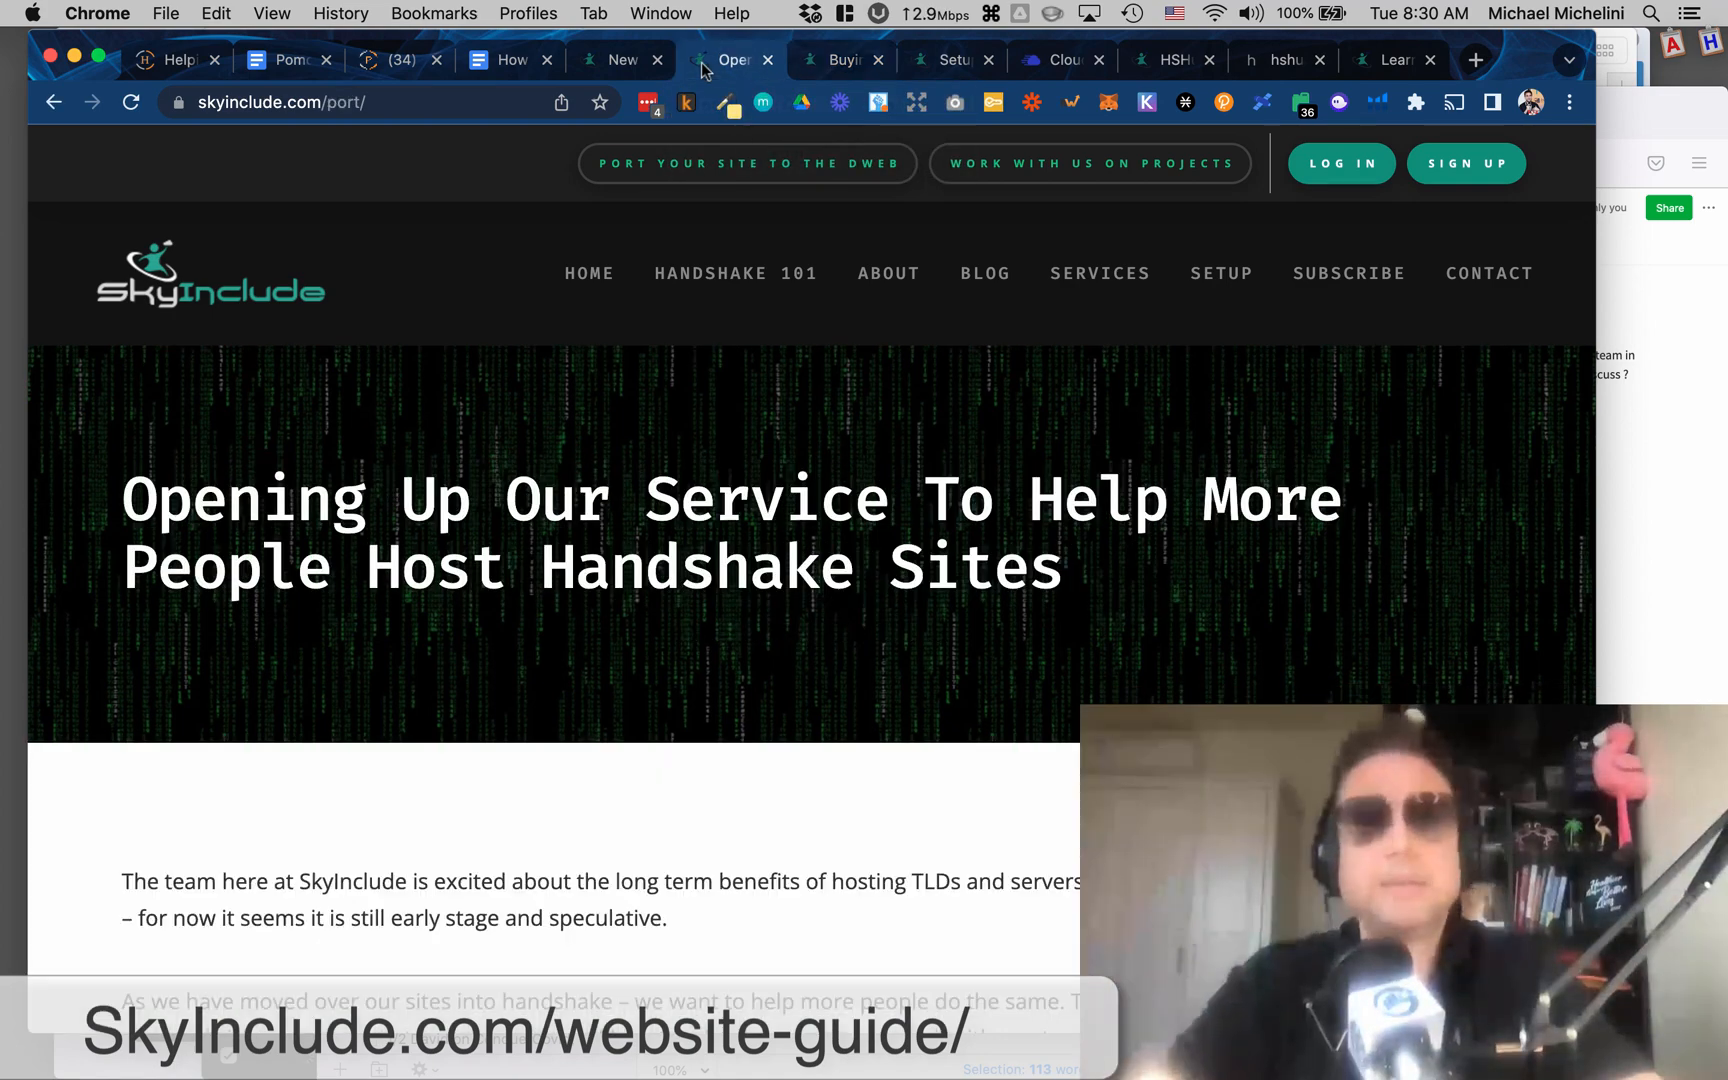
pyautogui.click(502, 60)
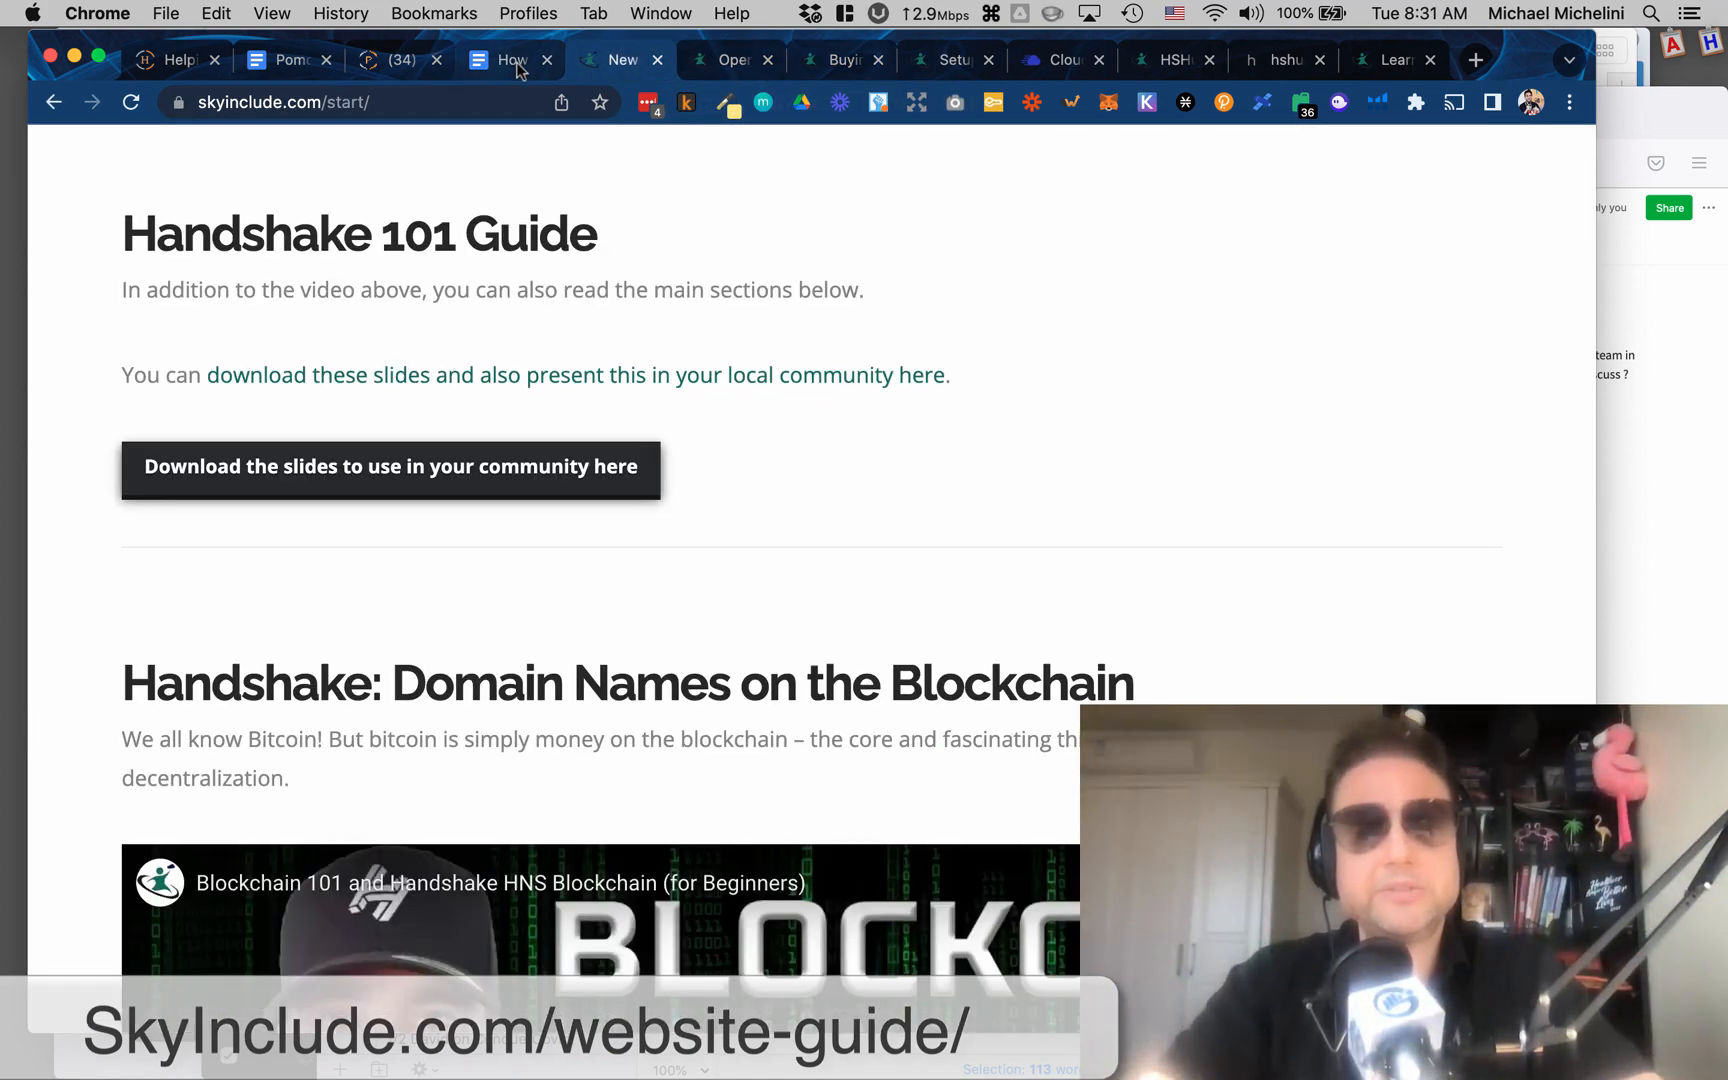
pyautogui.click(502, 60)
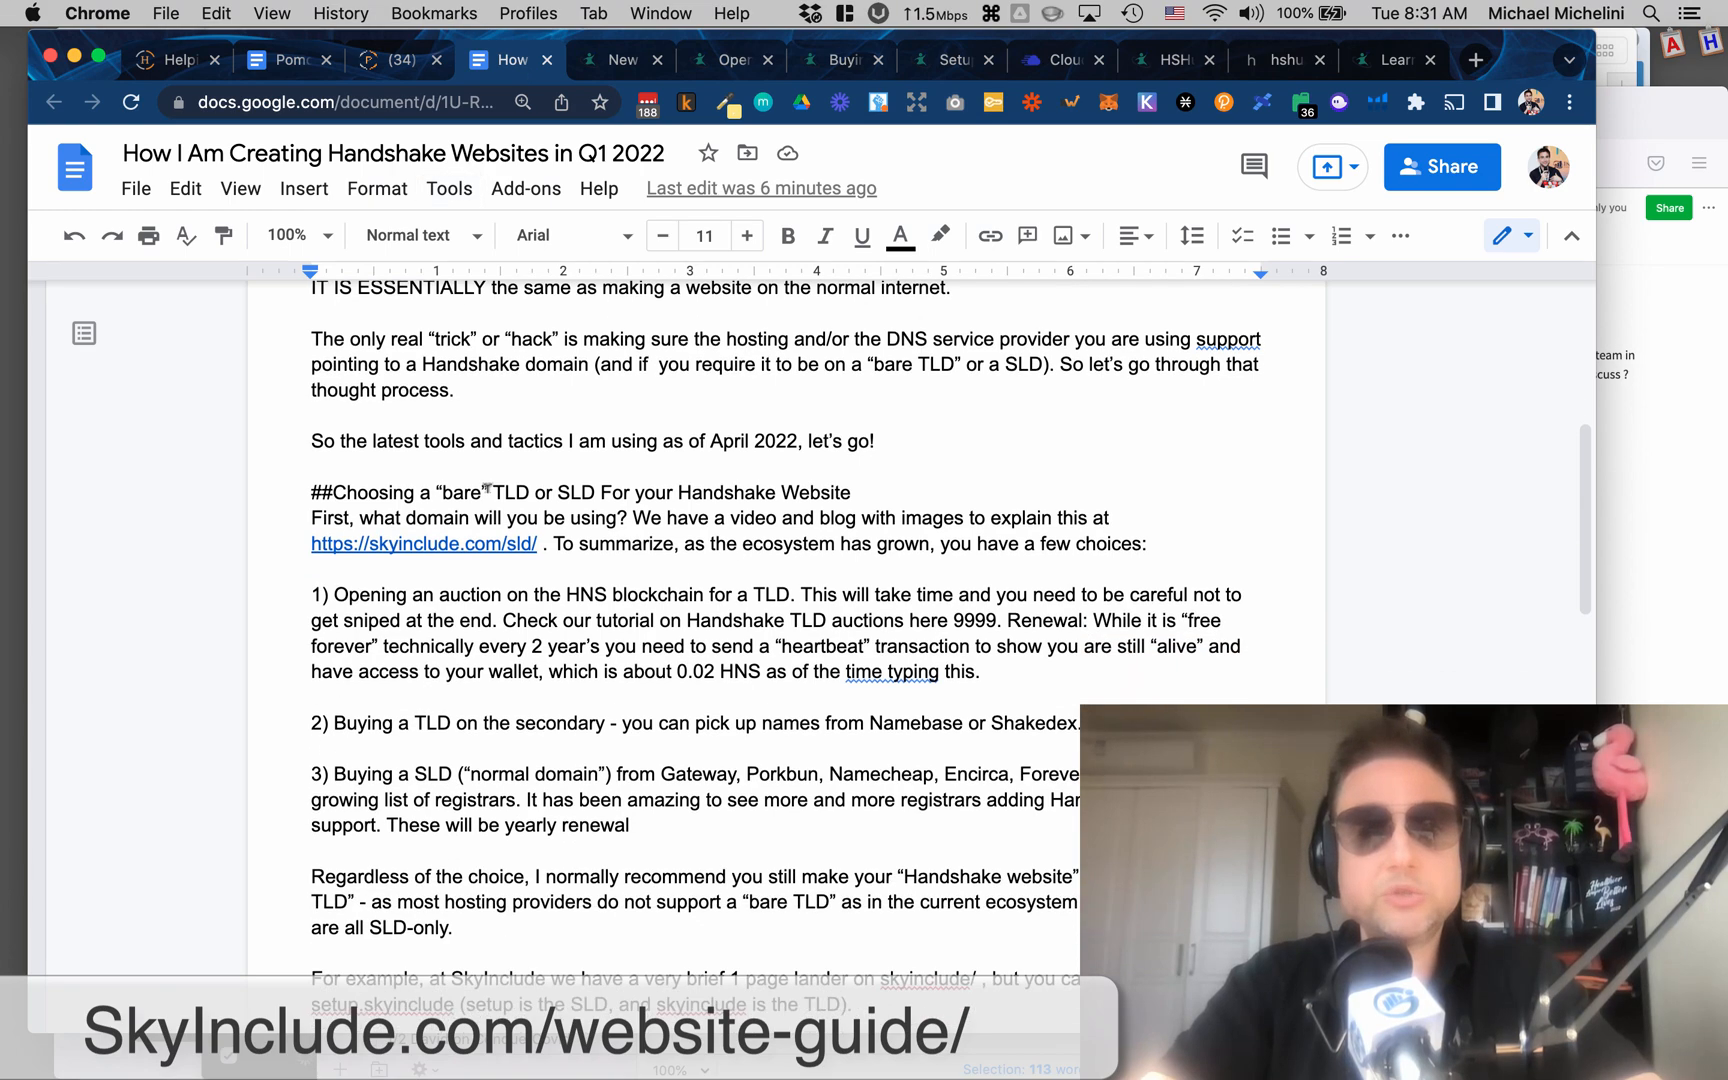
pyautogui.scroll(-3)
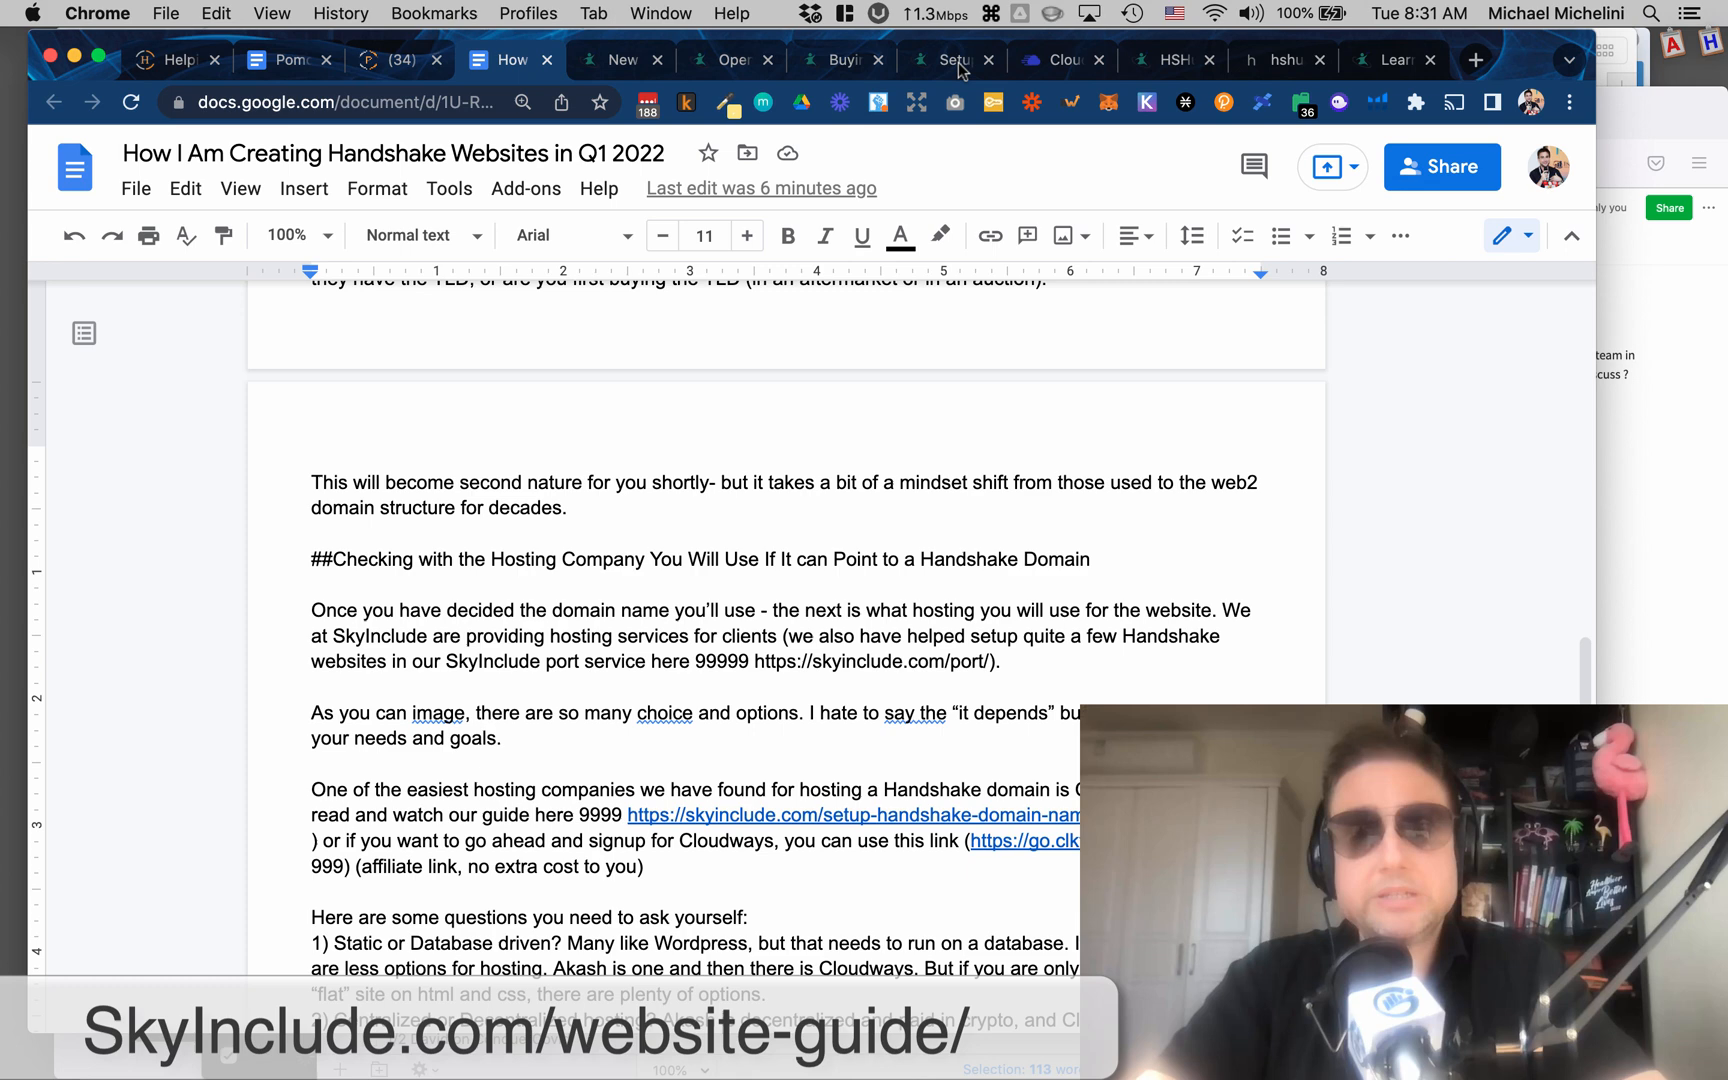
pyautogui.click(950, 60)
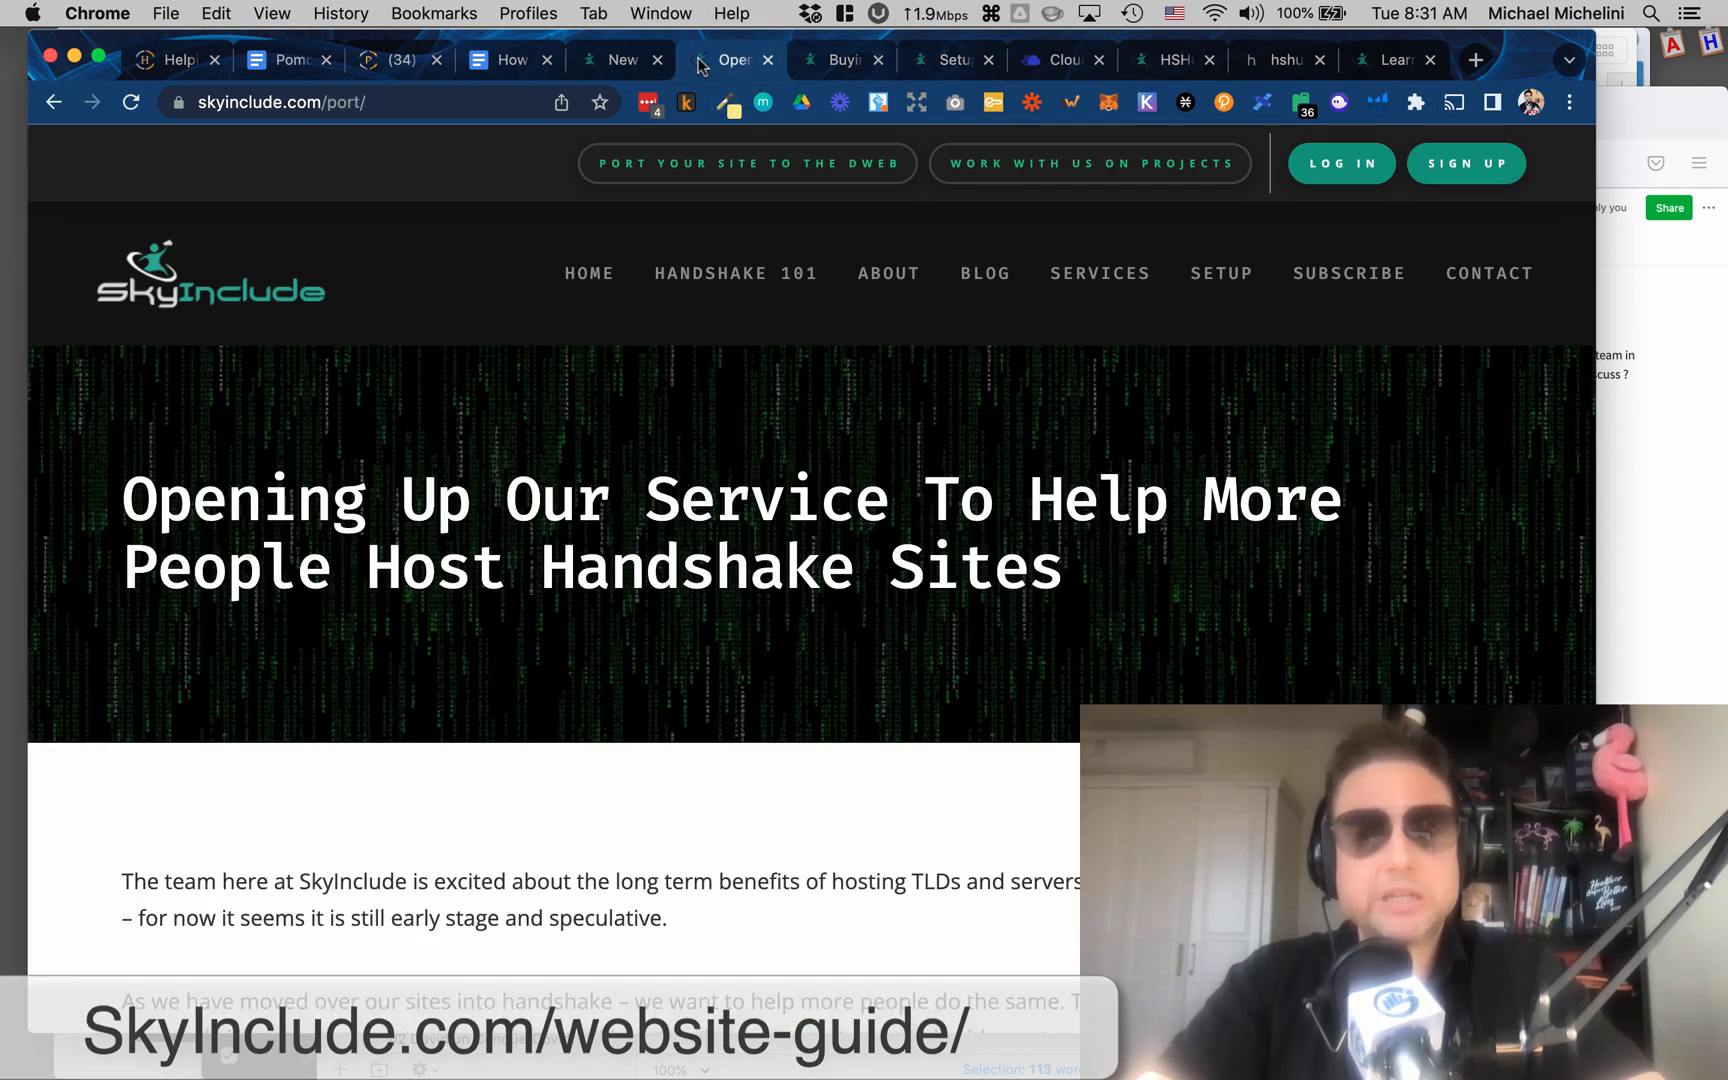
pyautogui.scroll(-3)
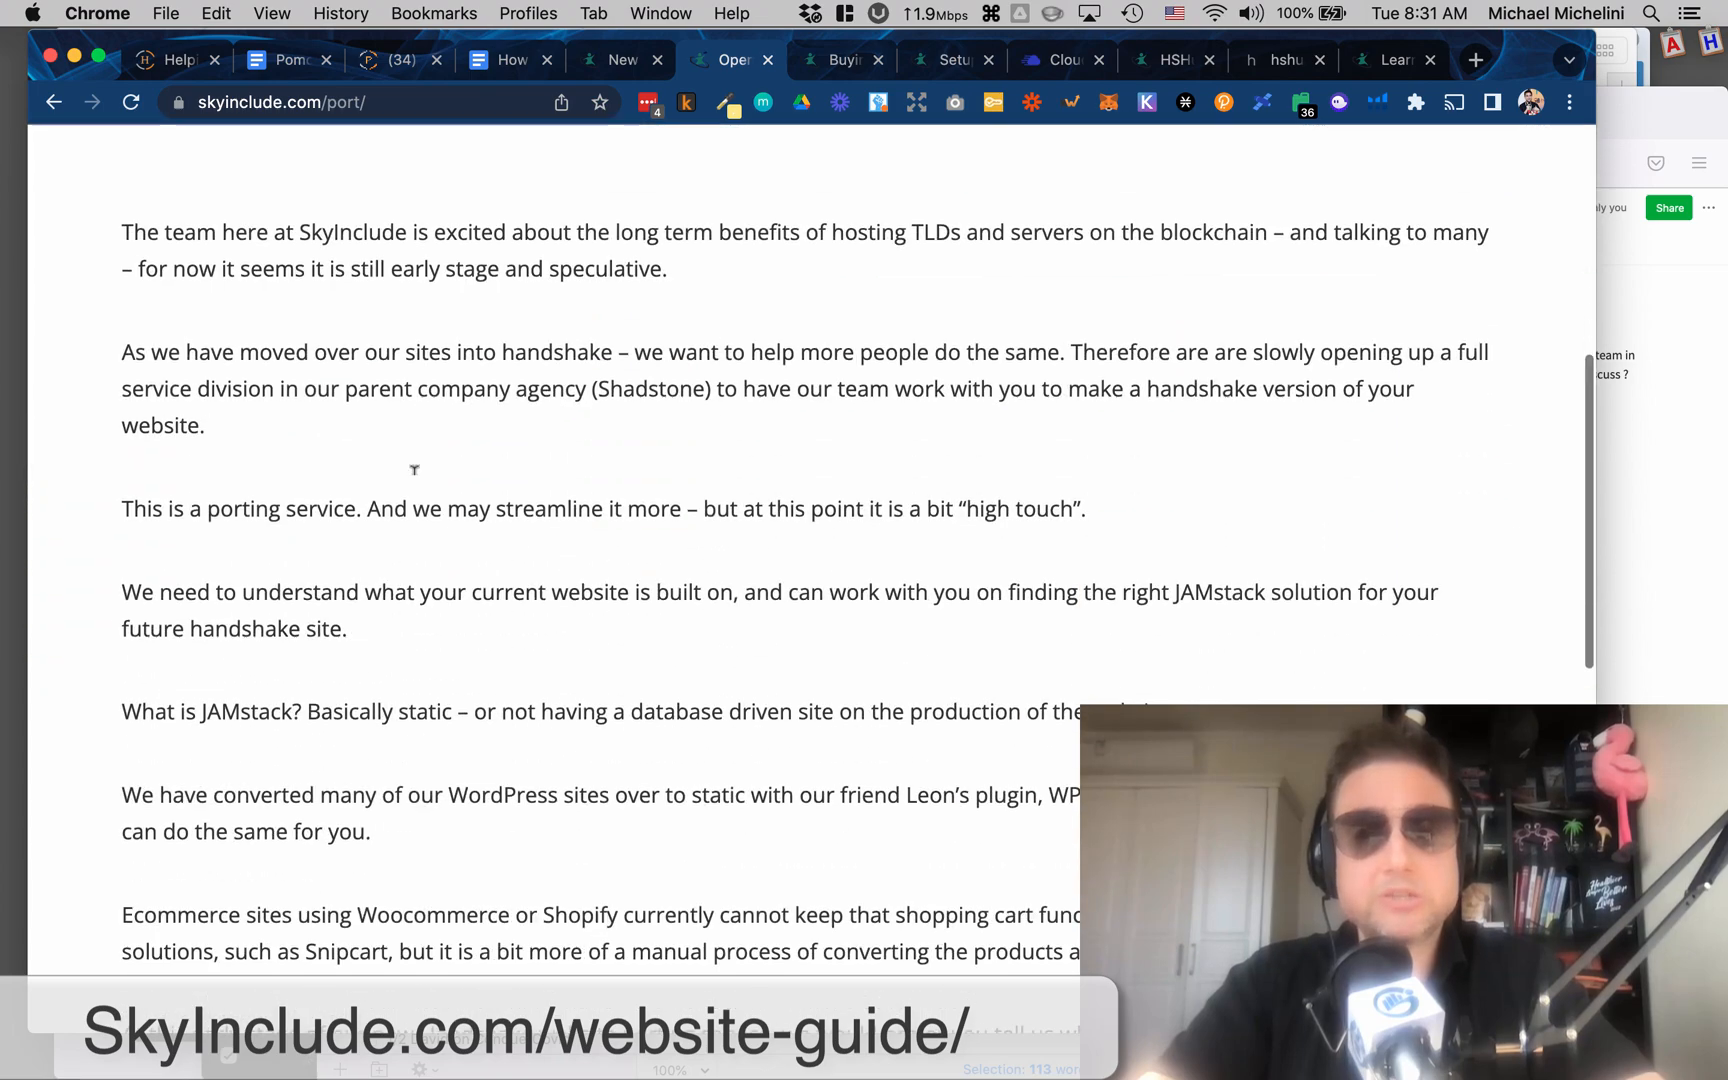
pyautogui.scroll(3)
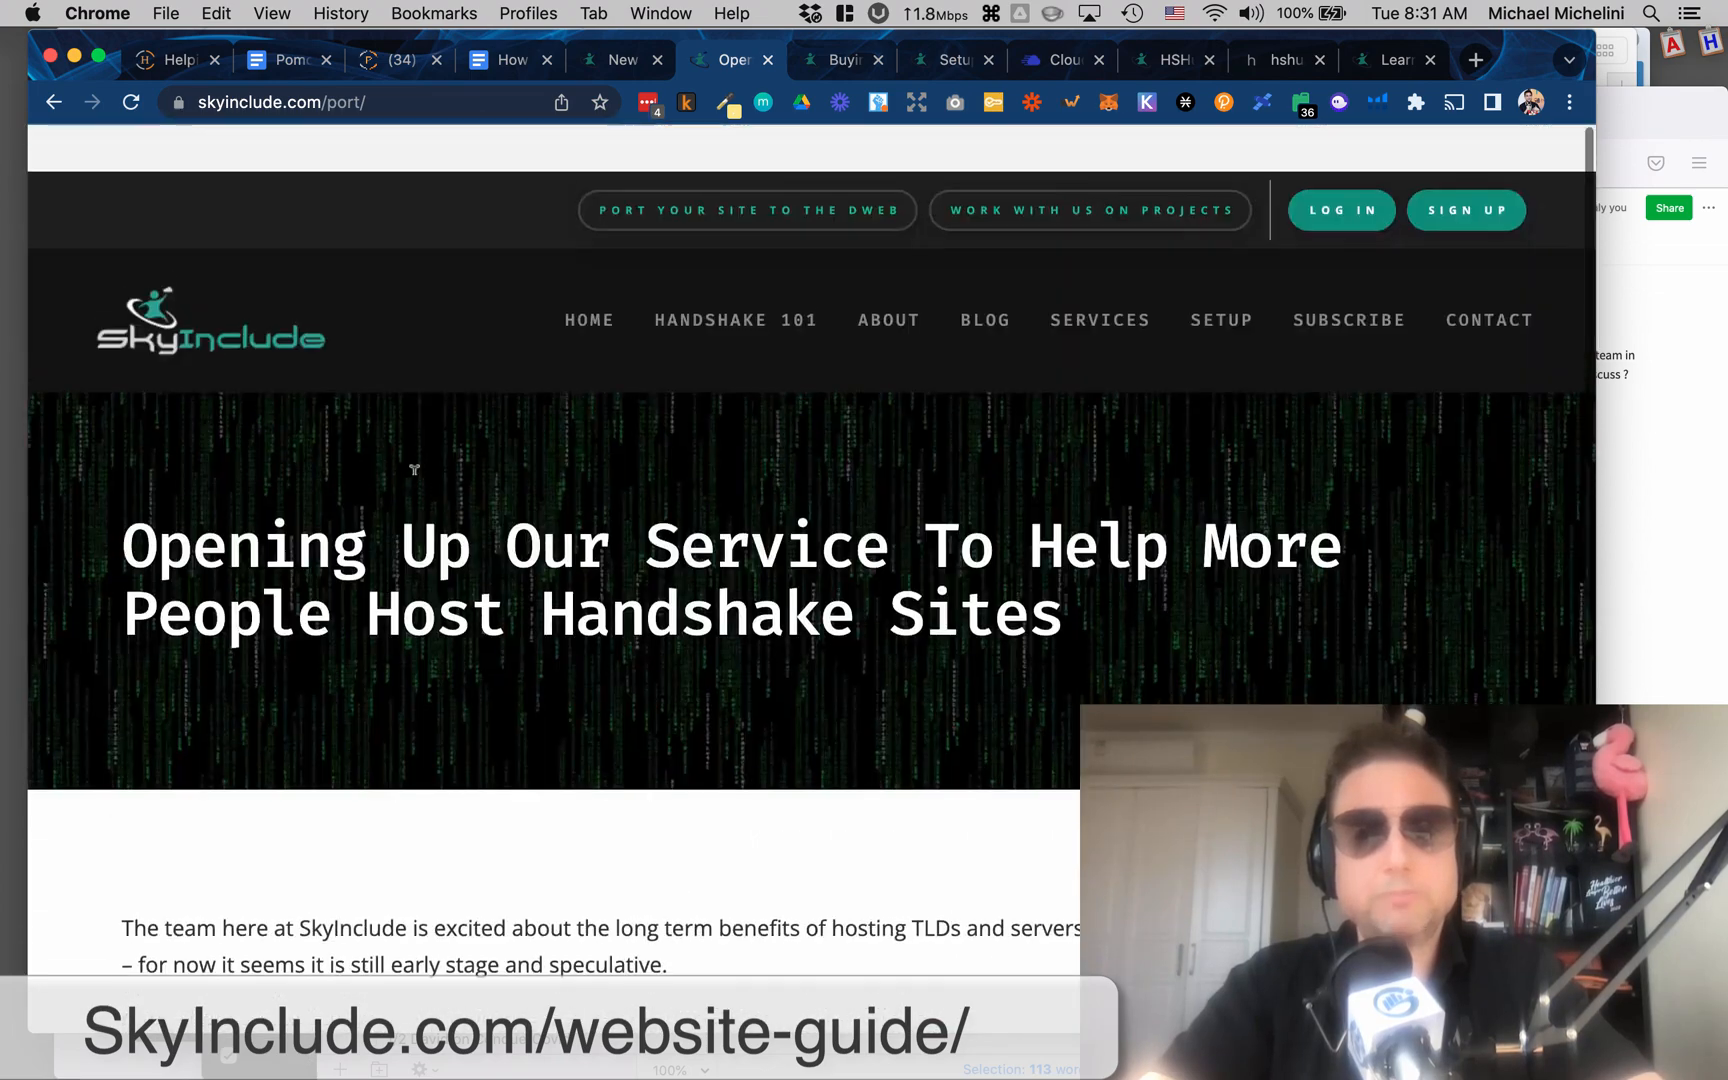
pyautogui.scroll(-3)
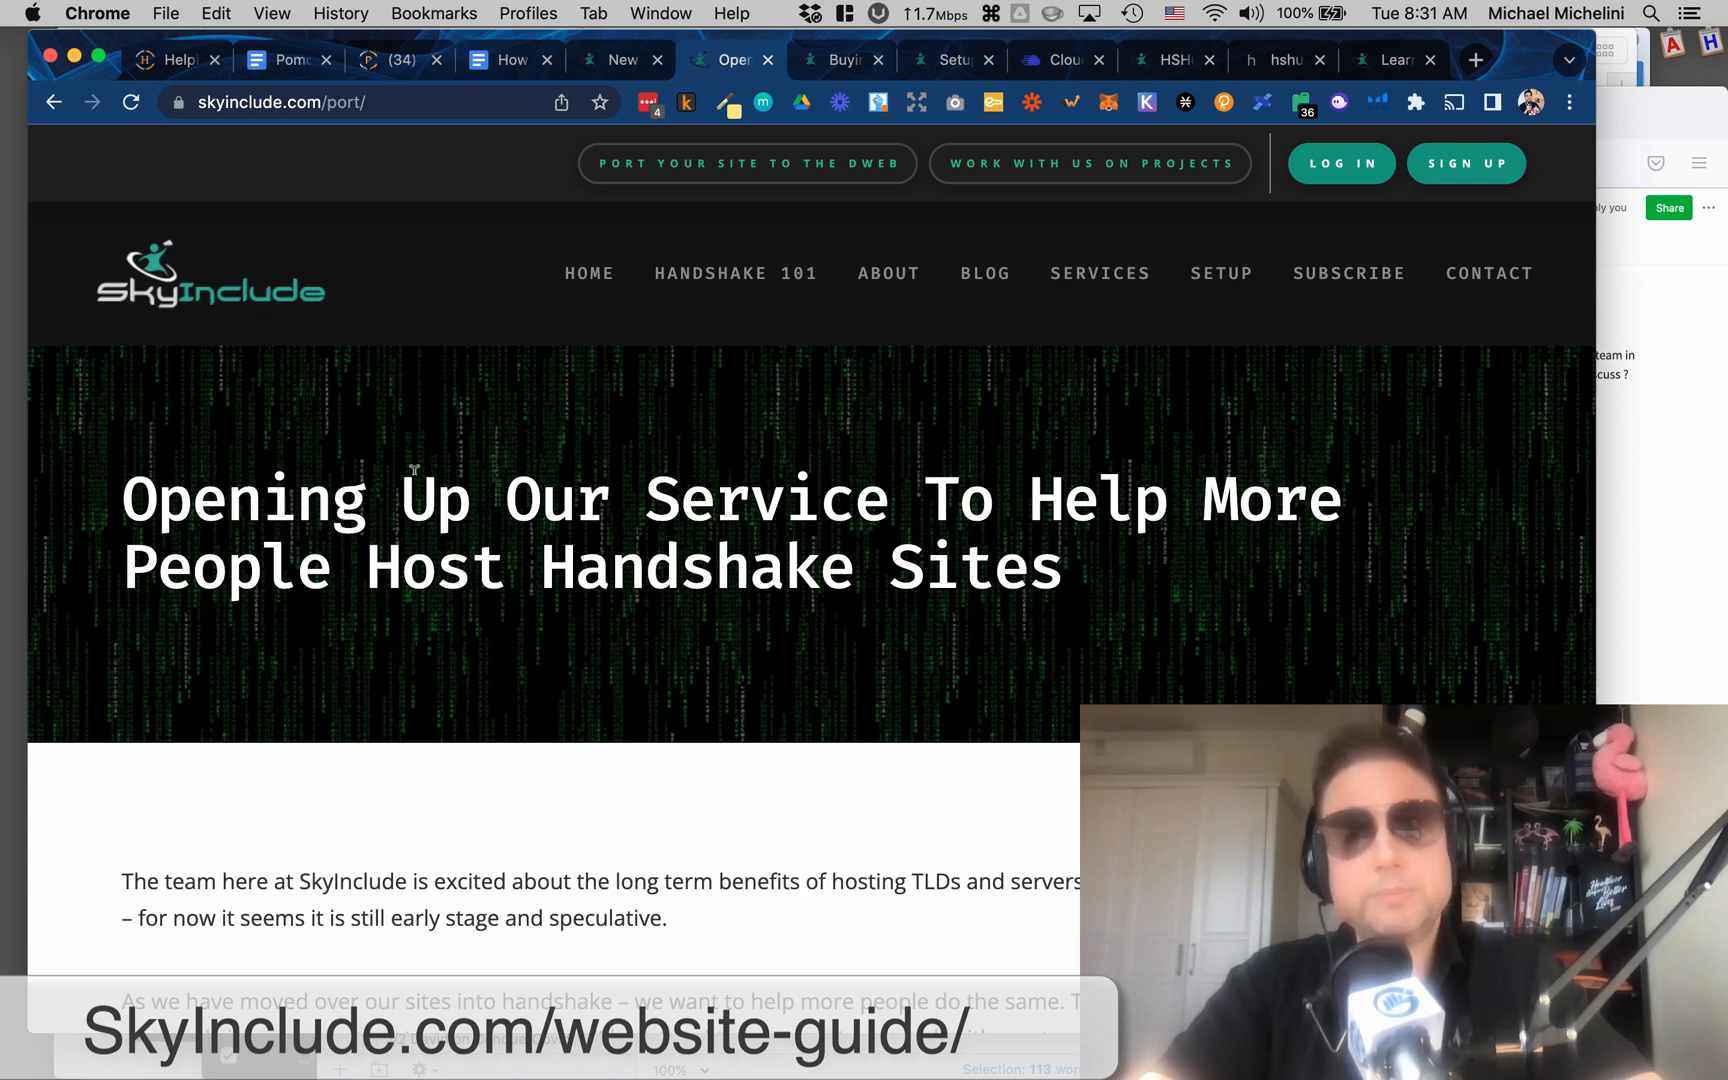
pyautogui.moveTo(574, 482)
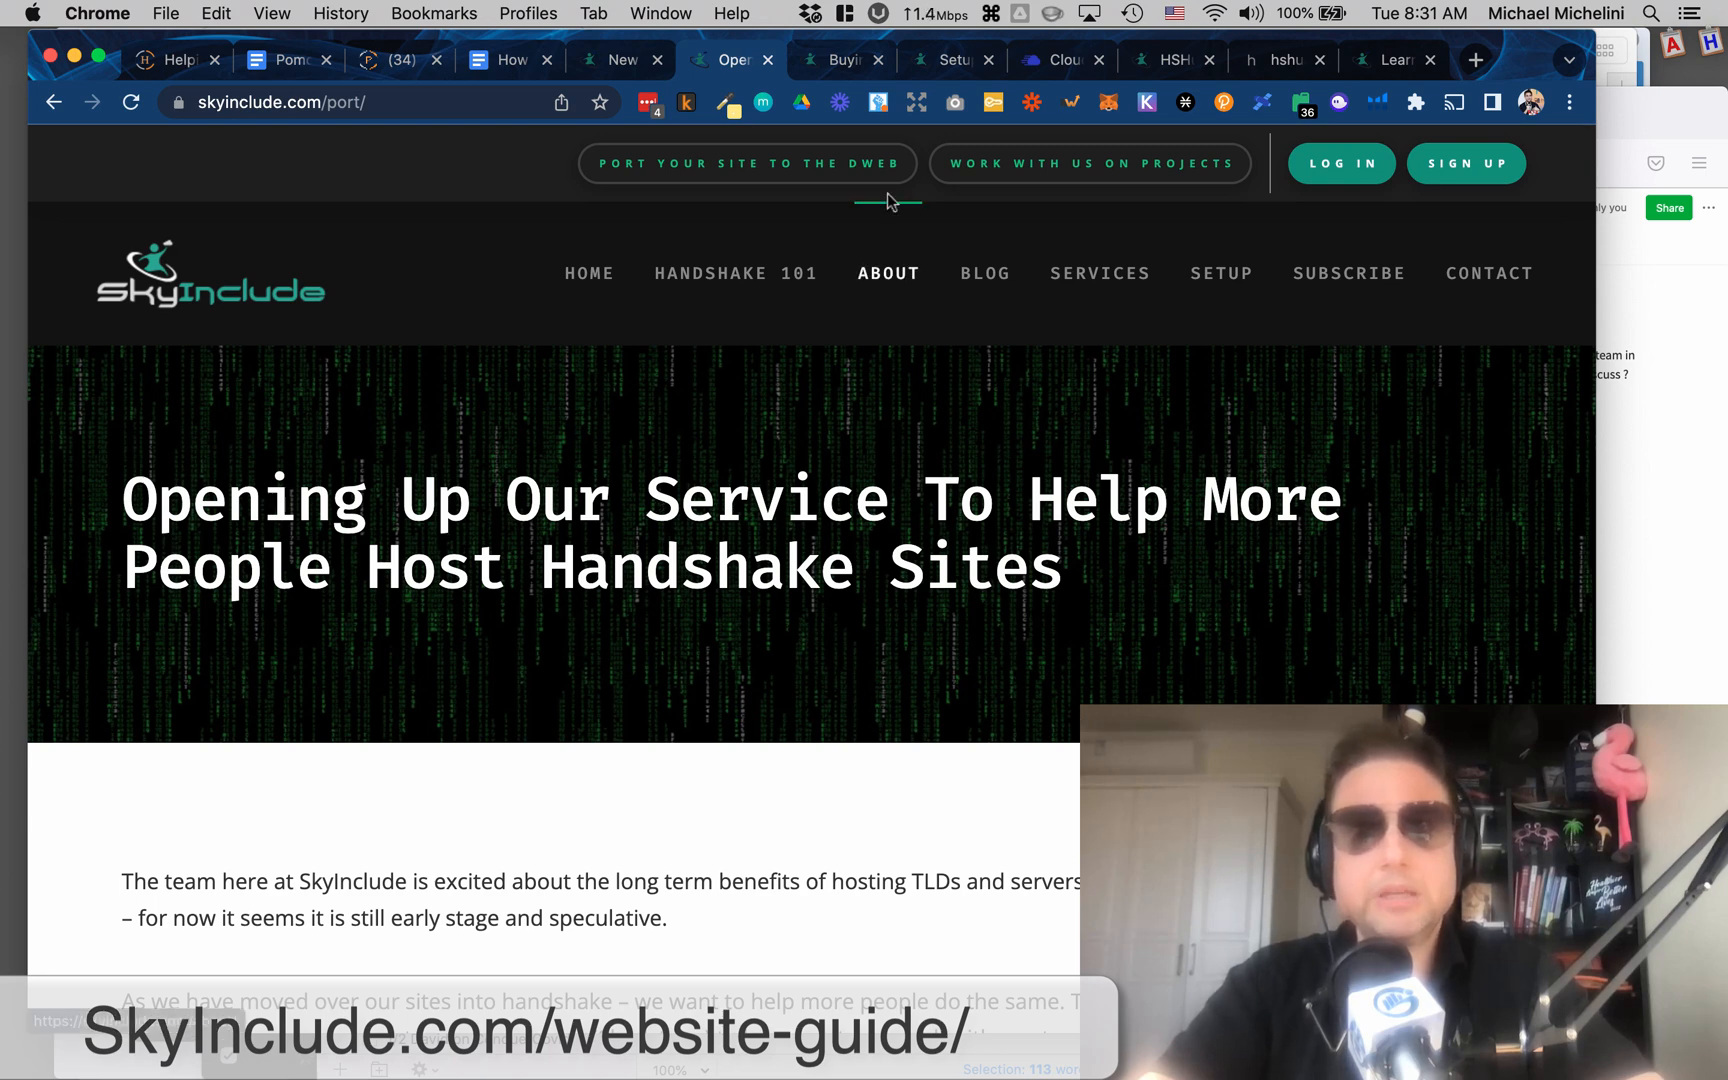
pyautogui.click(840, 60)
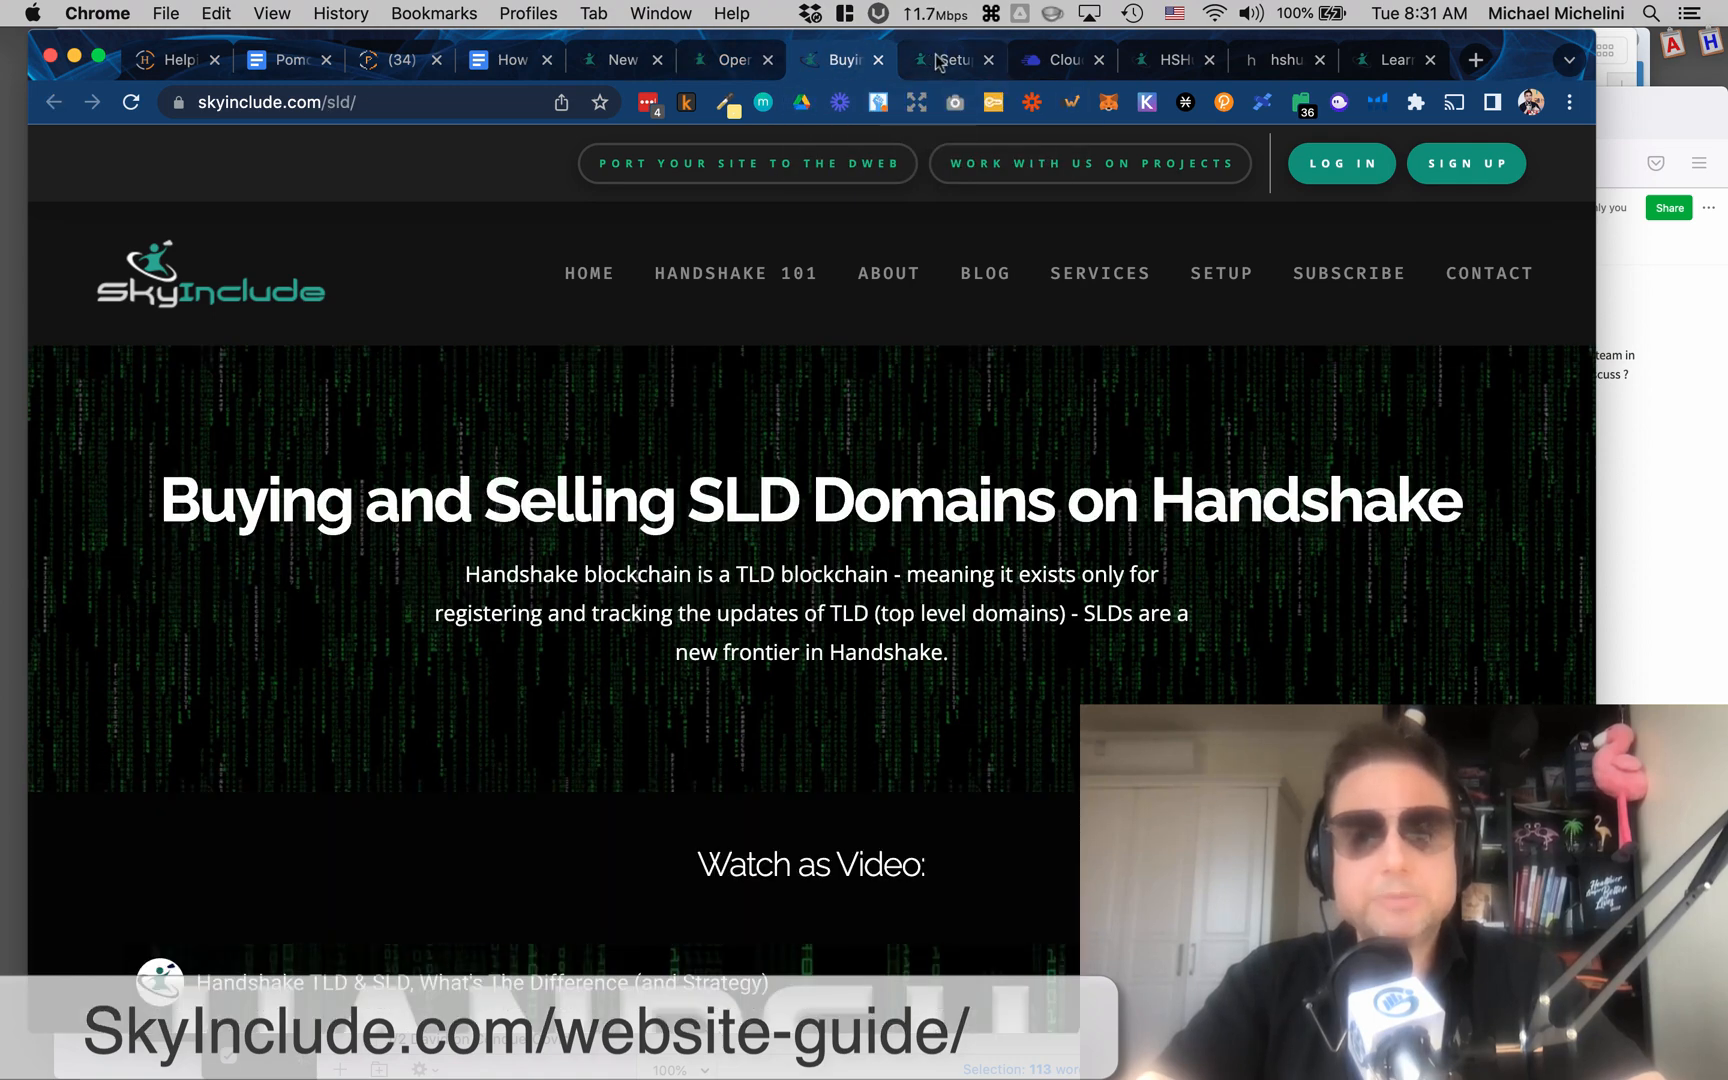
# Read the guide's Cloudways setup section, then switch to the handshake.conference domain management page.
pyautogui.click(946, 60)
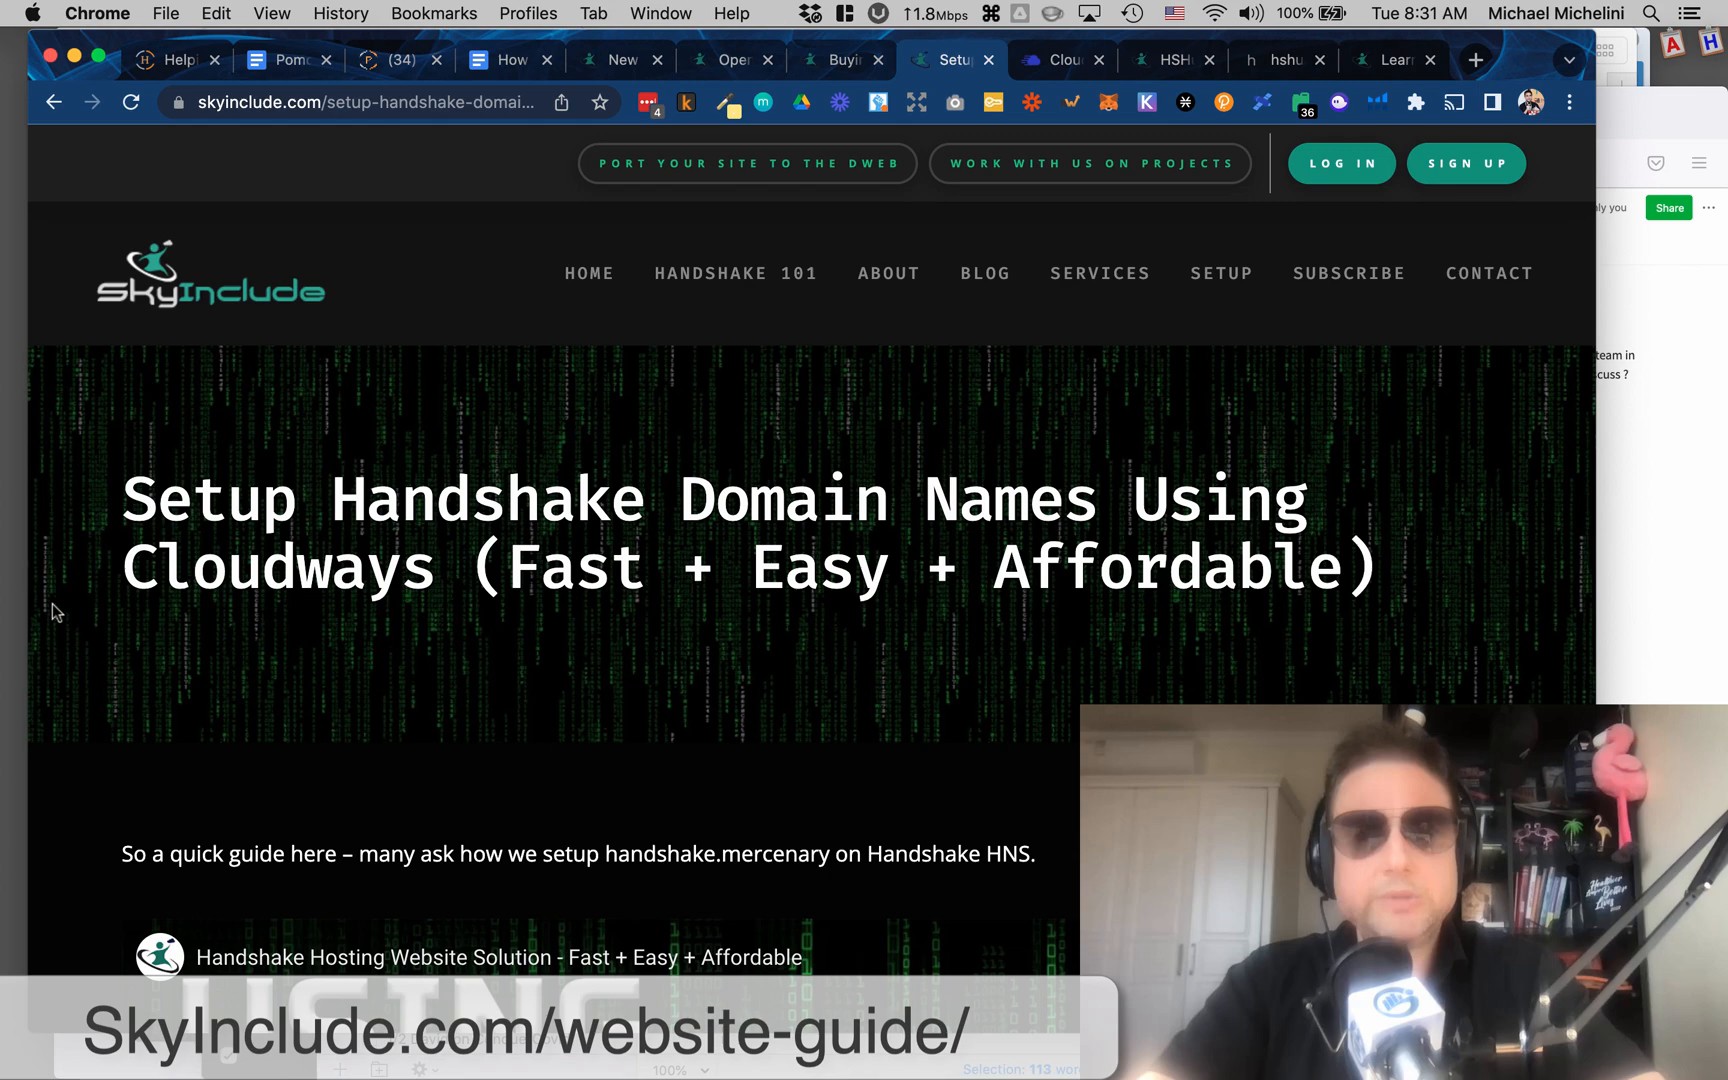
pyautogui.scroll(-3)
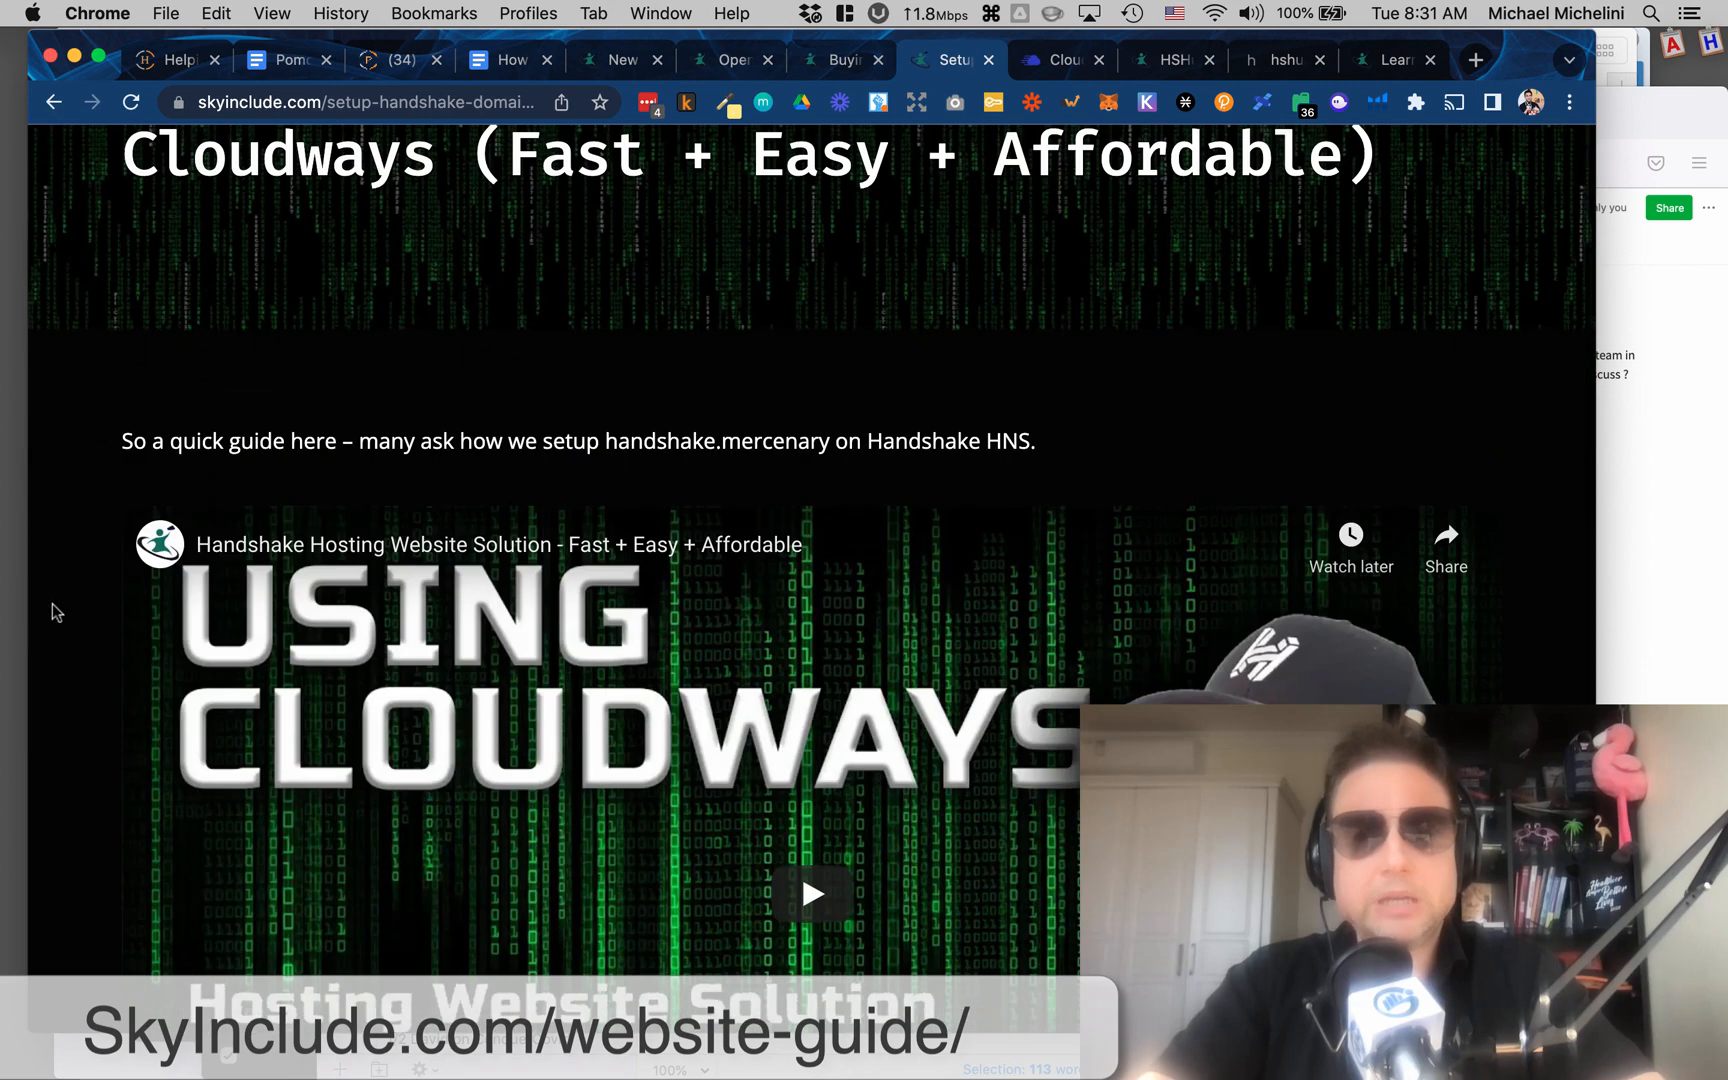
pyautogui.scroll(-3)
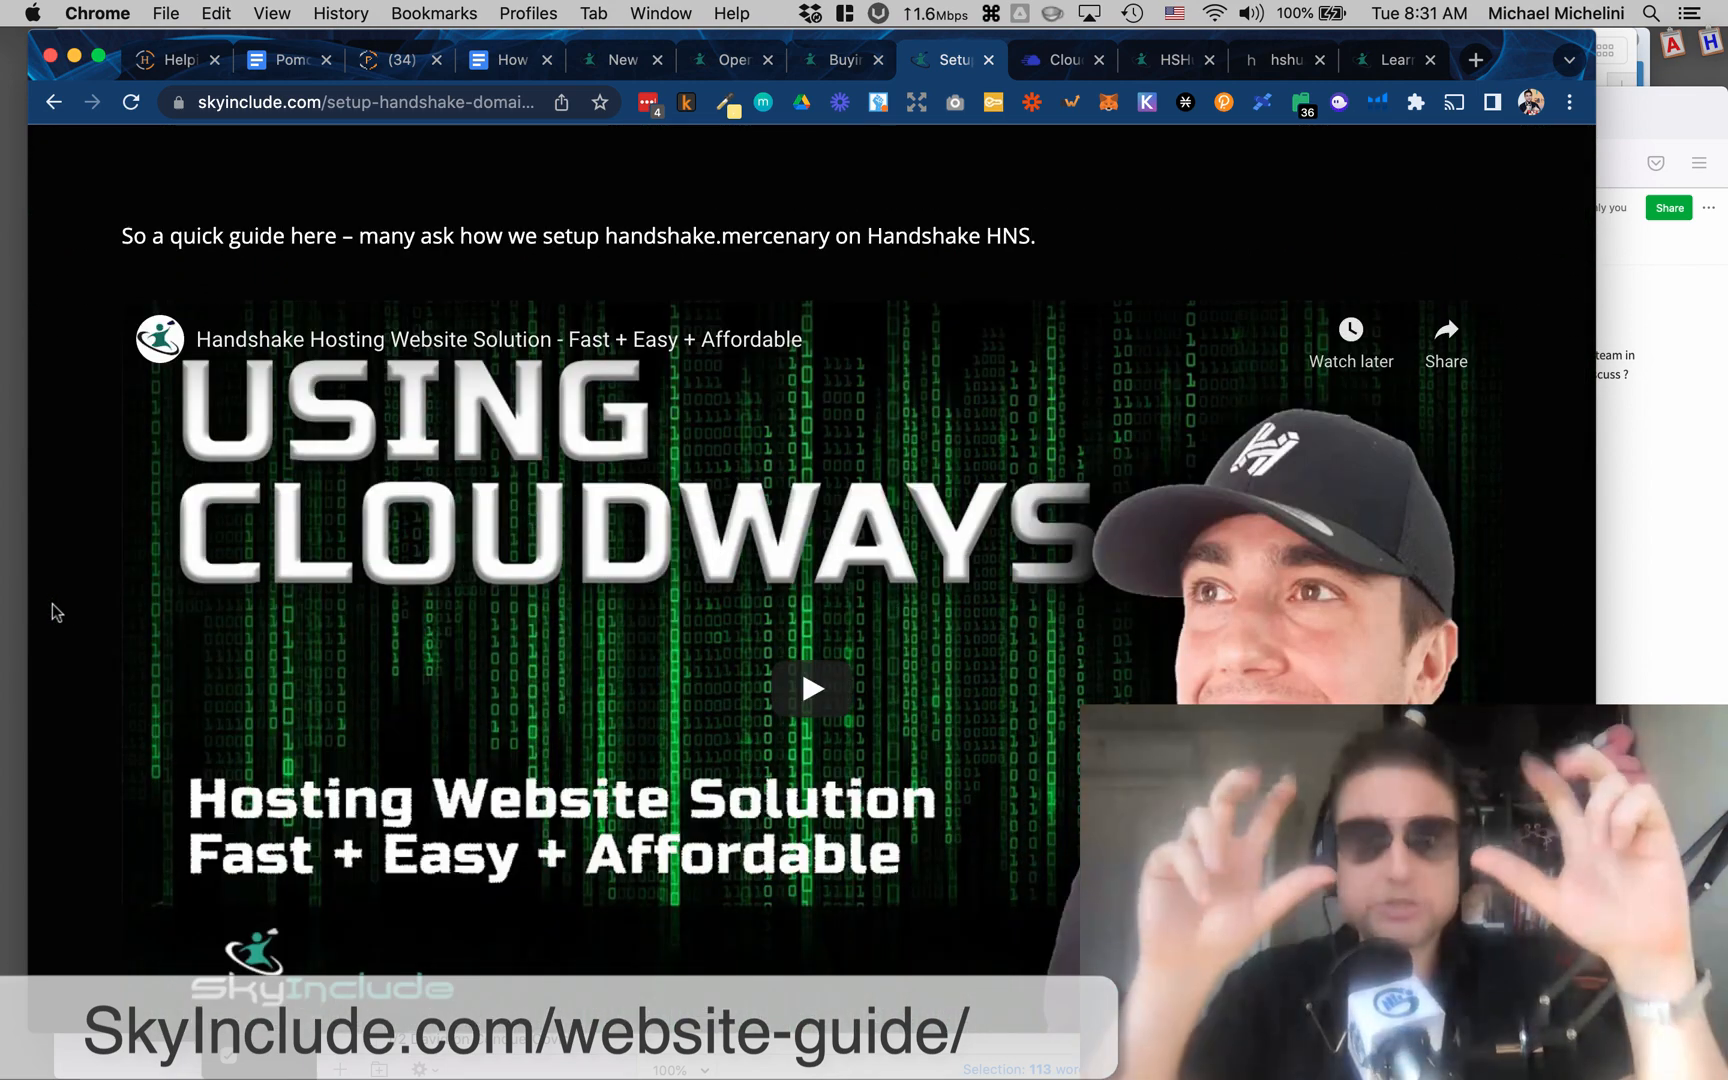
pyautogui.scroll(-3)
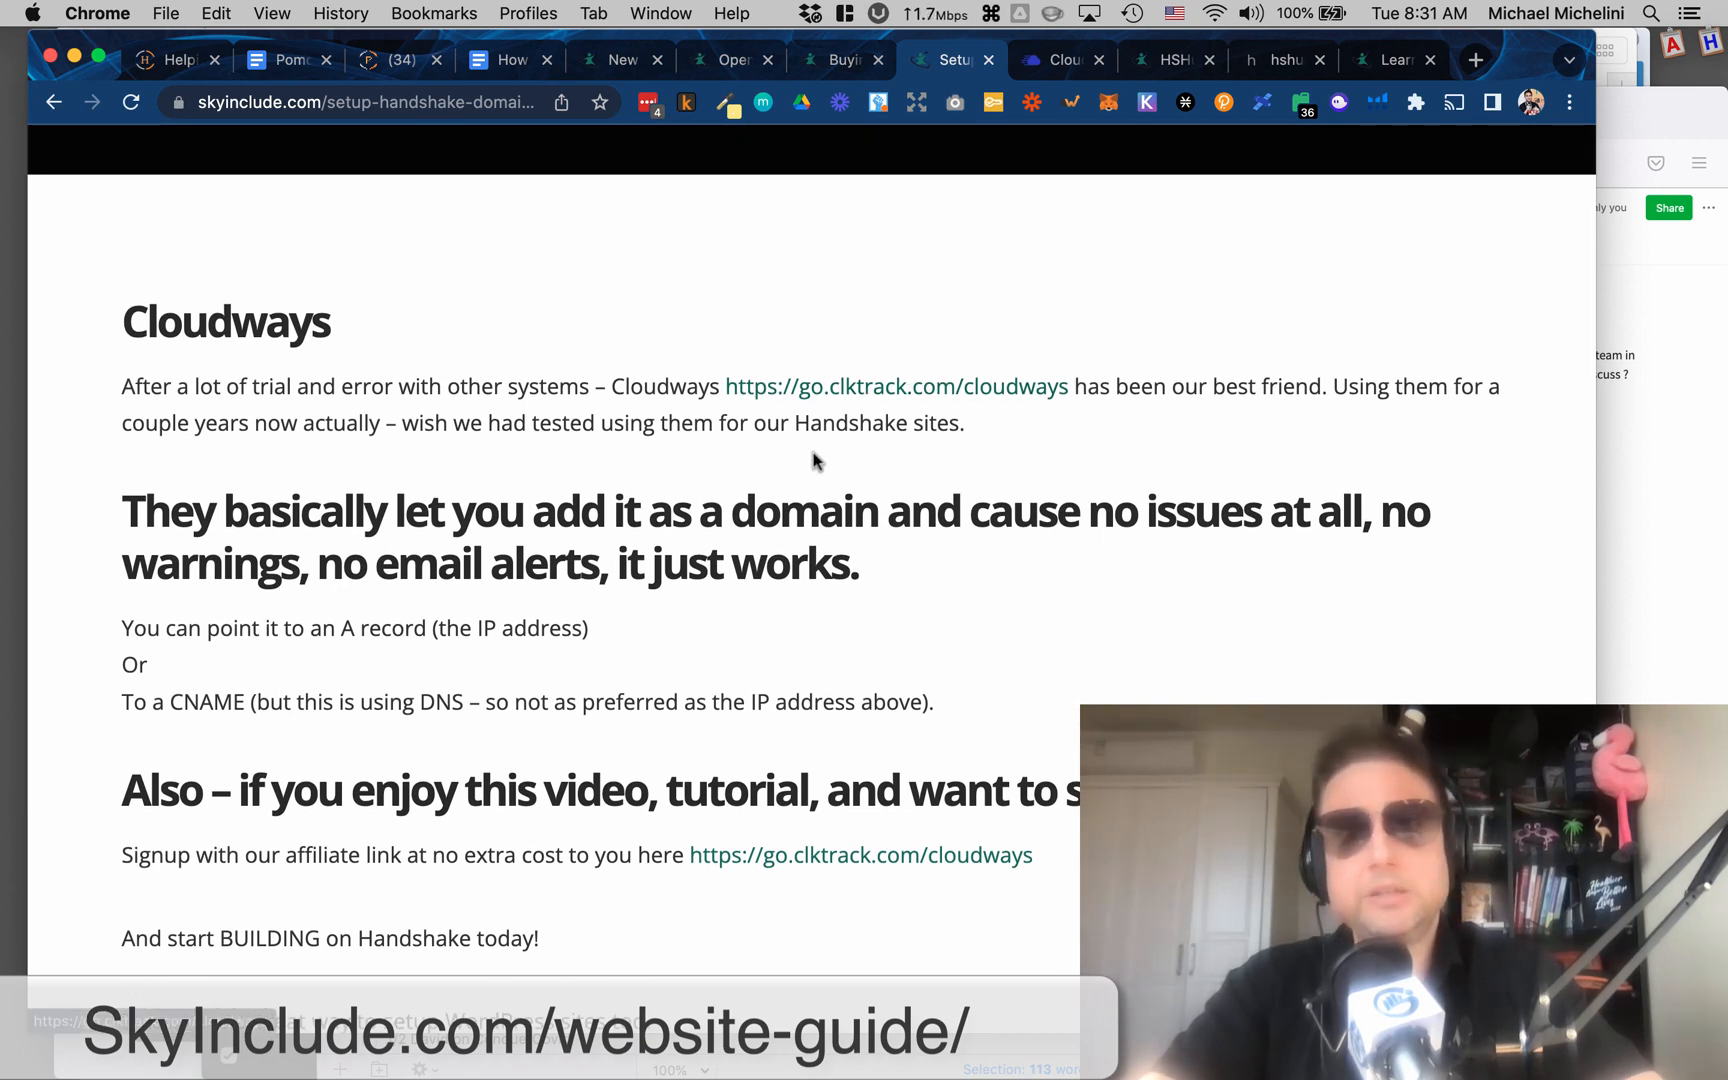
pyautogui.moveTo(760, 468)
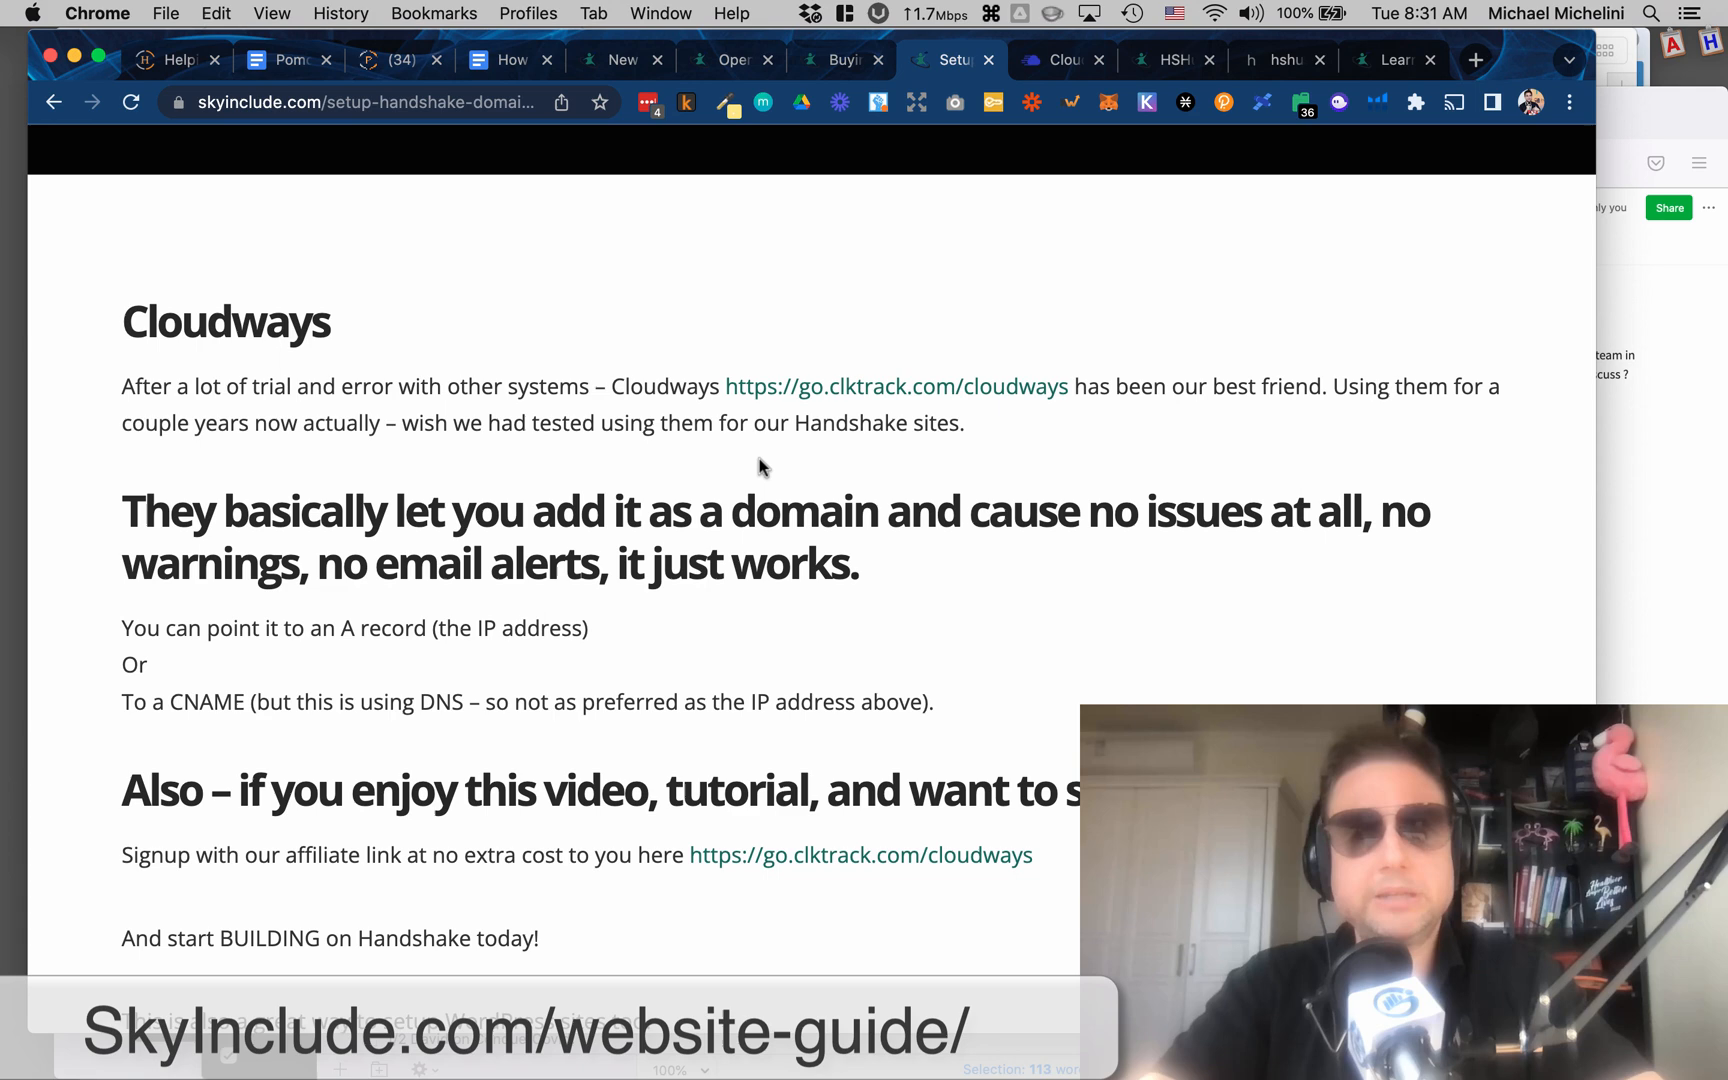
pyautogui.scroll(-3)
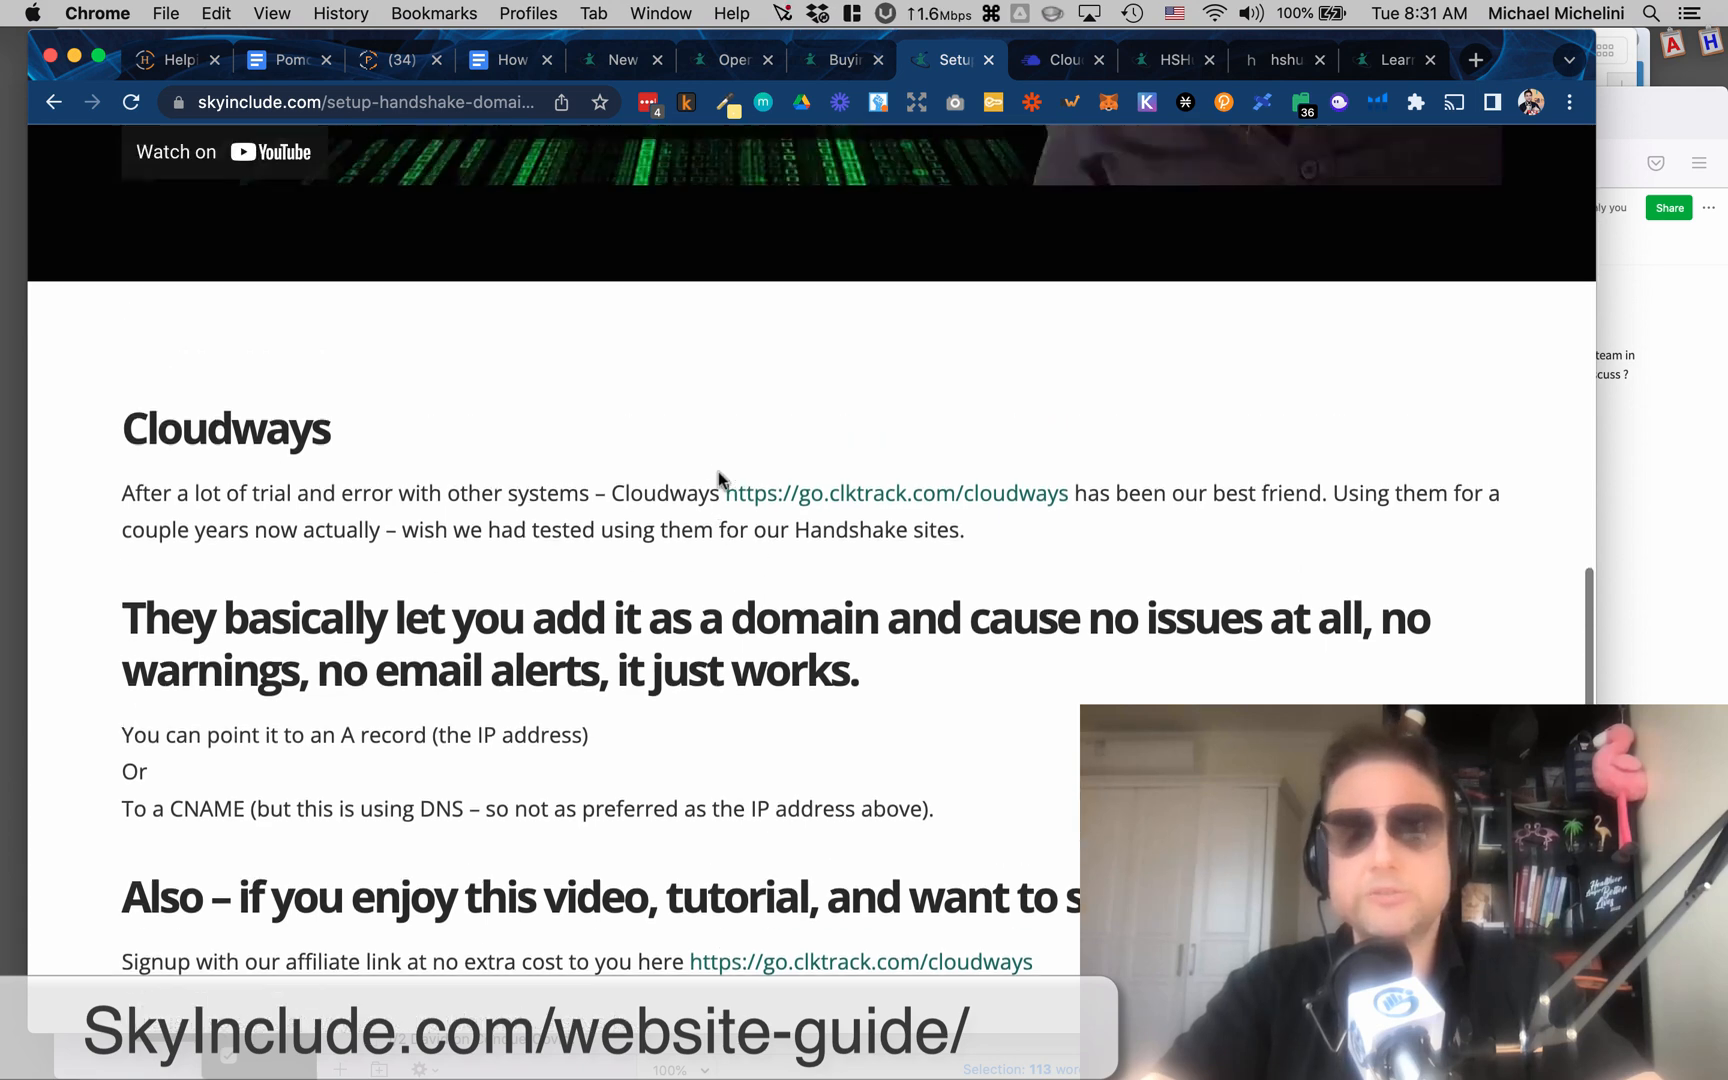
pyautogui.scroll(-3)
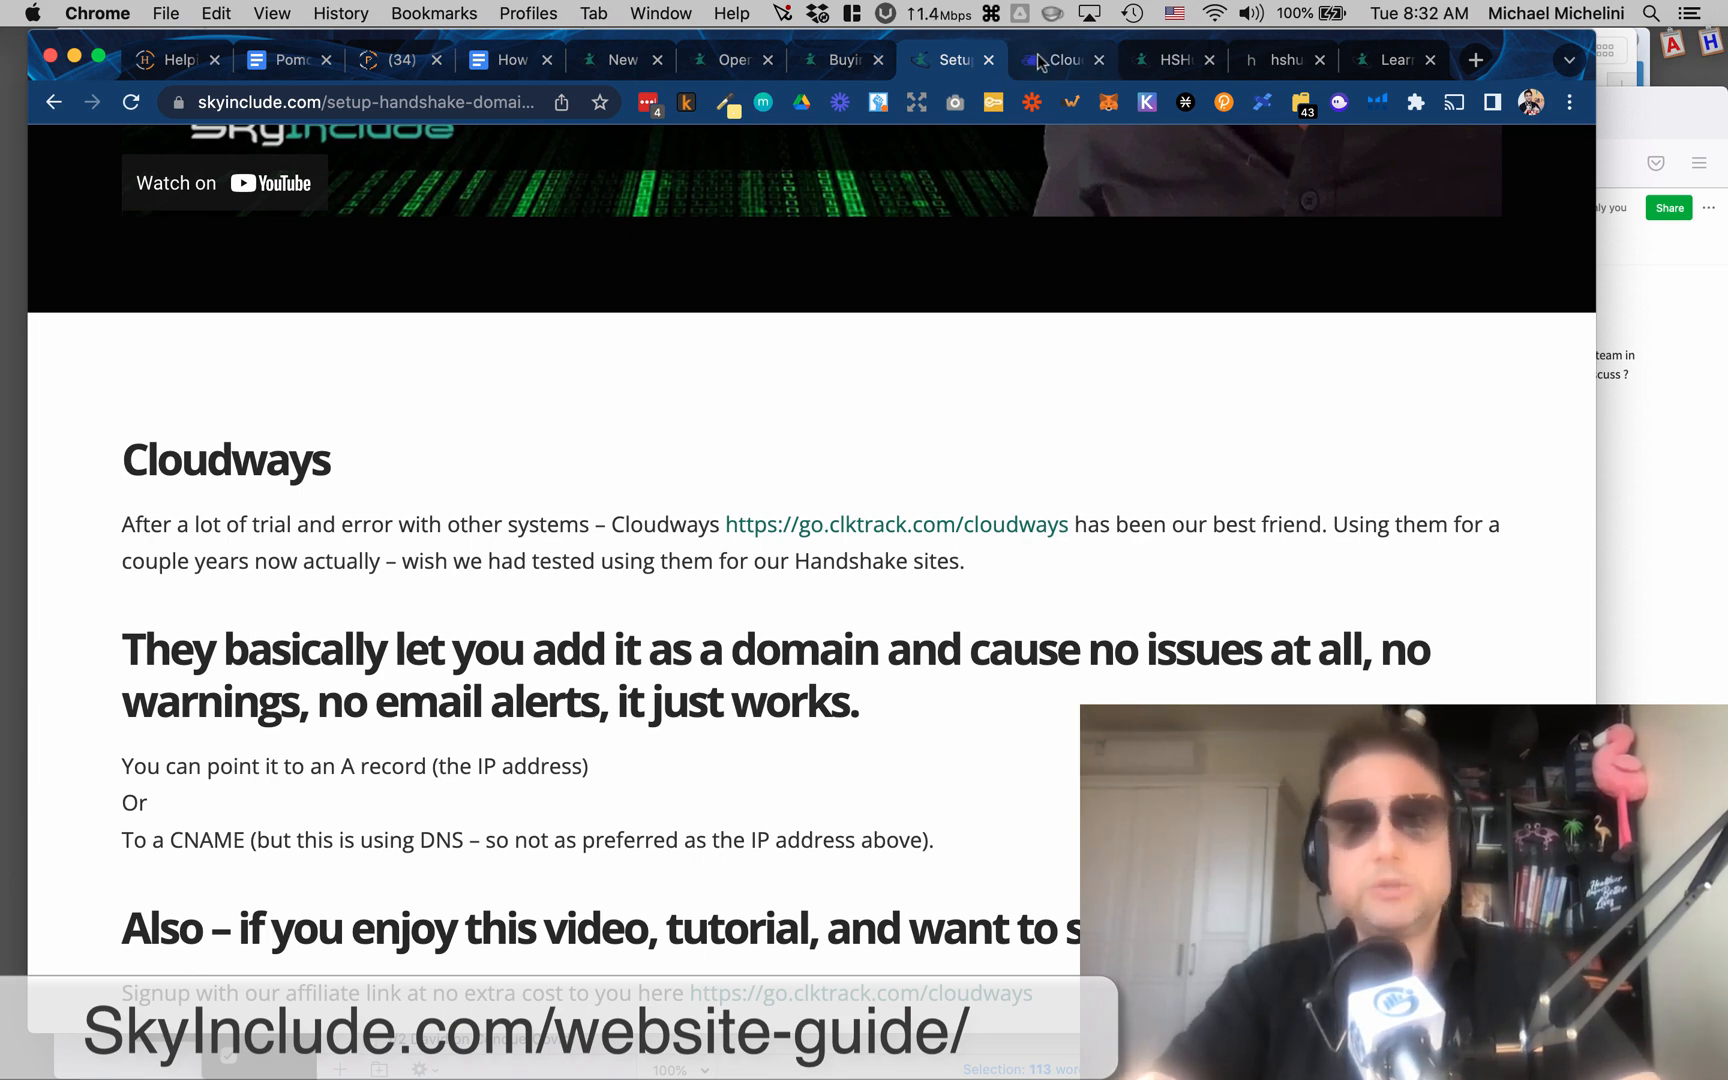
pyautogui.click(1060, 60)
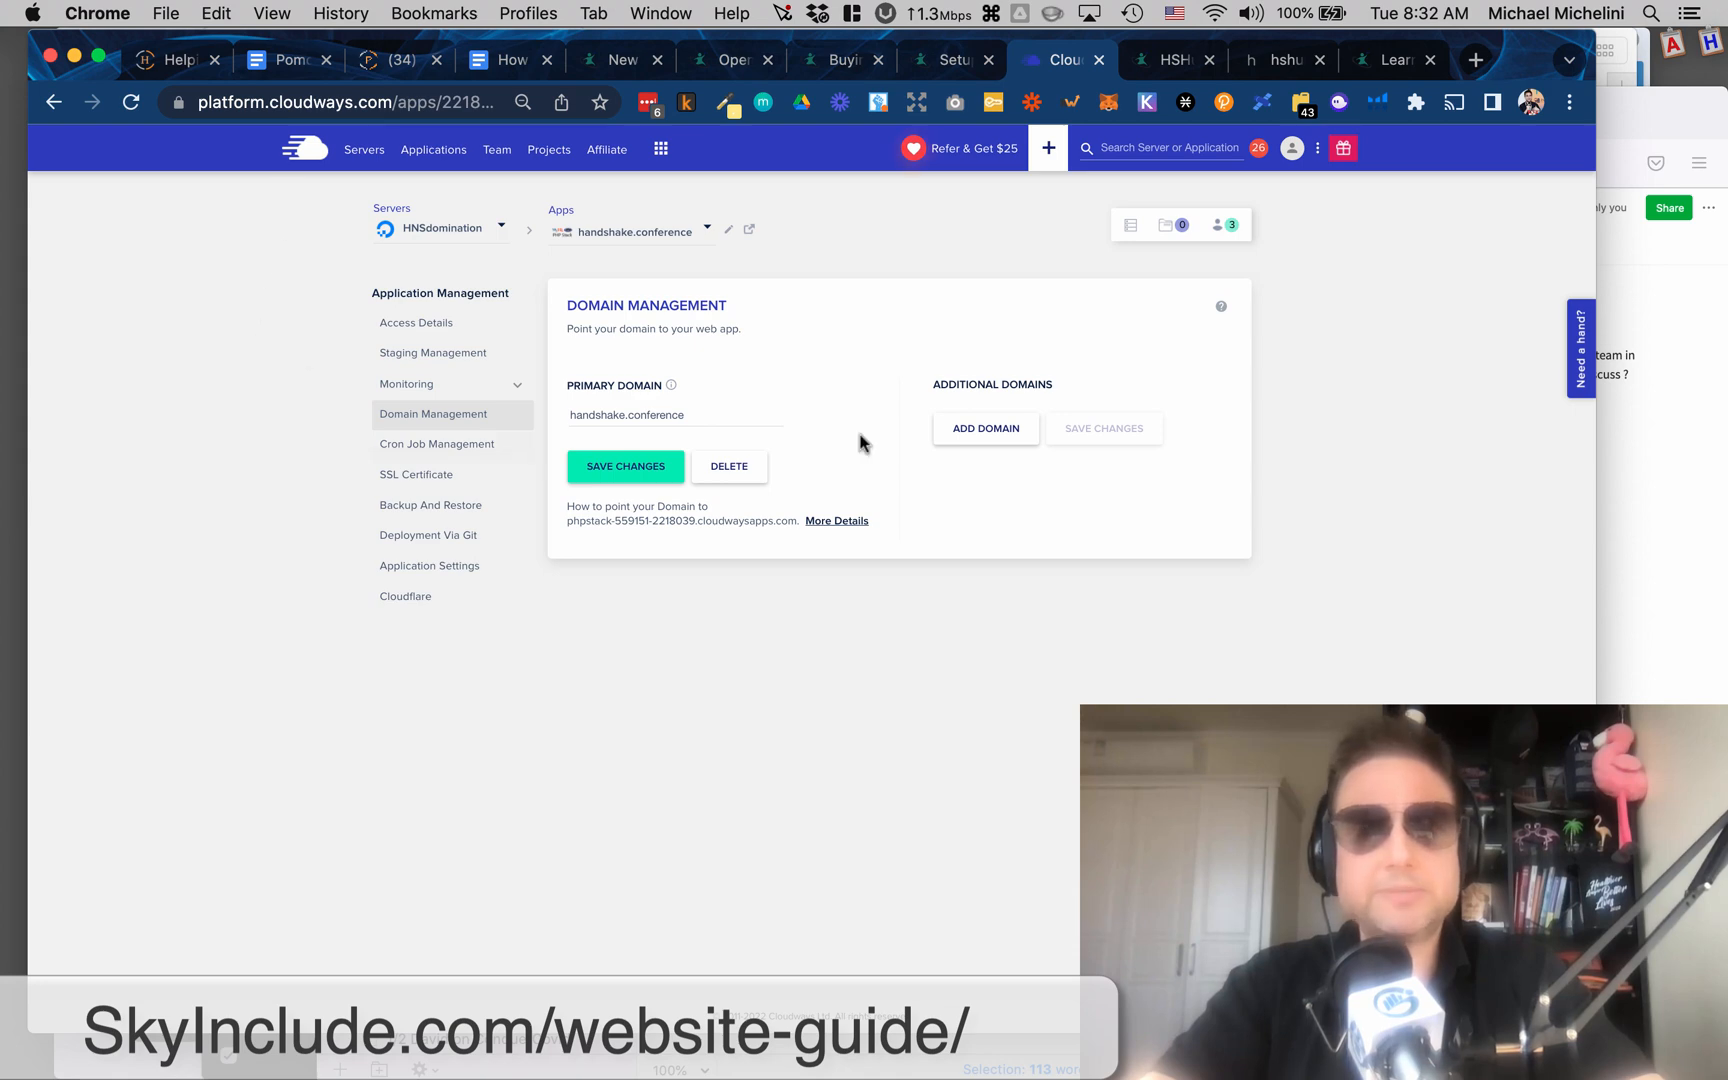
pyautogui.moveTo(626, 630)
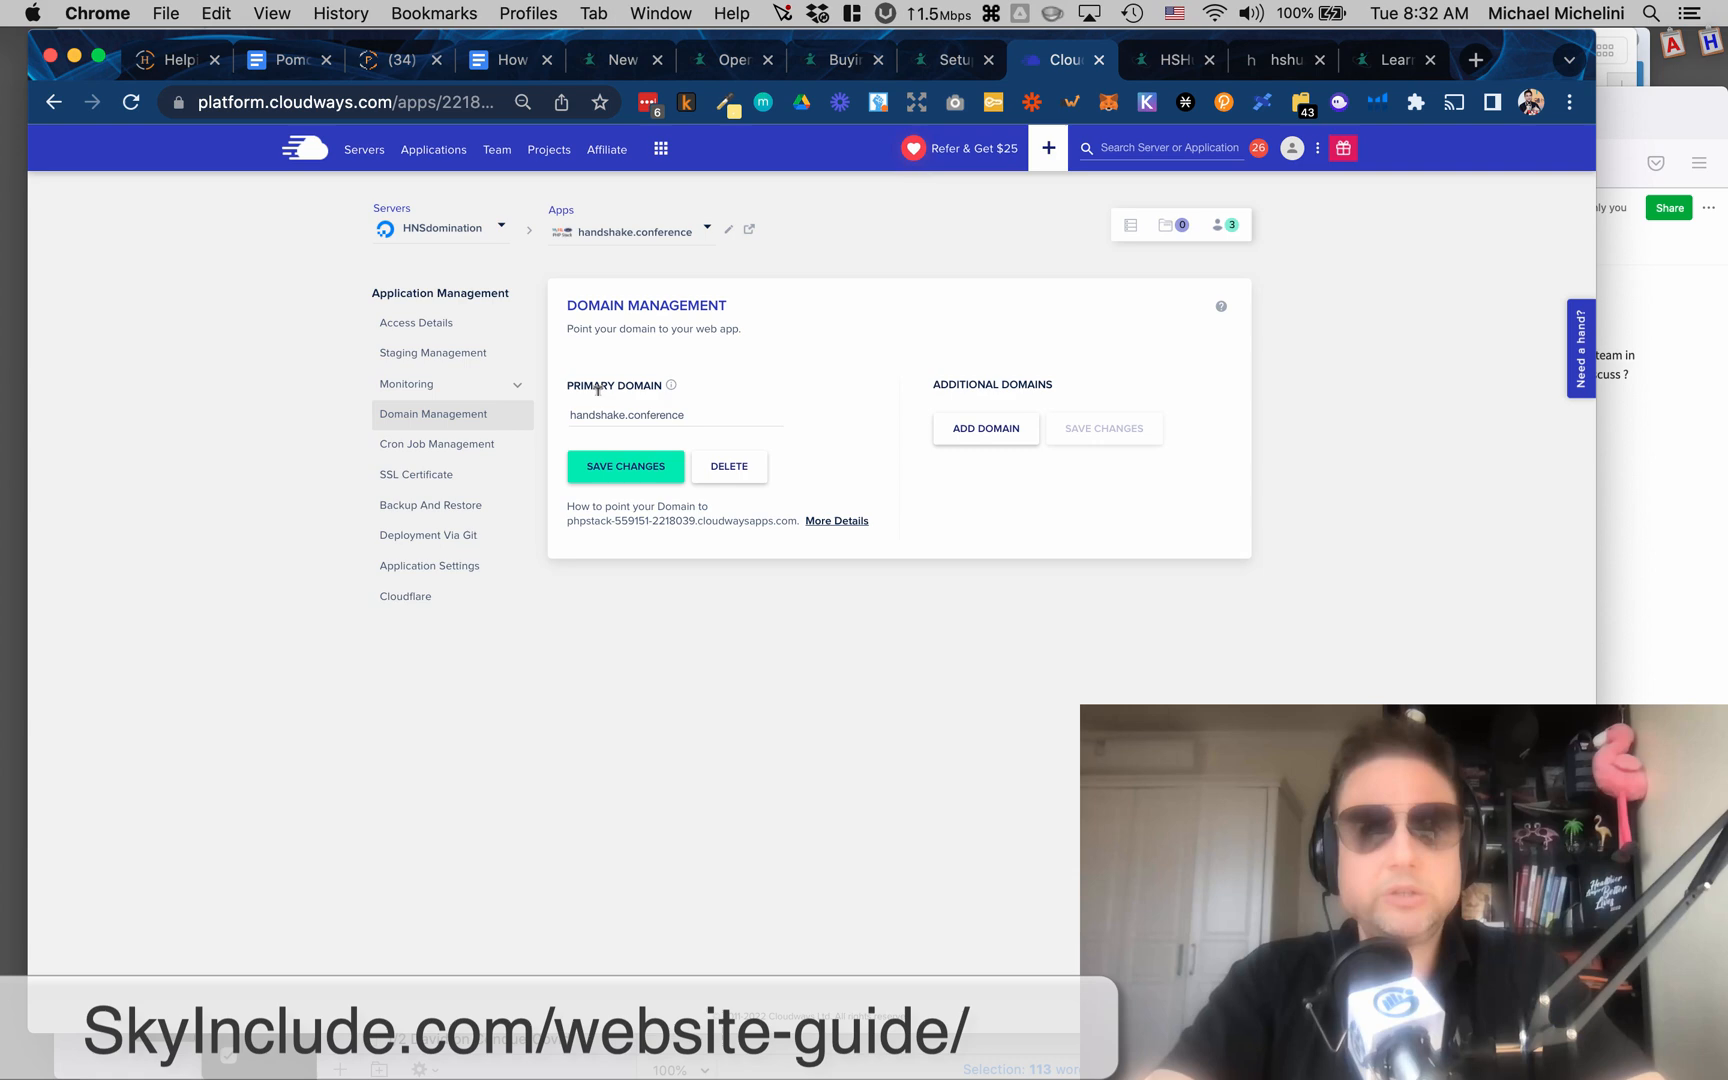
pyautogui.moveTo(462, 262)
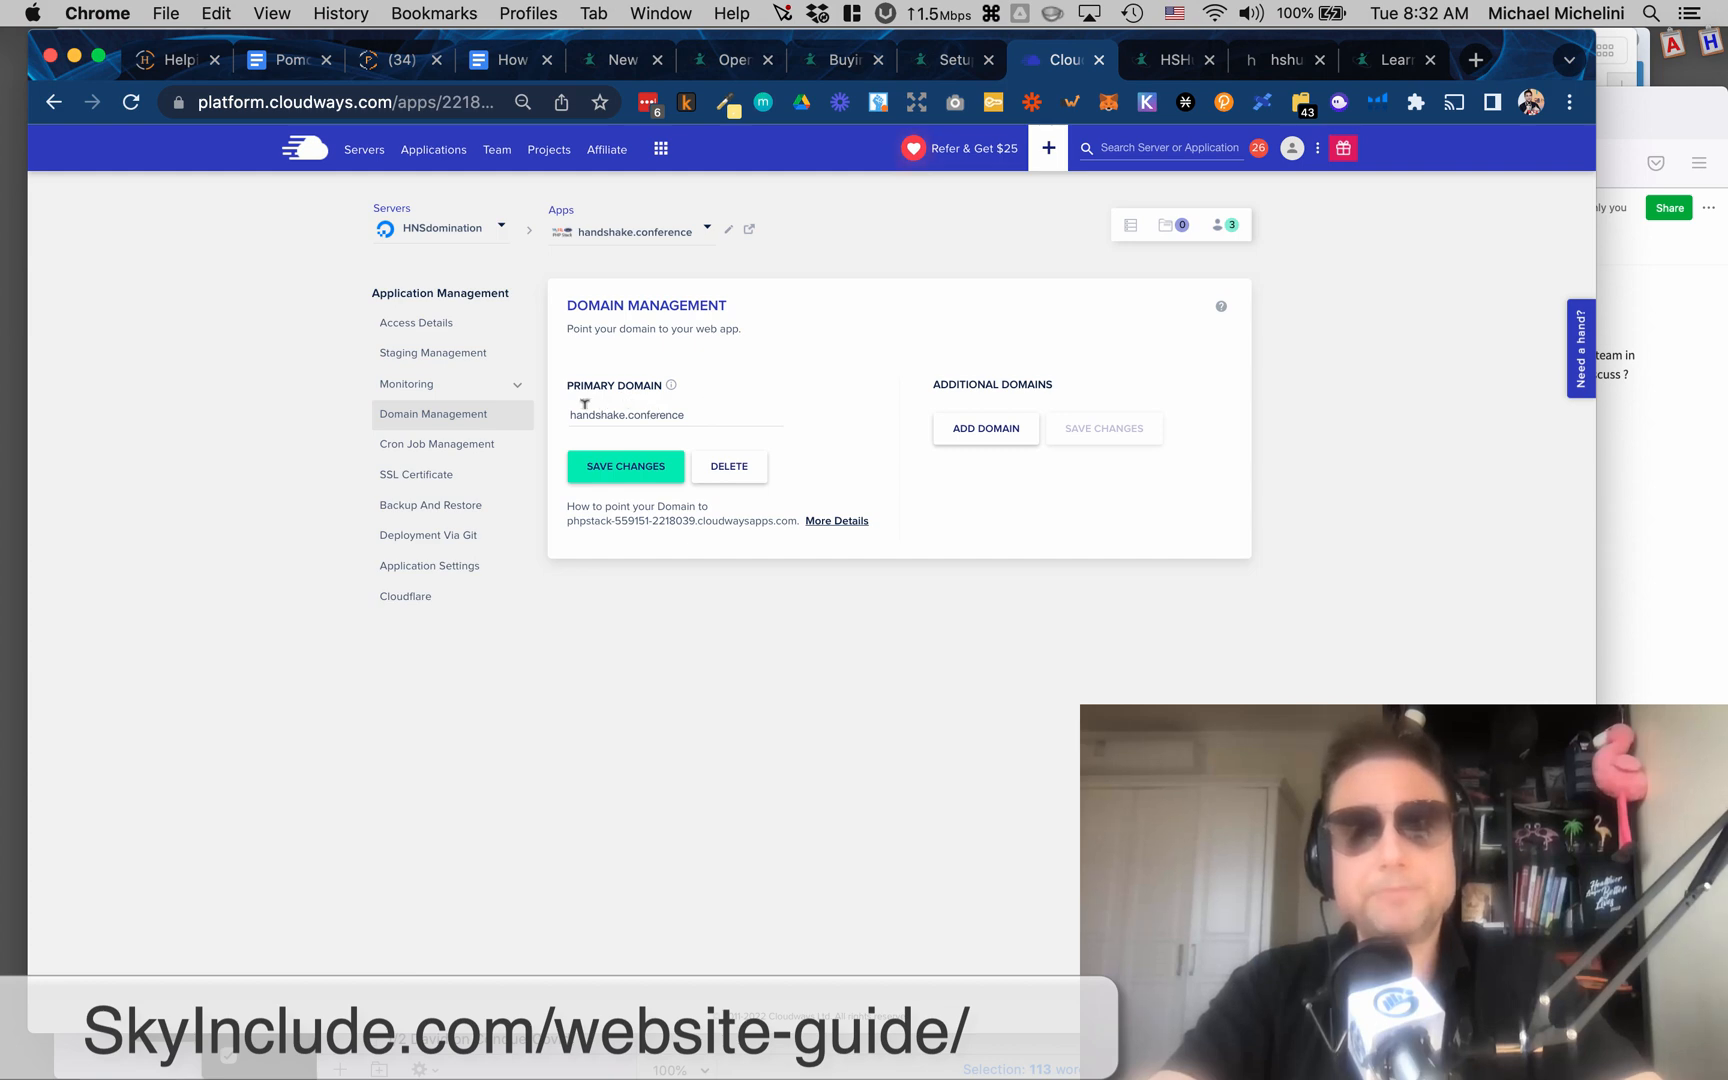
pyautogui.moveTo(538, 530)
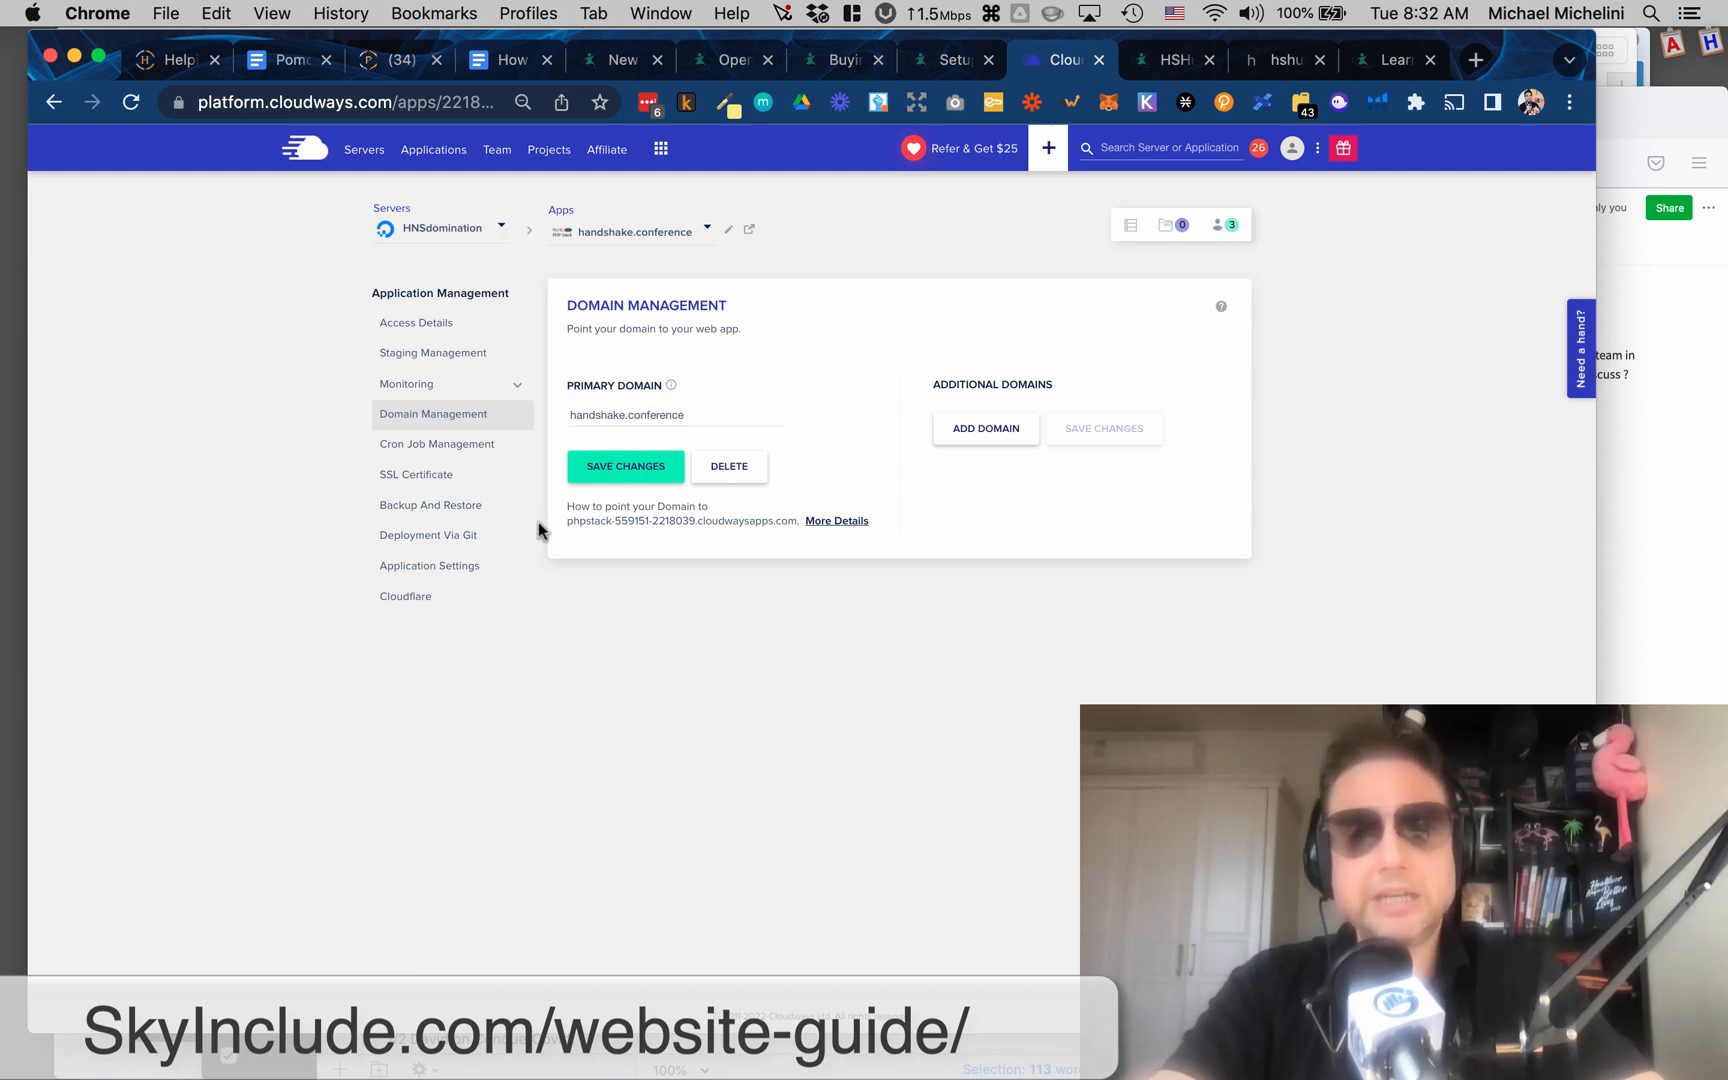
pyautogui.moveTo(718, 182)
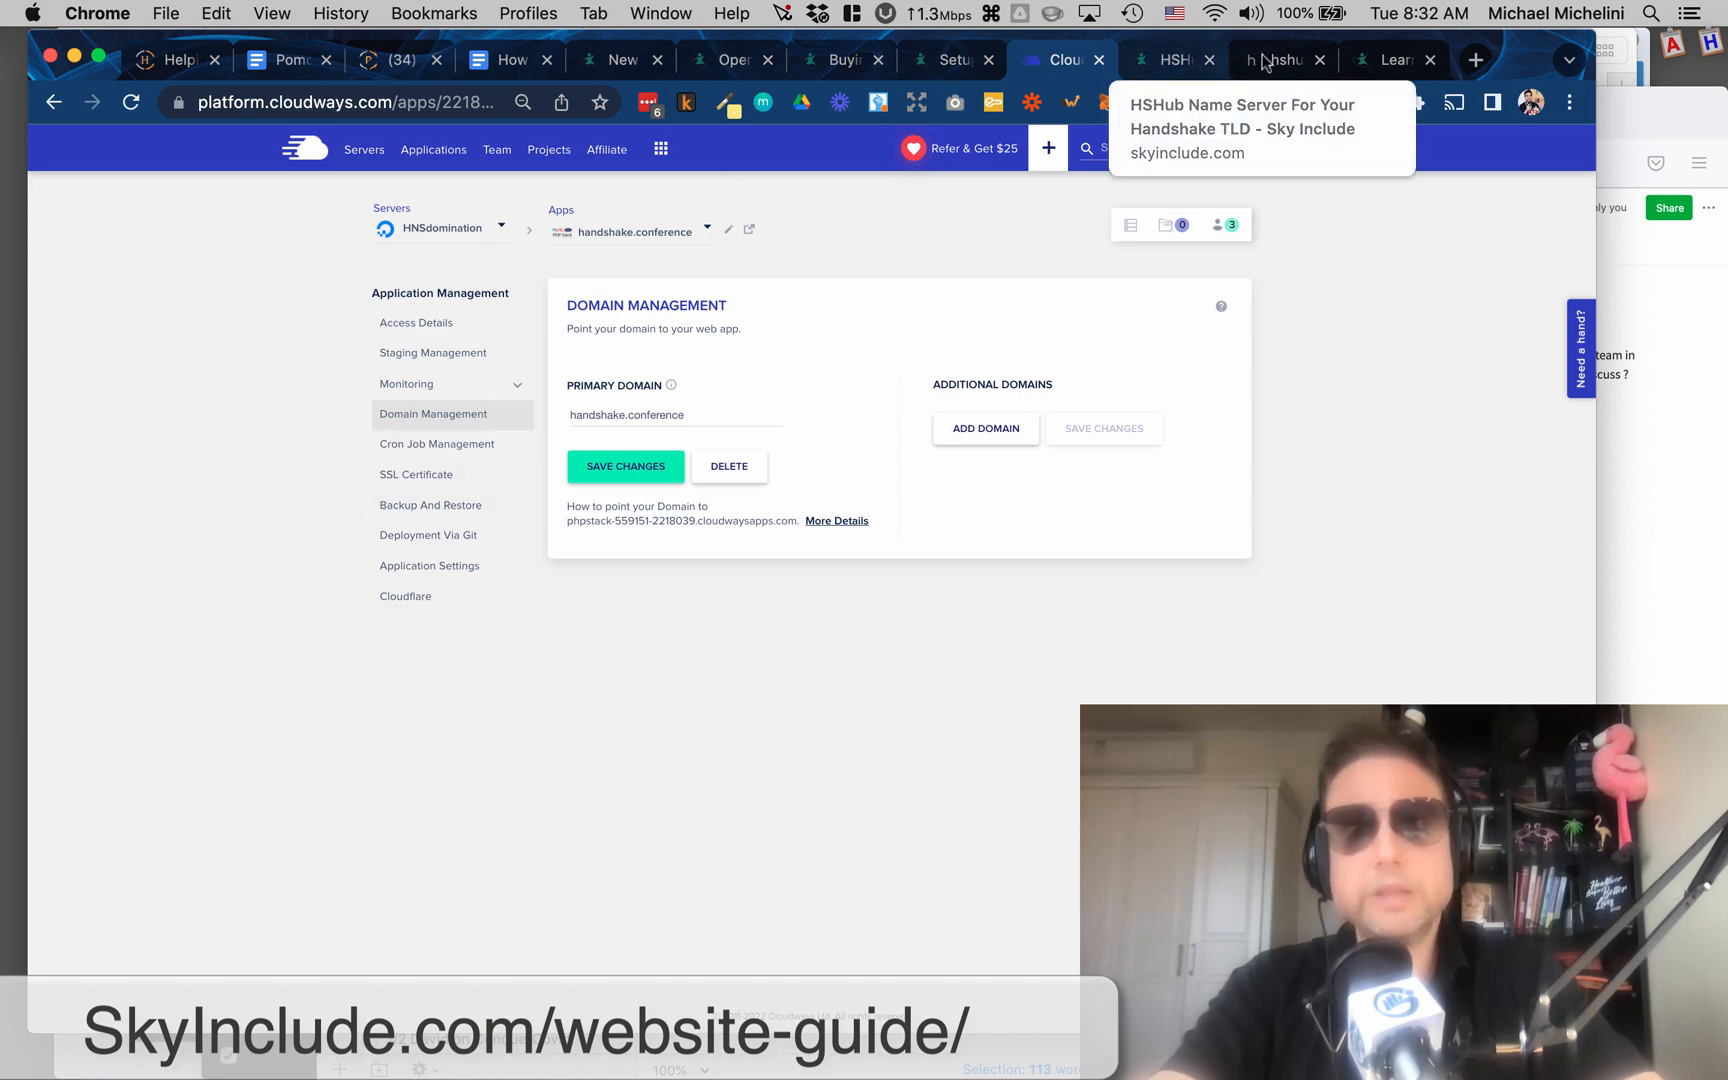
# After reviewing handshake.conference as primary domain, switch to the hshub DNS records for conference.
pyautogui.click(1282, 60)
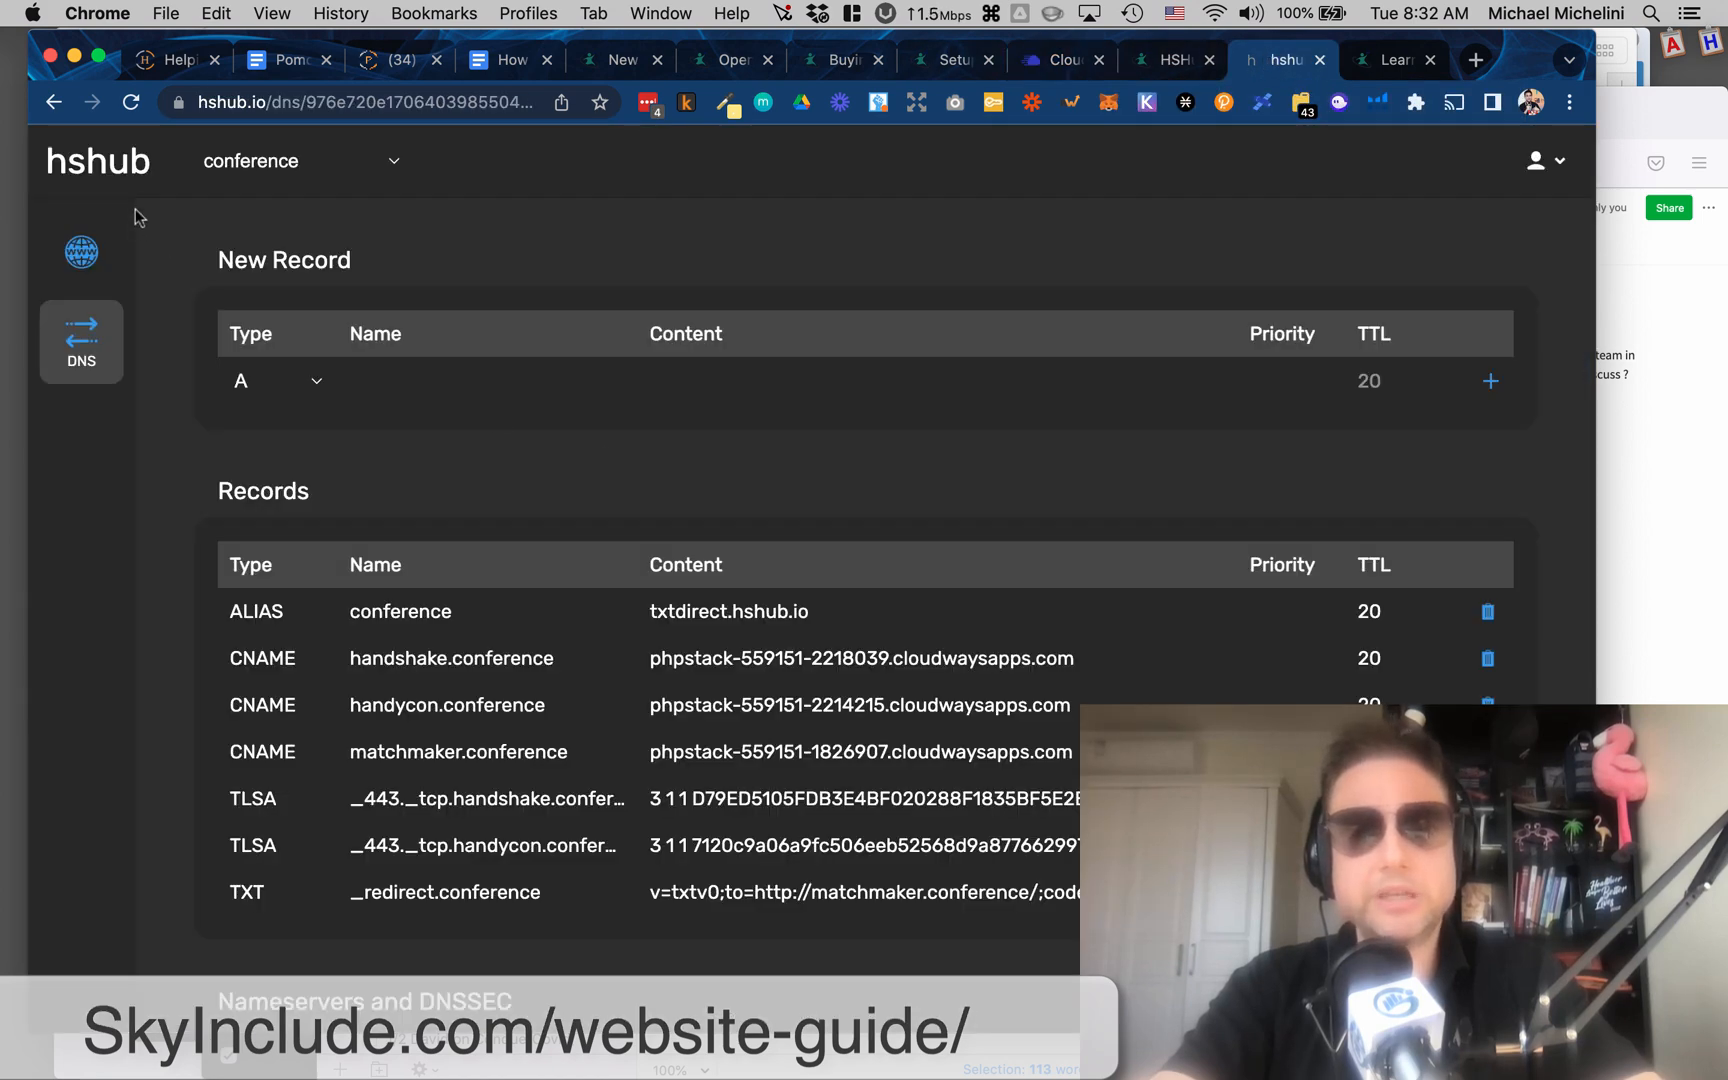
pyautogui.moveTo(490, 792)
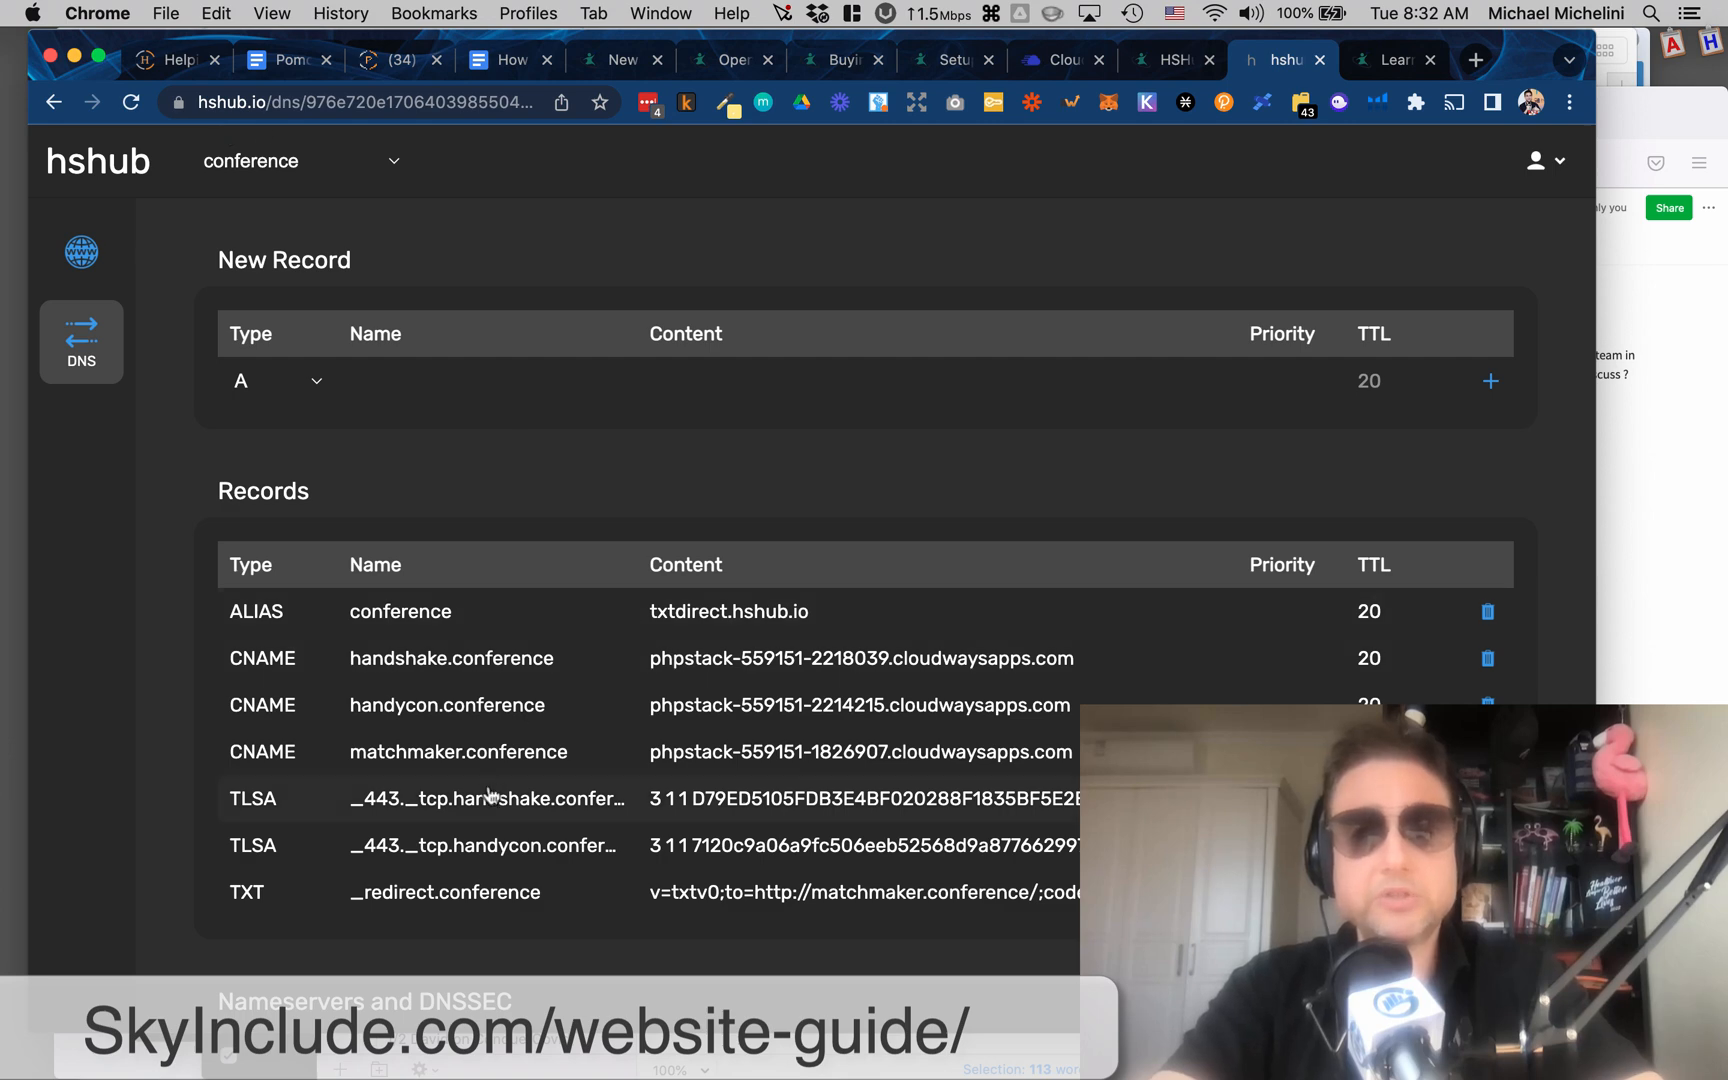
pyautogui.moveTo(408, 666)
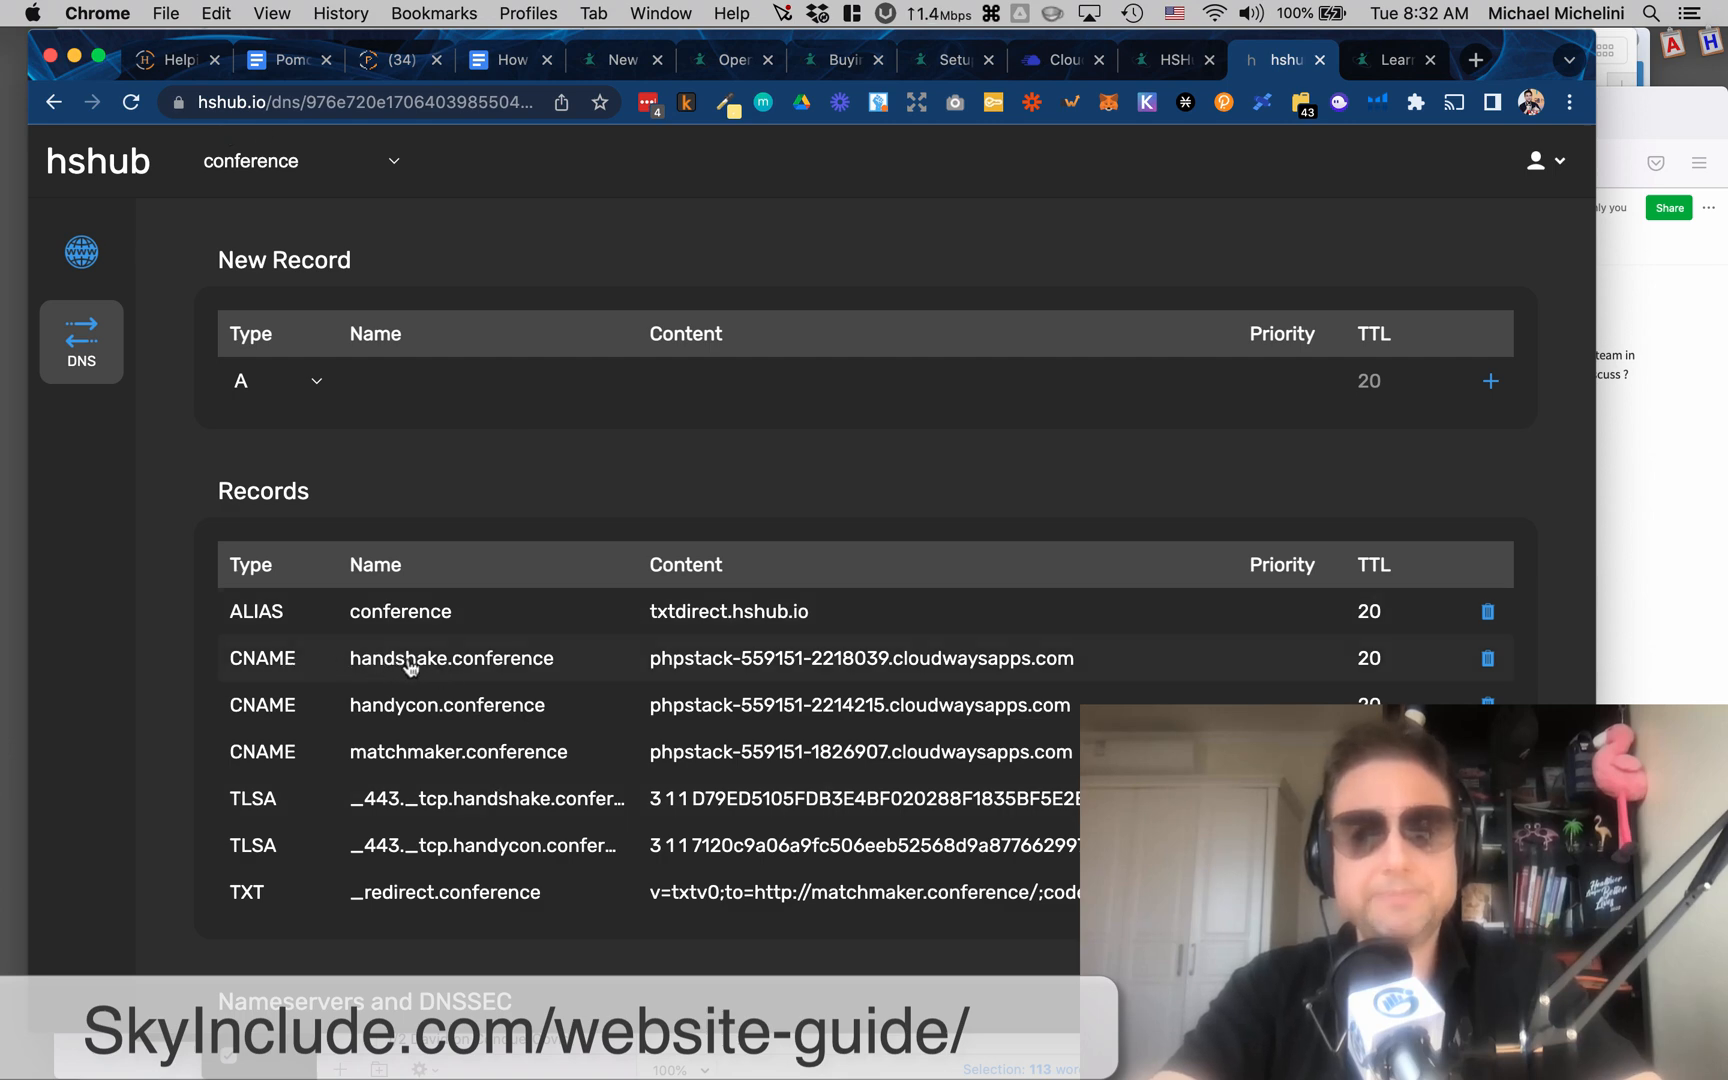
pyautogui.moveTo(654, 664)
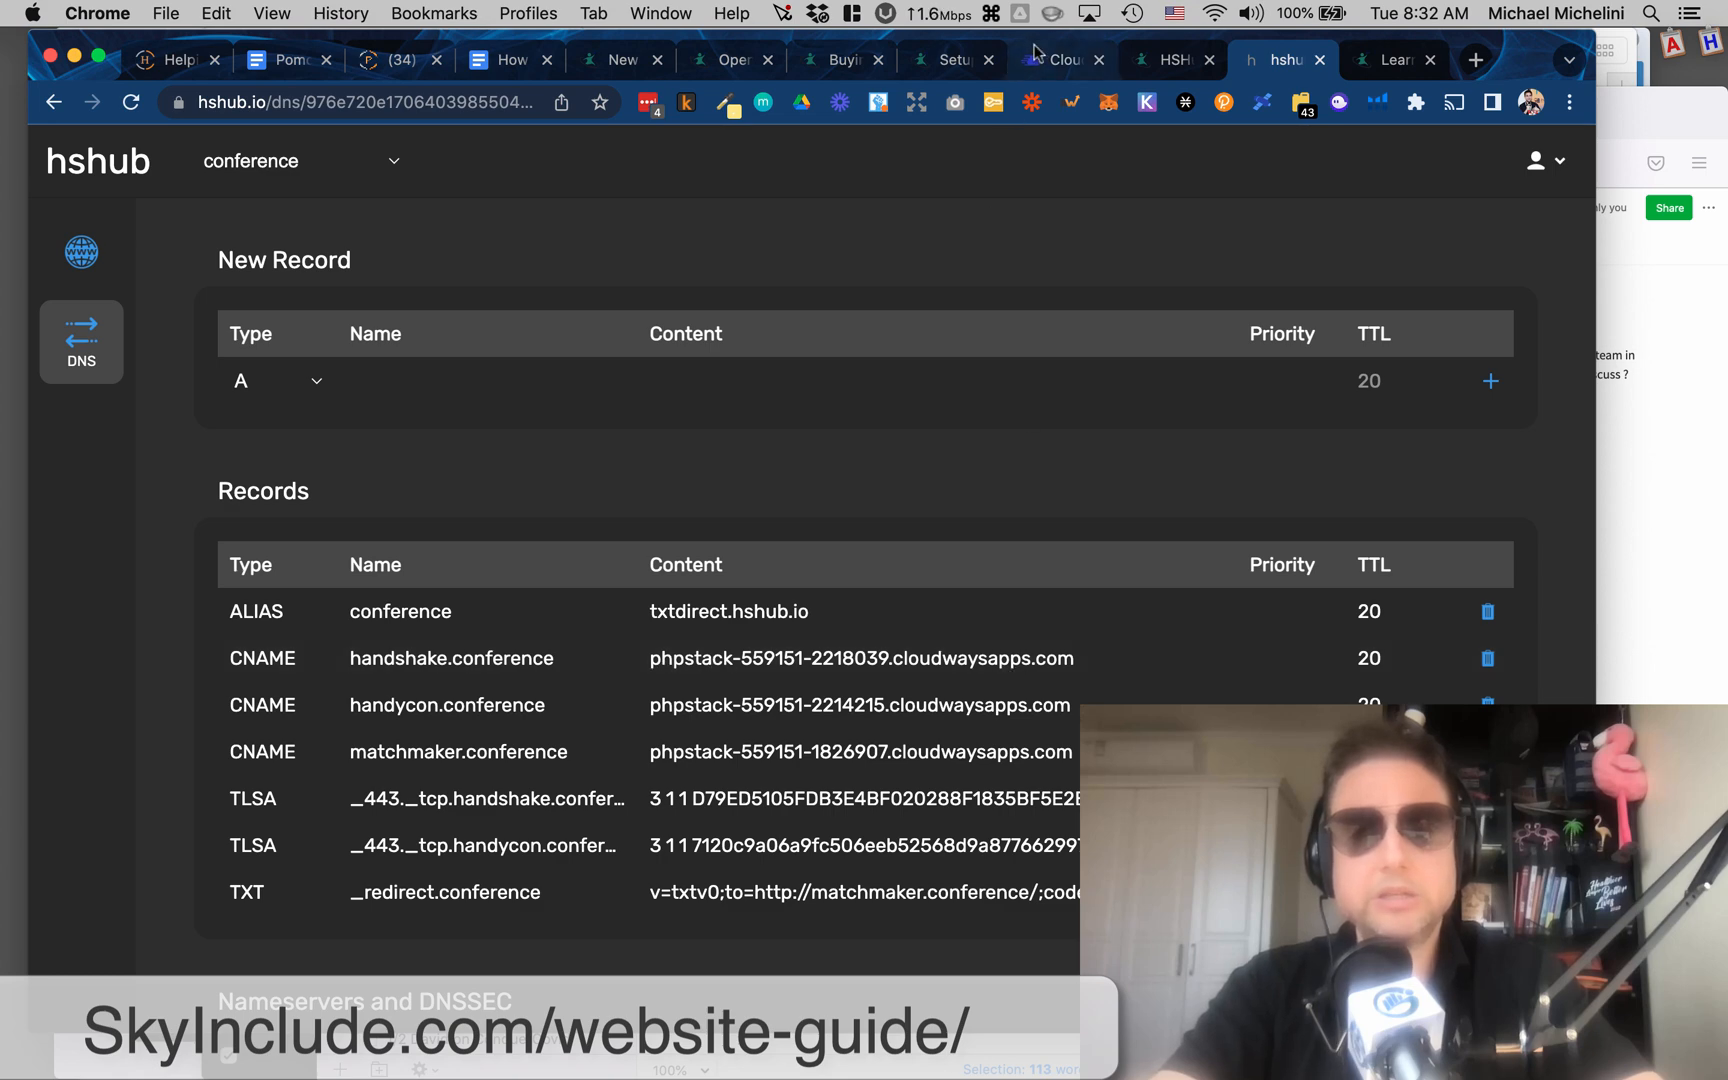
# After checking the handshake.conference CNAME, return to the Cloudways domain management page.
pyautogui.click(1058, 60)
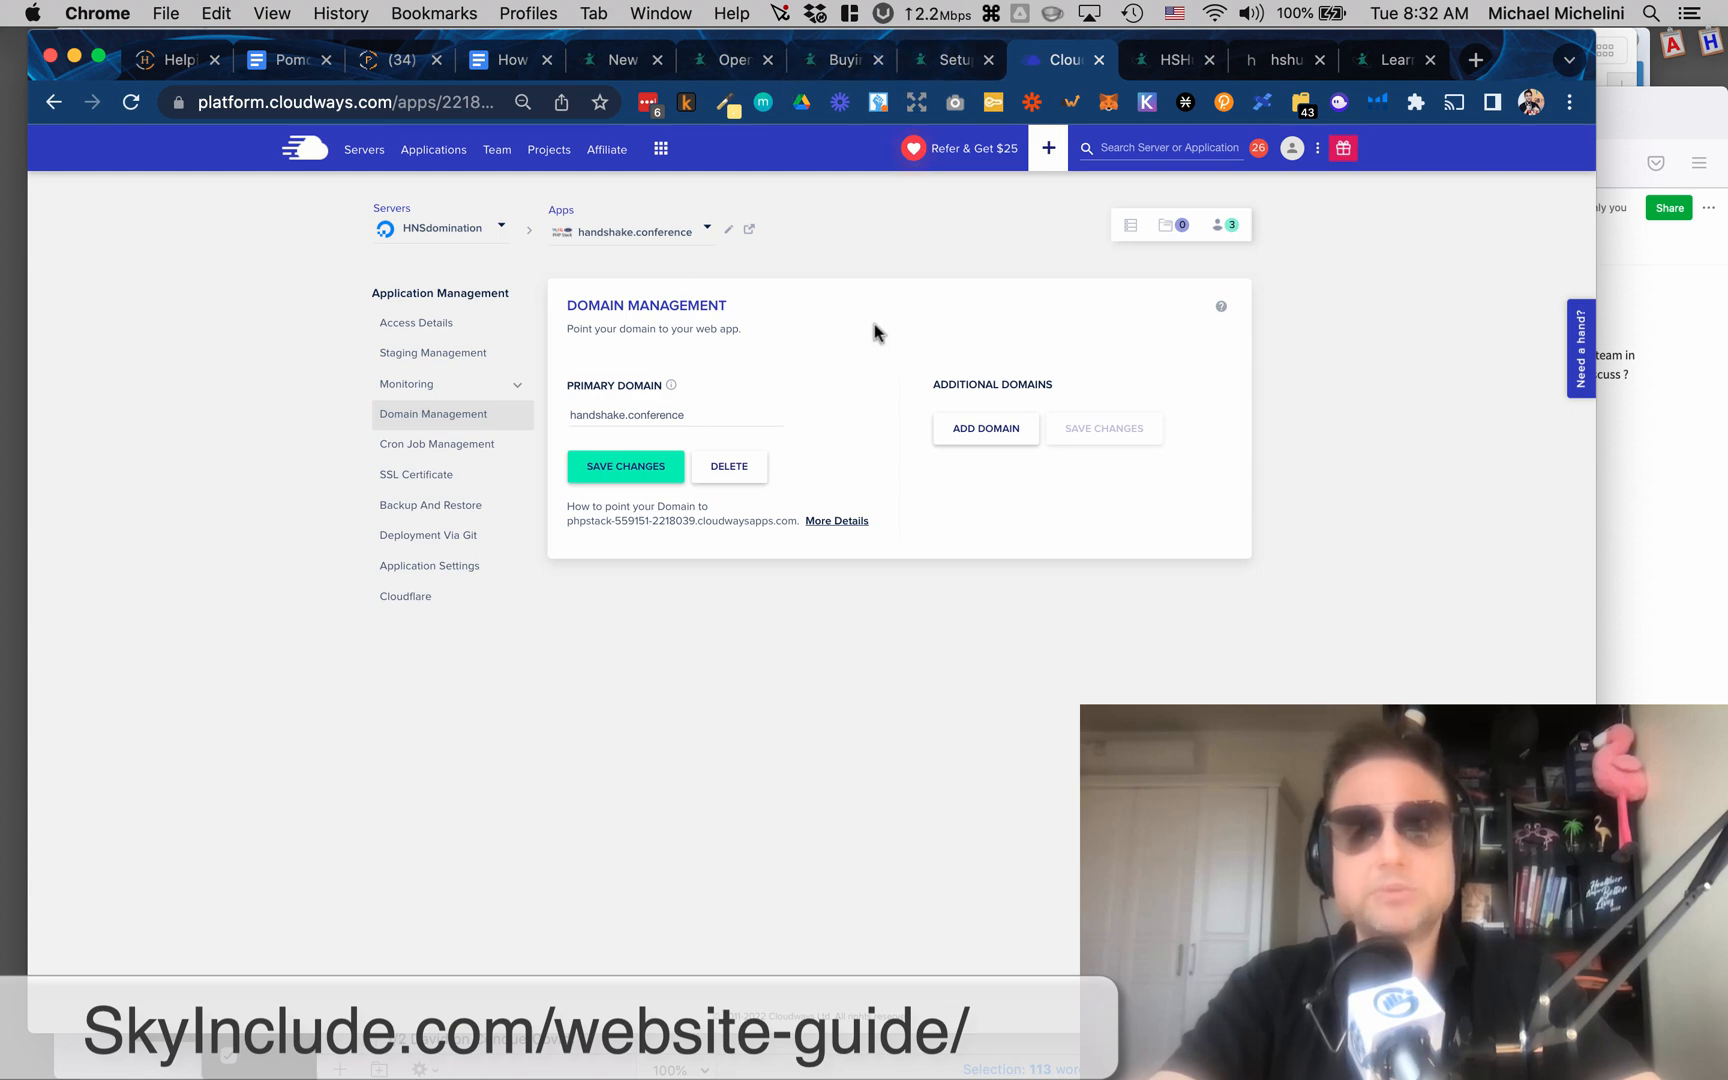
pyautogui.moveTo(714, 228)
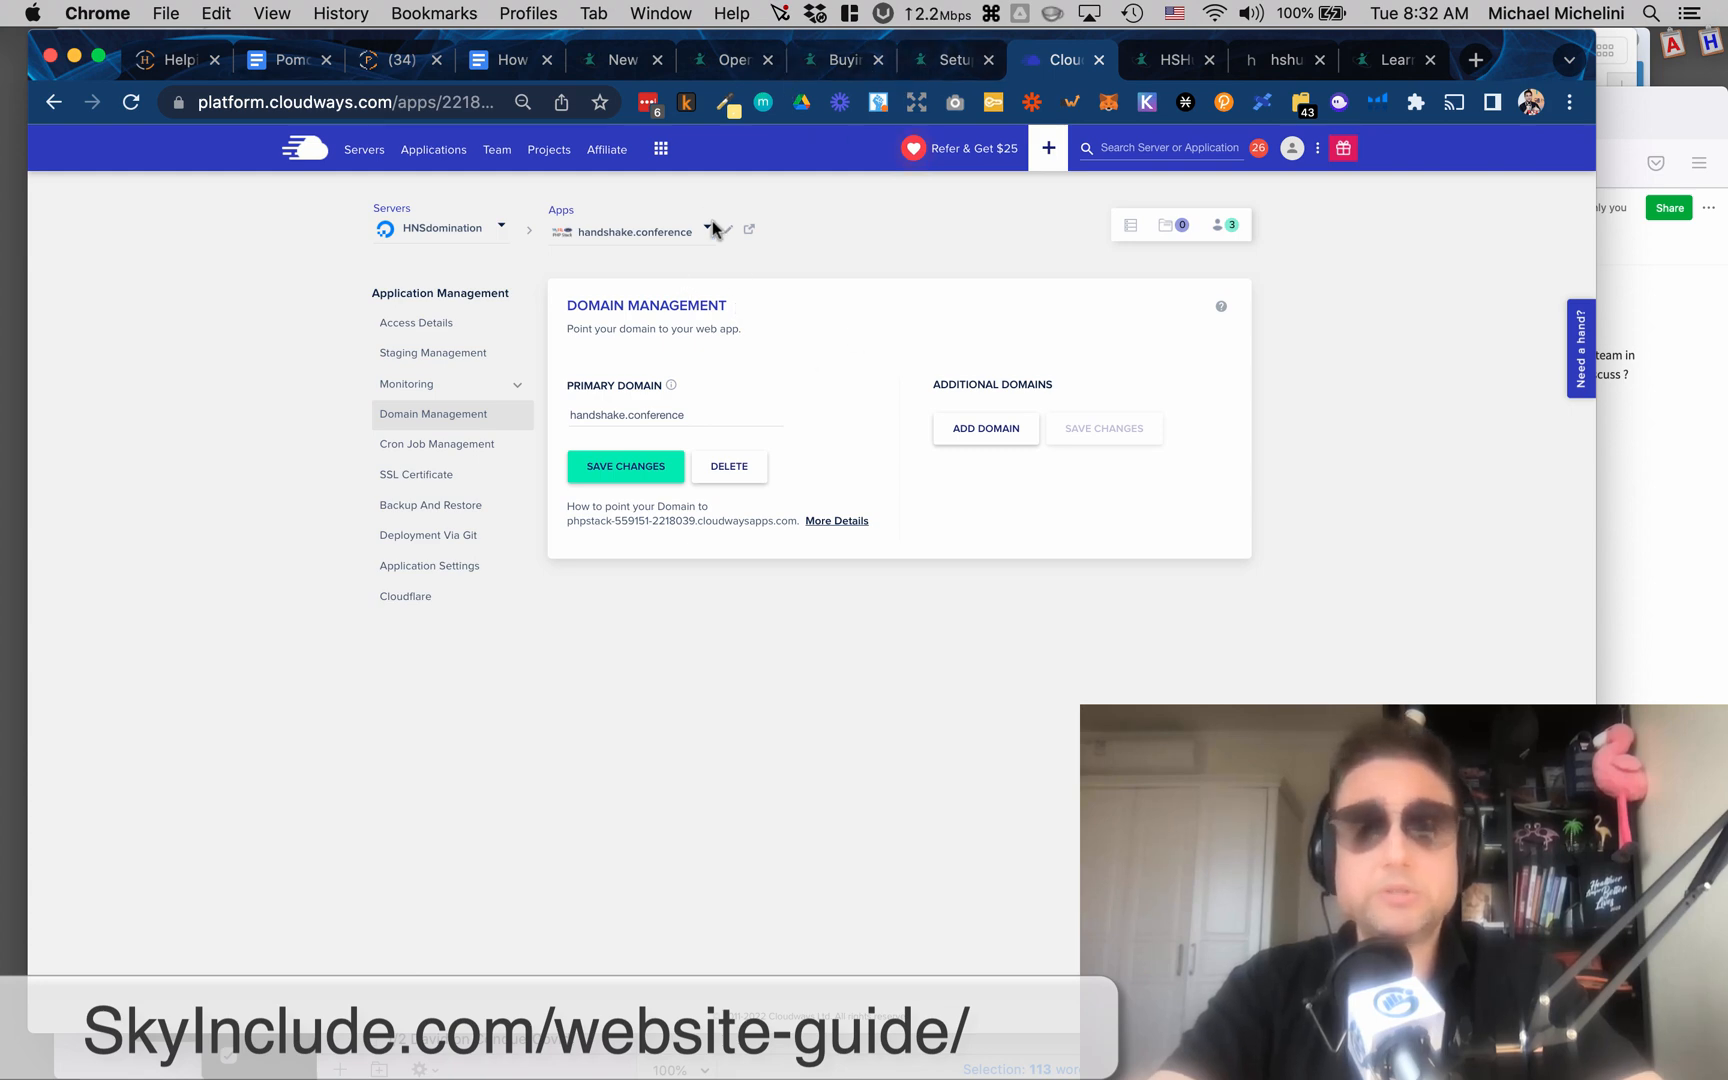
# Pass back through hshub's conference records toward the setup guide's embedded Using Cloudways video.
pyautogui.click(1282, 60)
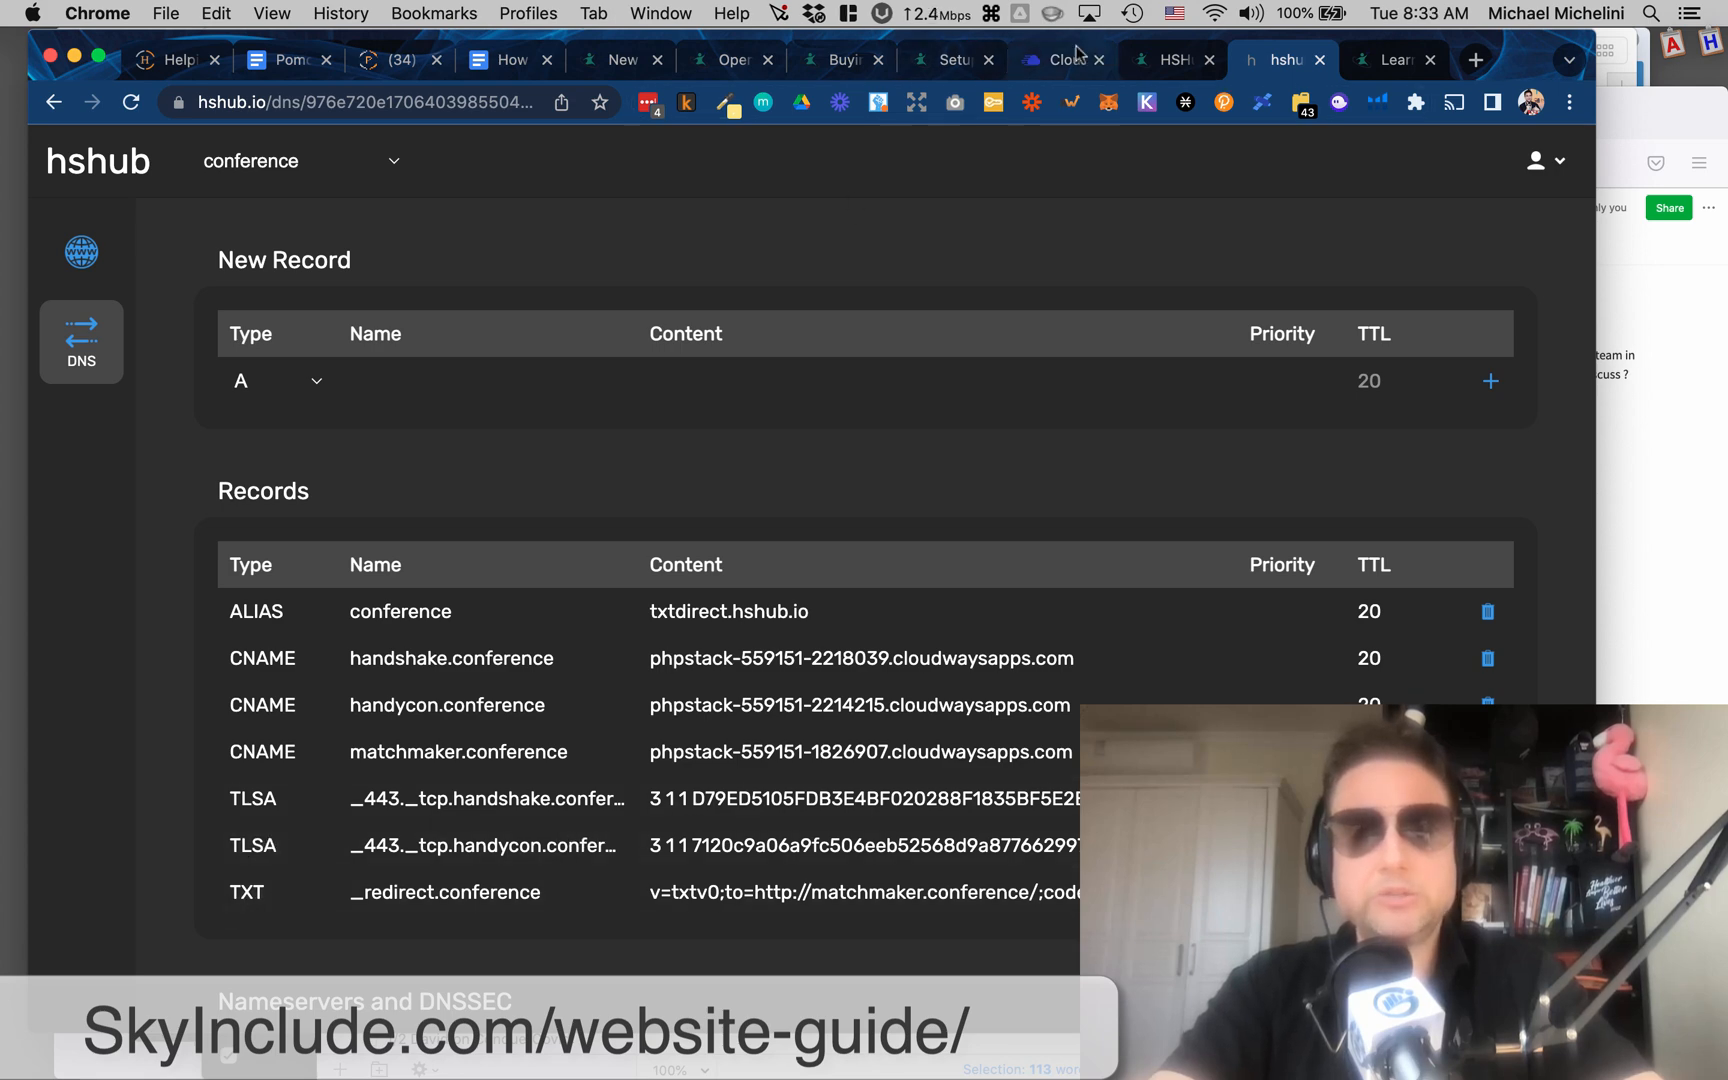
pyautogui.moveTo(1058, 60)
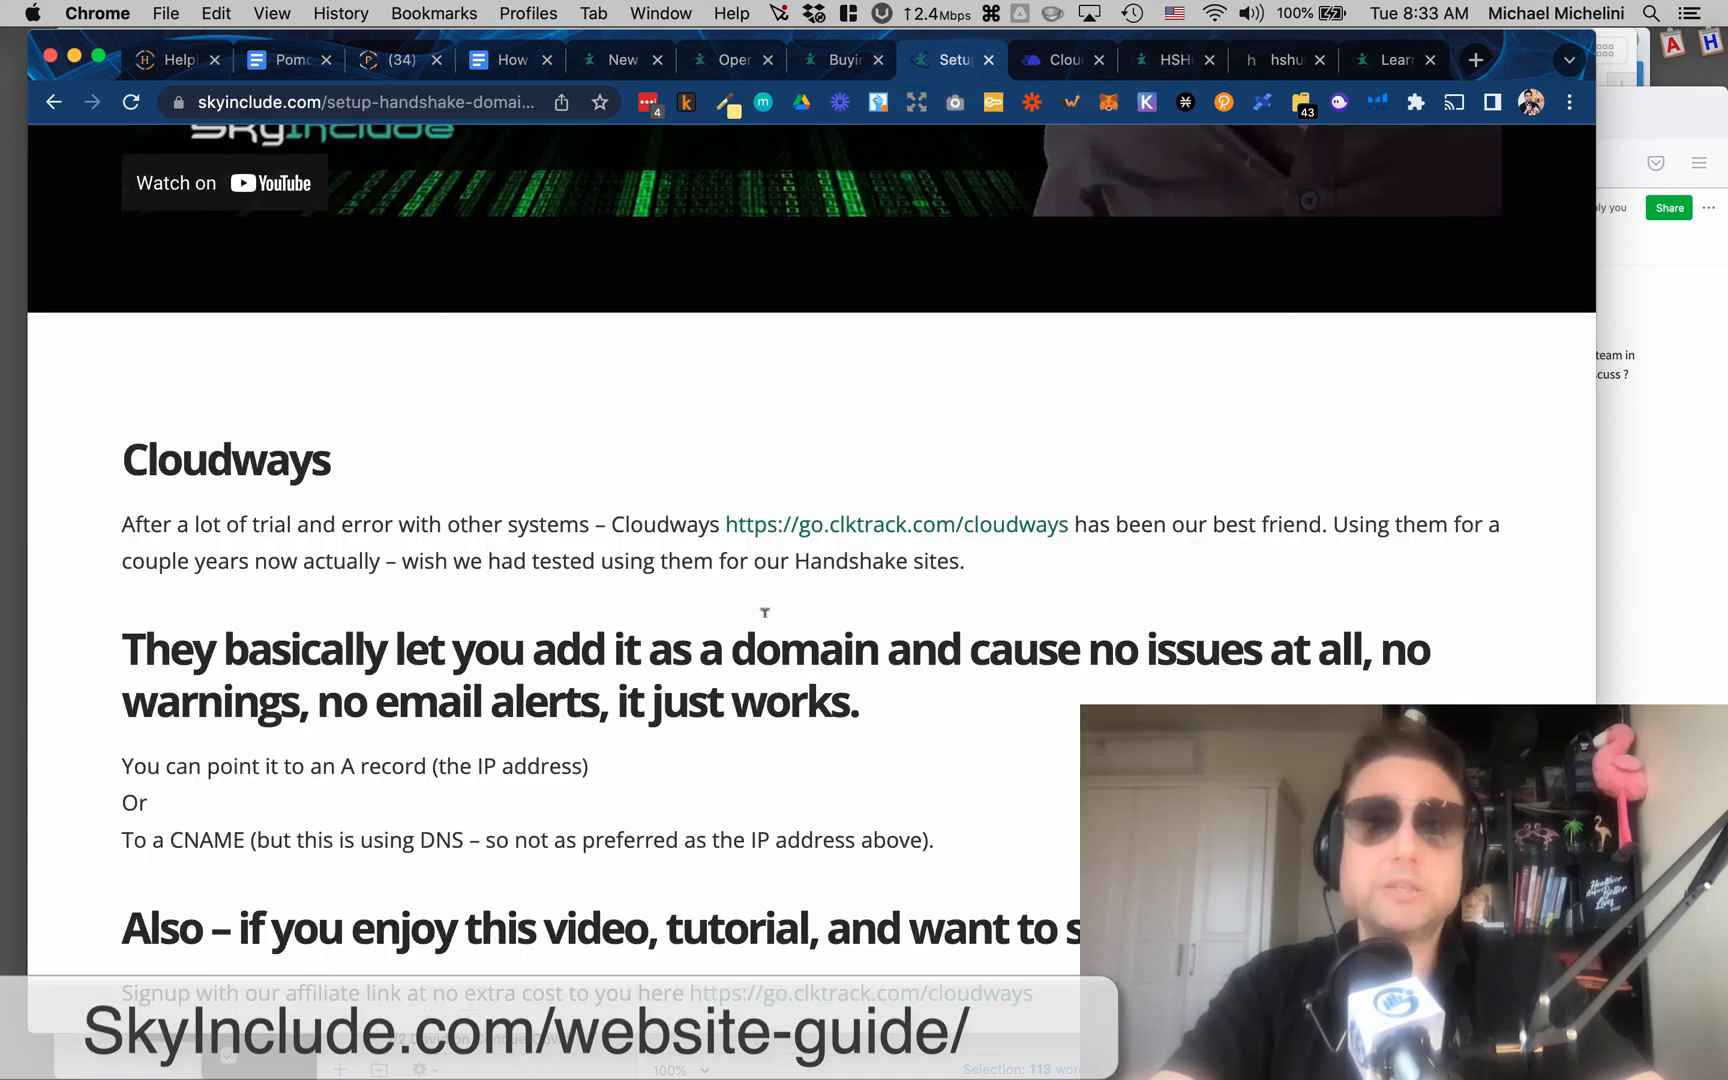
pyautogui.scroll(-3)
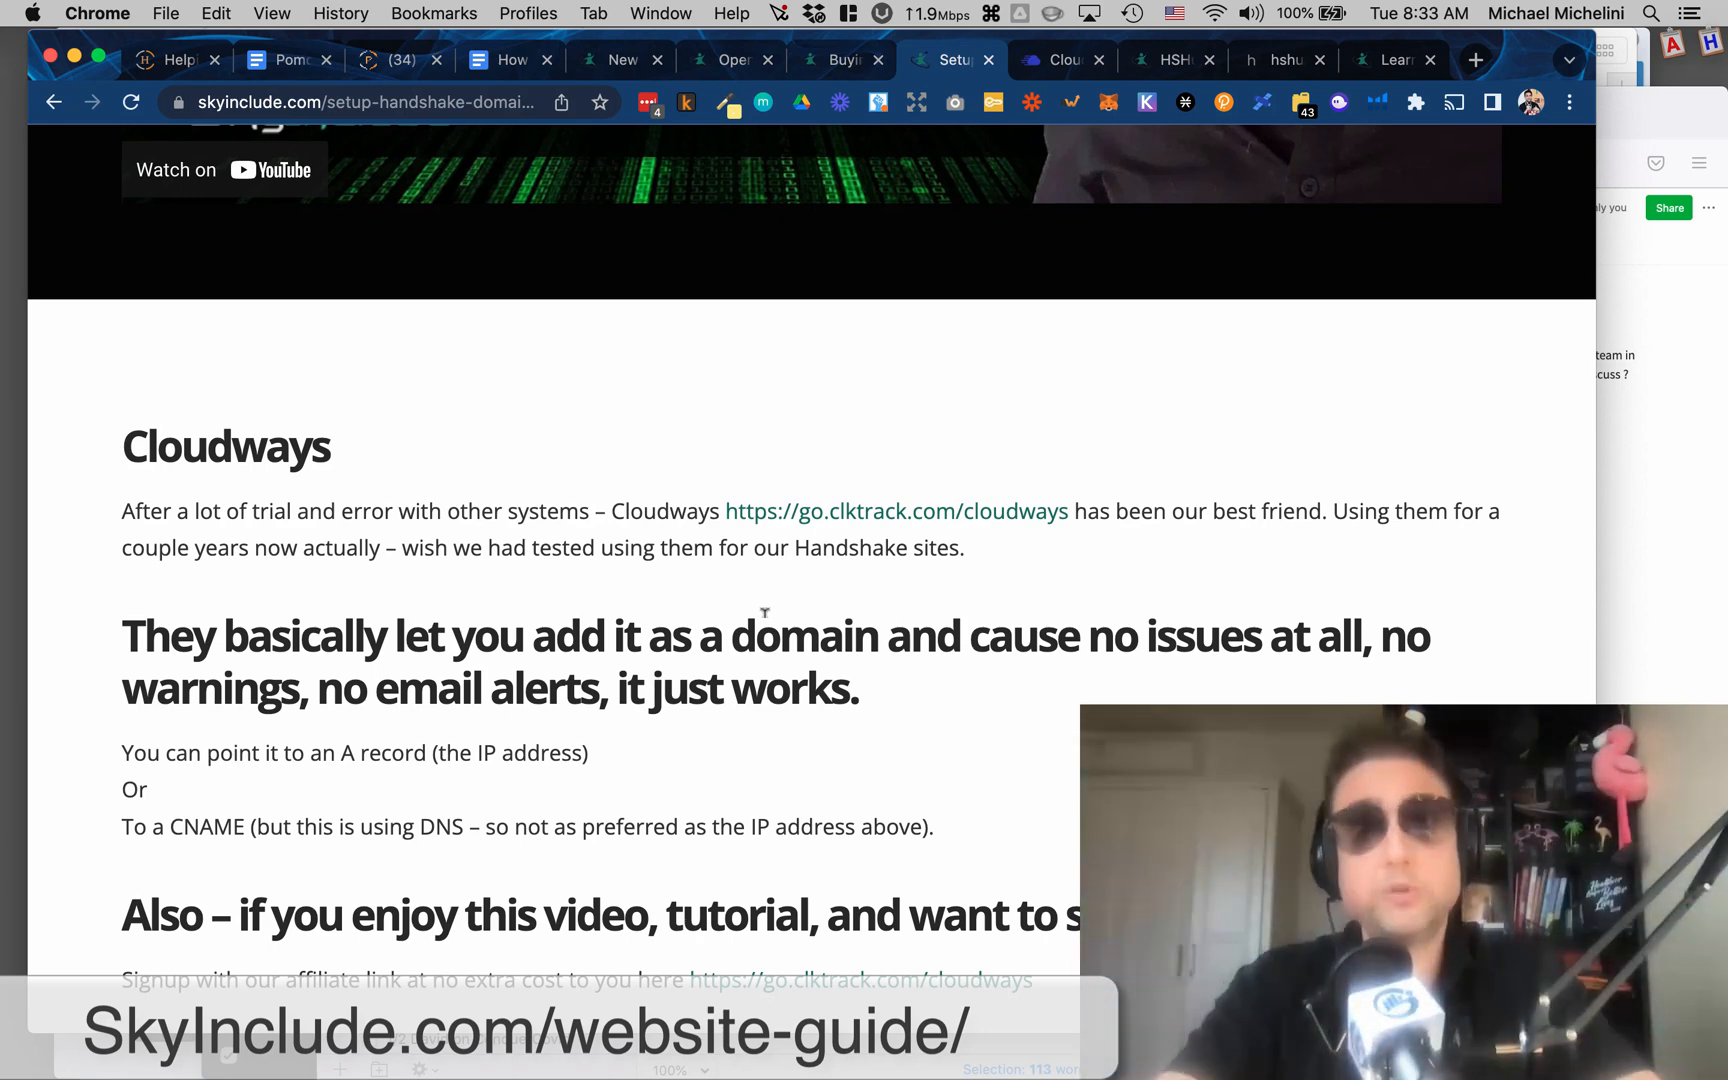
pyautogui.moveTo(1010, 380)
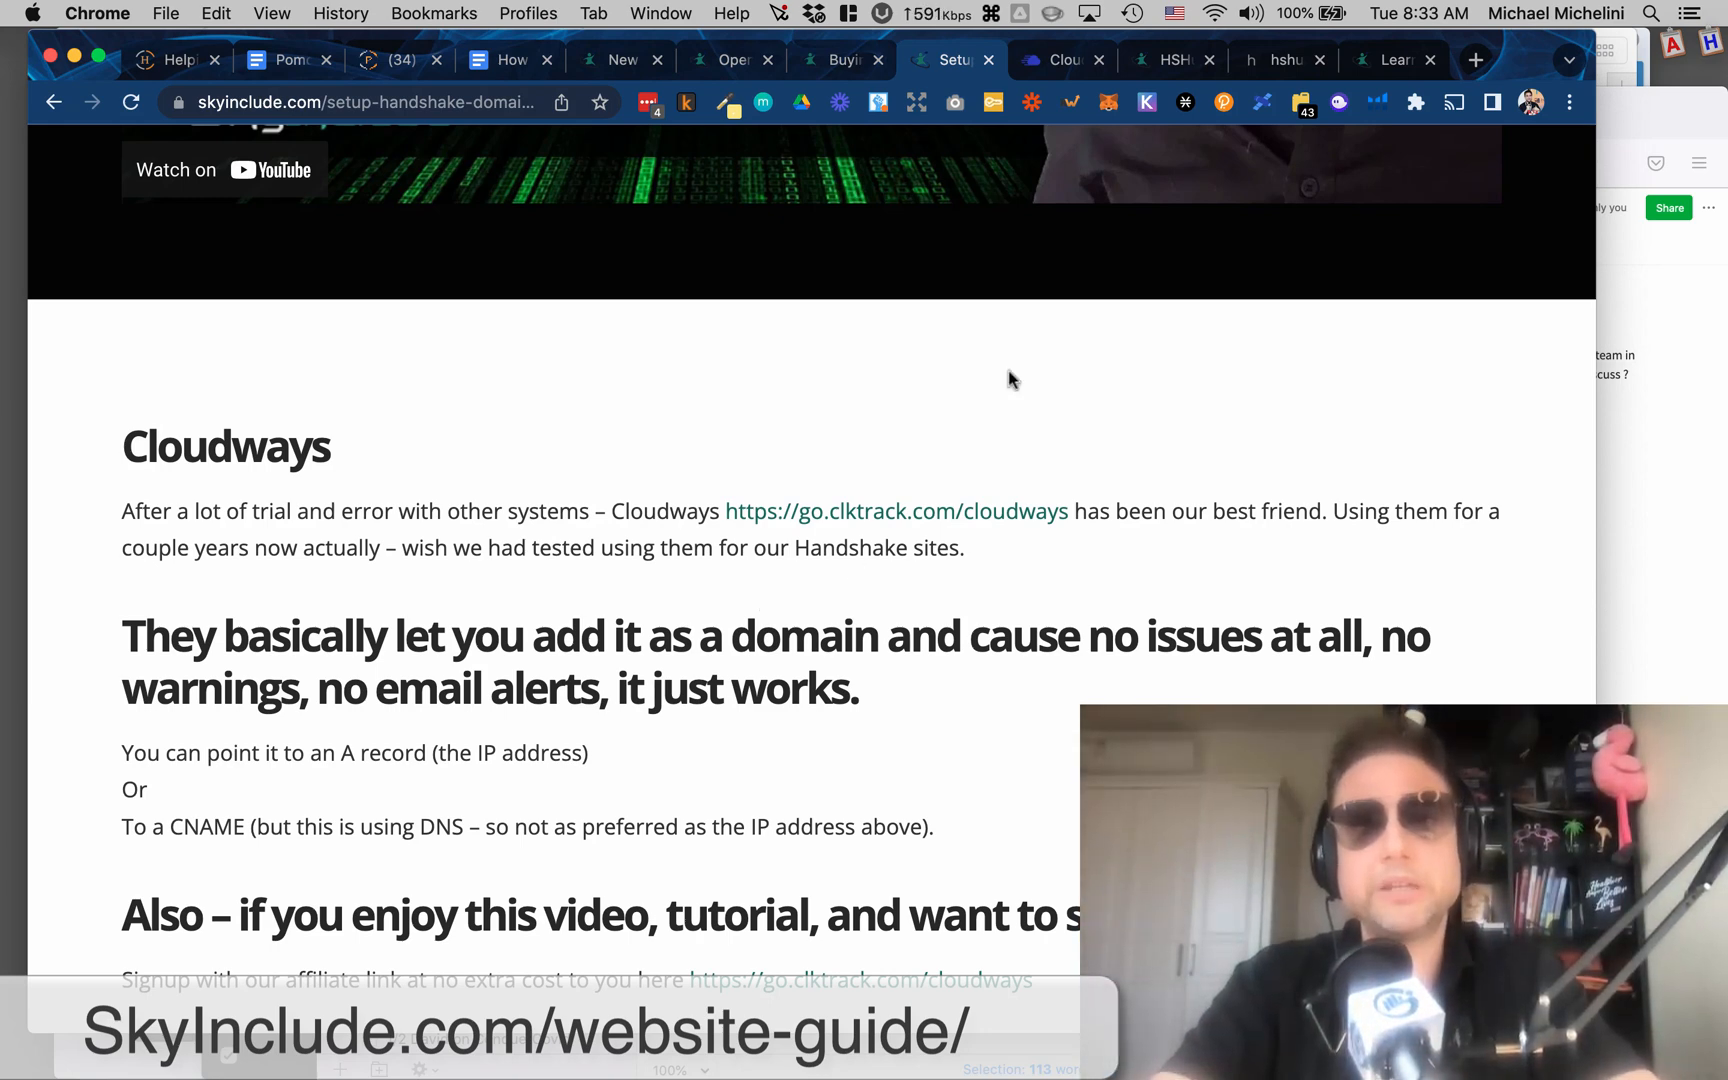
pyautogui.moveTo(1050, 42)
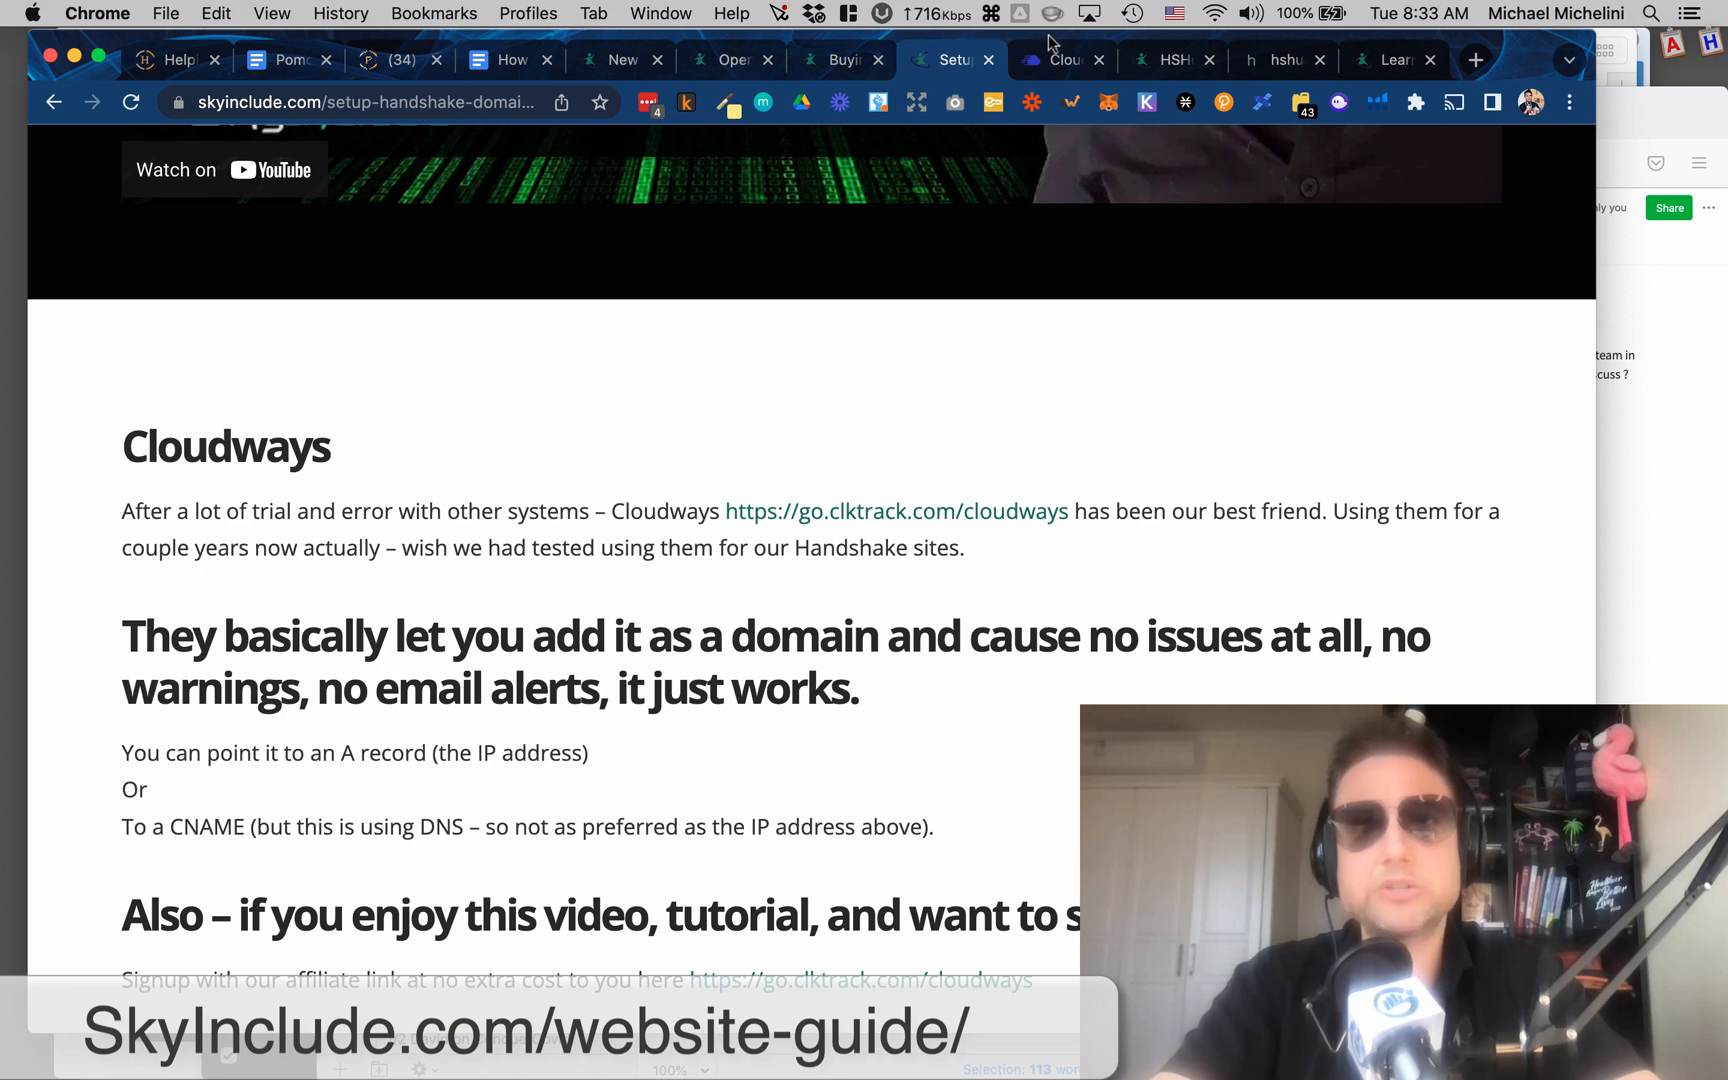
pyautogui.click(1058, 60)
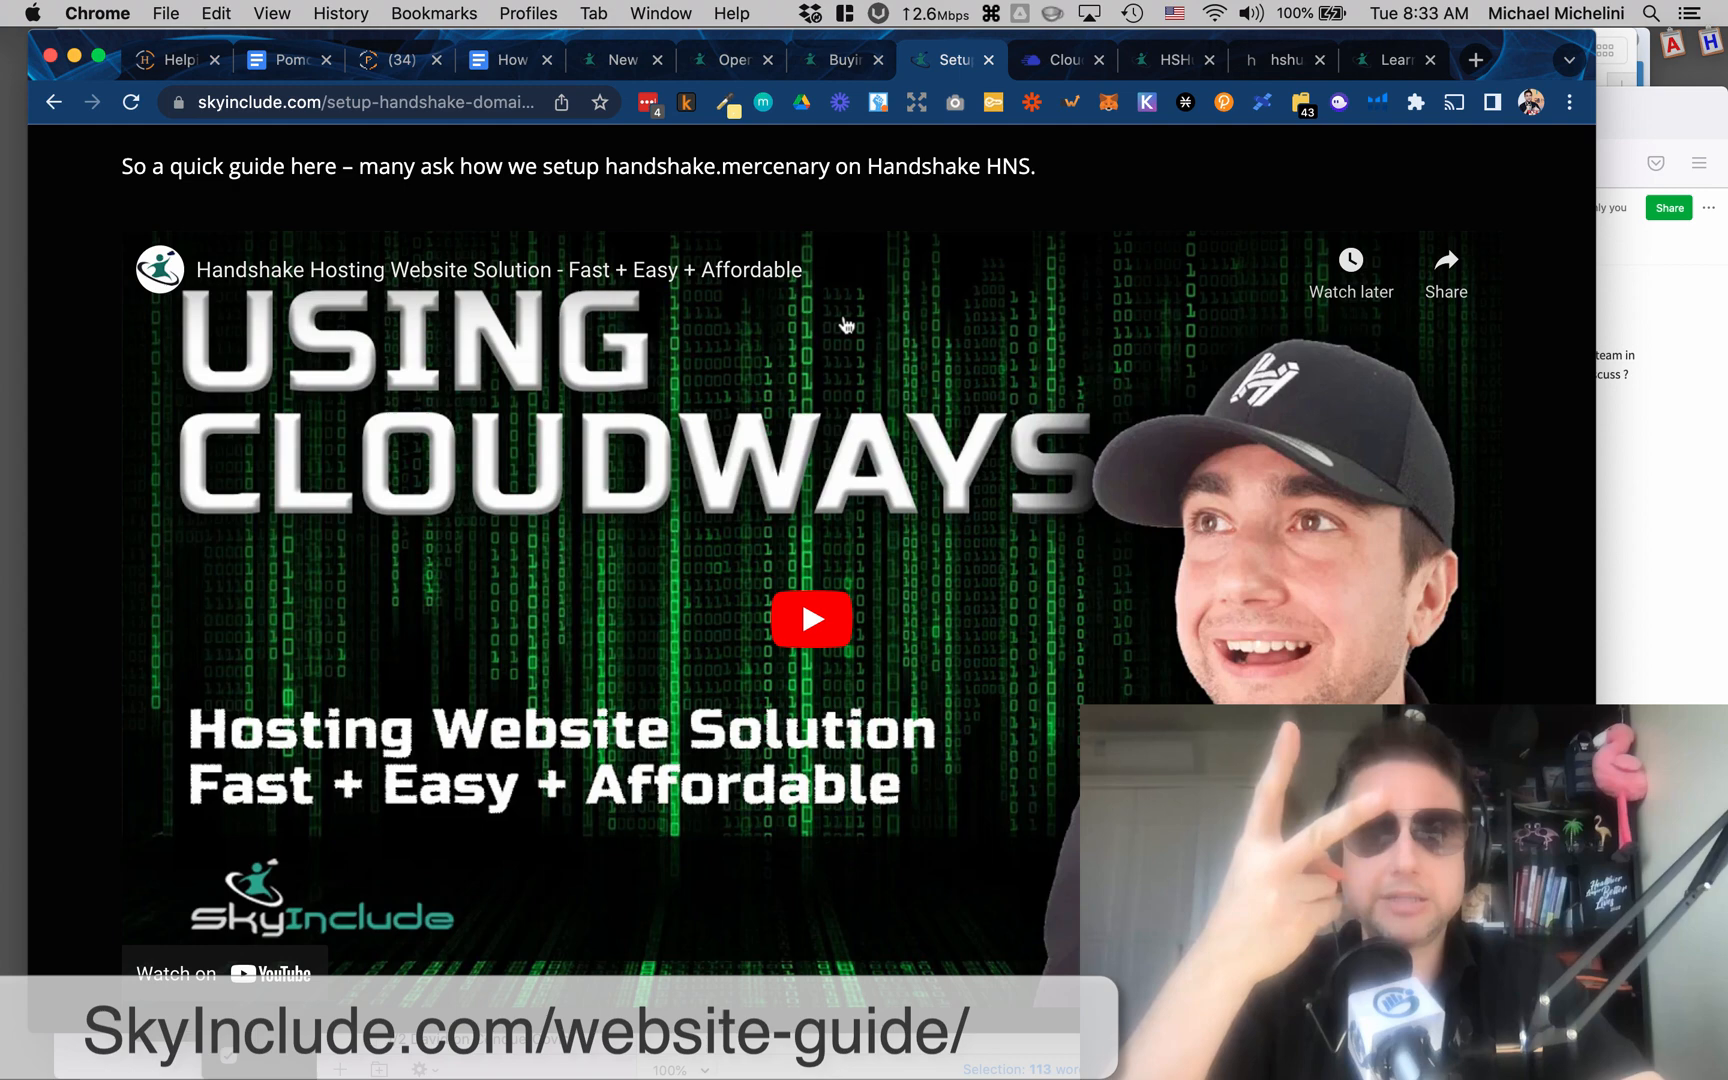
pyautogui.click(1164, 60)
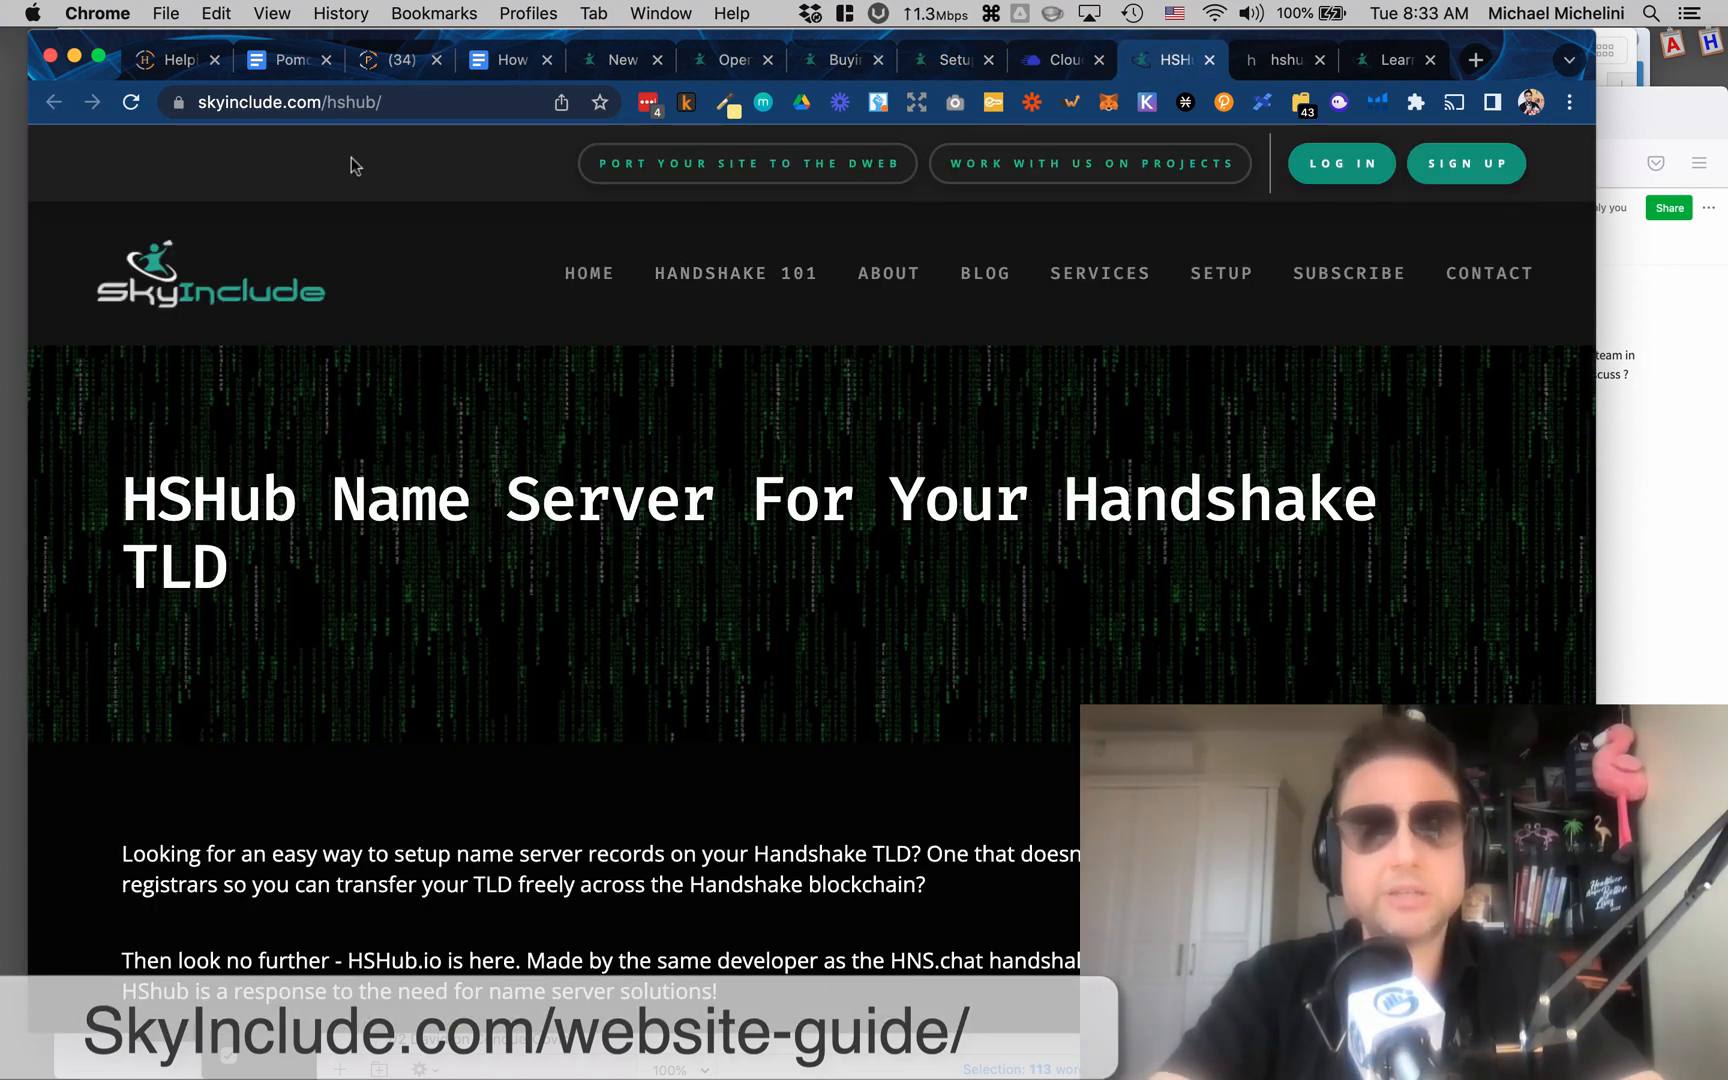
pyautogui.scroll(-3)
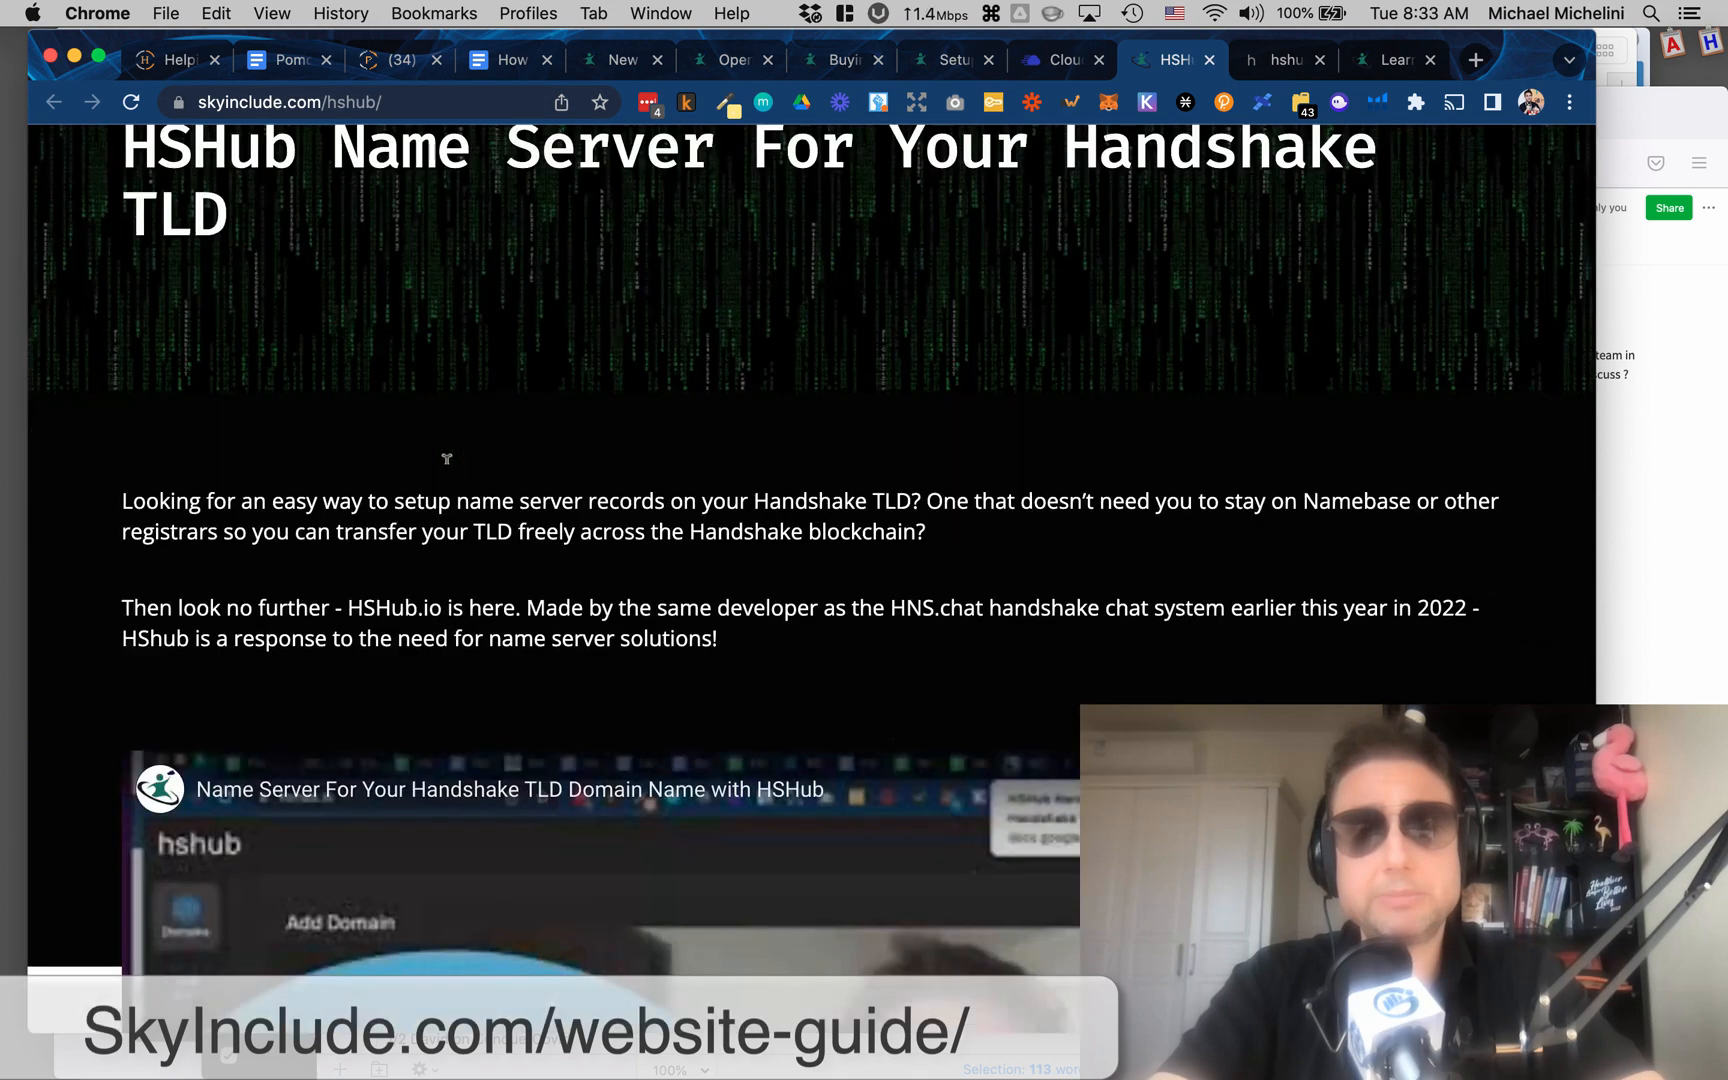
pyautogui.scroll(-3)
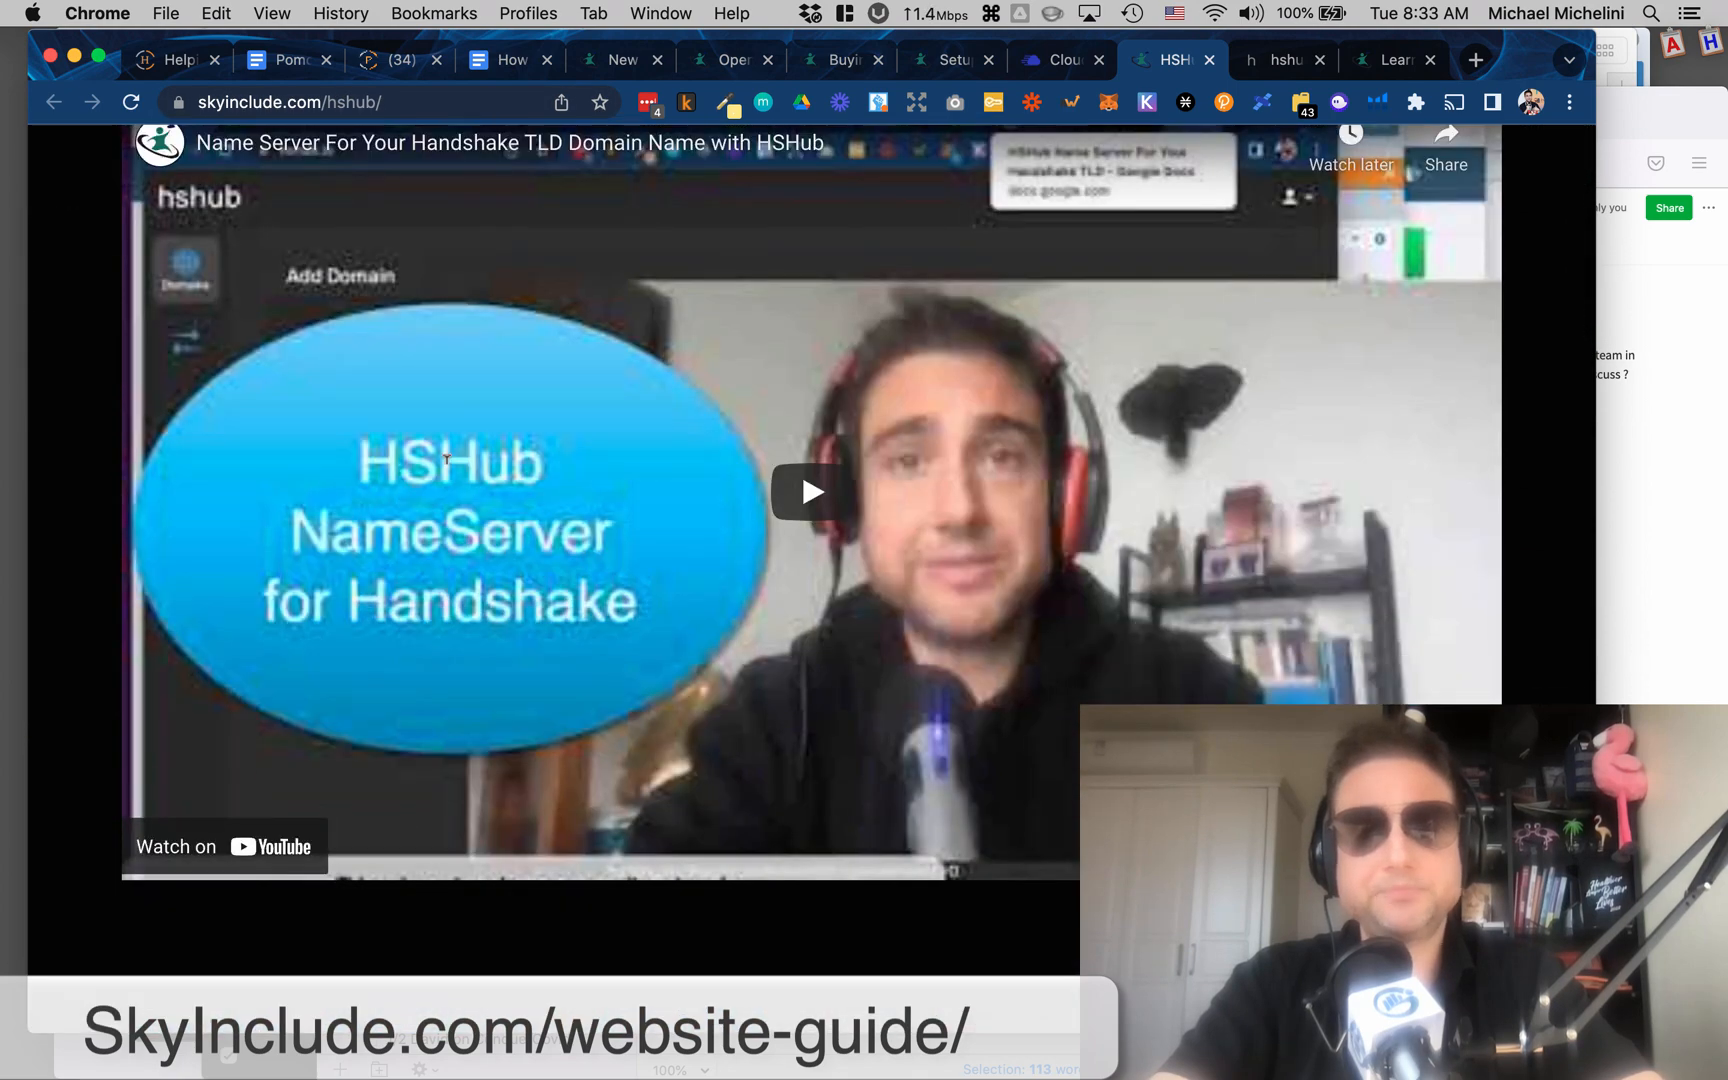
pyautogui.scroll(-3)
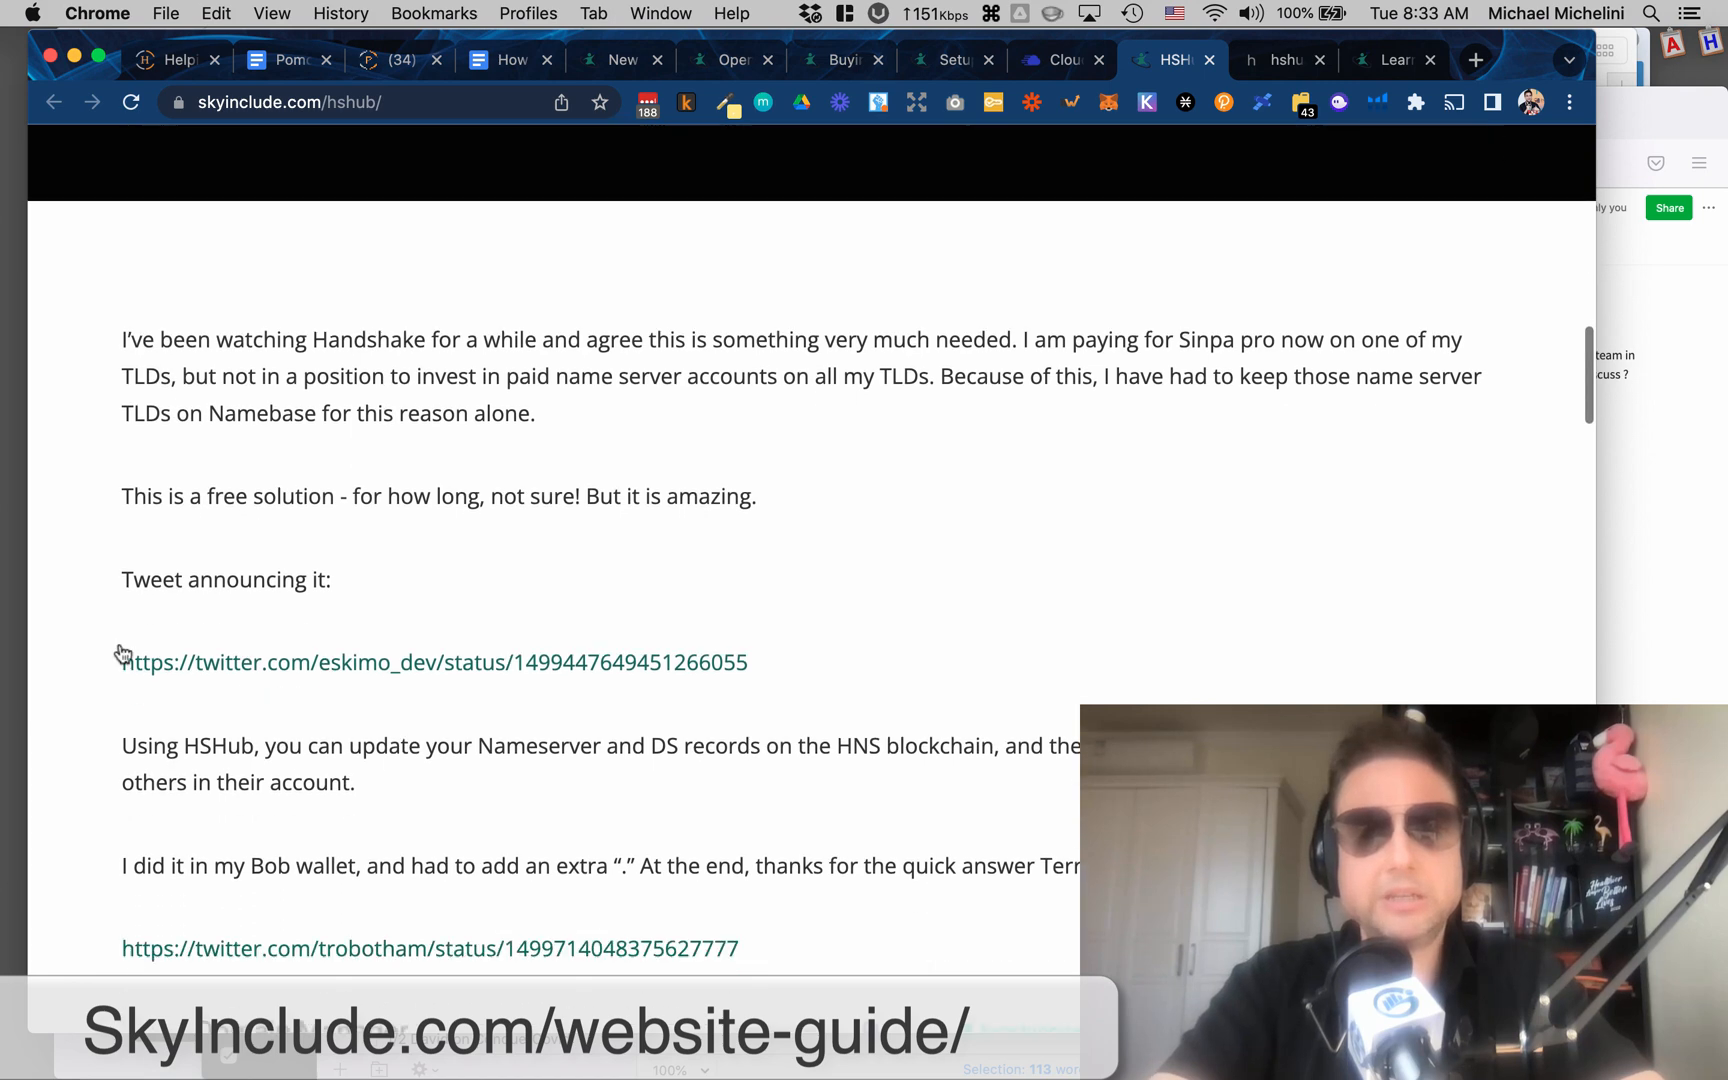
pyautogui.moveTo(222, 716)
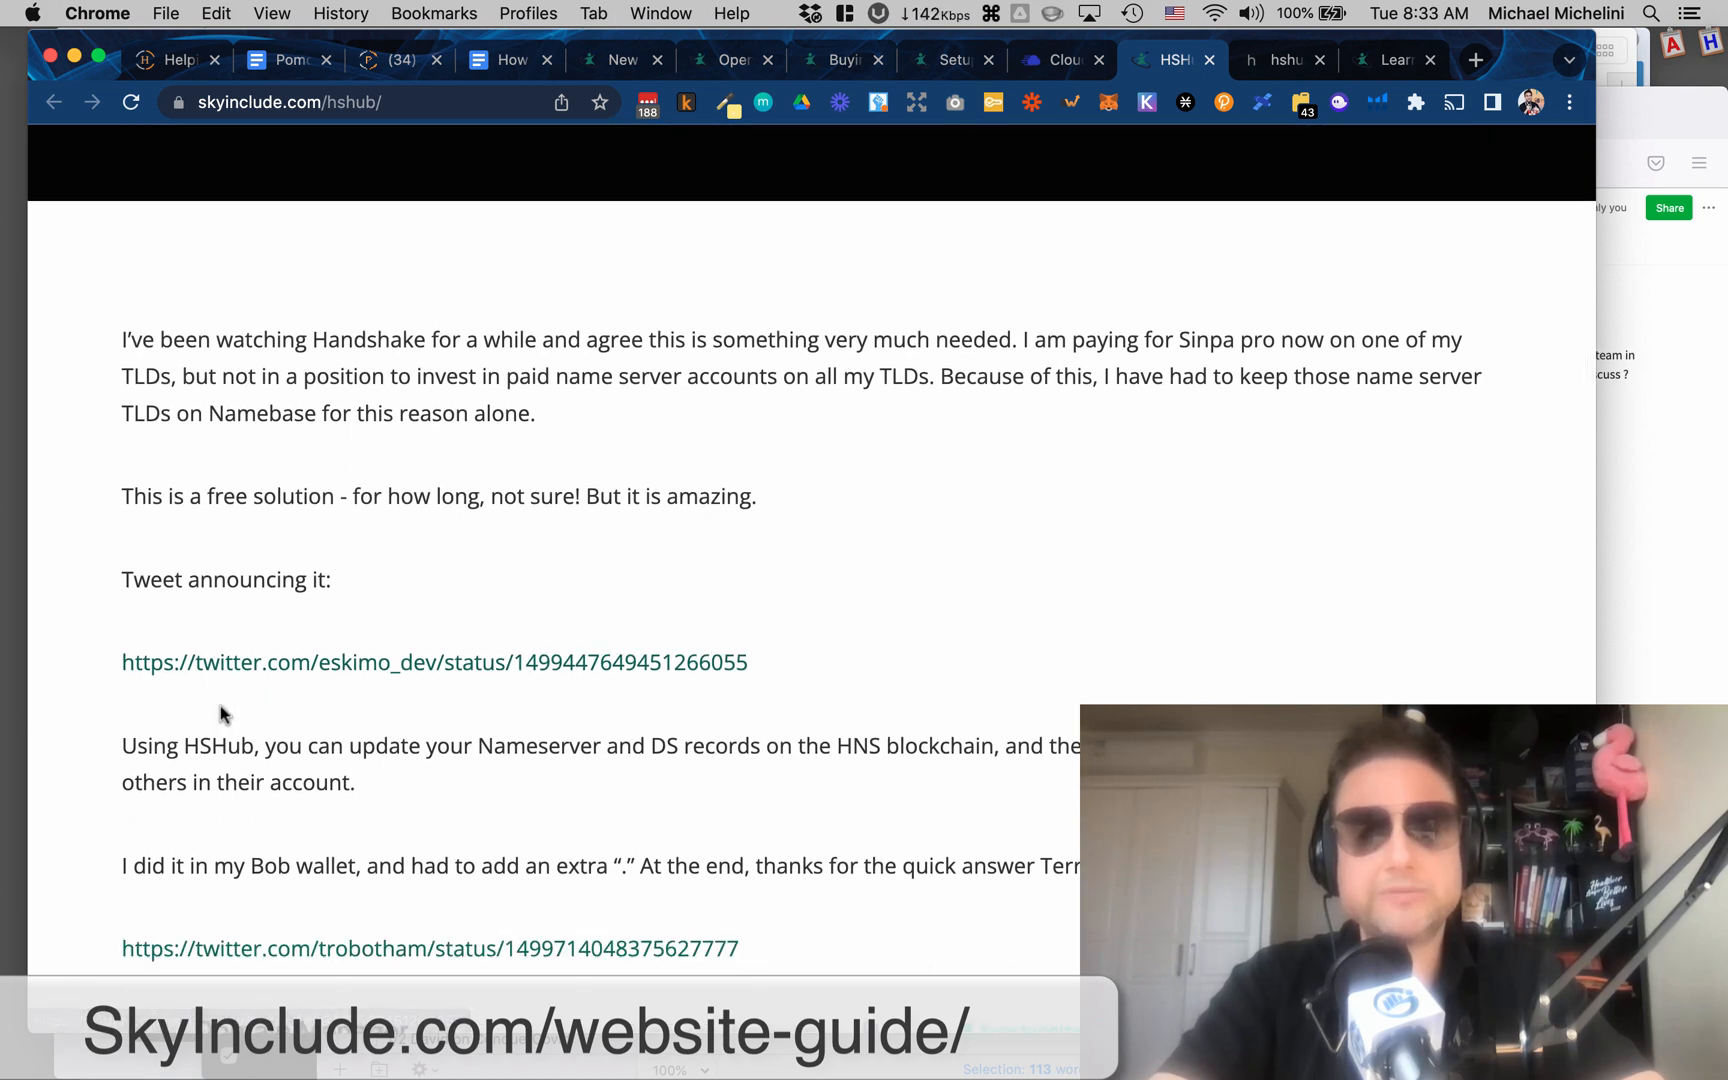
pyautogui.scroll(-3)
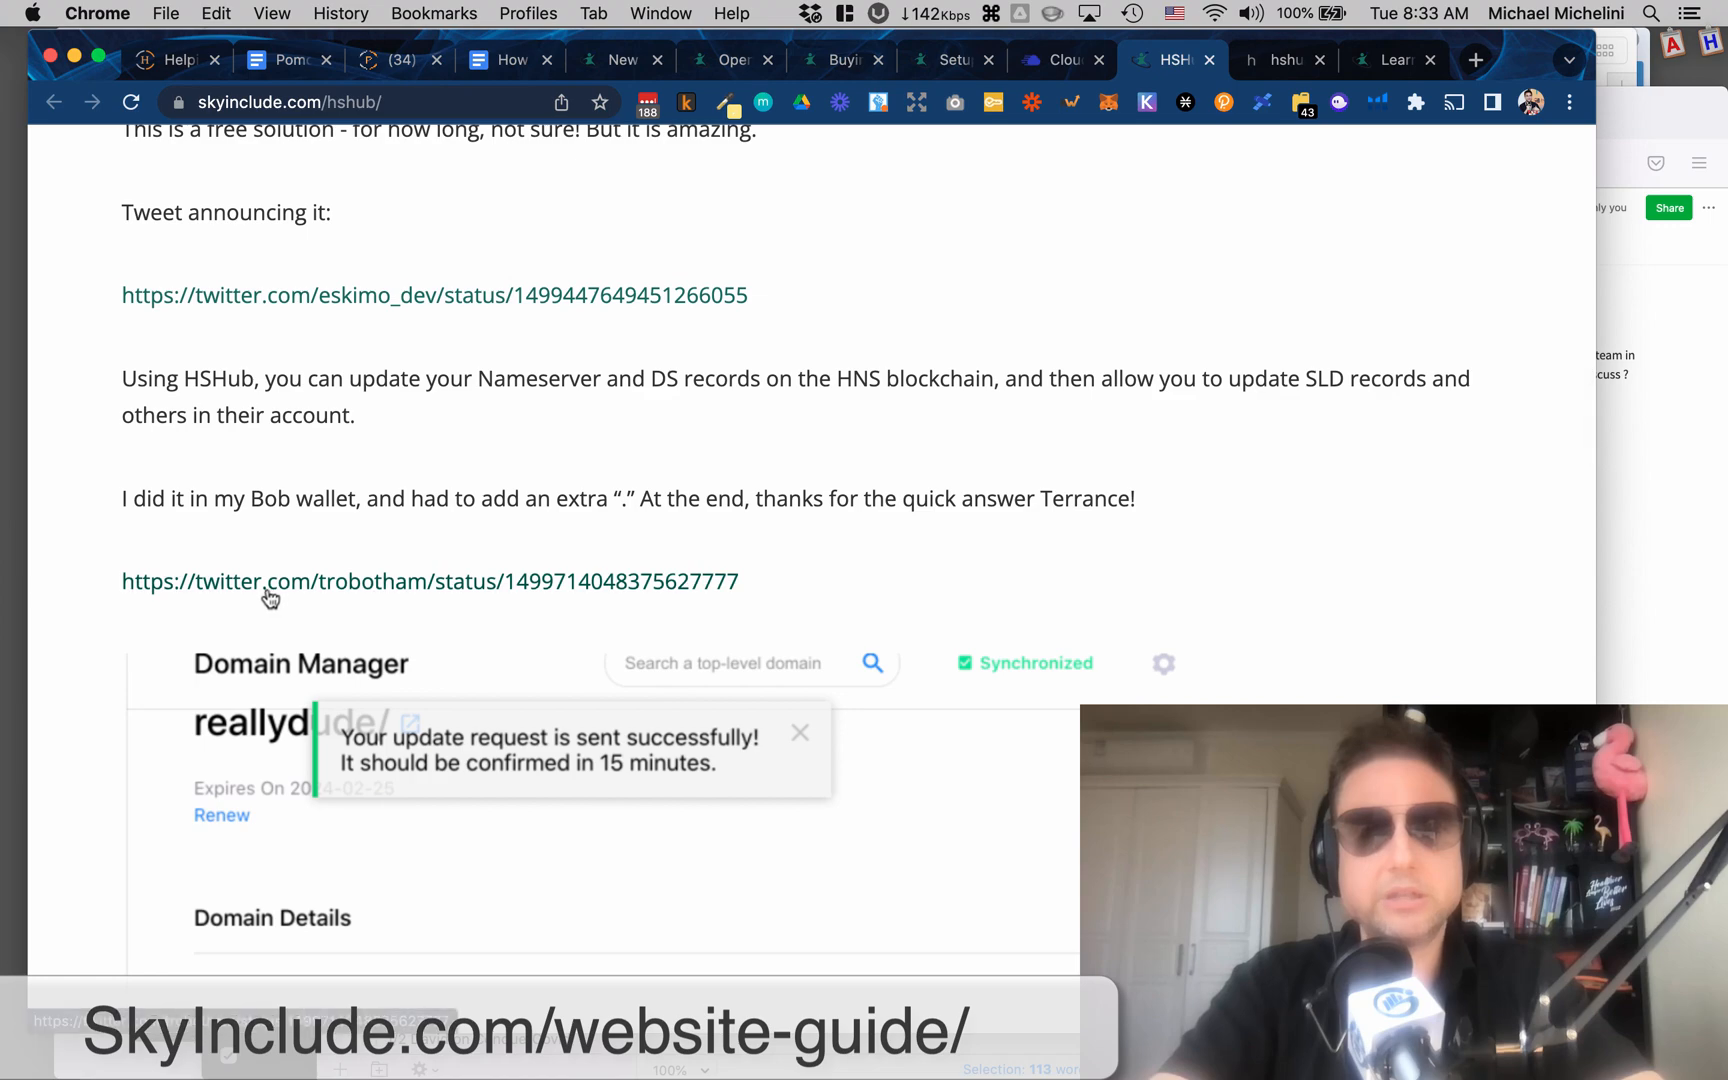
pyautogui.scroll(-3)
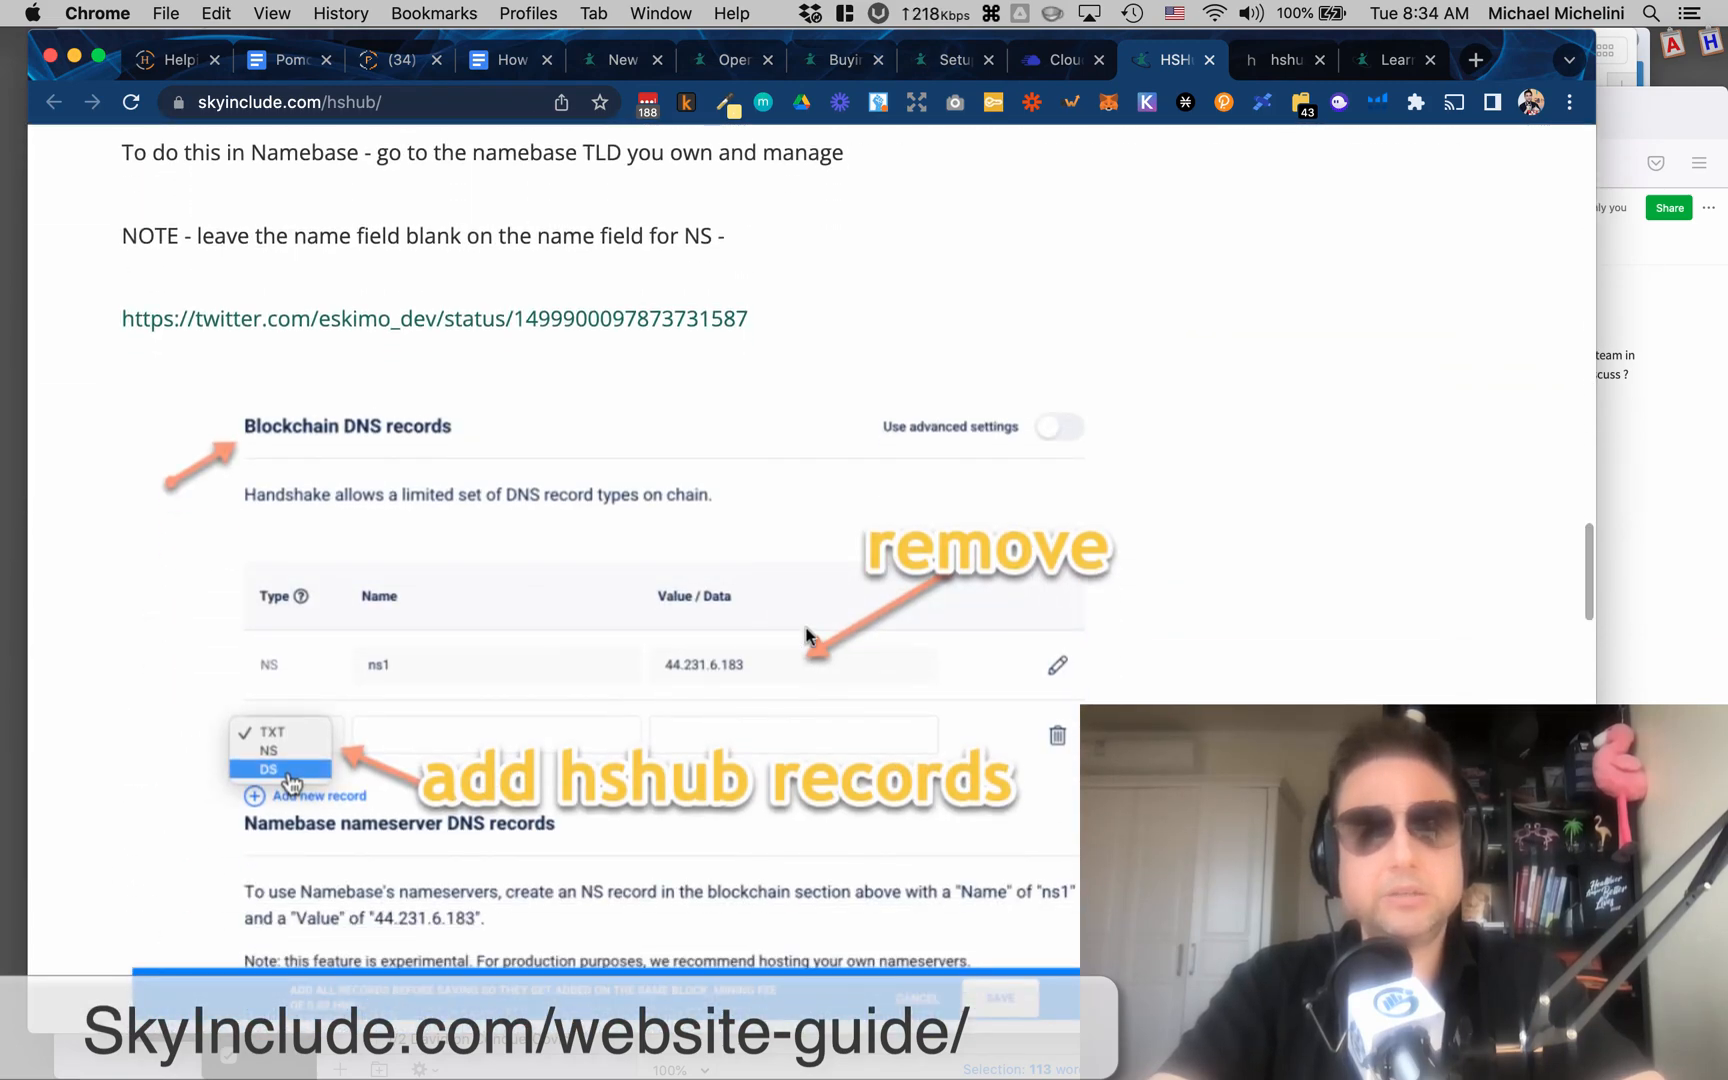
pyautogui.scroll(-3)
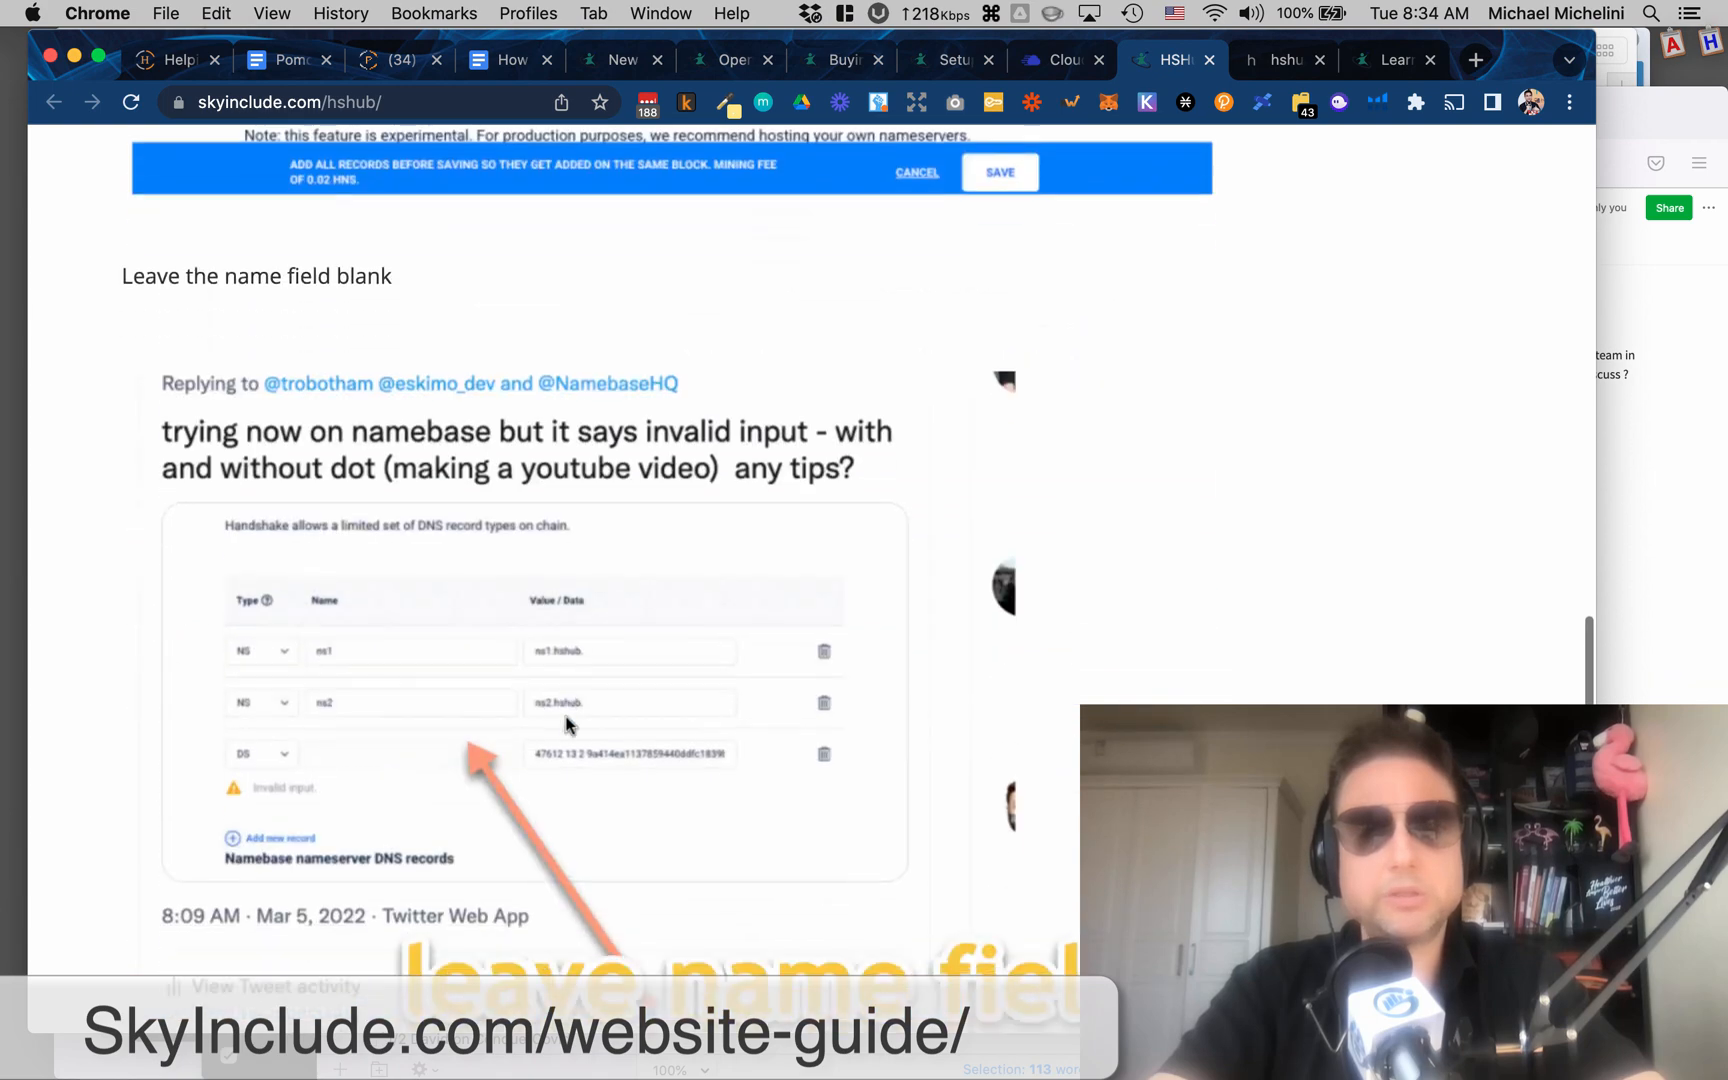
pyautogui.scroll(-3)
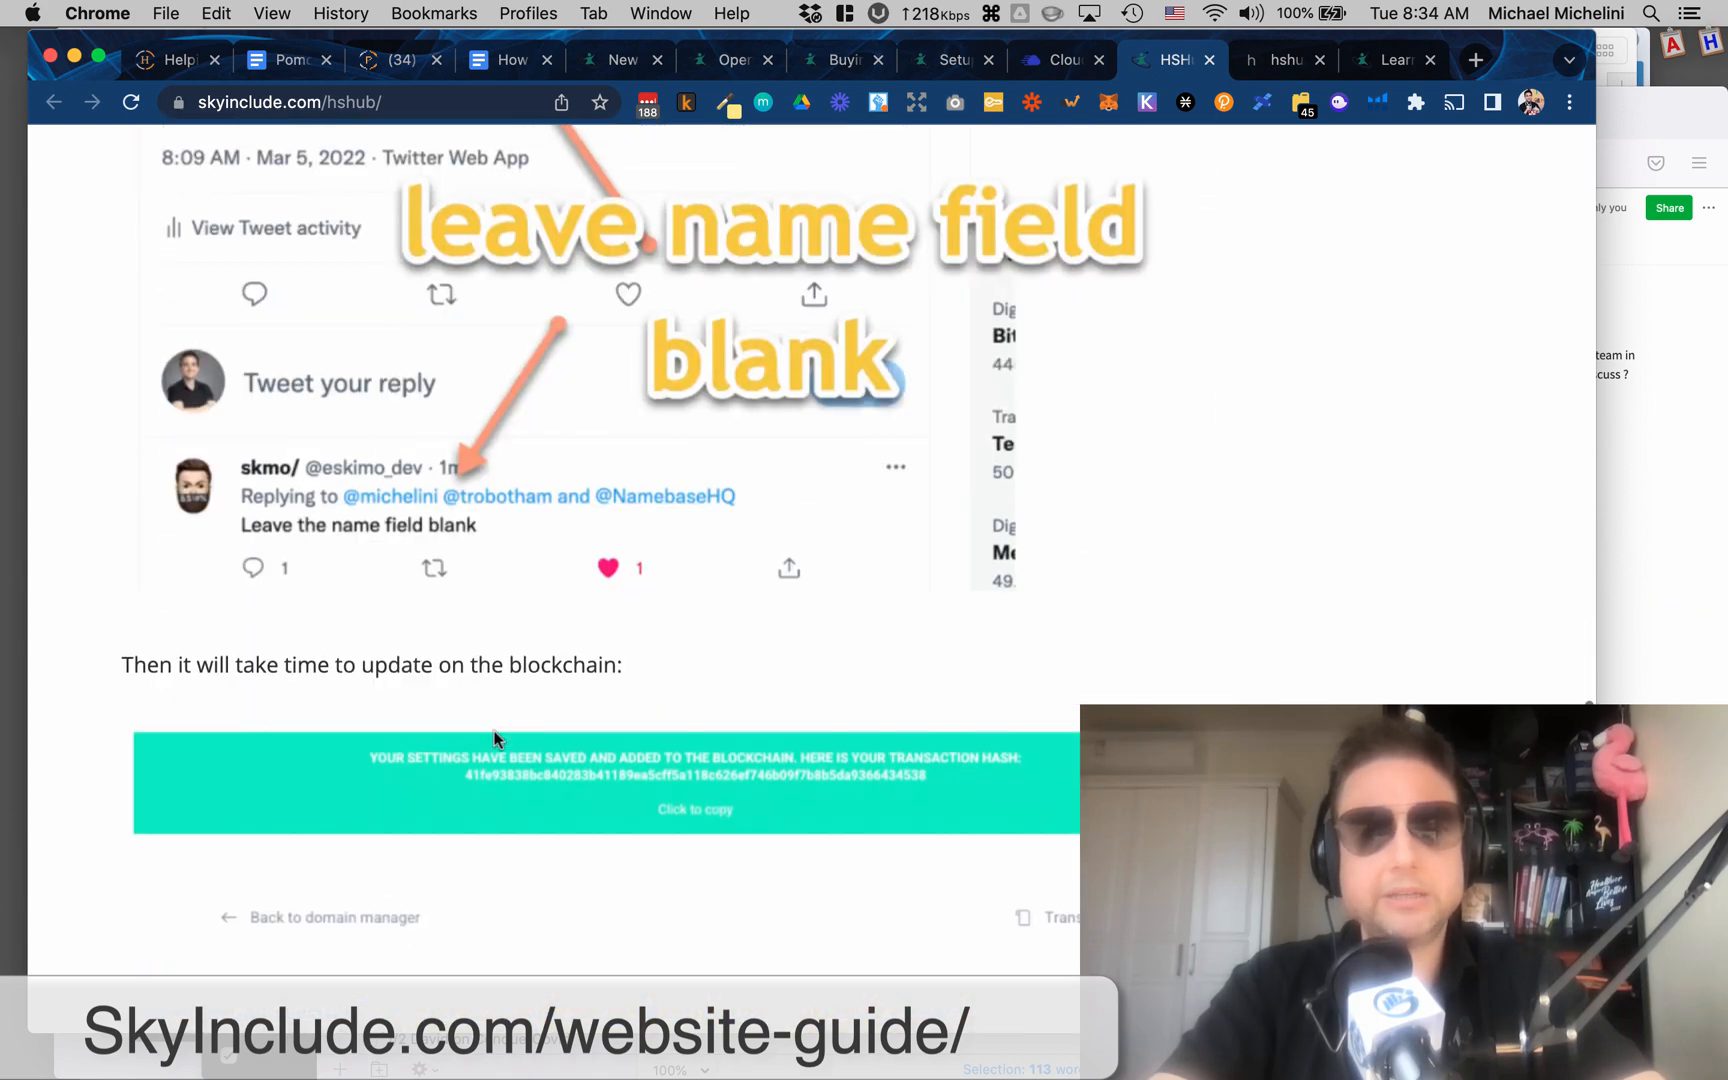
pyautogui.scroll(-3)
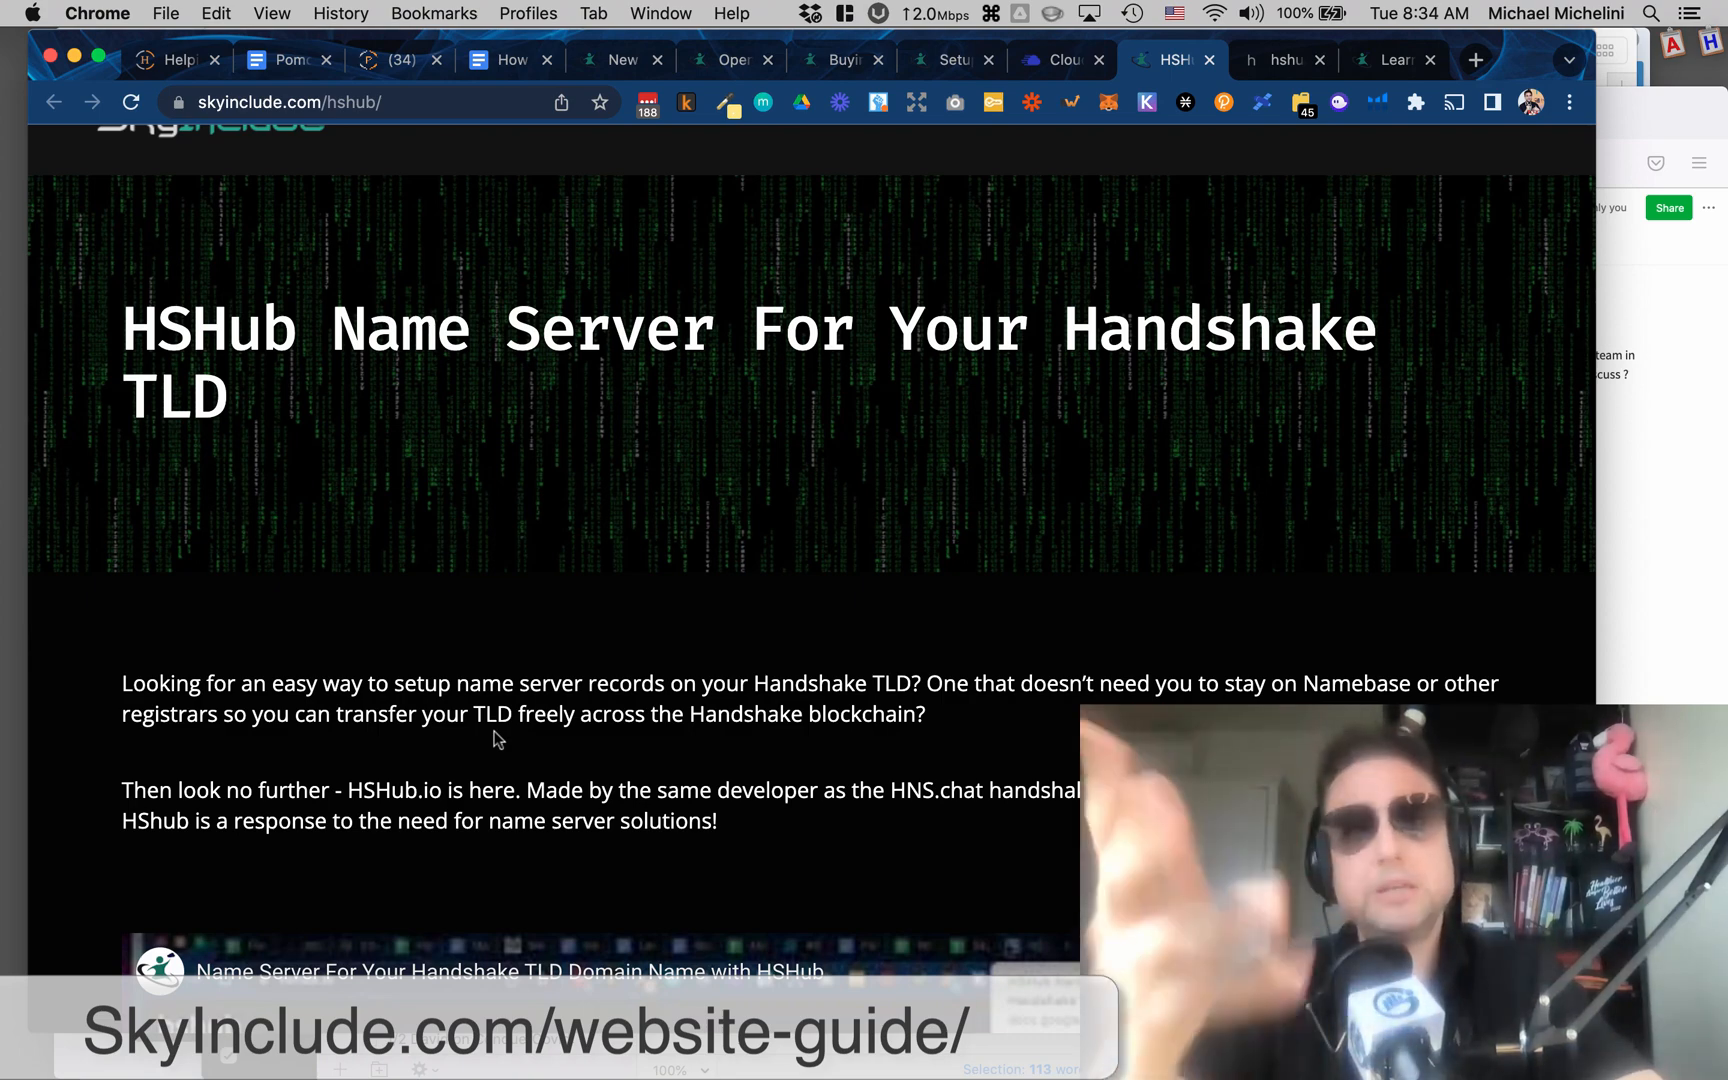
pyautogui.moveTo(1048, 210)
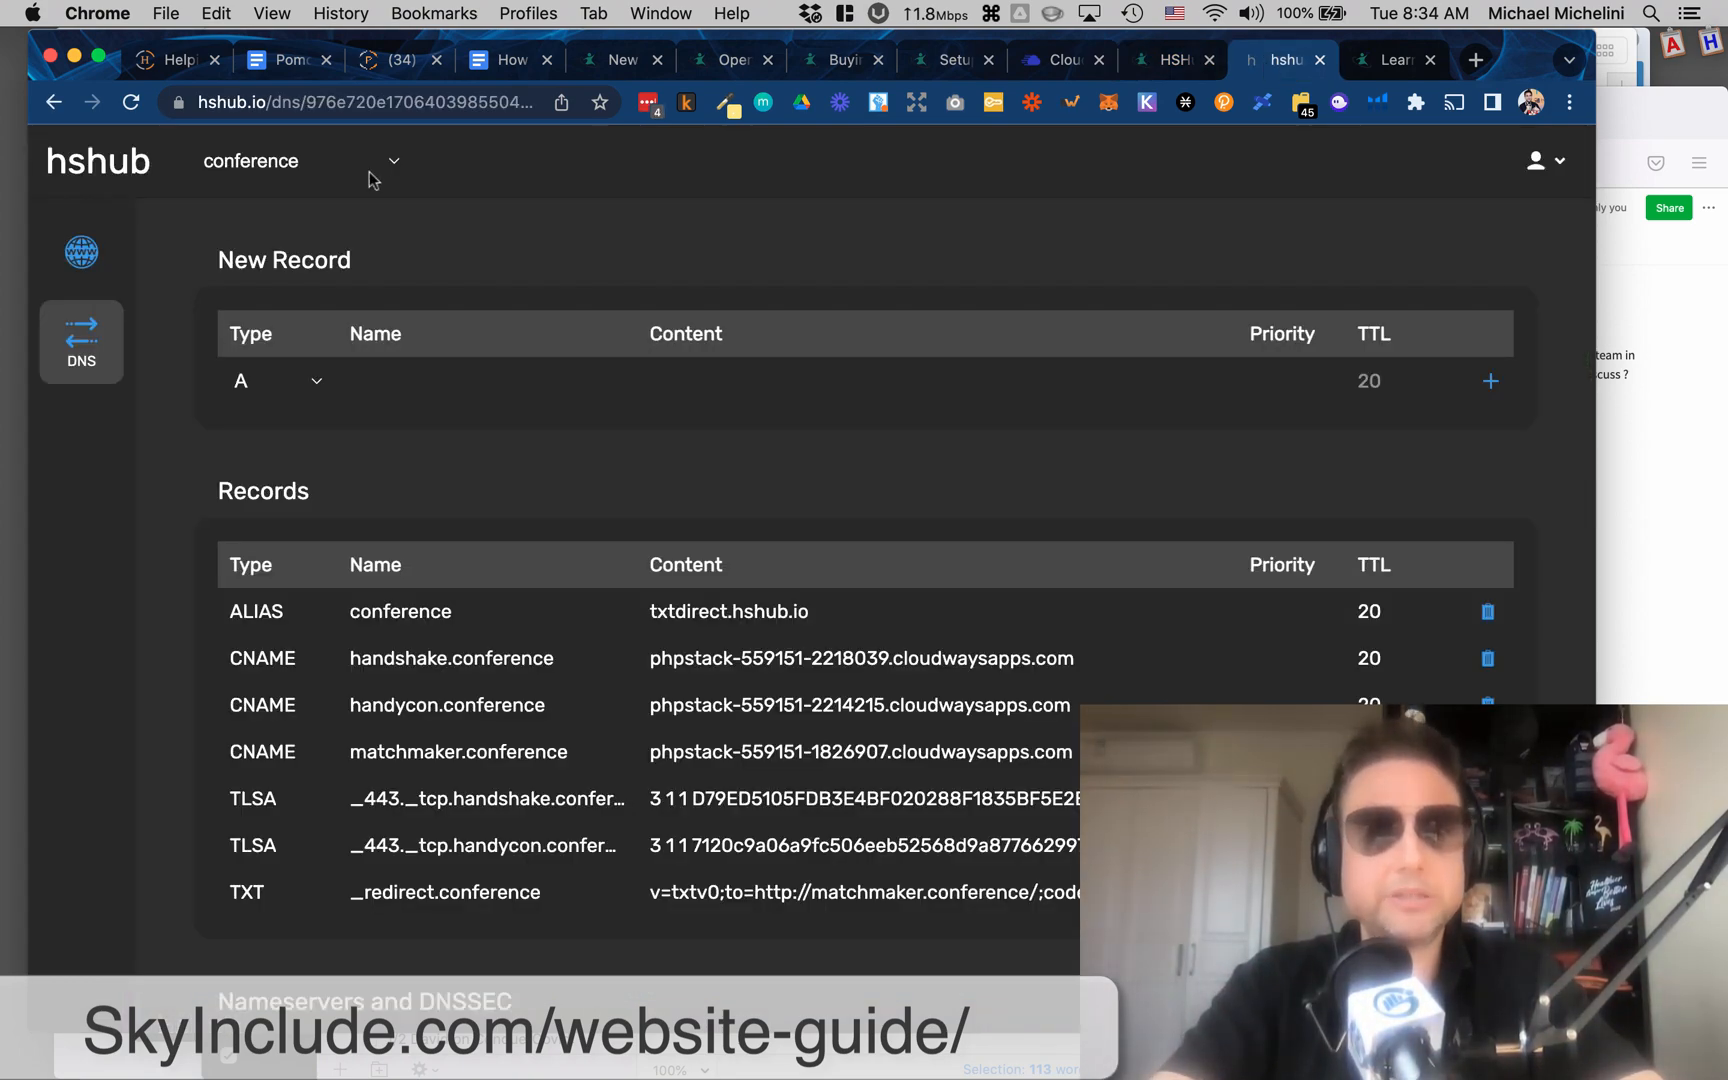
# Expand the new record type list on hshub's conference DNS records.
pyautogui.scroll(-3)
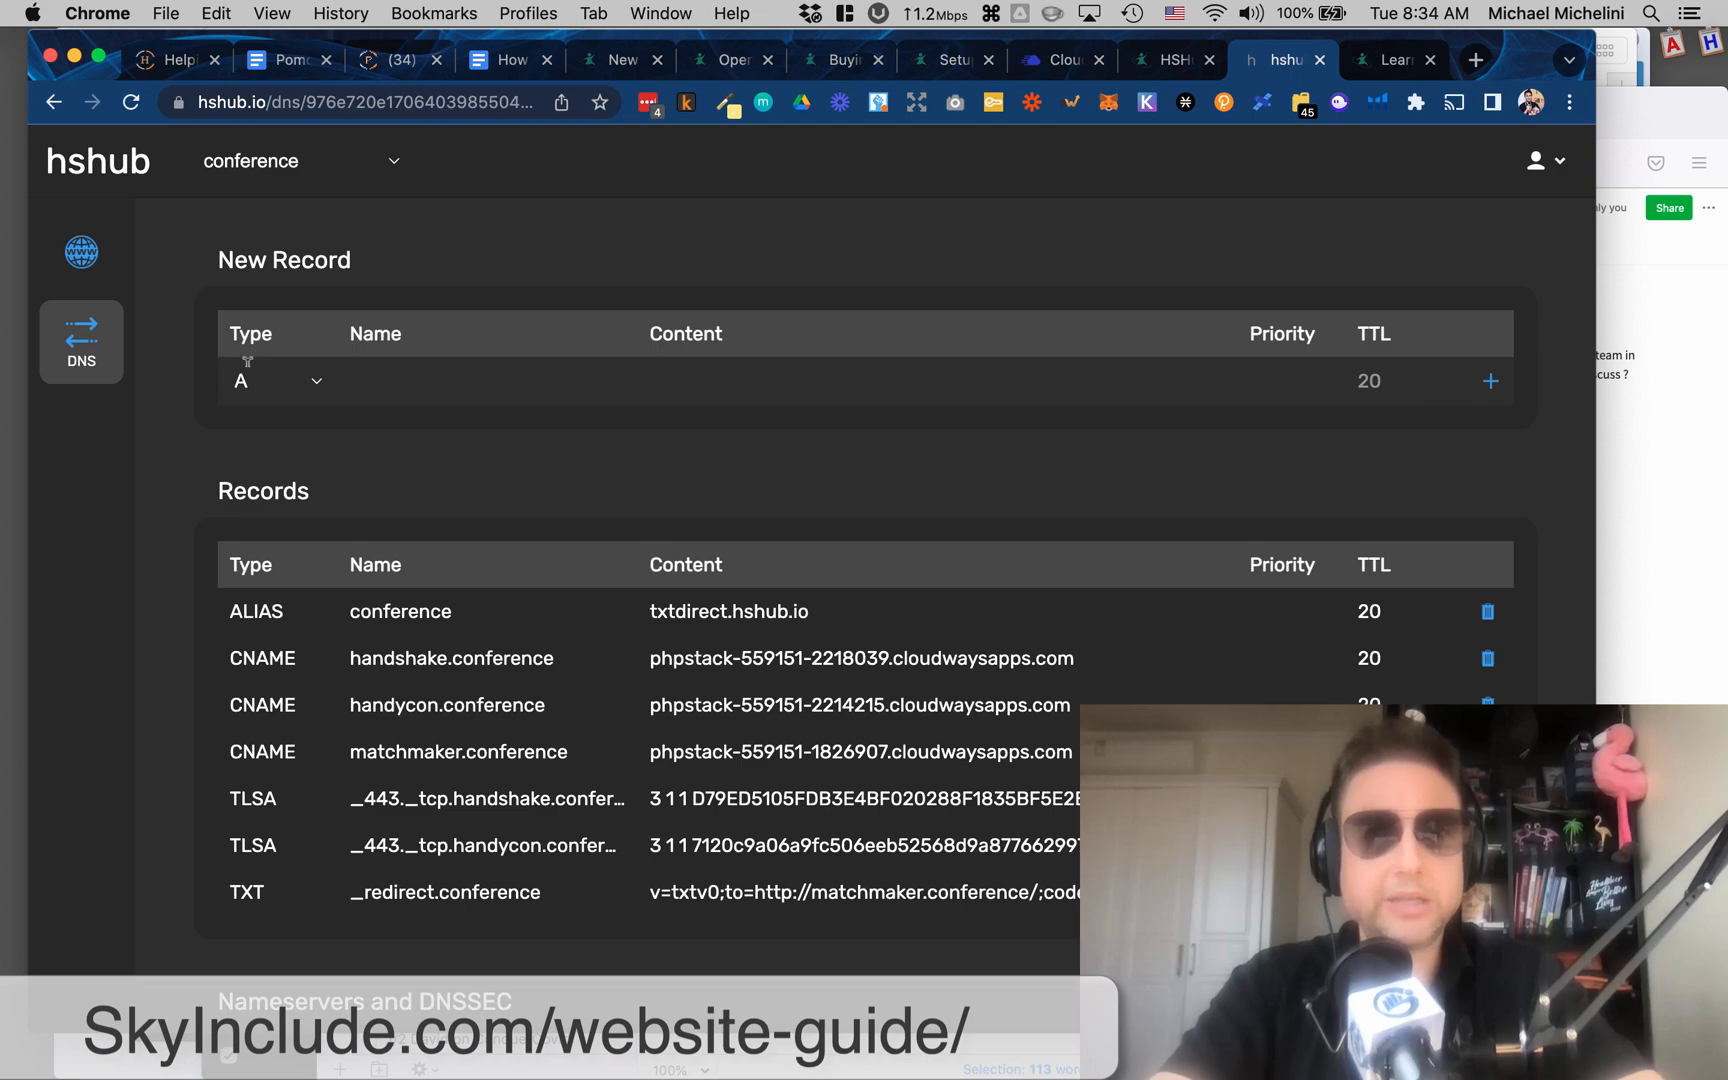
pyautogui.click(276, 380)
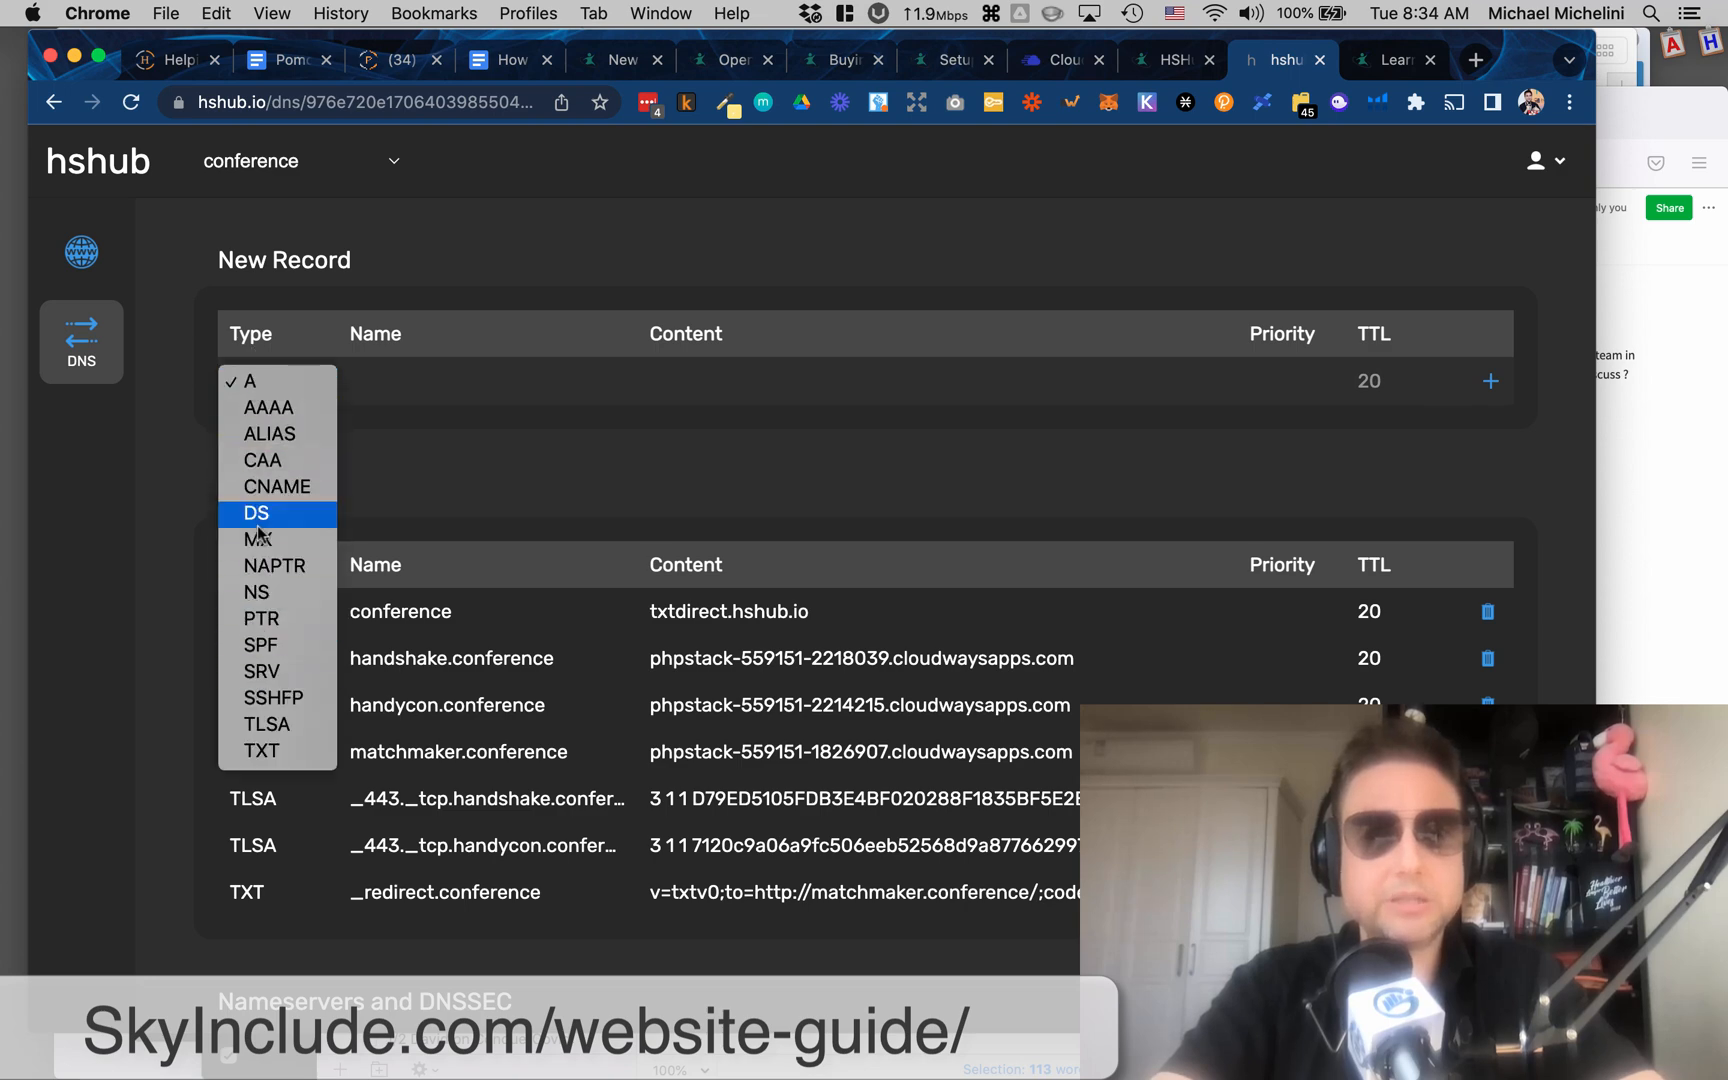
pyautogui.moveTo(154, 592)
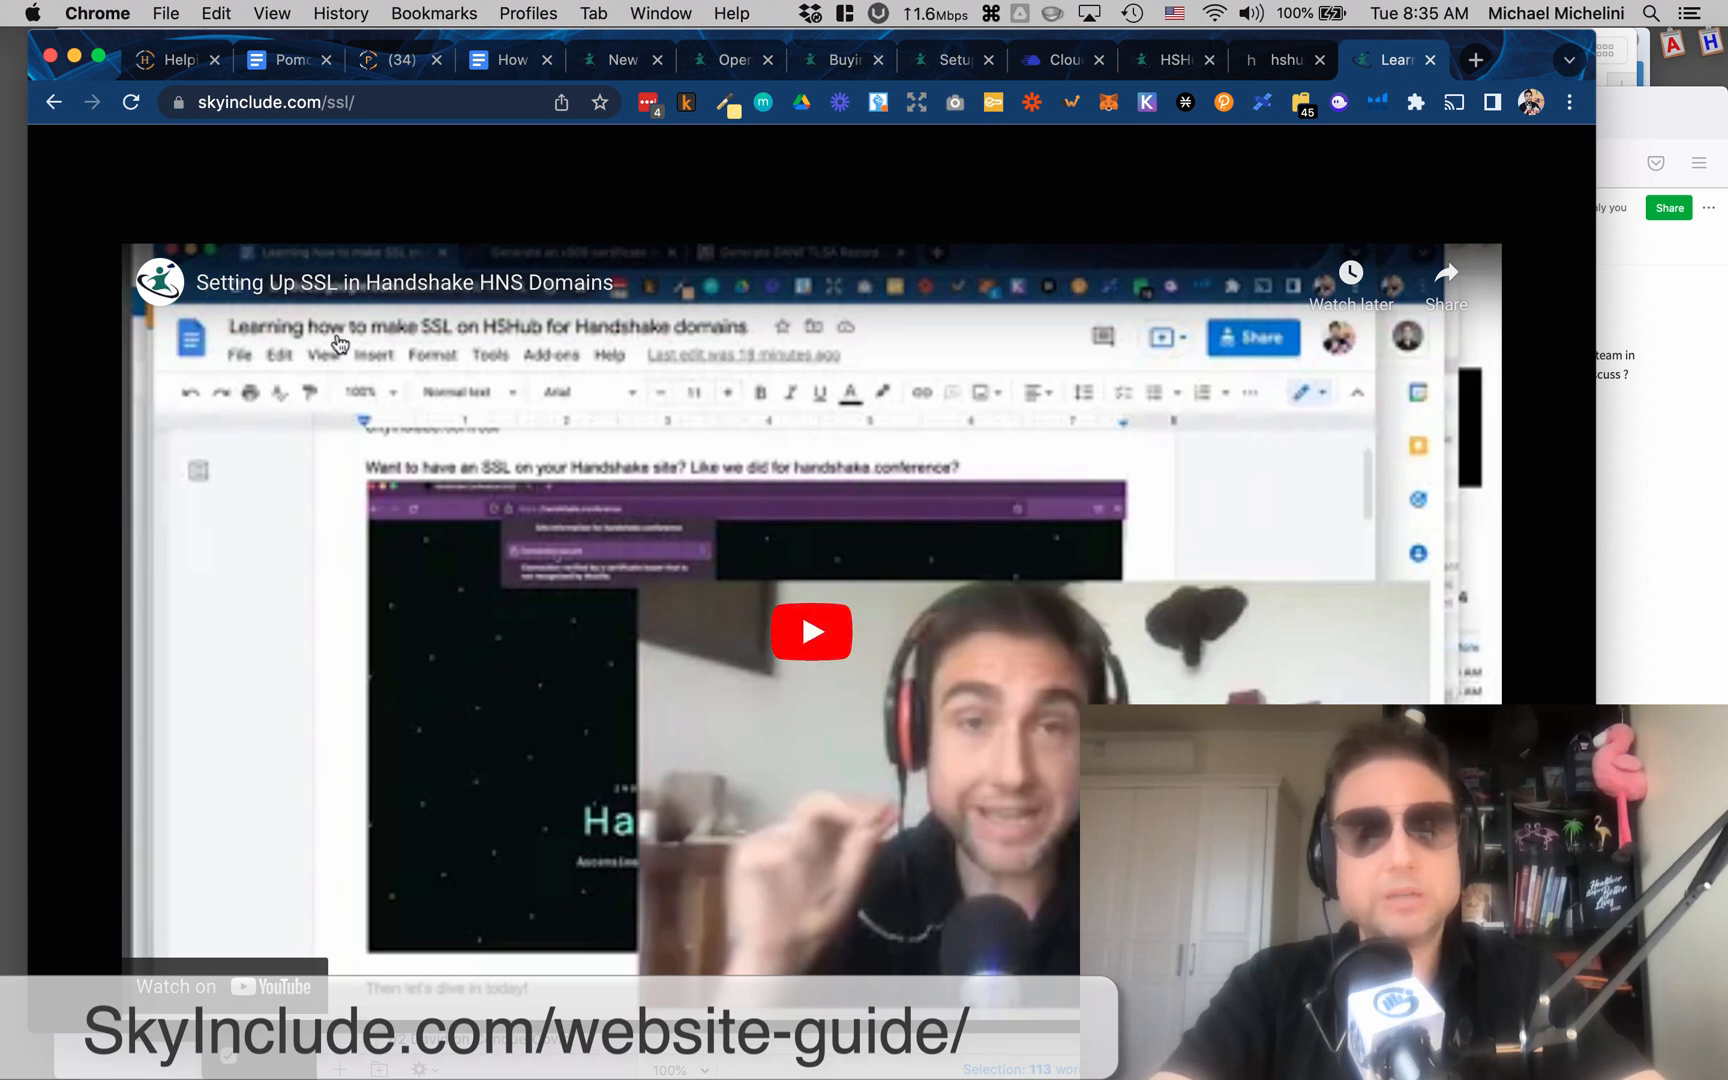
# Scroll the SSL-on-HSHub tutorial down to its TLSA record section.
pyautogui.scroll(-3)
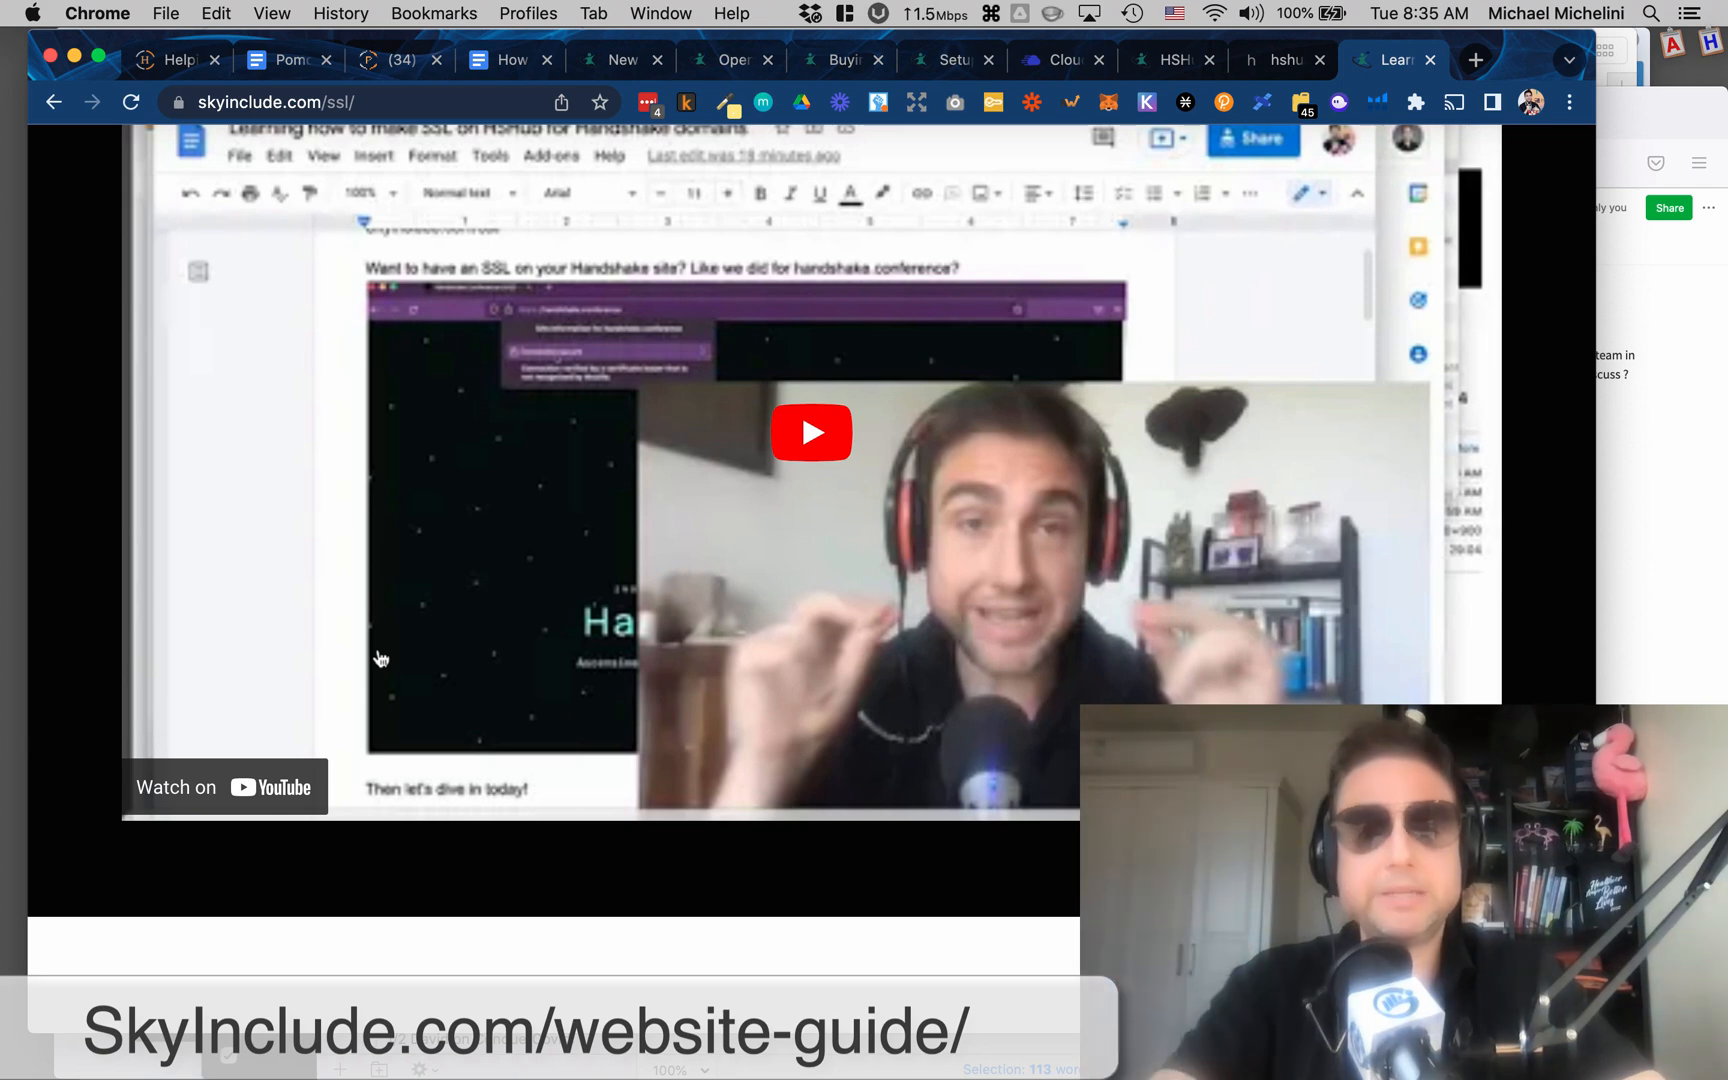
pyautogui.scroll(-3)
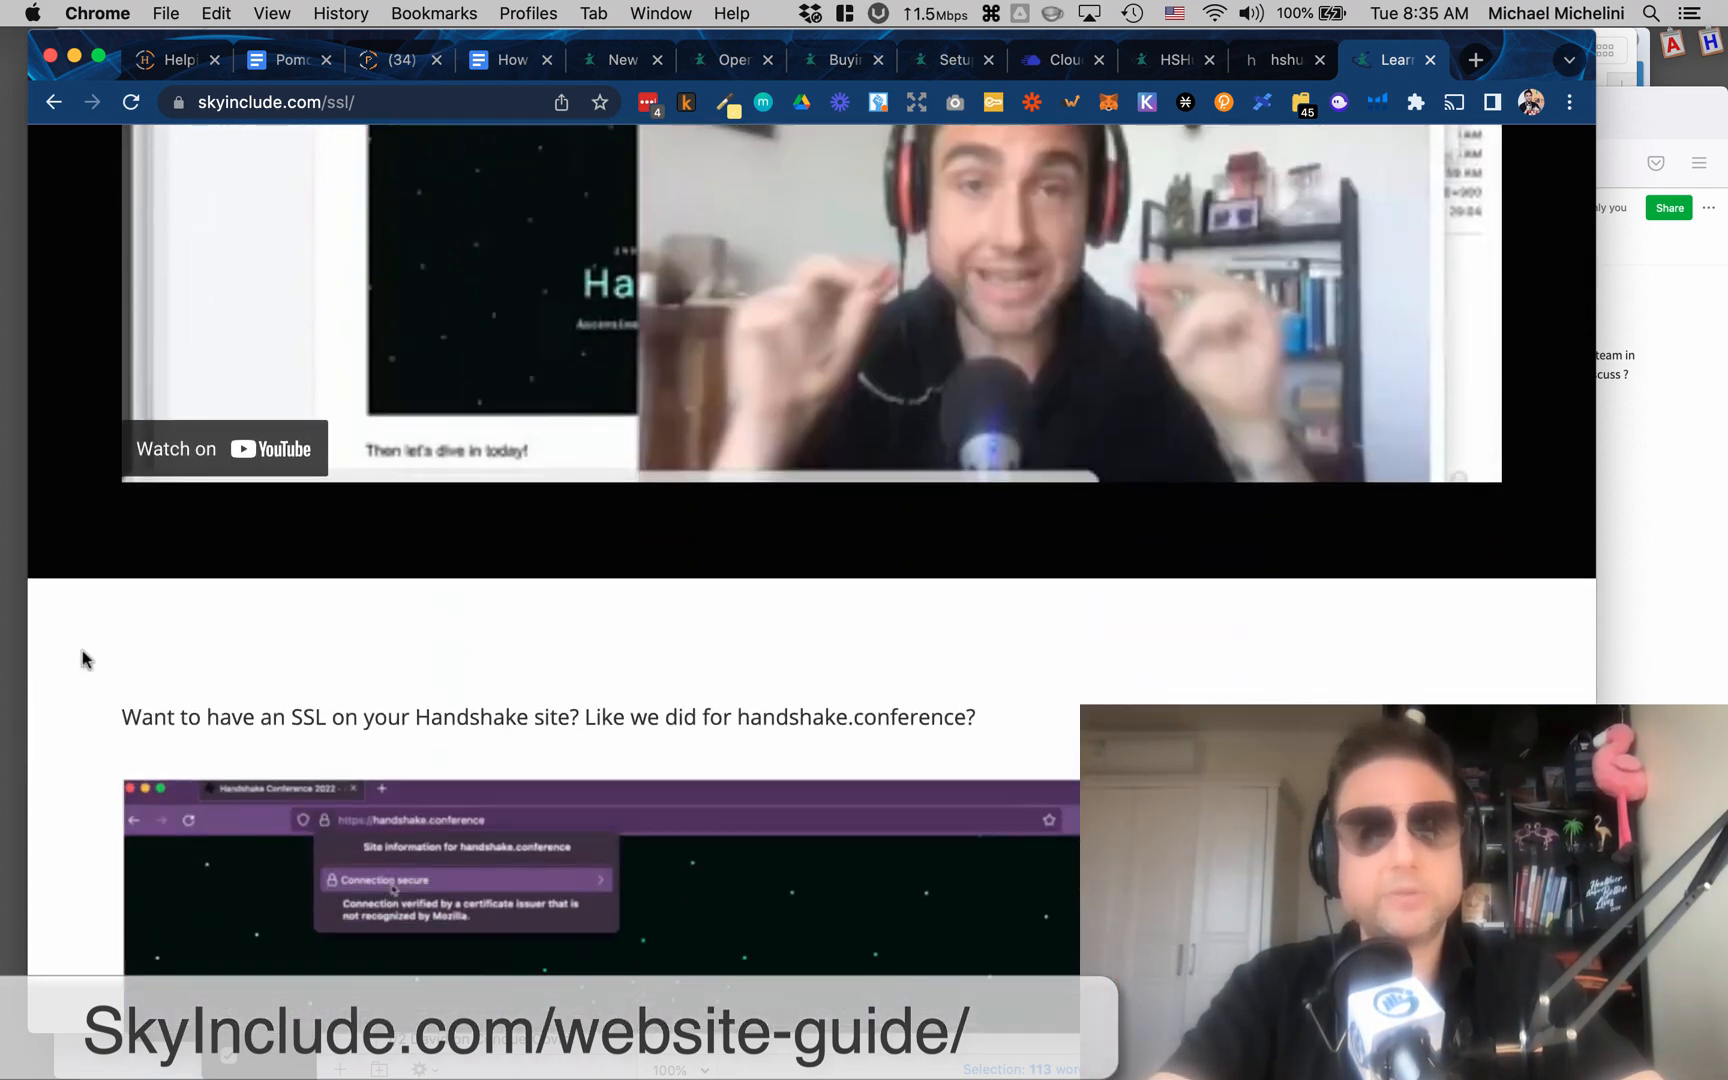
pyautogui.scroll(-3)
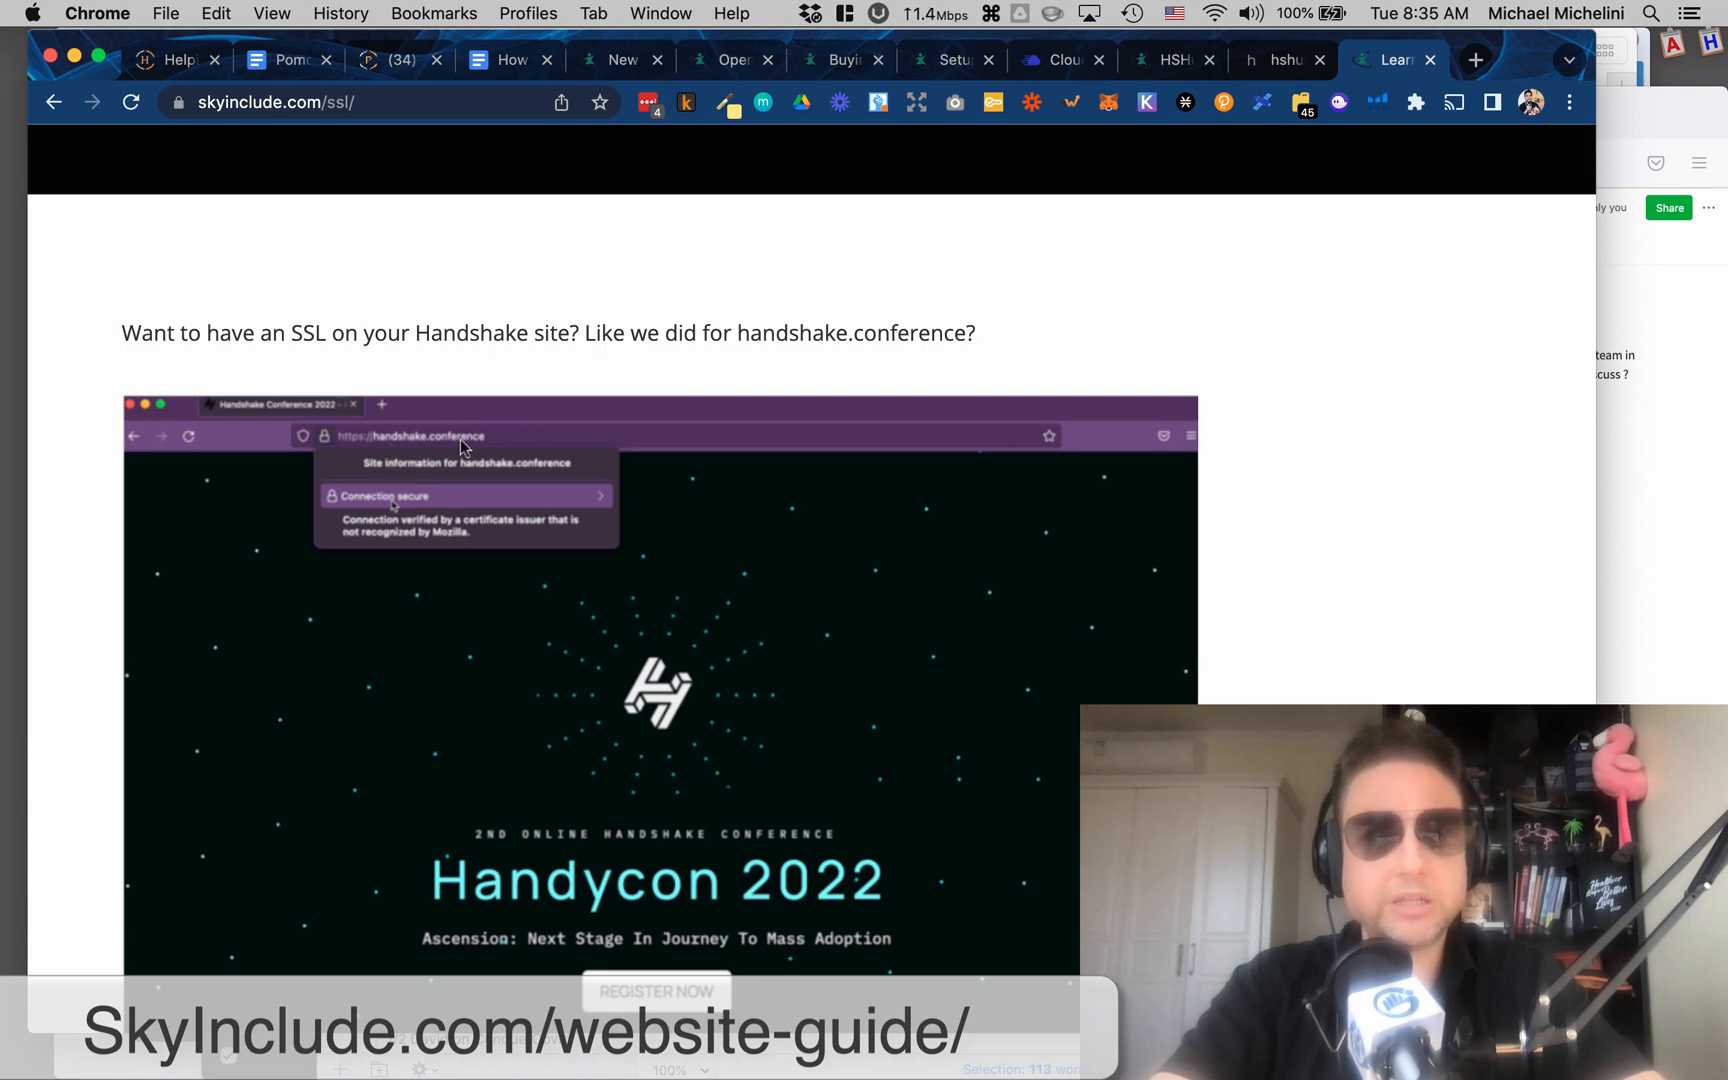
pyautogui.scroll(-3)
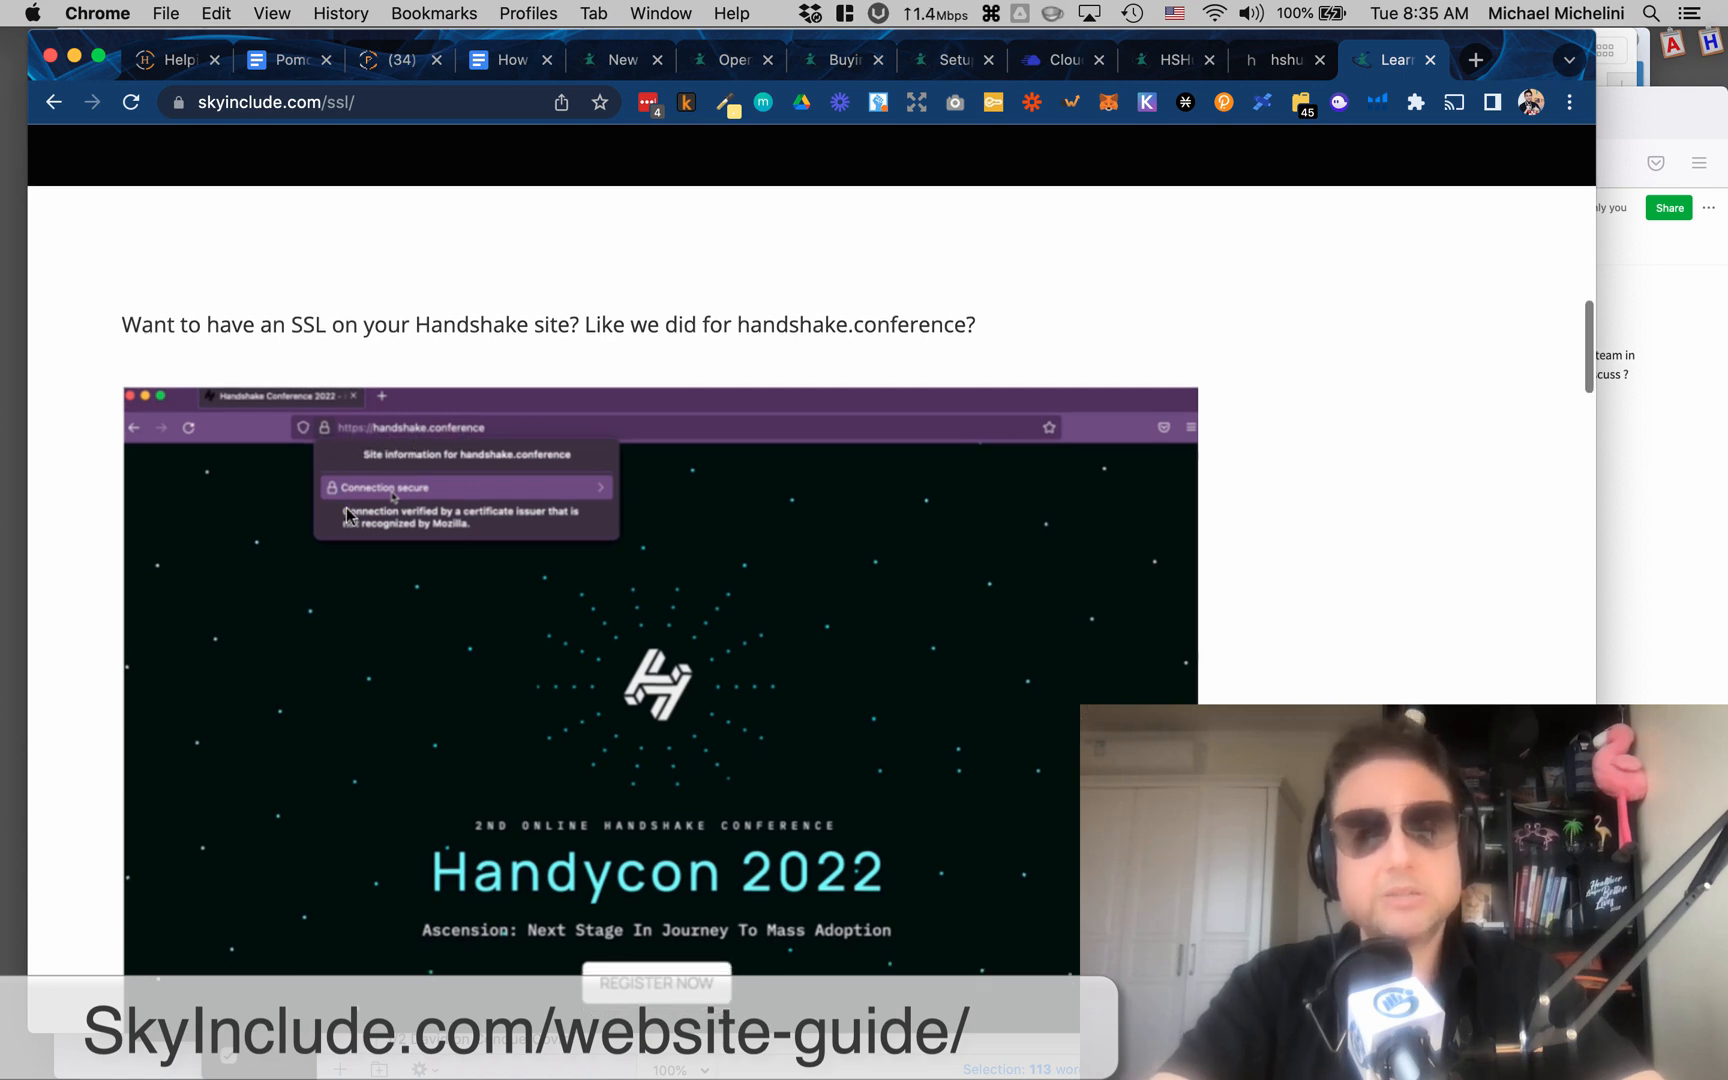
pyautogui.moveTo(174, 556)
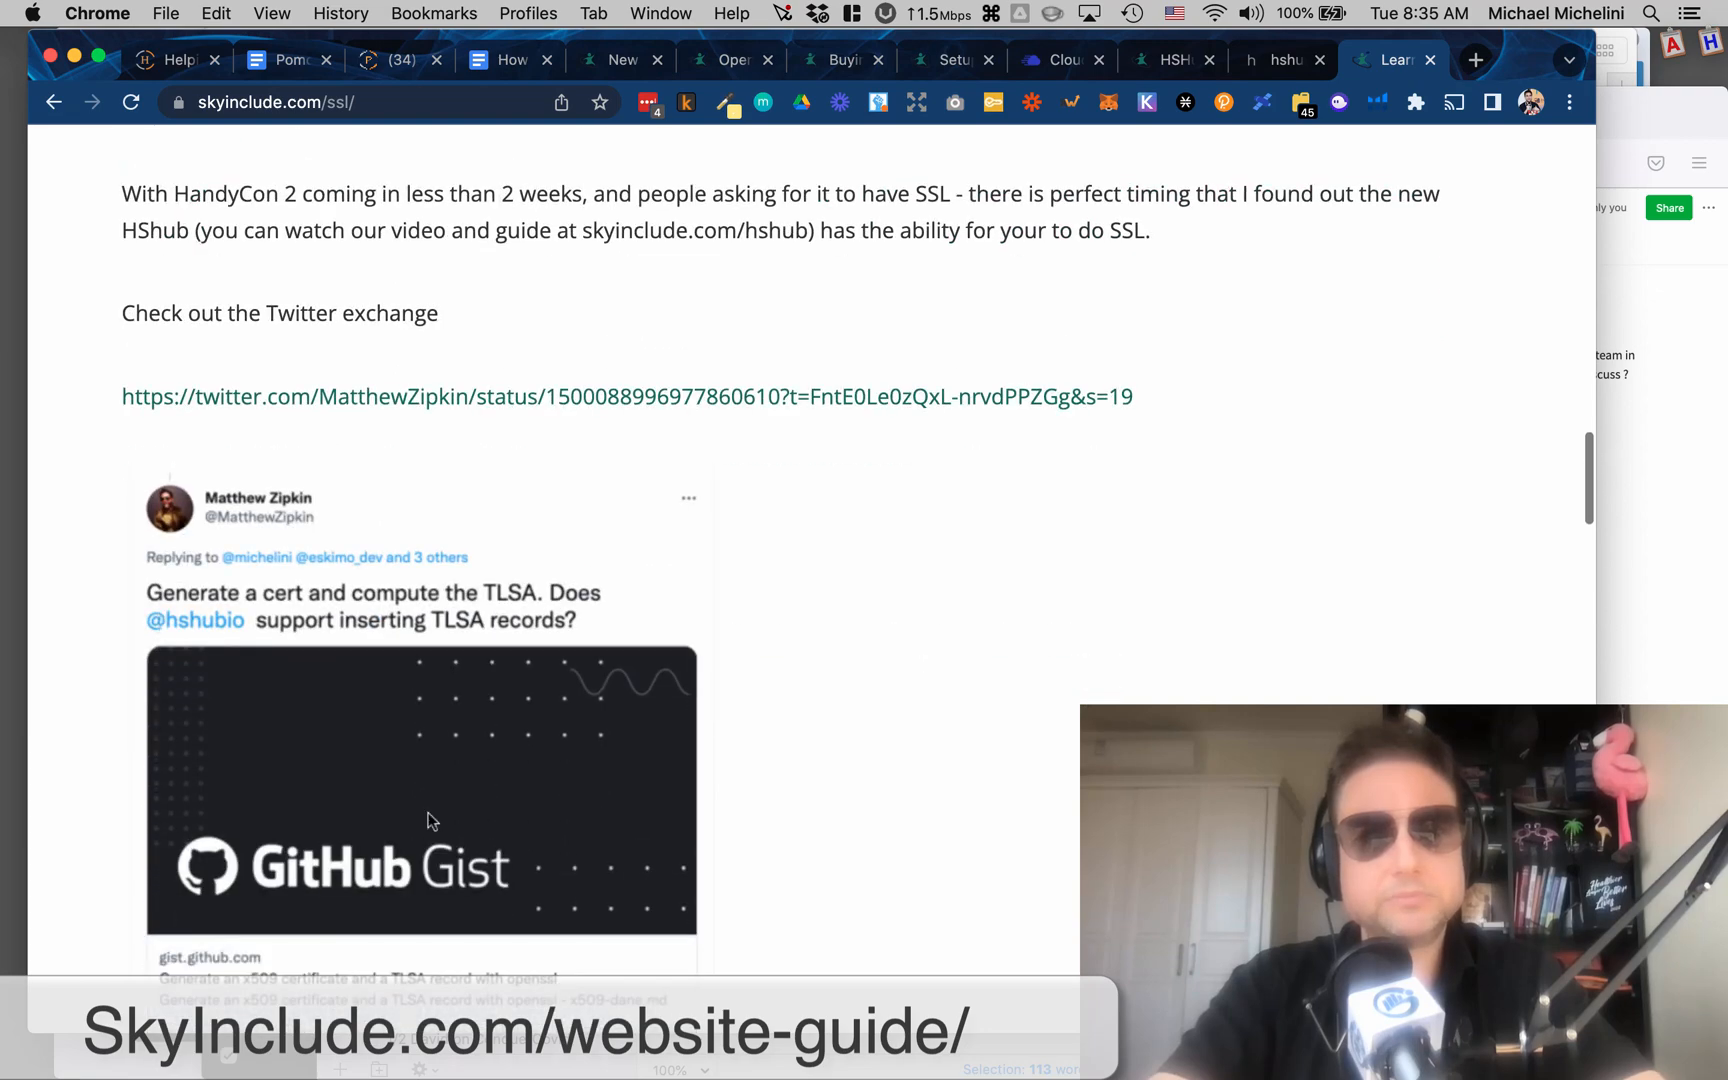
pyautogui.scroll(-3)
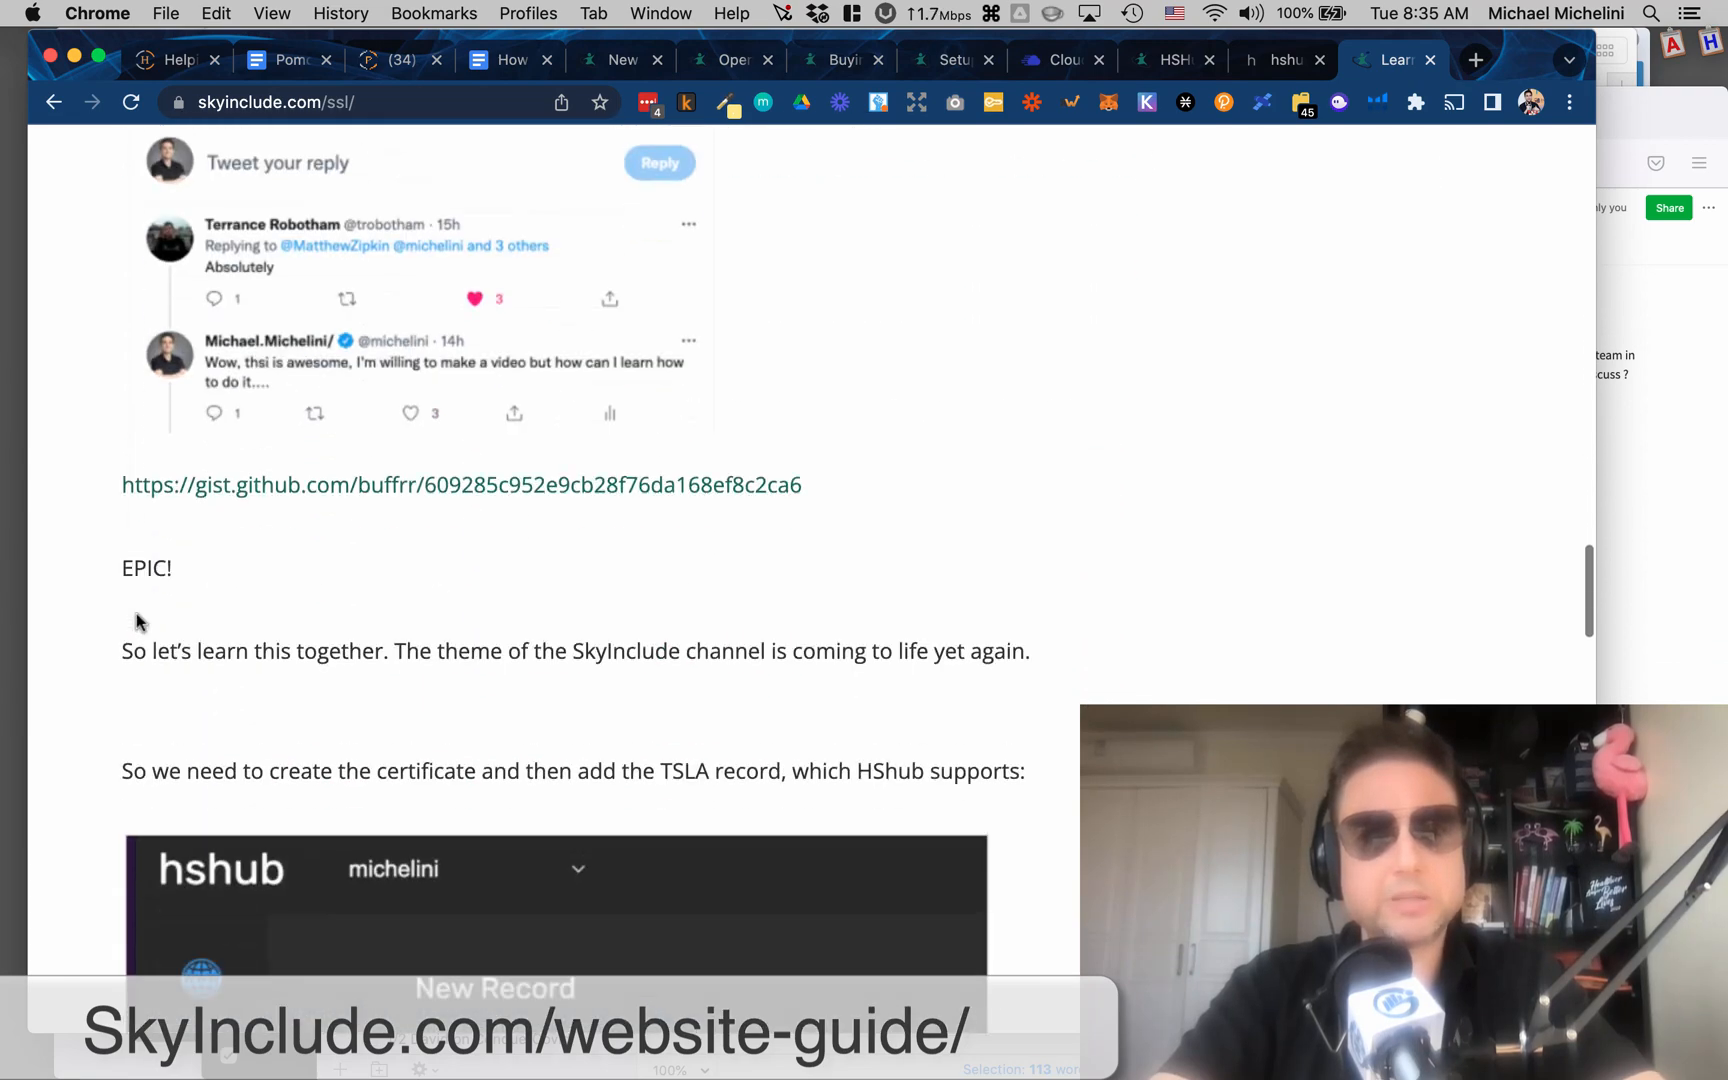
pyautogui.scroll(-3)
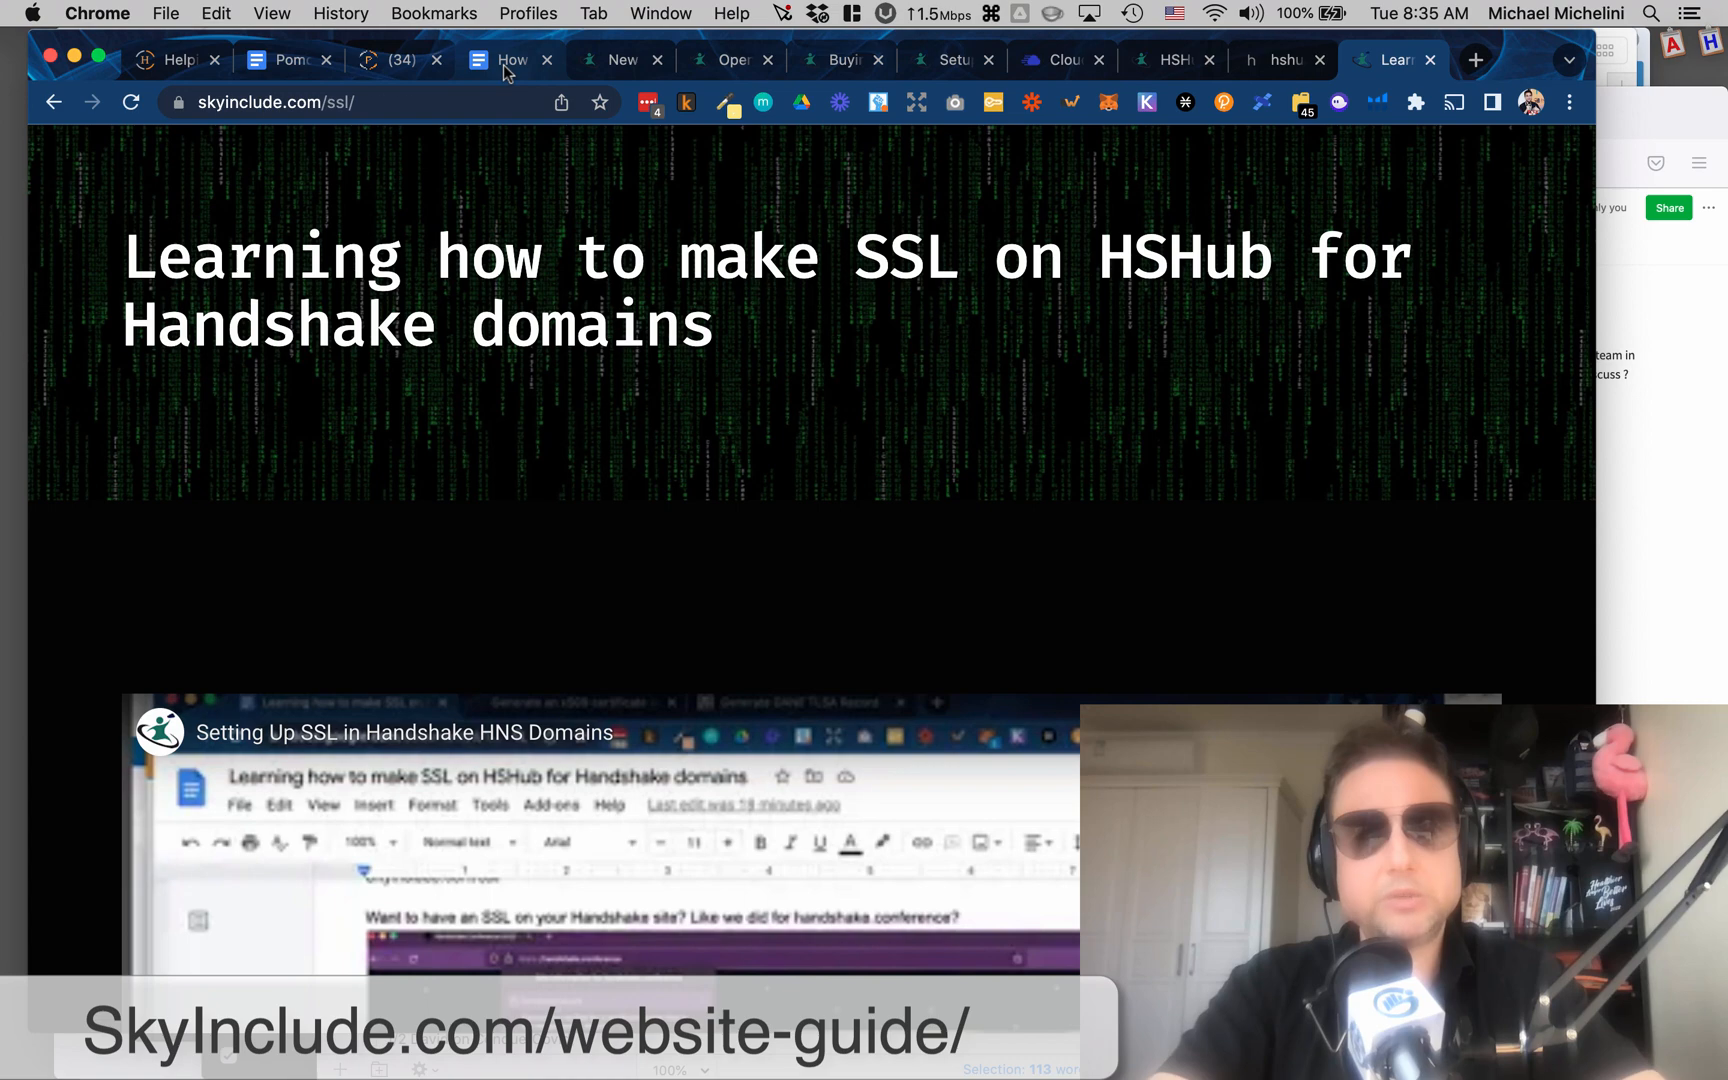
# Return to the Handshake websites guide and review its 'Setting up SSL' and summary sections.
pyautogui.click(508, 60)
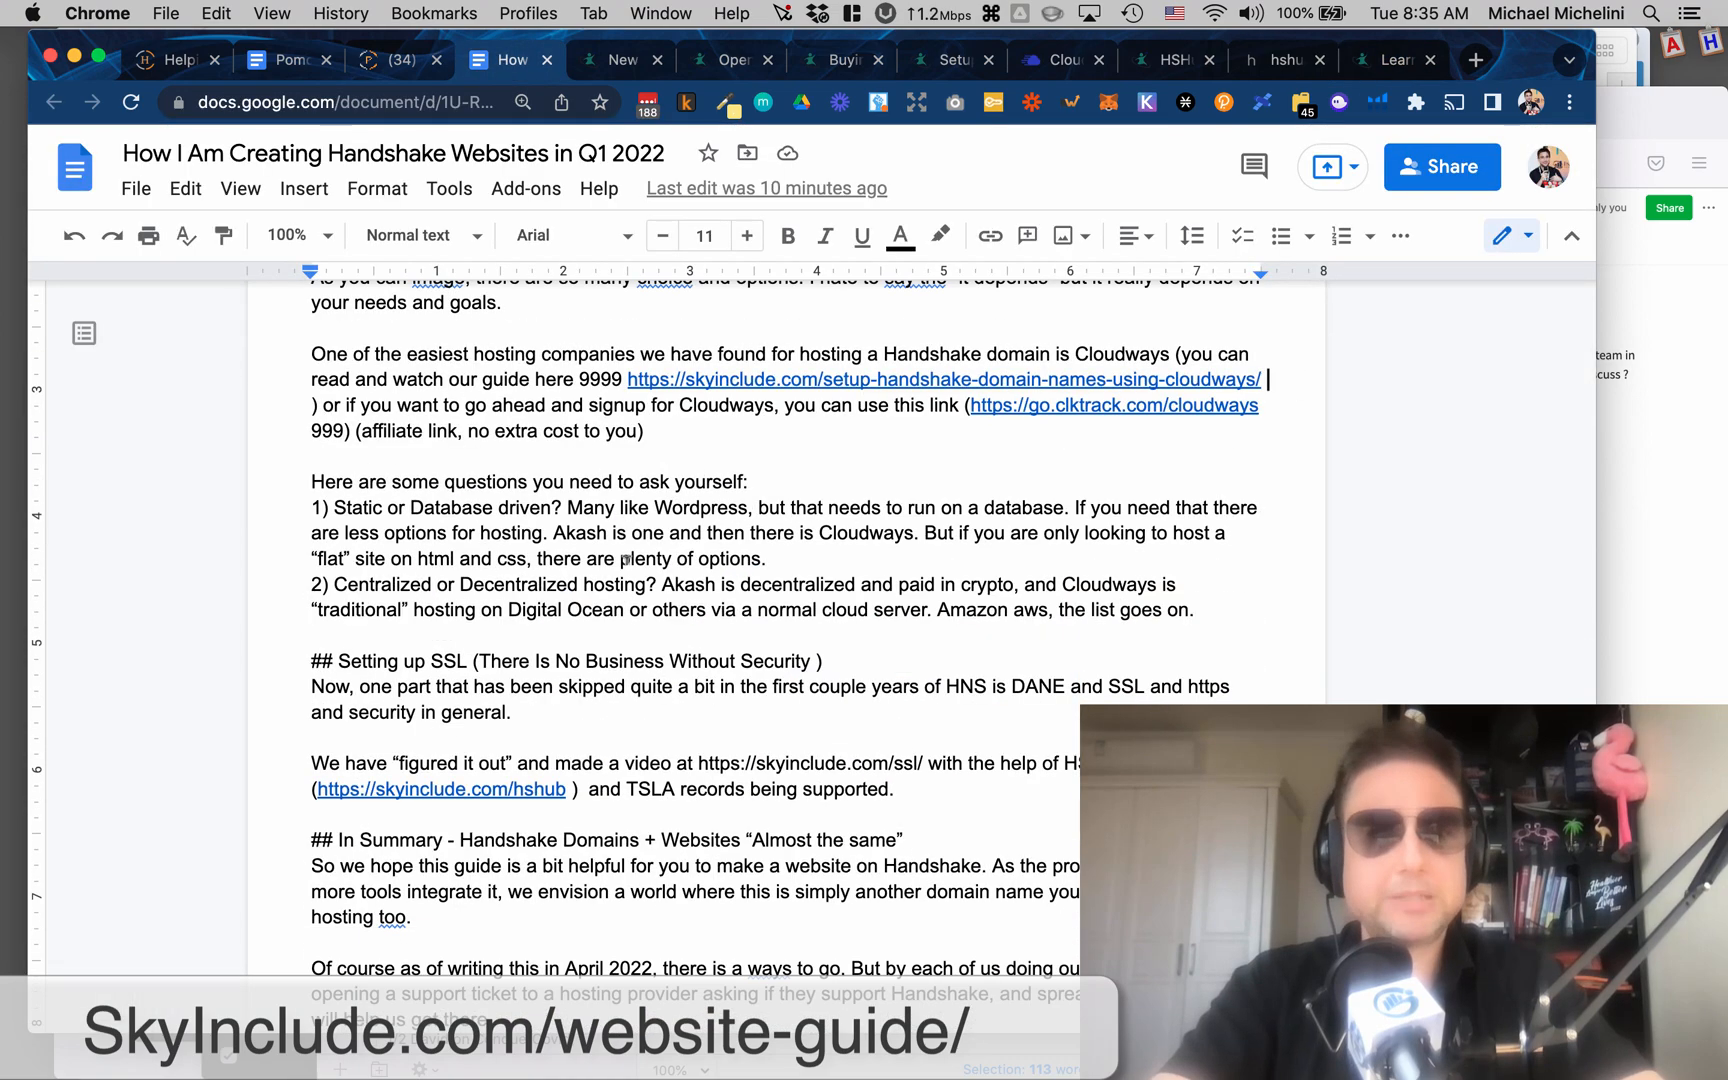
pyautogui.scroll(-3)
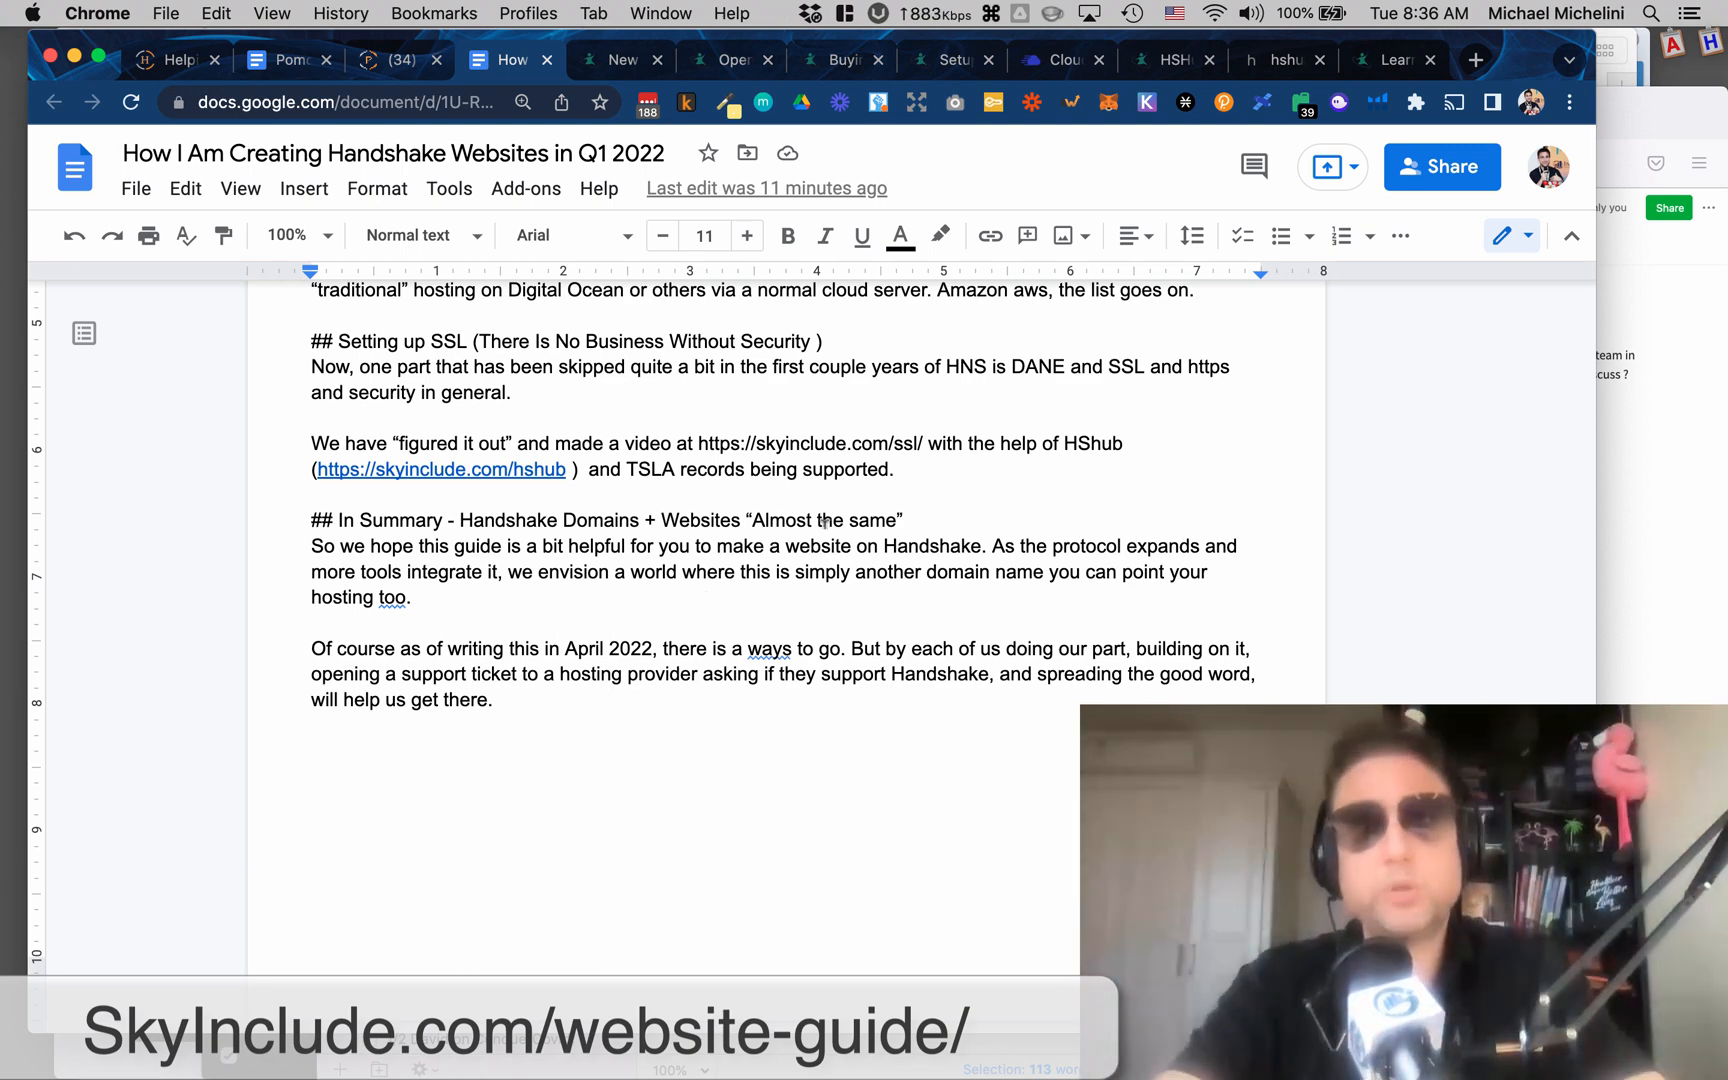
pyautogui.moveTo(988, 236)
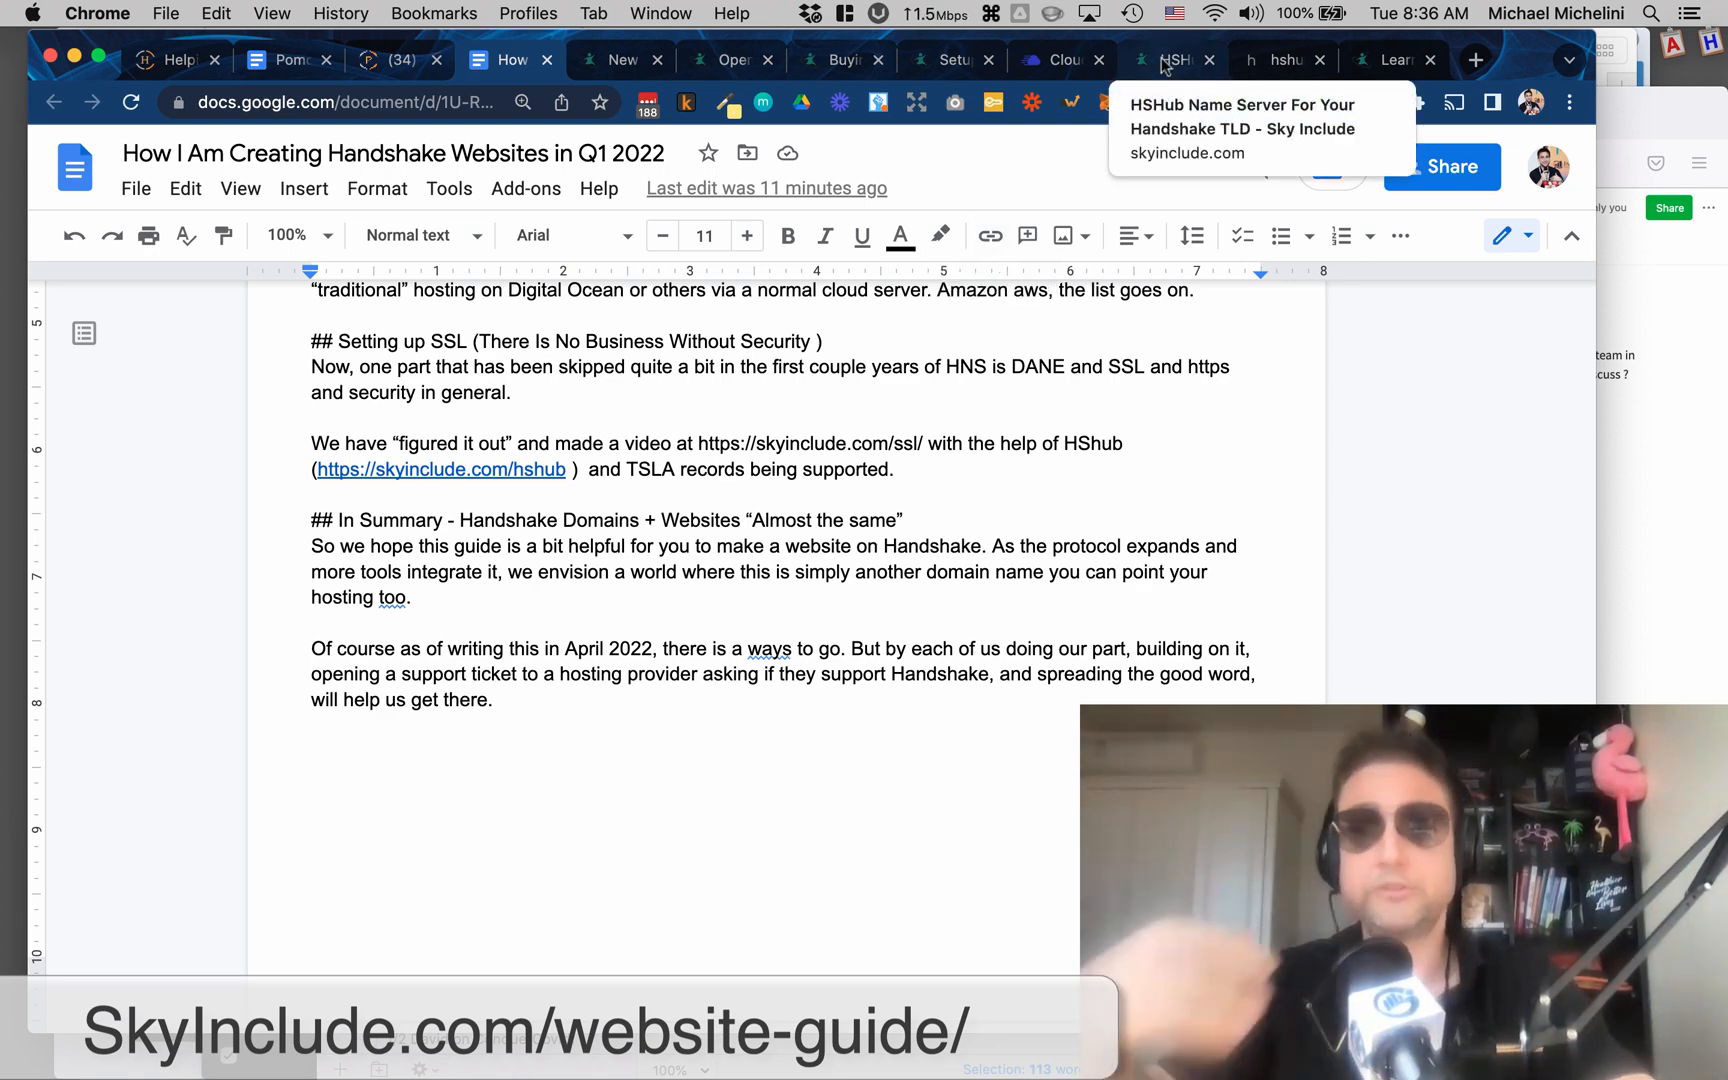
pyautogui.click(1170, 58)
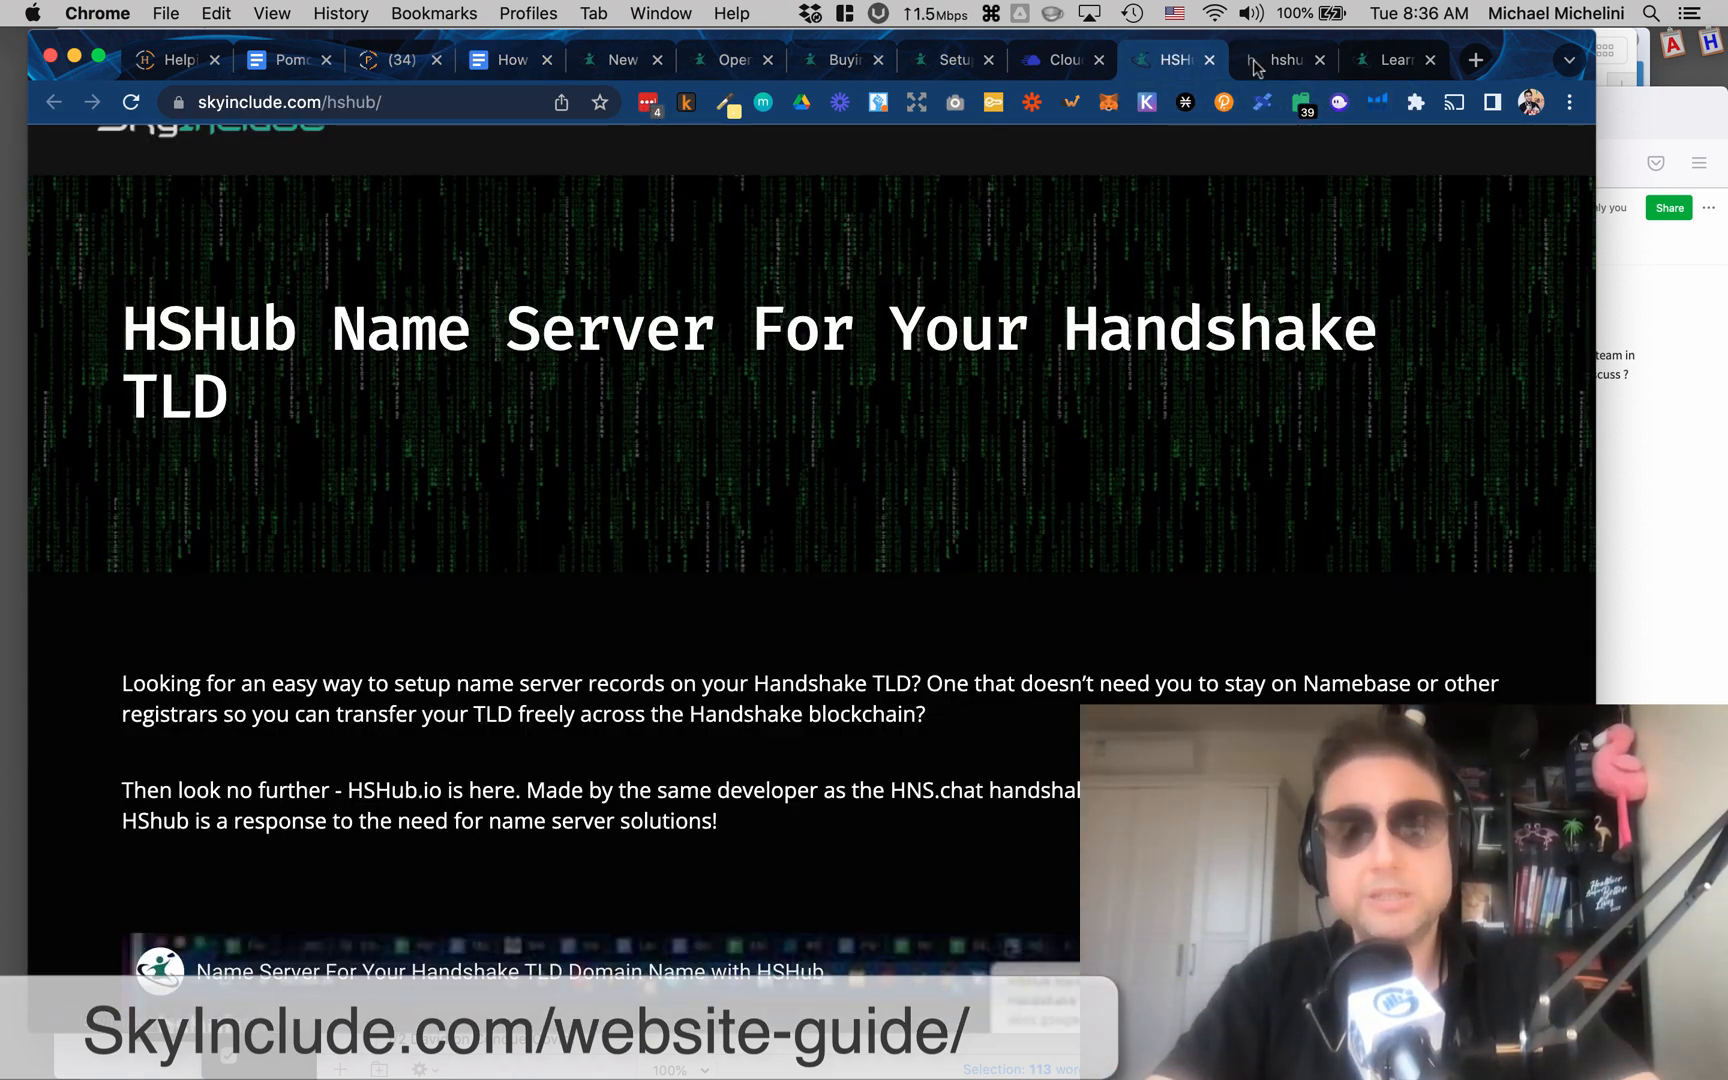
pyautogui.click(1280, 60)
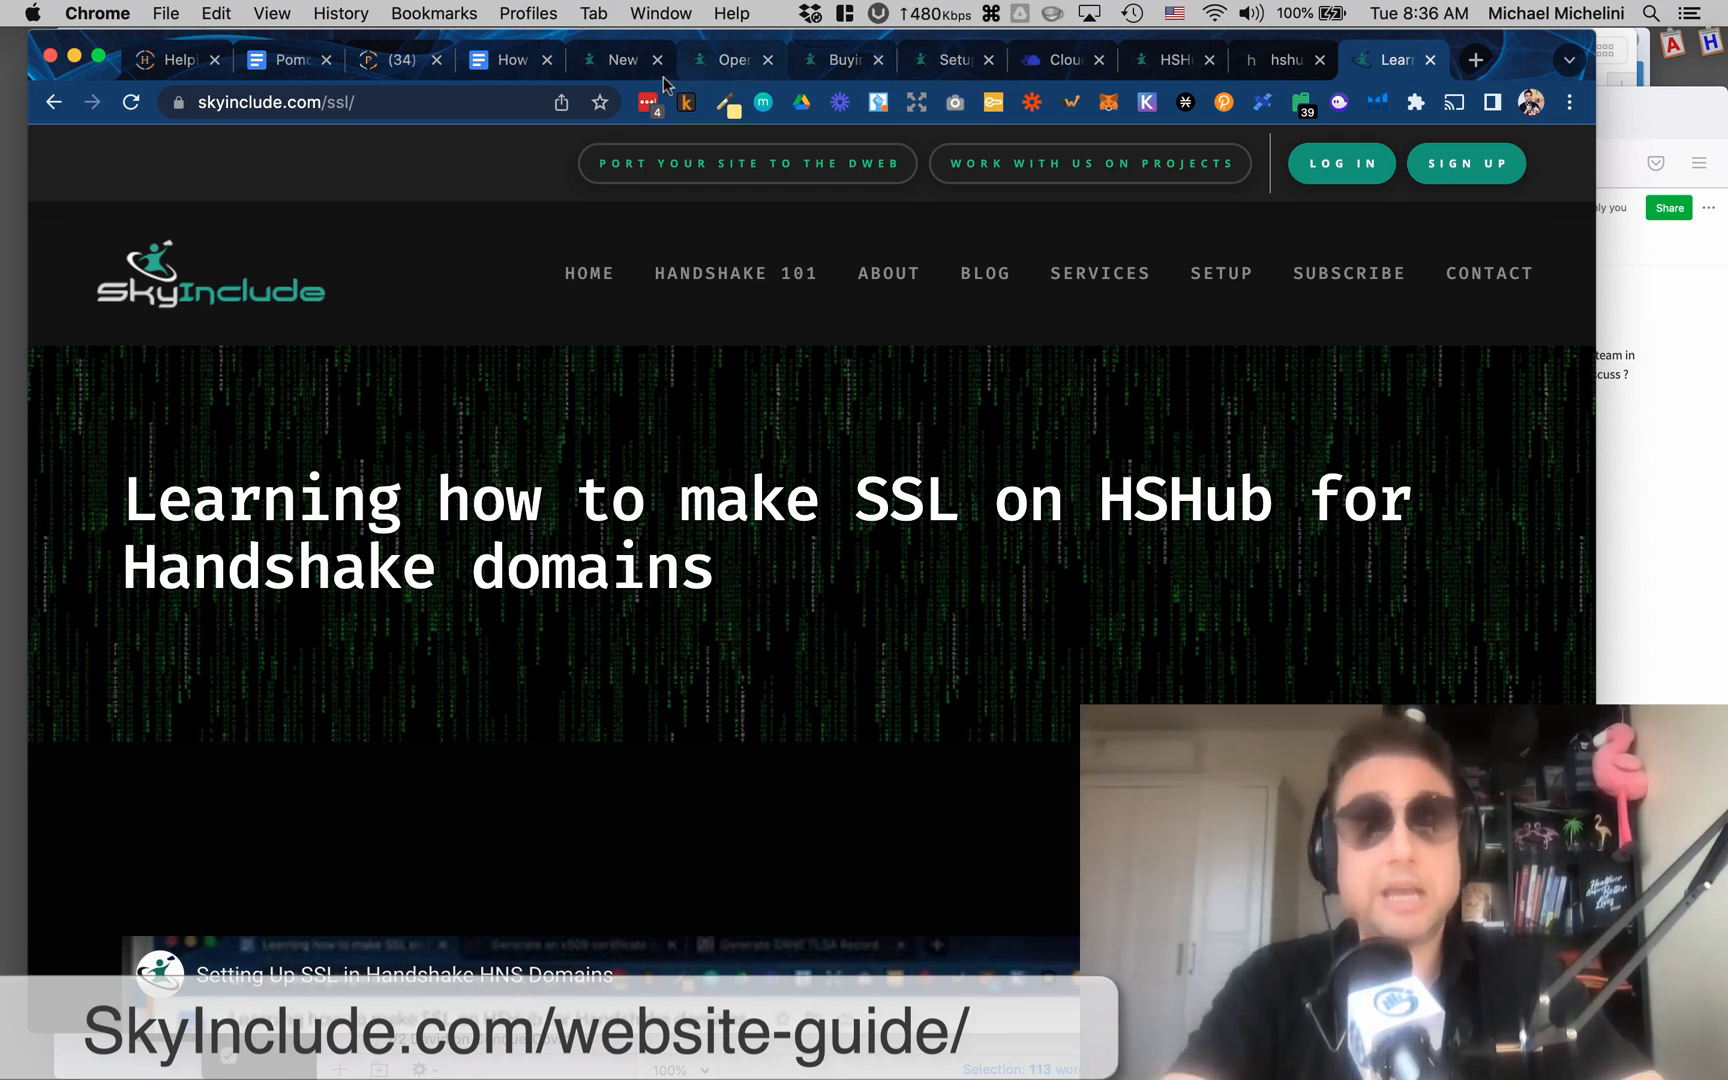
pyautogui.click(506, 60)
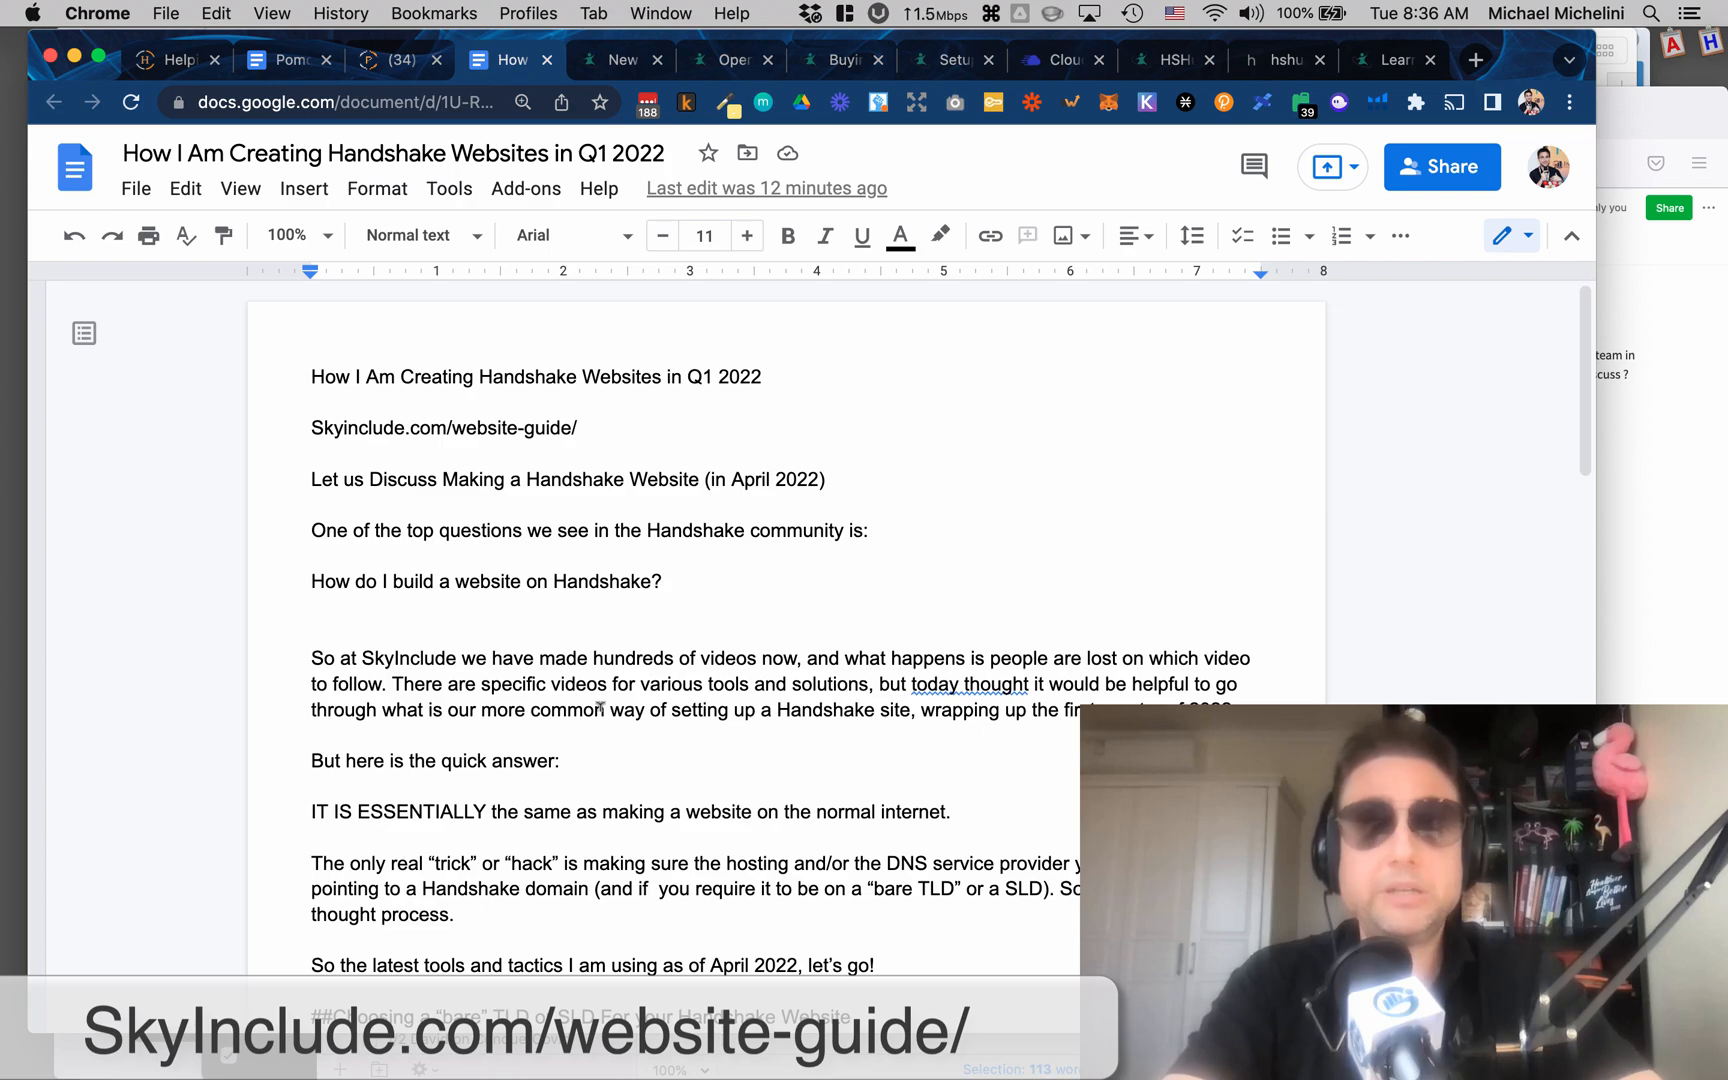
pyautogui.scroll(-3)
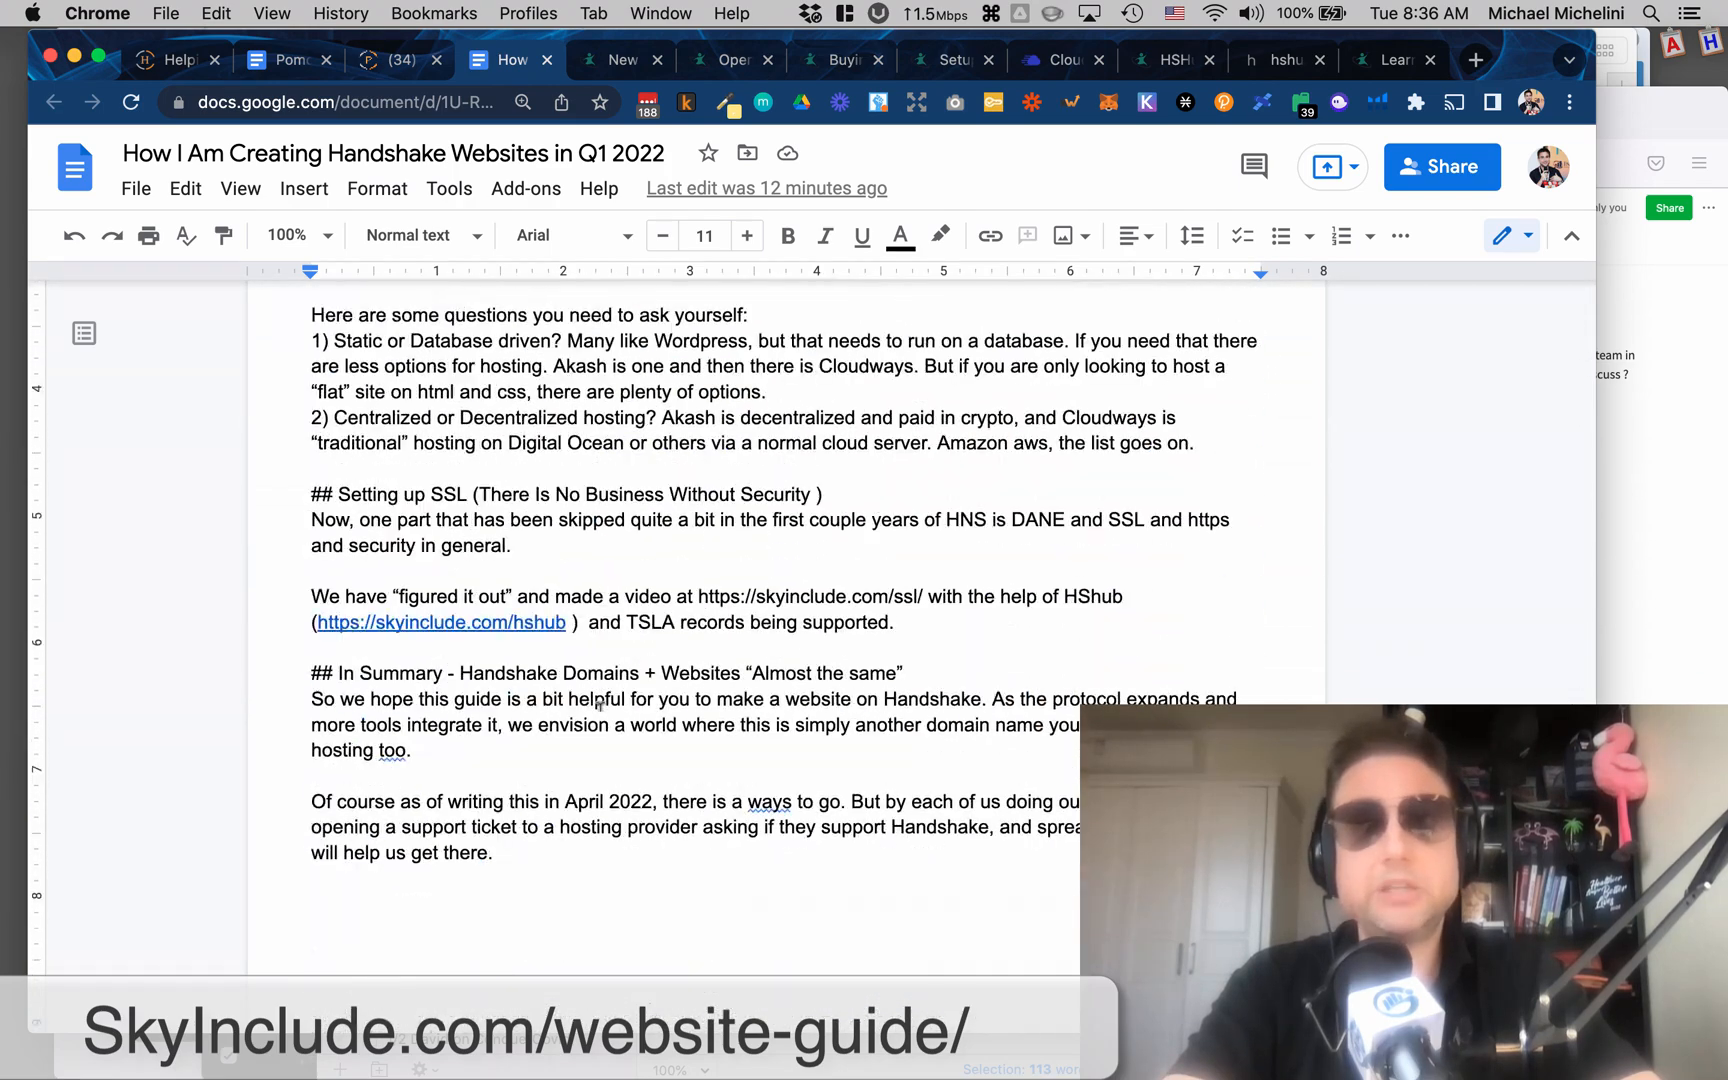
pyautogui.scroll(-3)
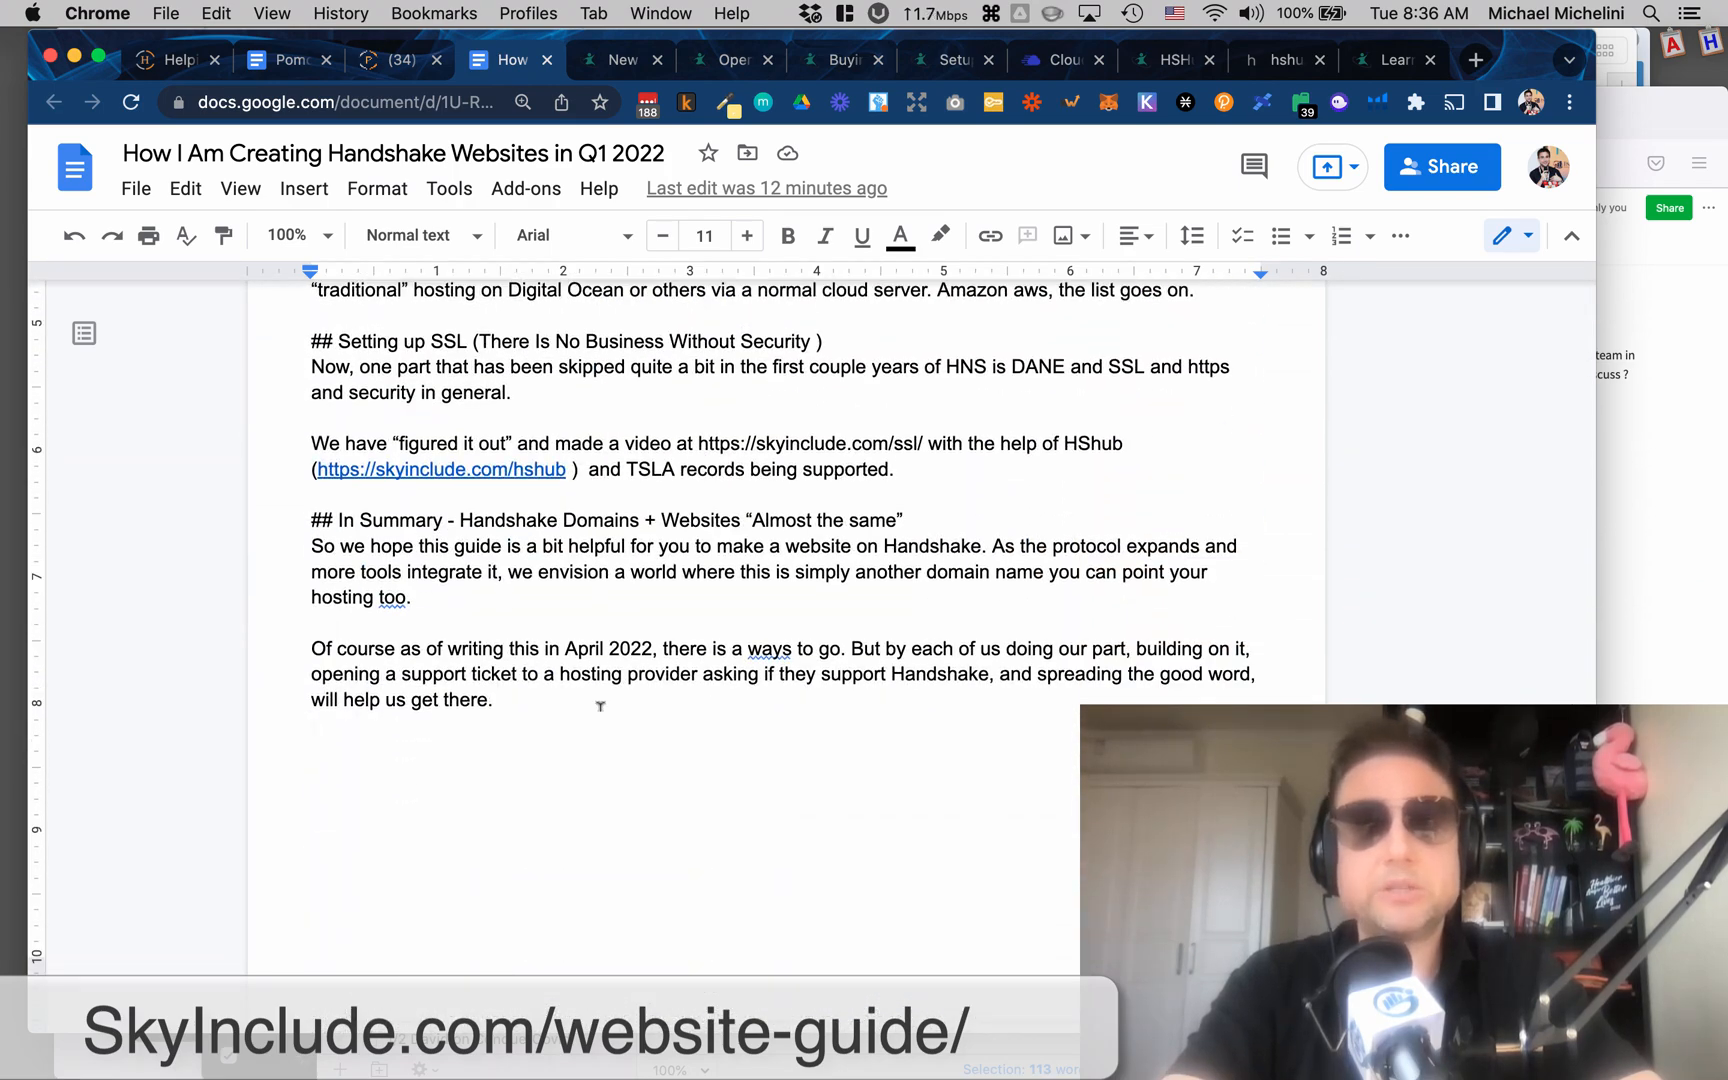